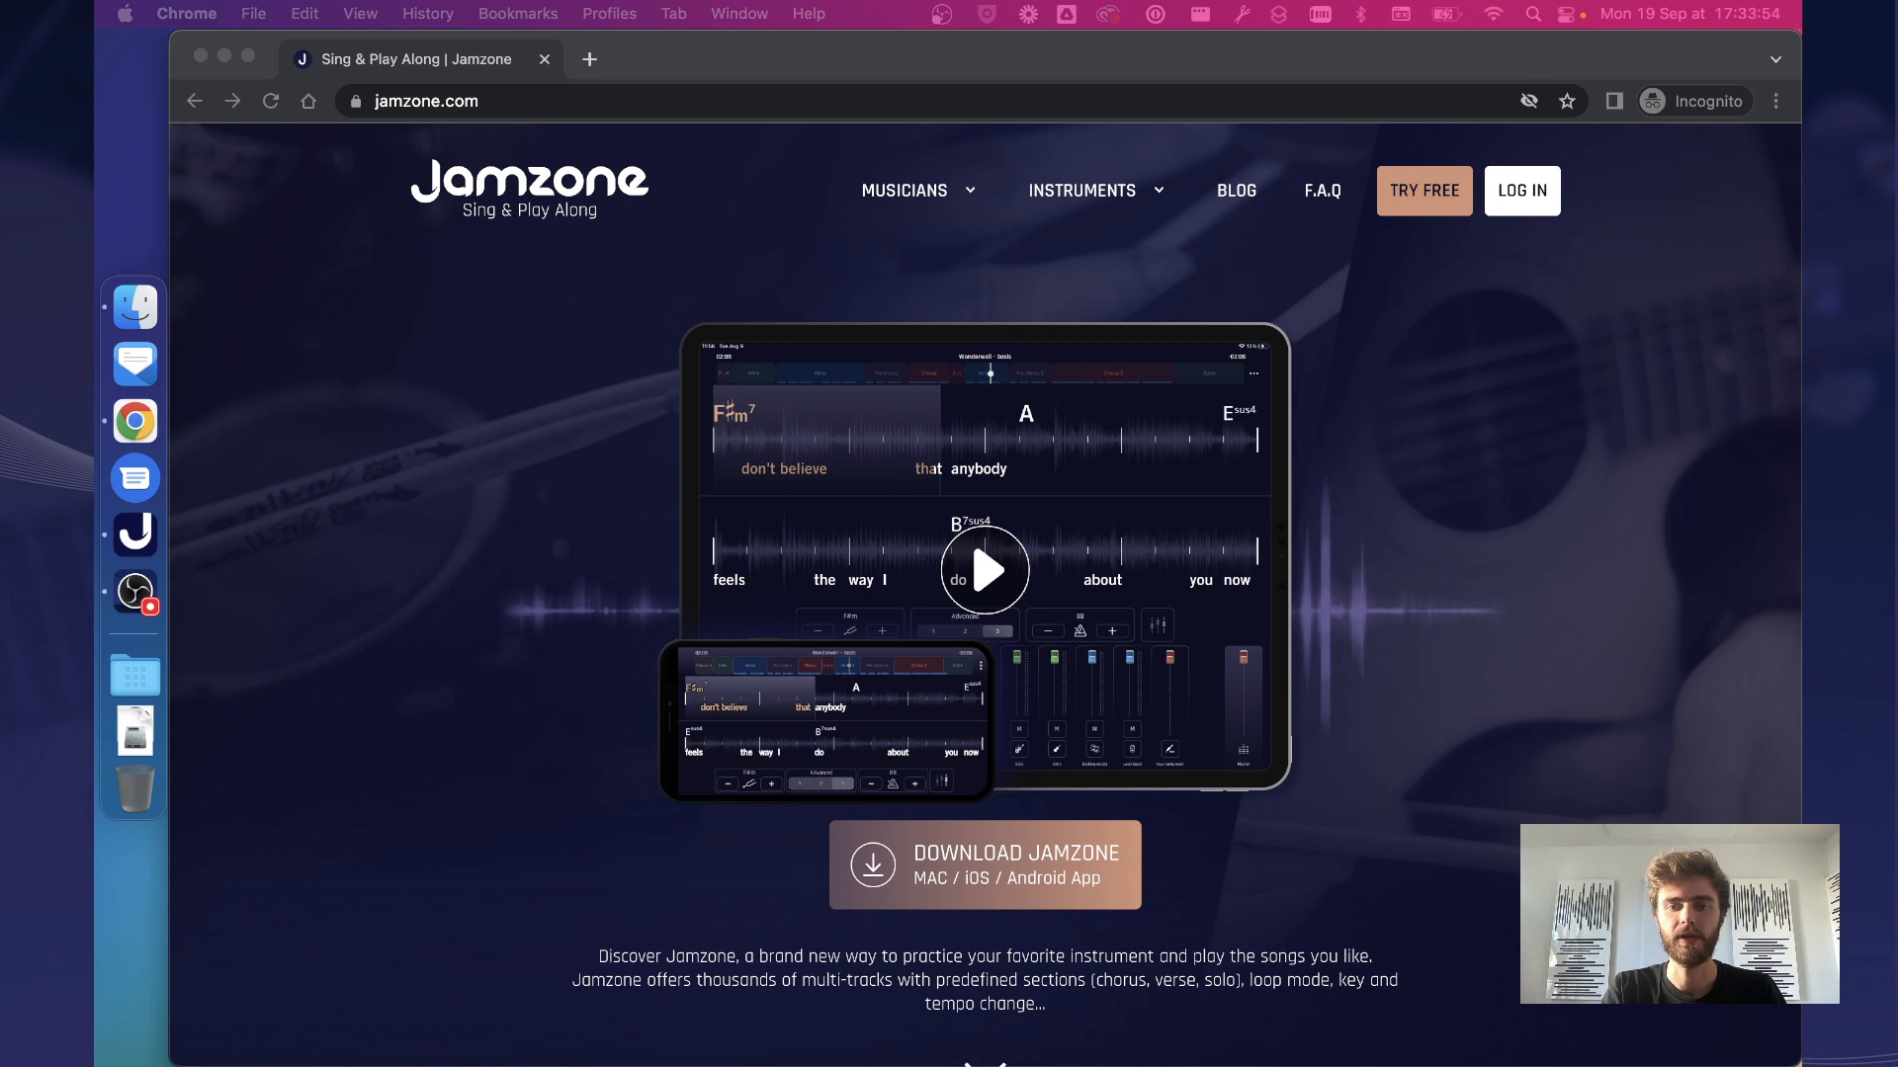
pyautogui.moveTo(686, 417)
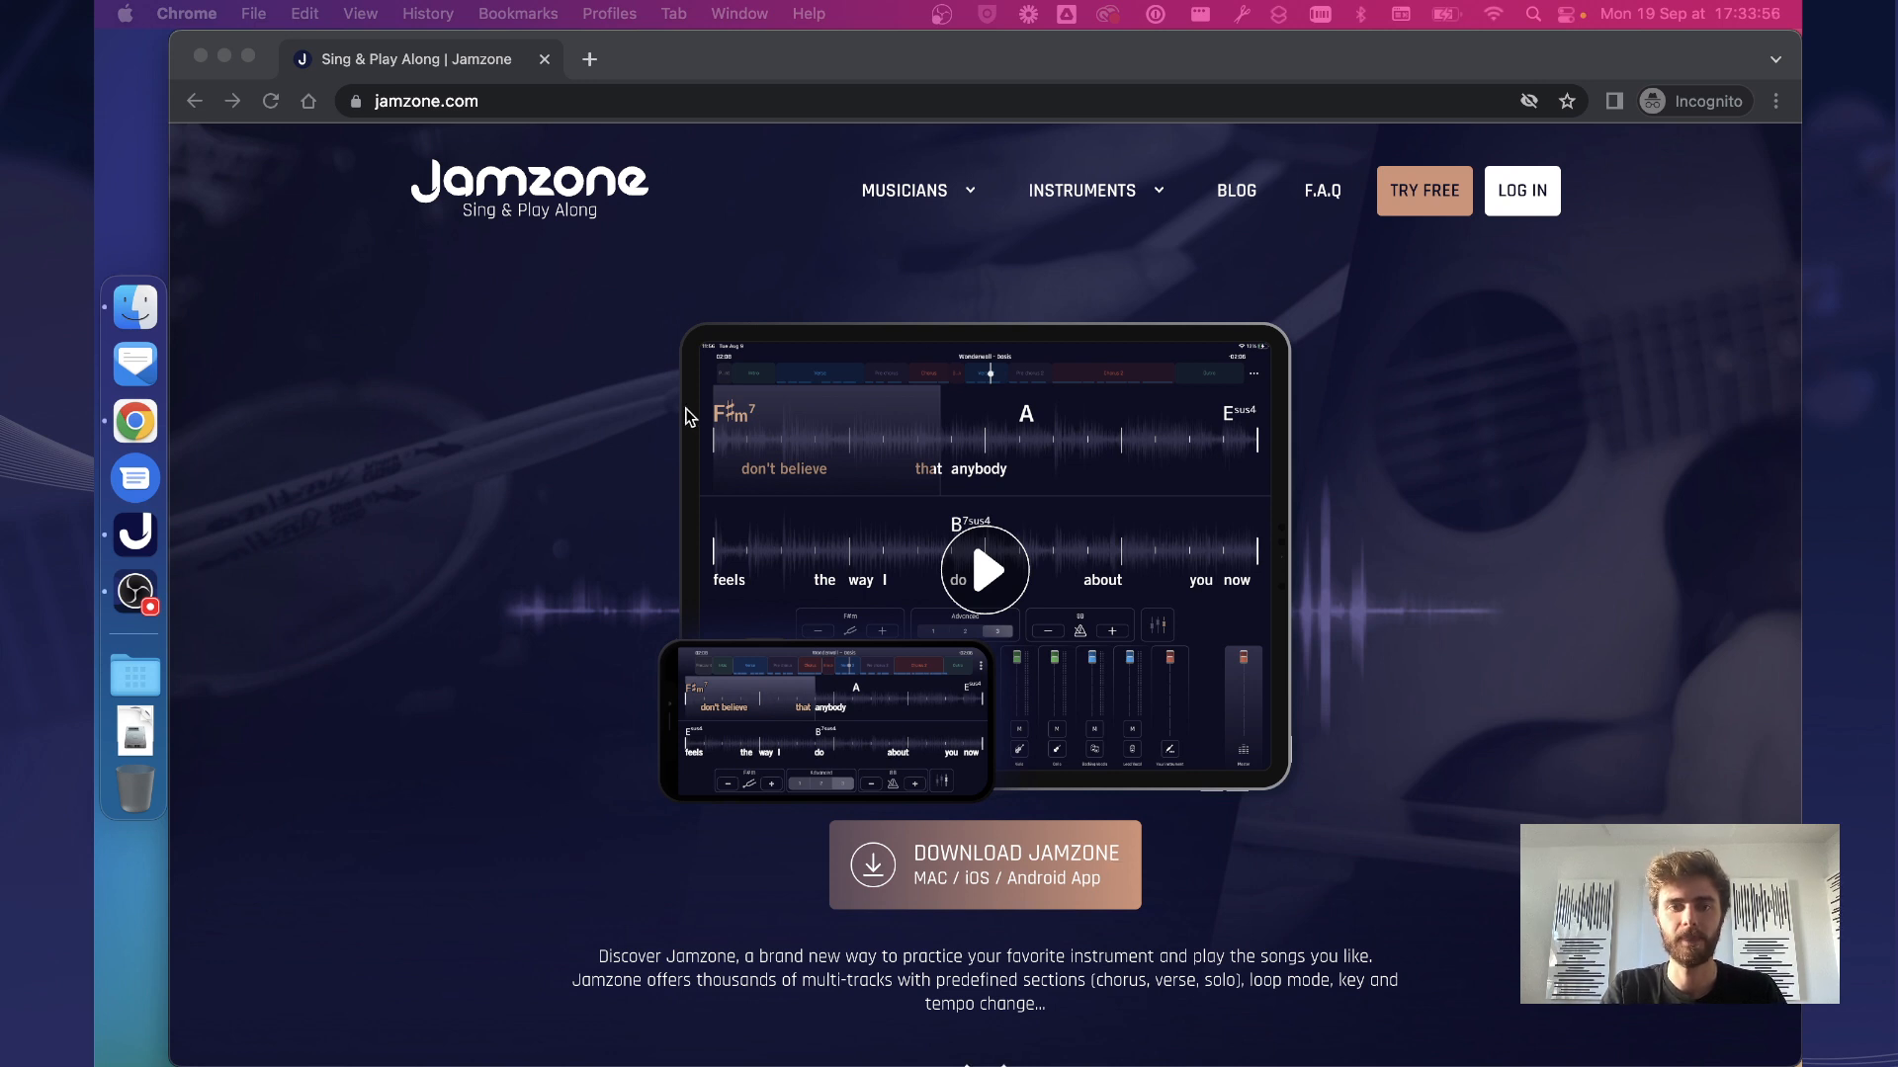
pyautogui.scroll(-3)
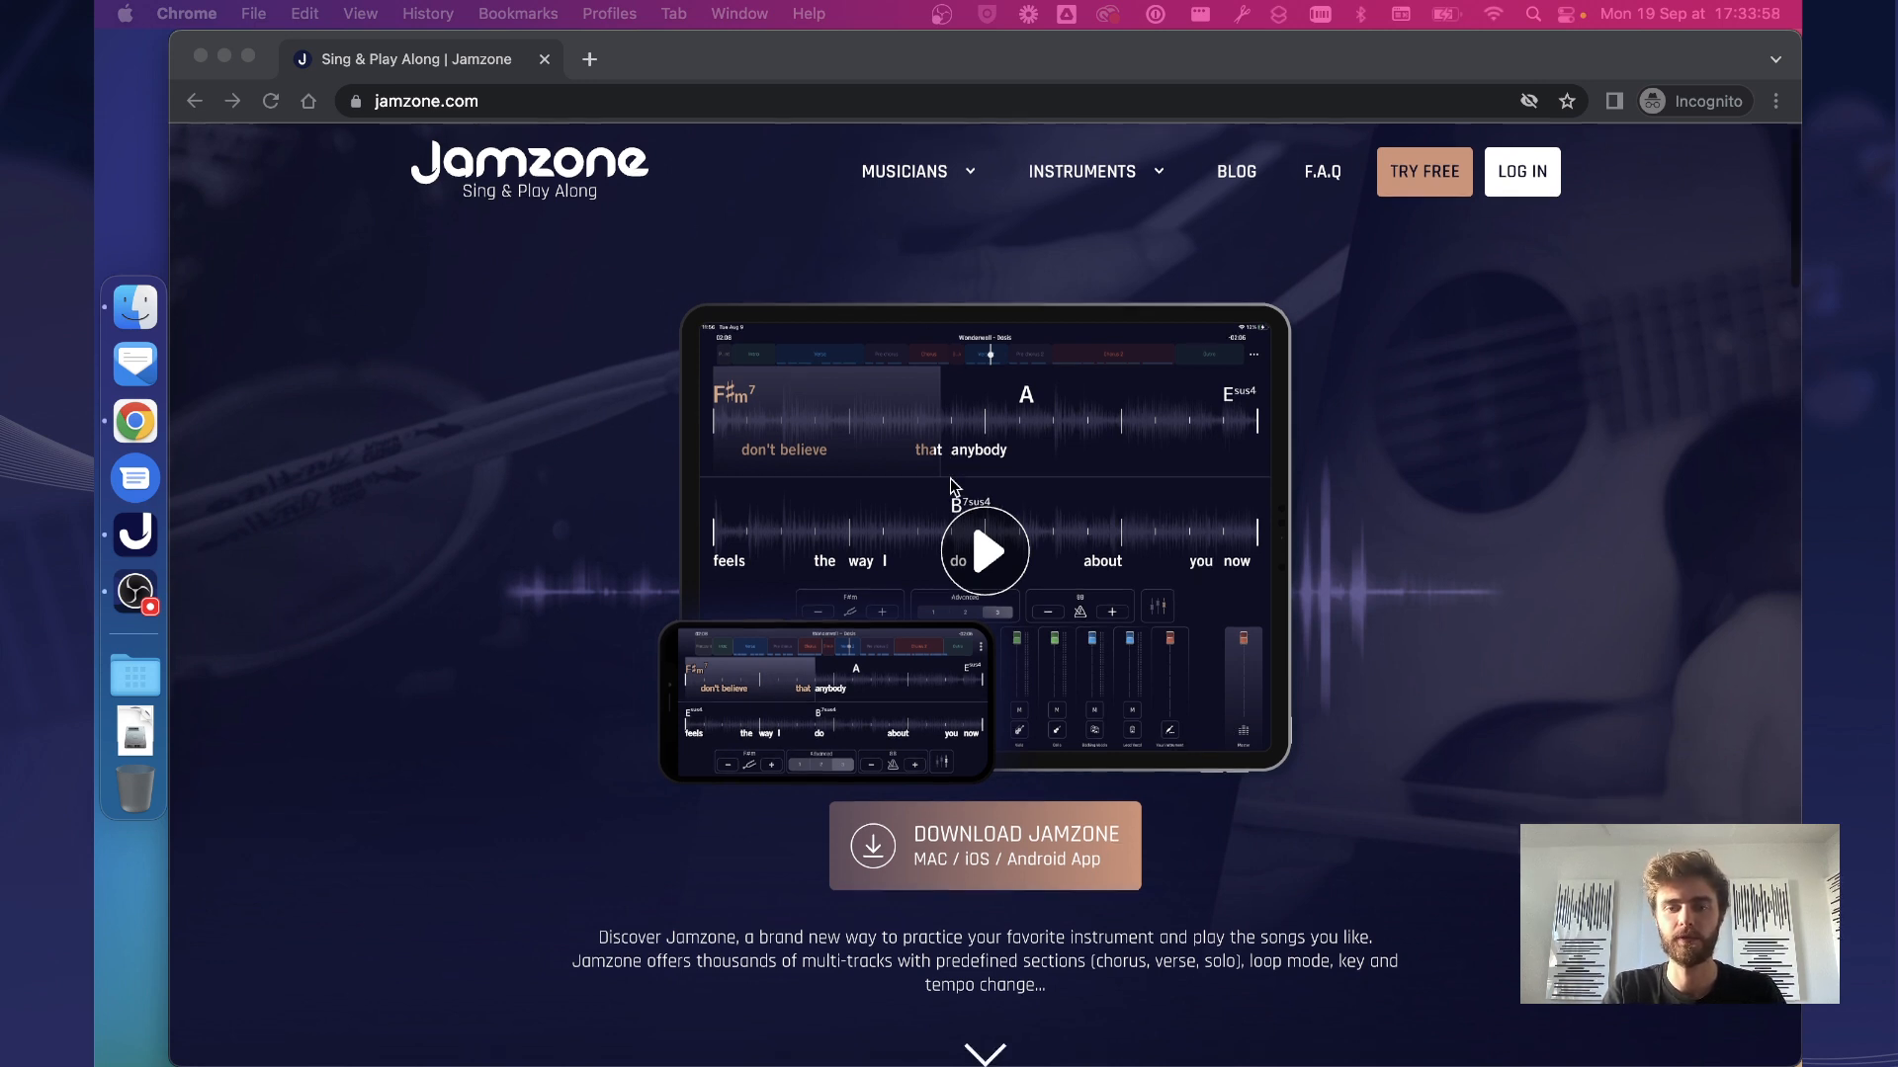
pyautogui.scroll(-3)
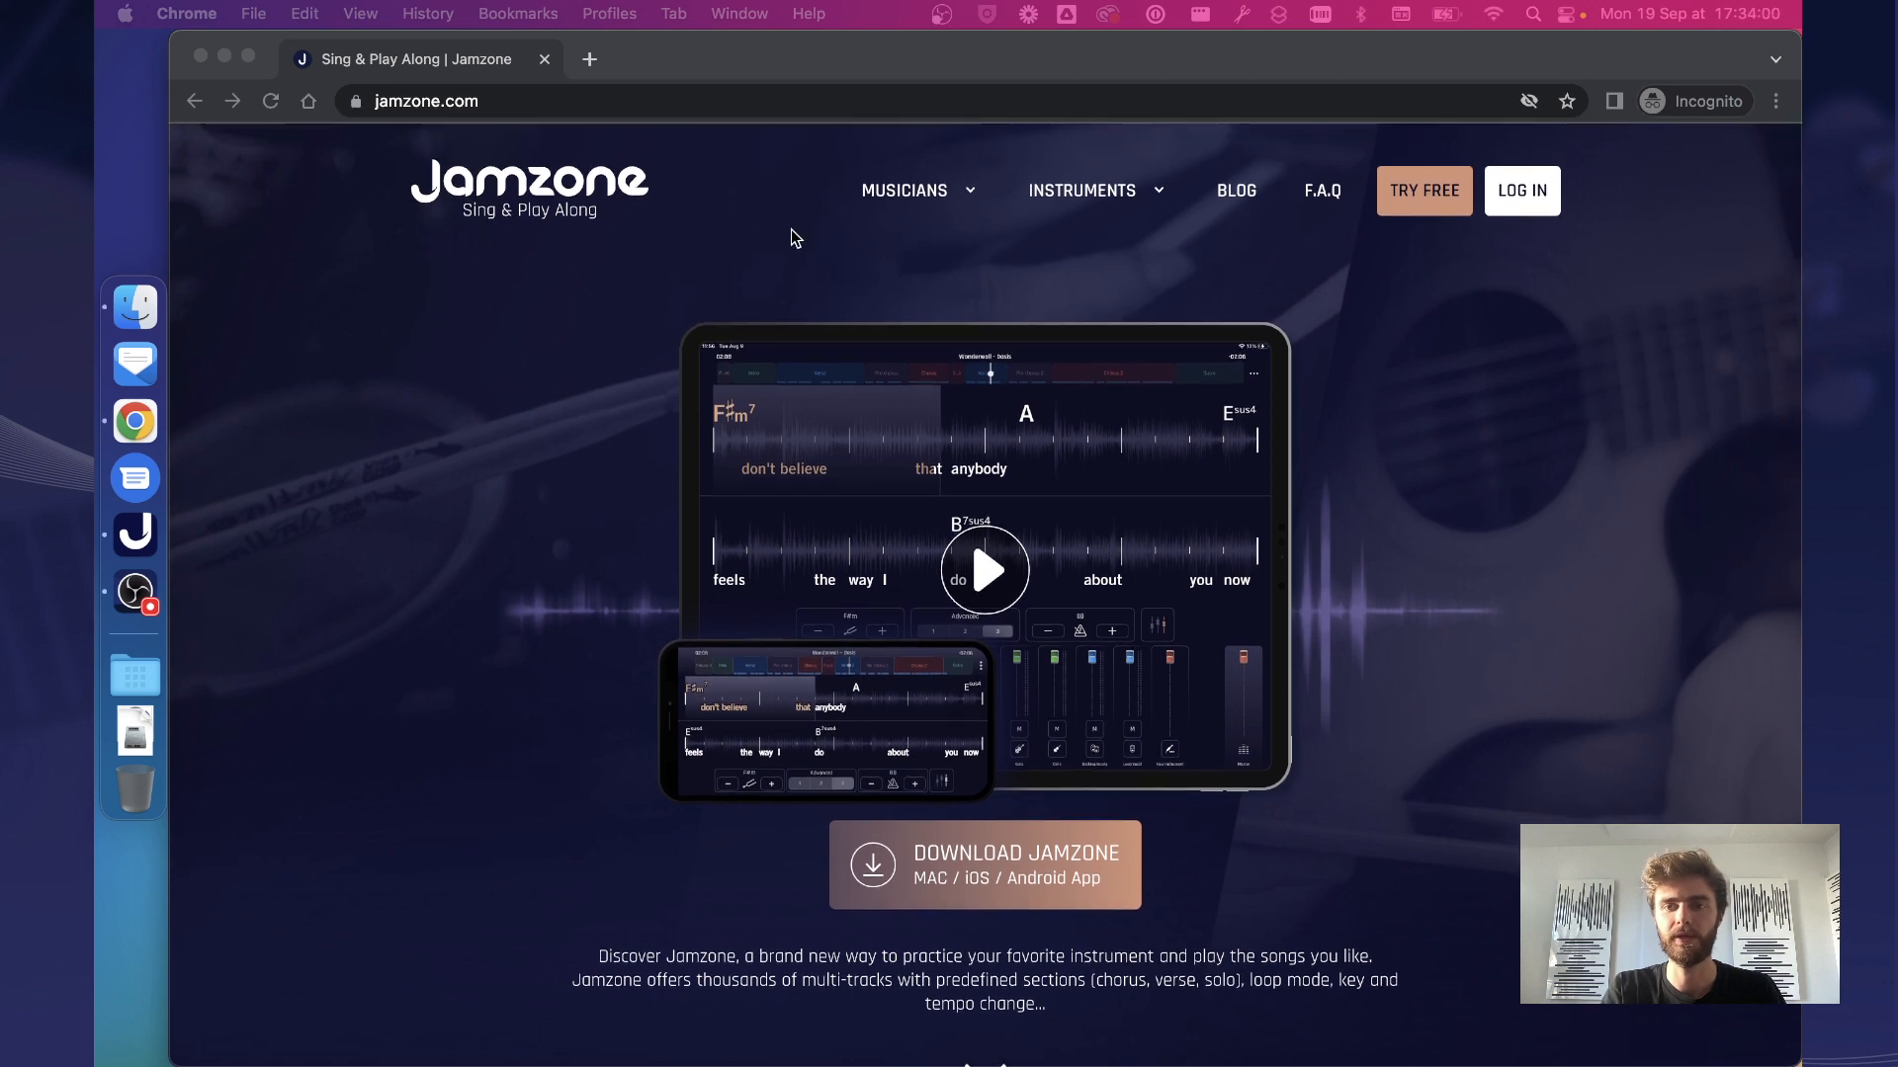
pyautogui.moveTo(1613, 248)
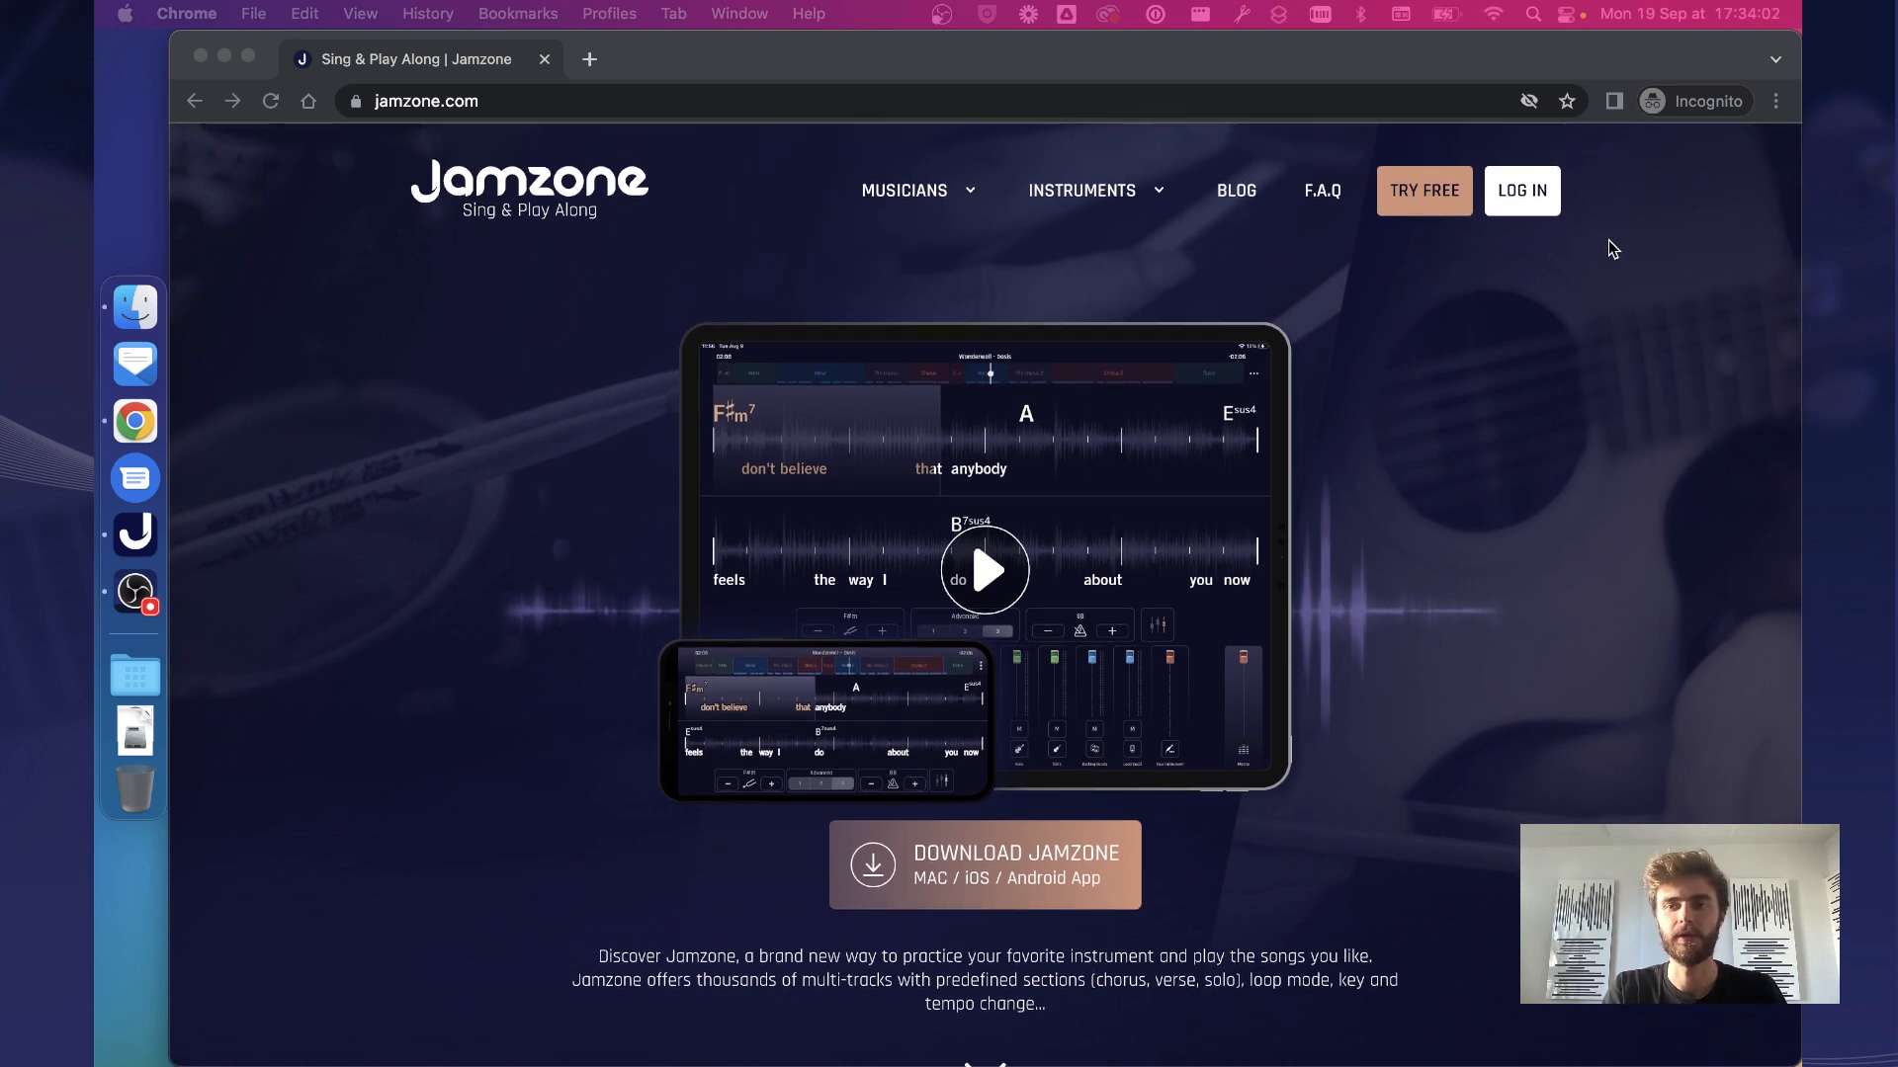
pyautogui.moveTo(1522, 190)
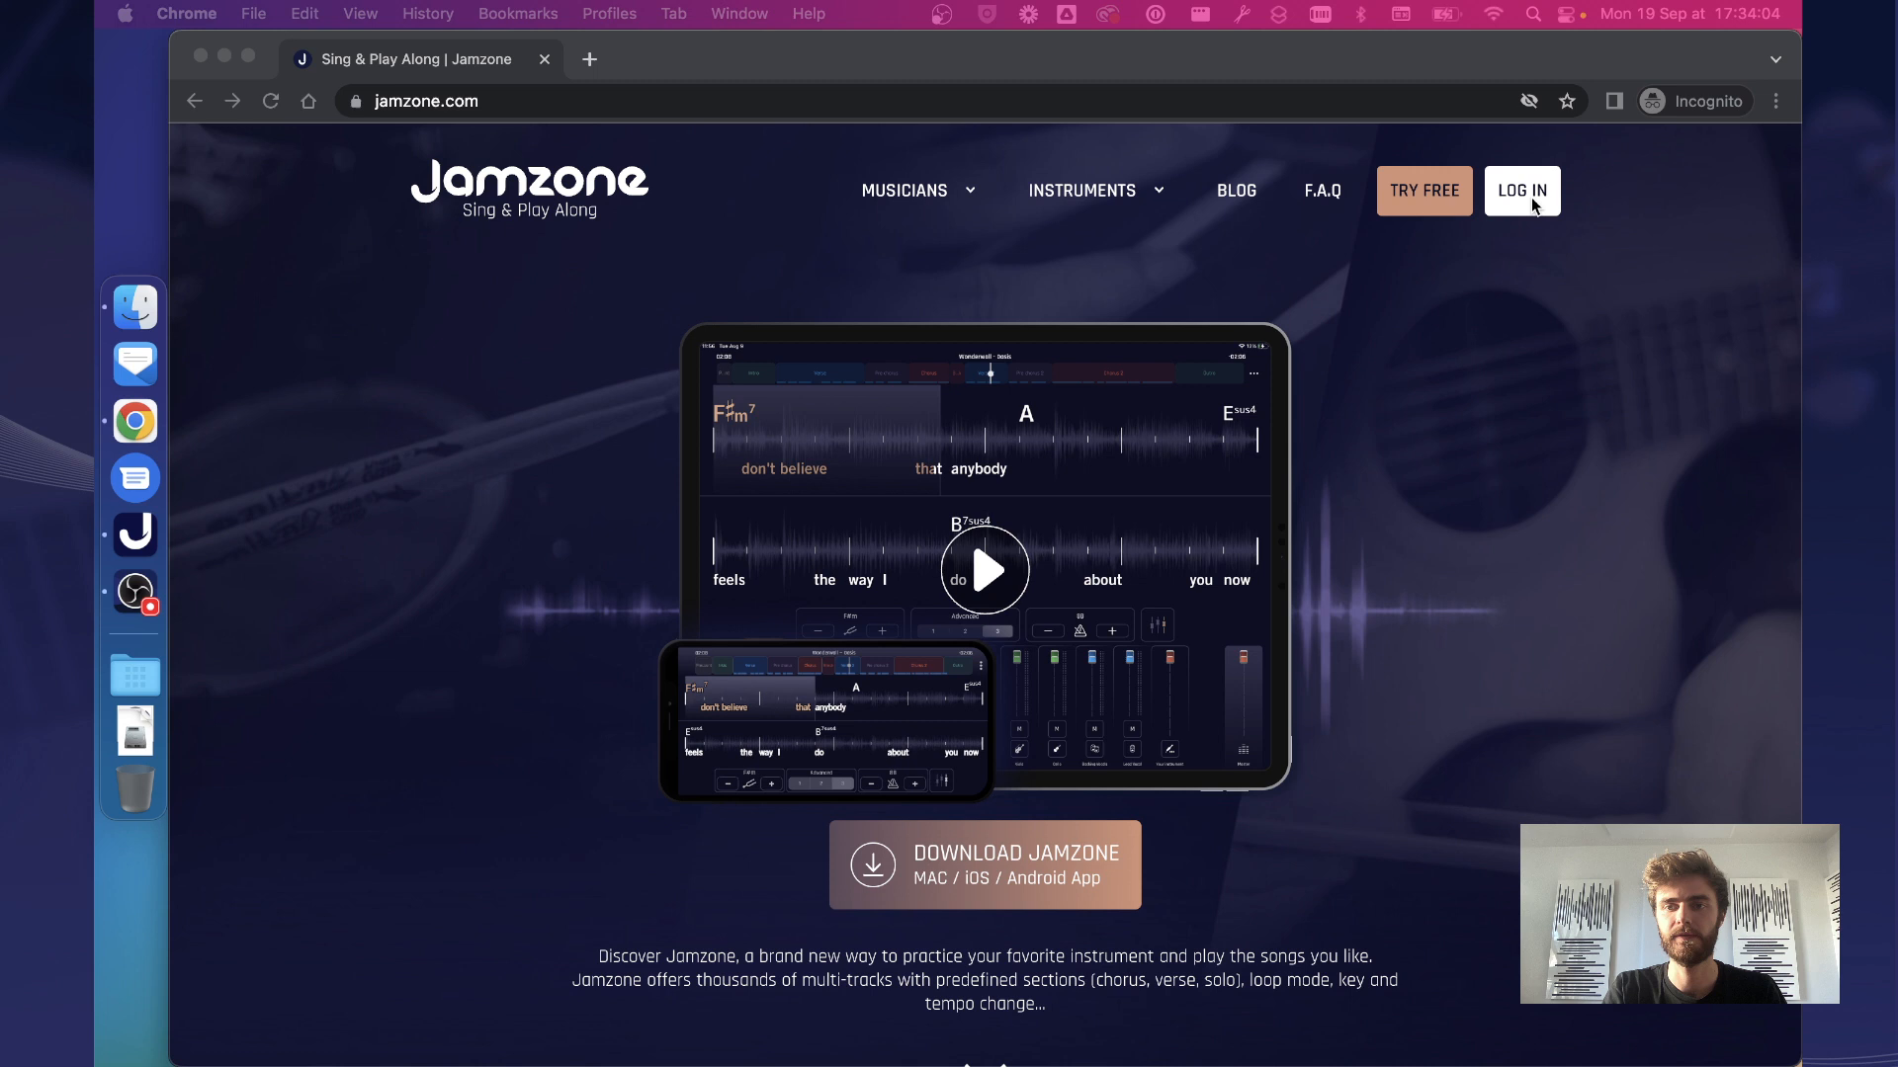
pyautogui.click(1520, 189)
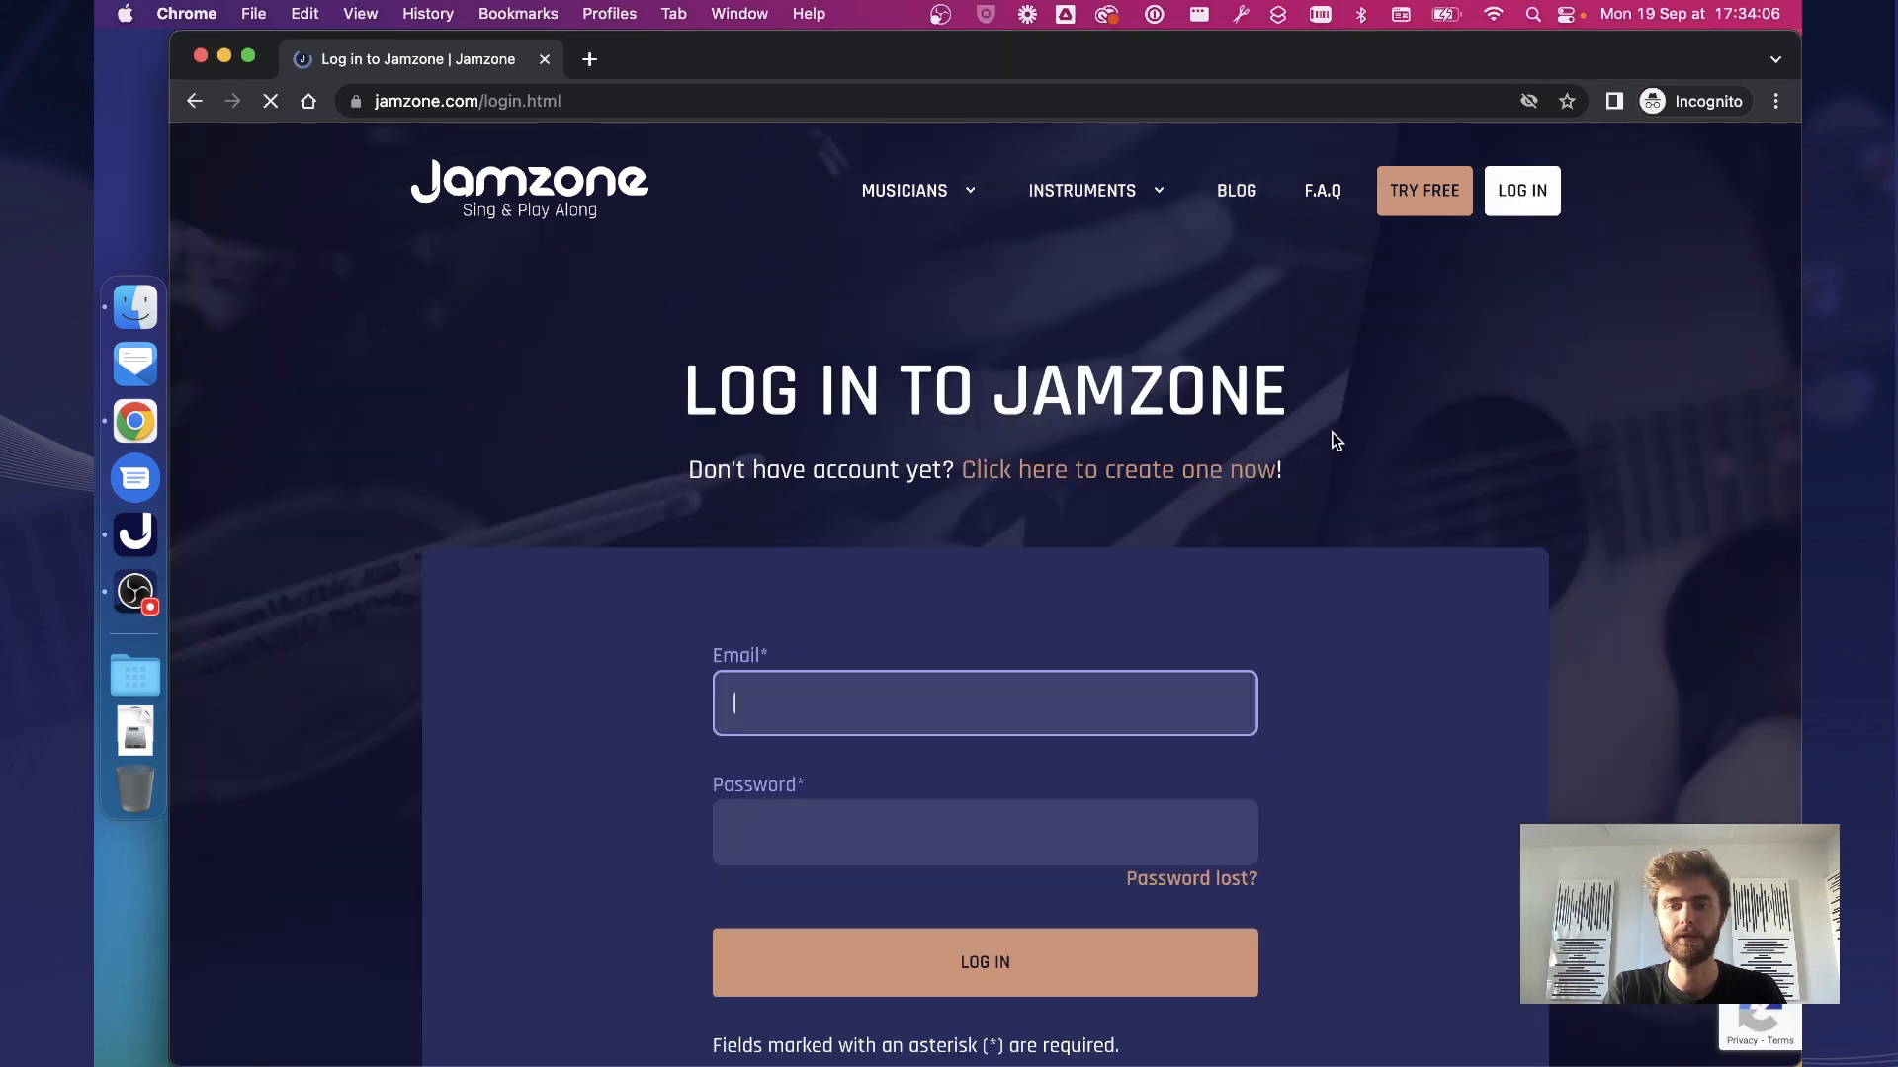
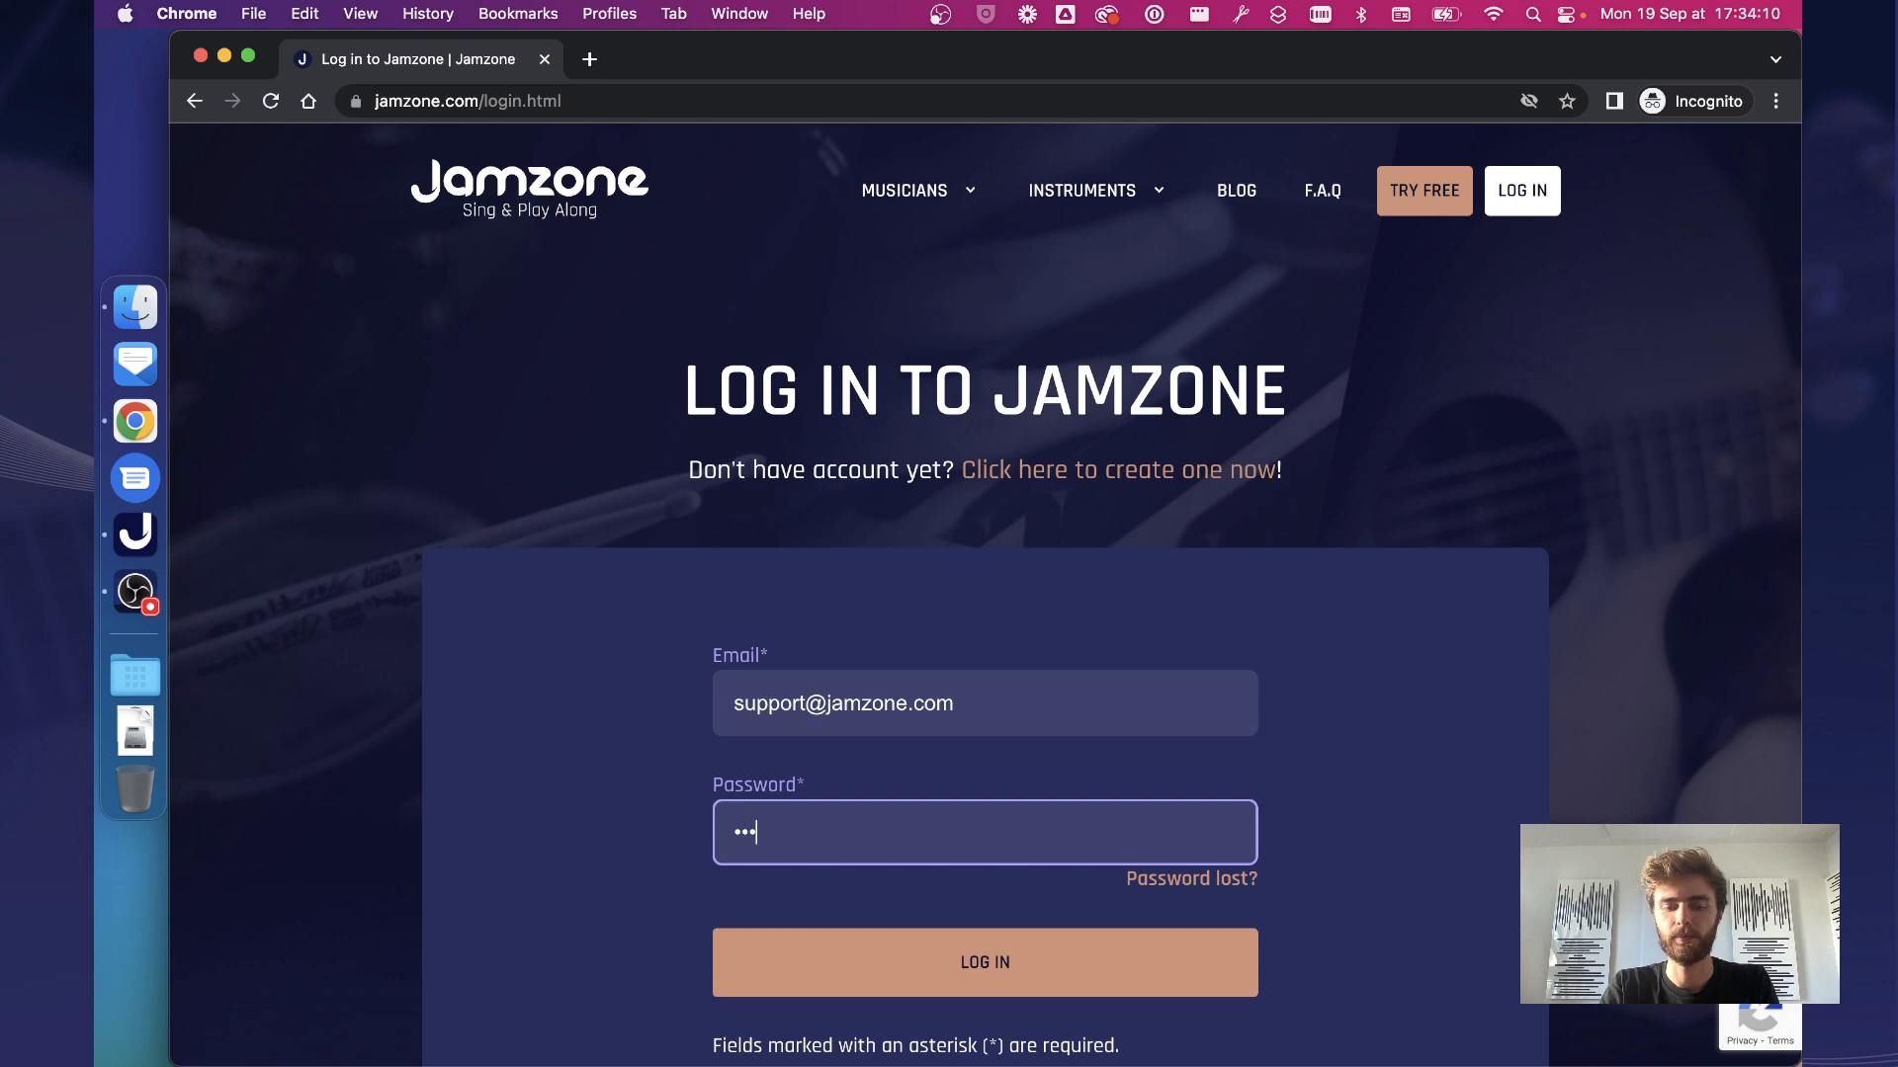
pyautogui.click(984, 962)
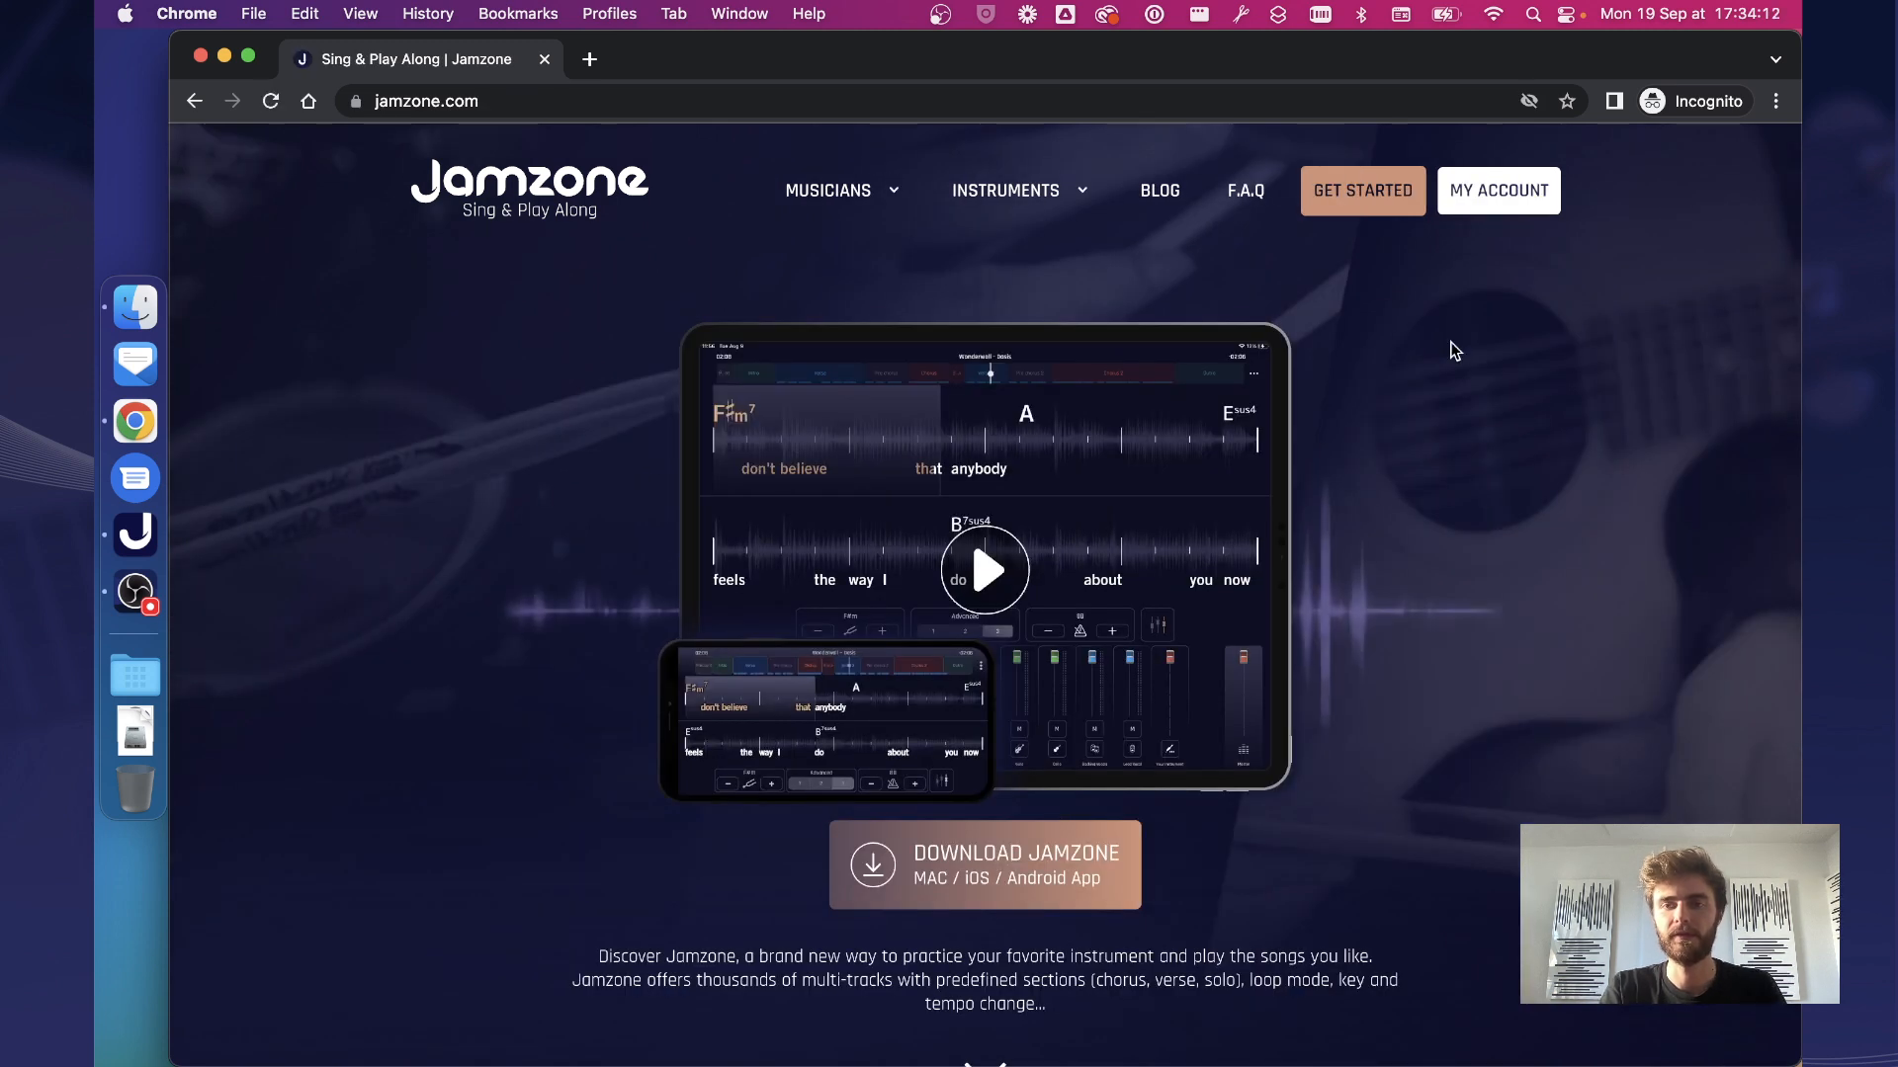
pyautogui.click(1497, 190)
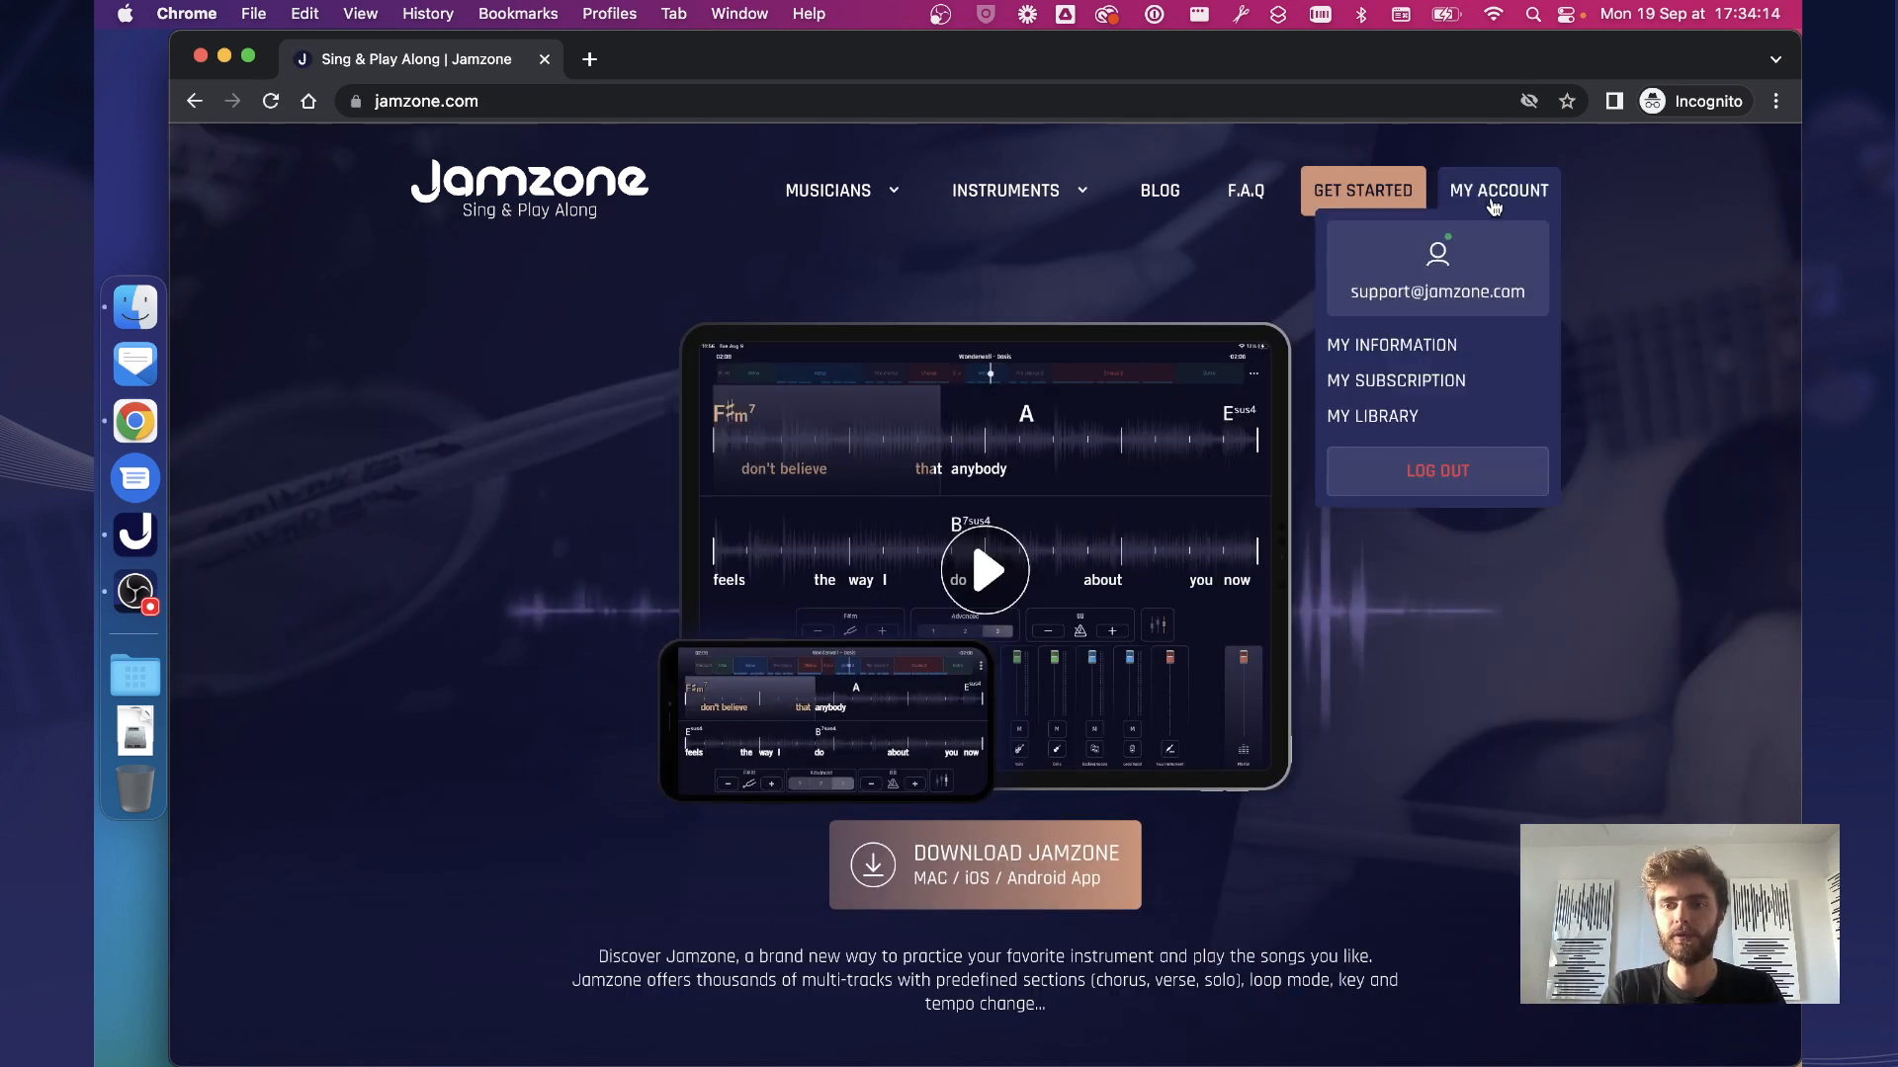
pyautogui.moveTo(1428, 216)
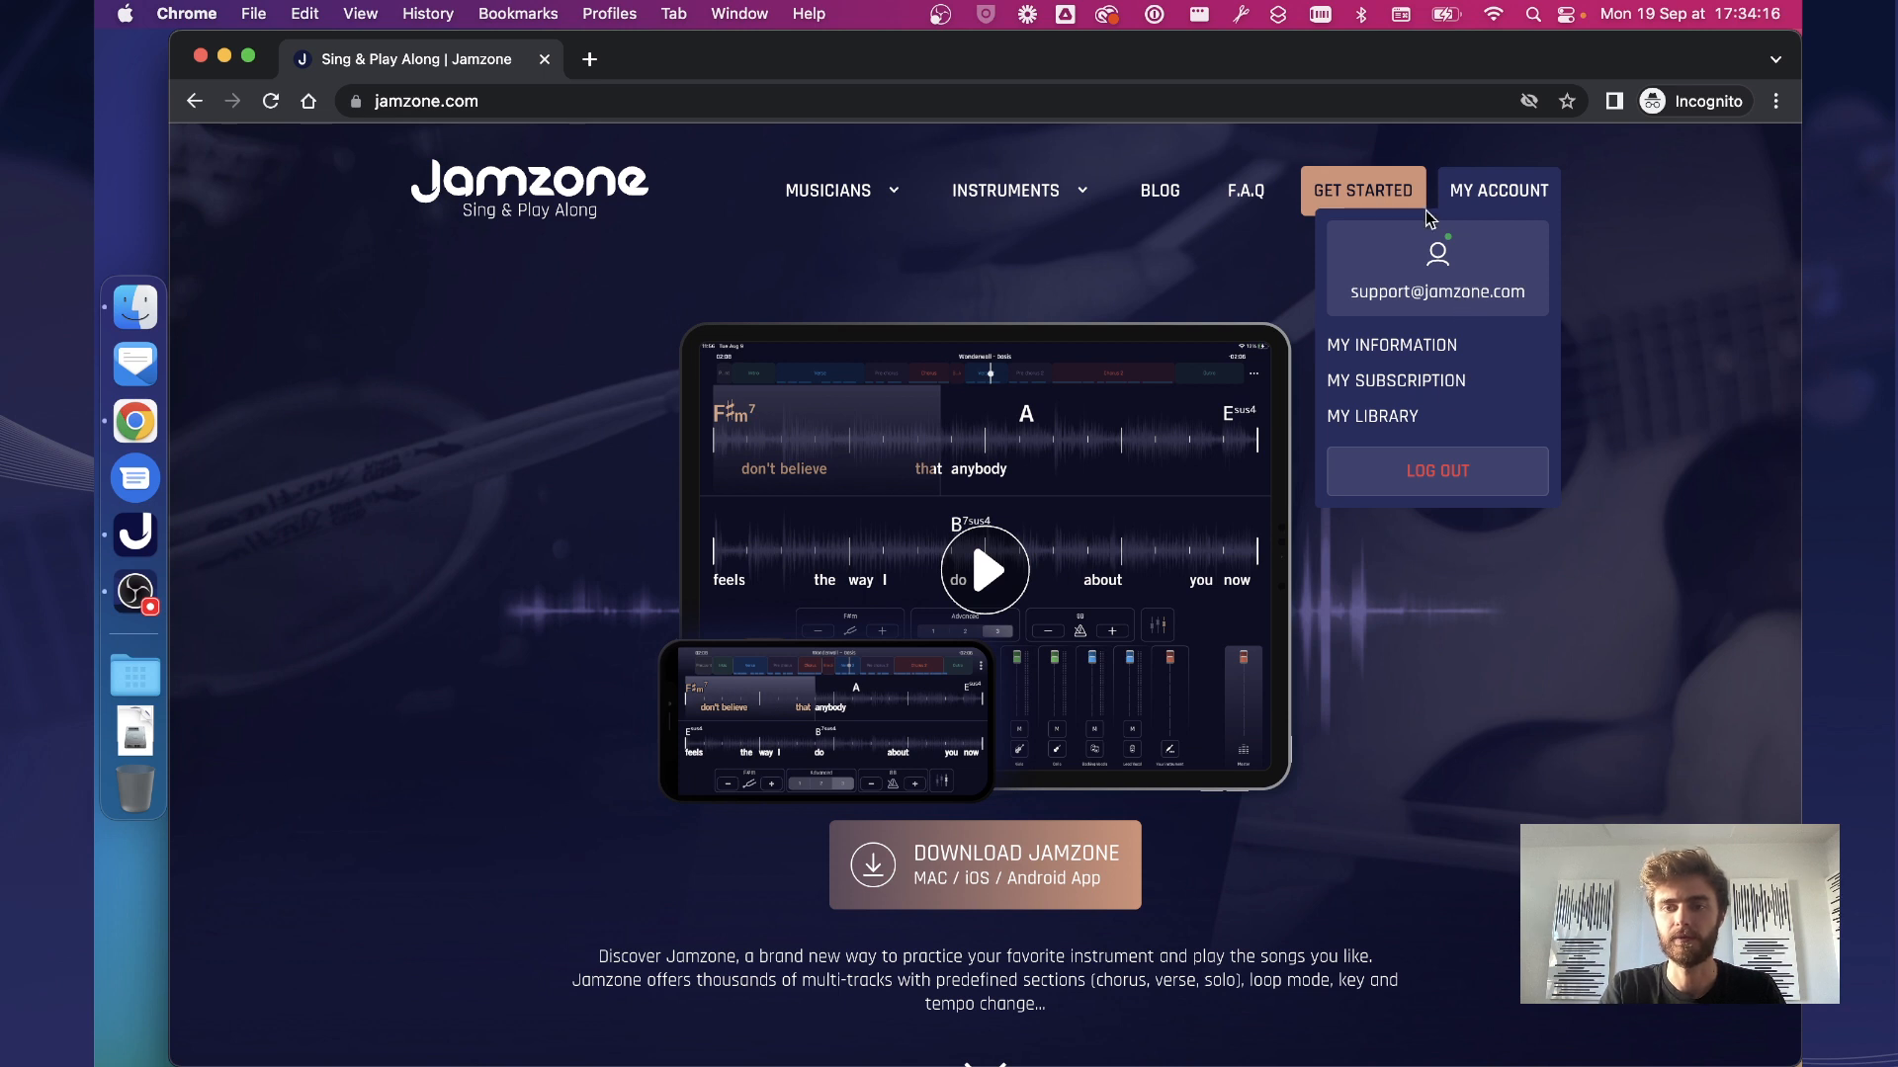
pyautogui.moveTo(1391, 345)
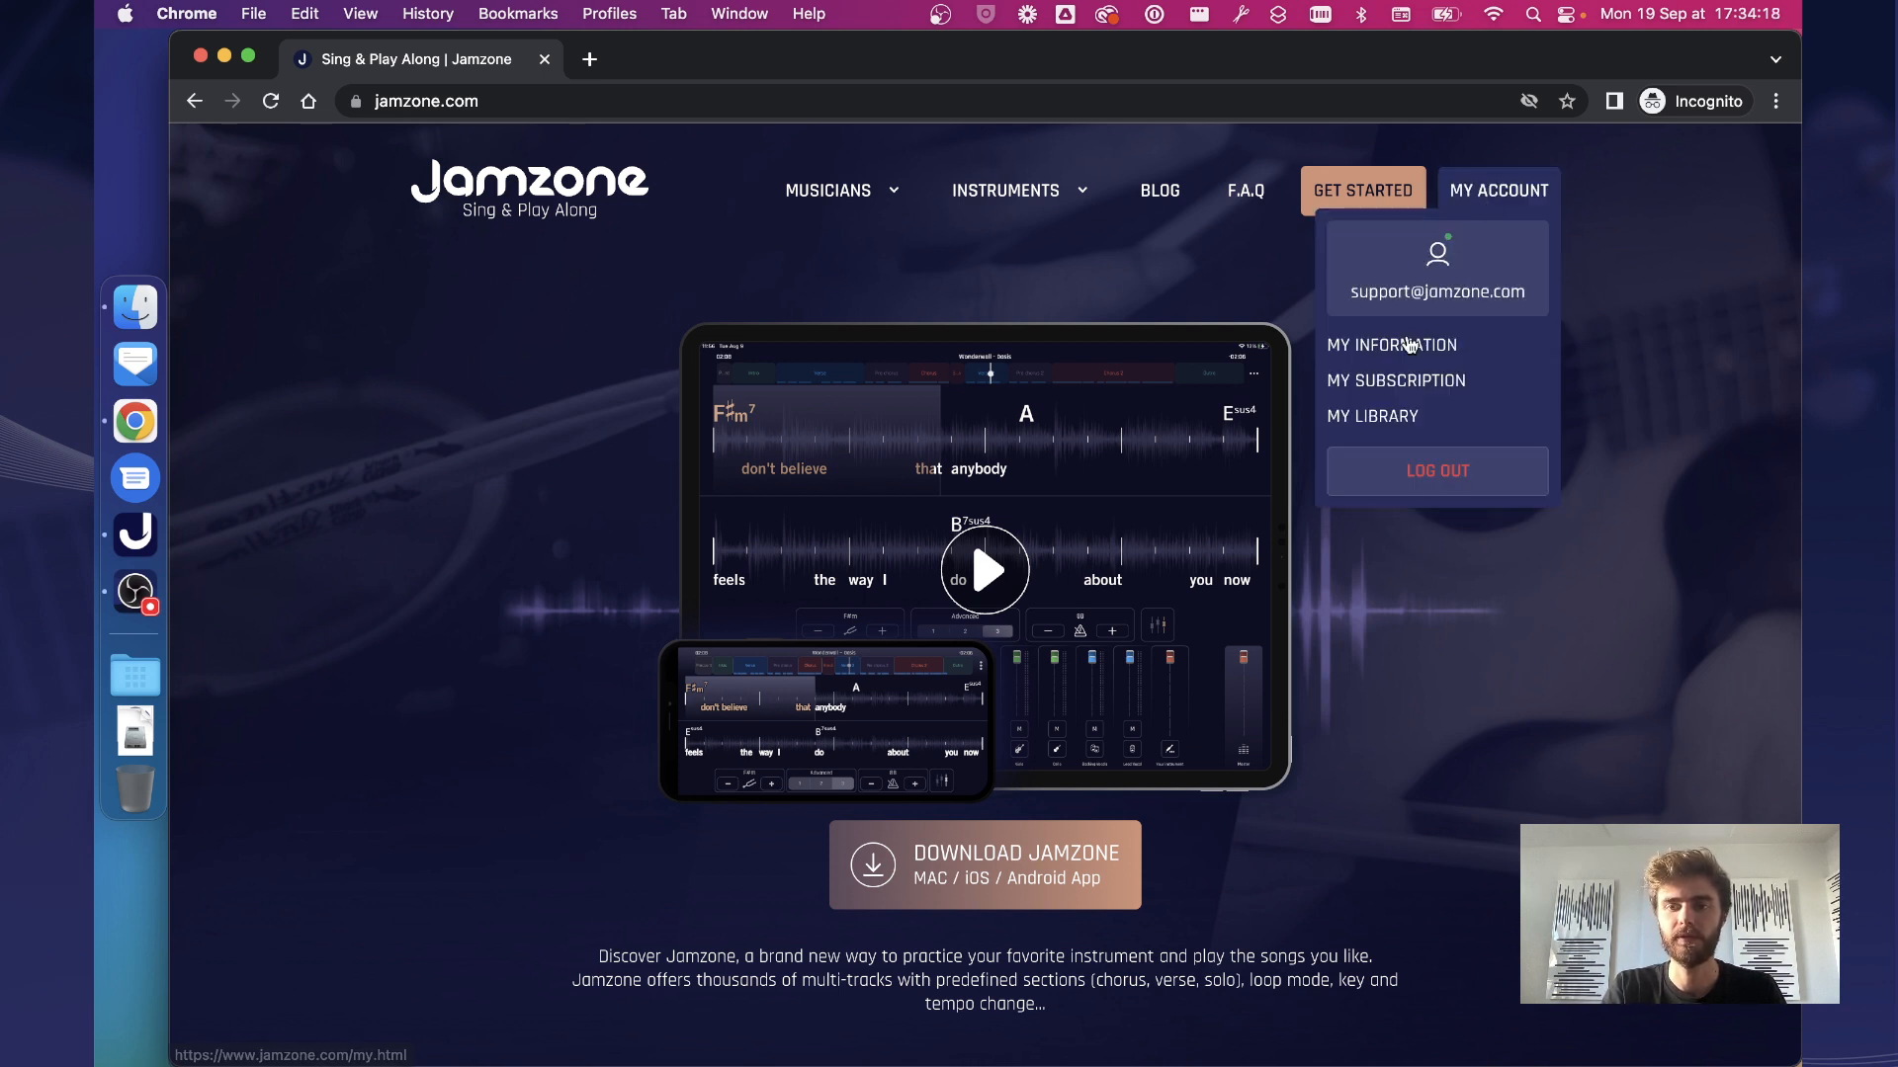
# Step: In My Information, change the Date of Birth year to 2009 and update the profile
pyautogui.click(1390, 345)
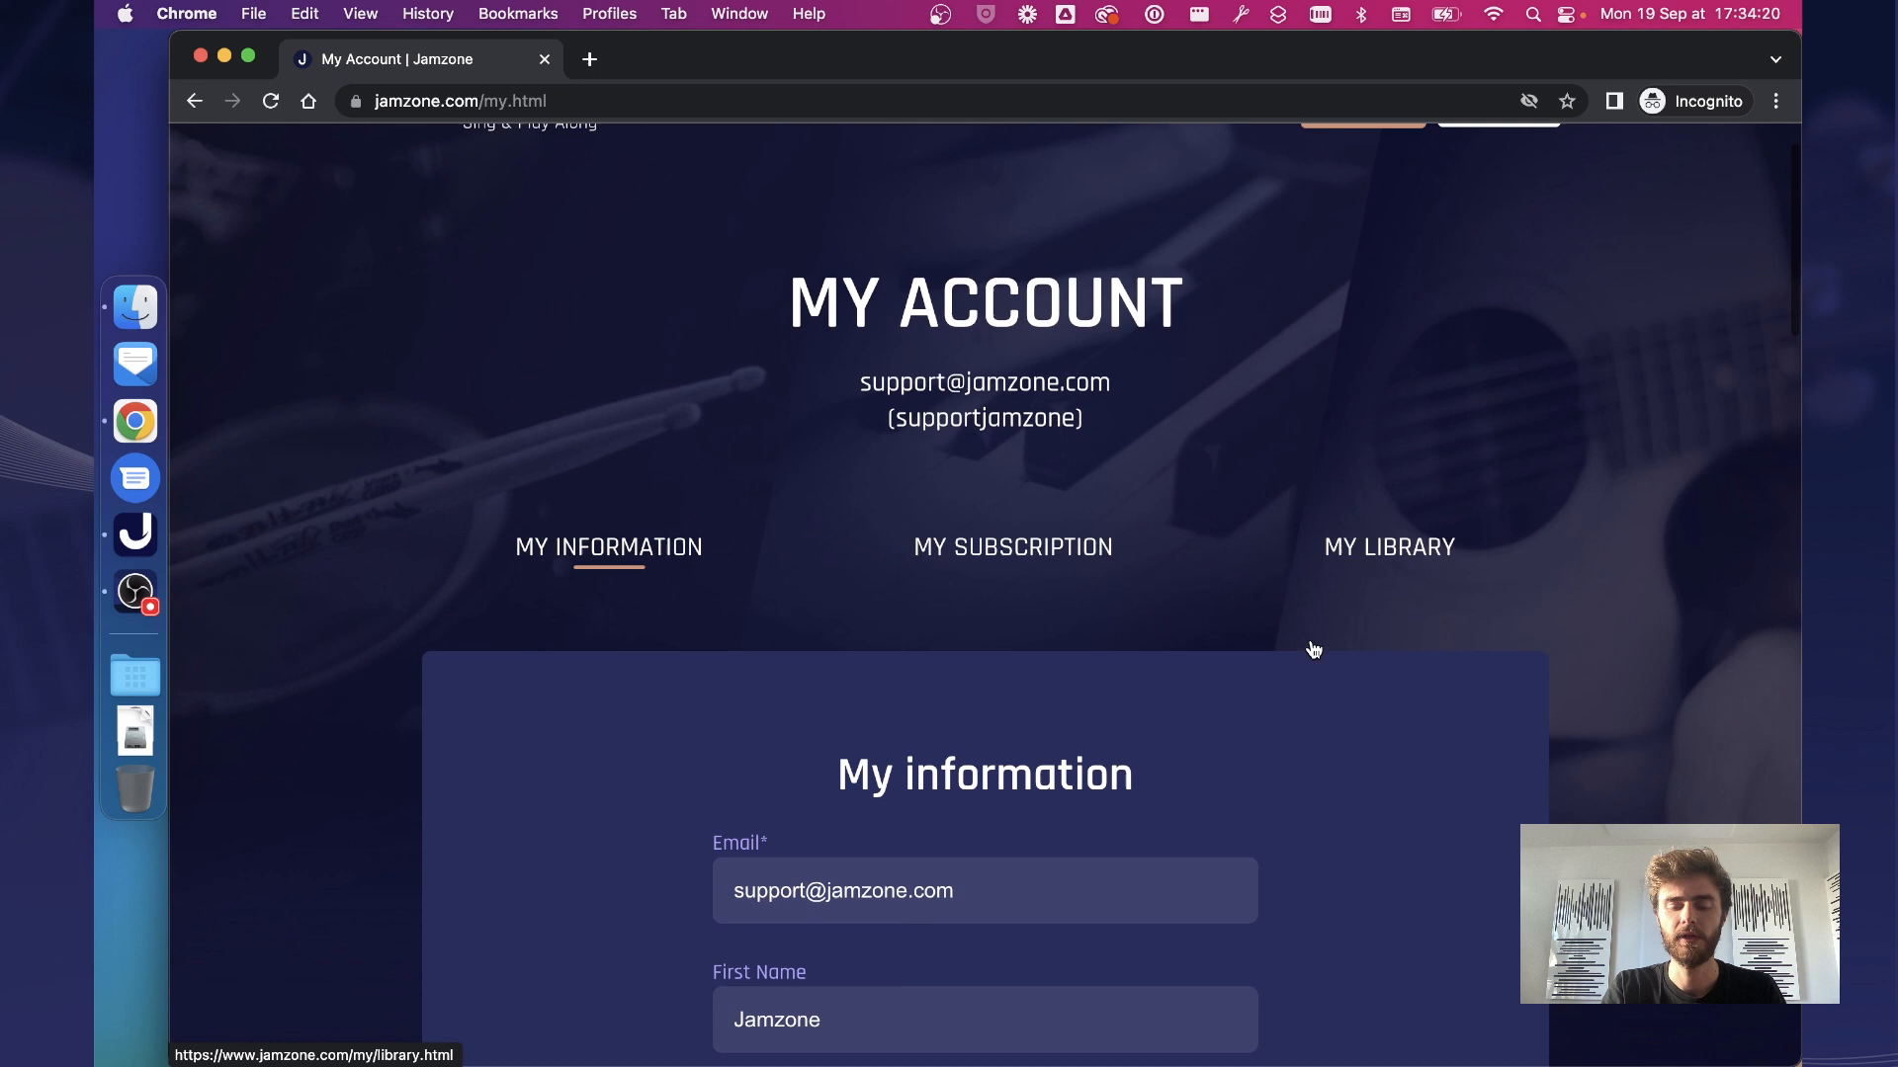
pyautogui.scroll(-3)
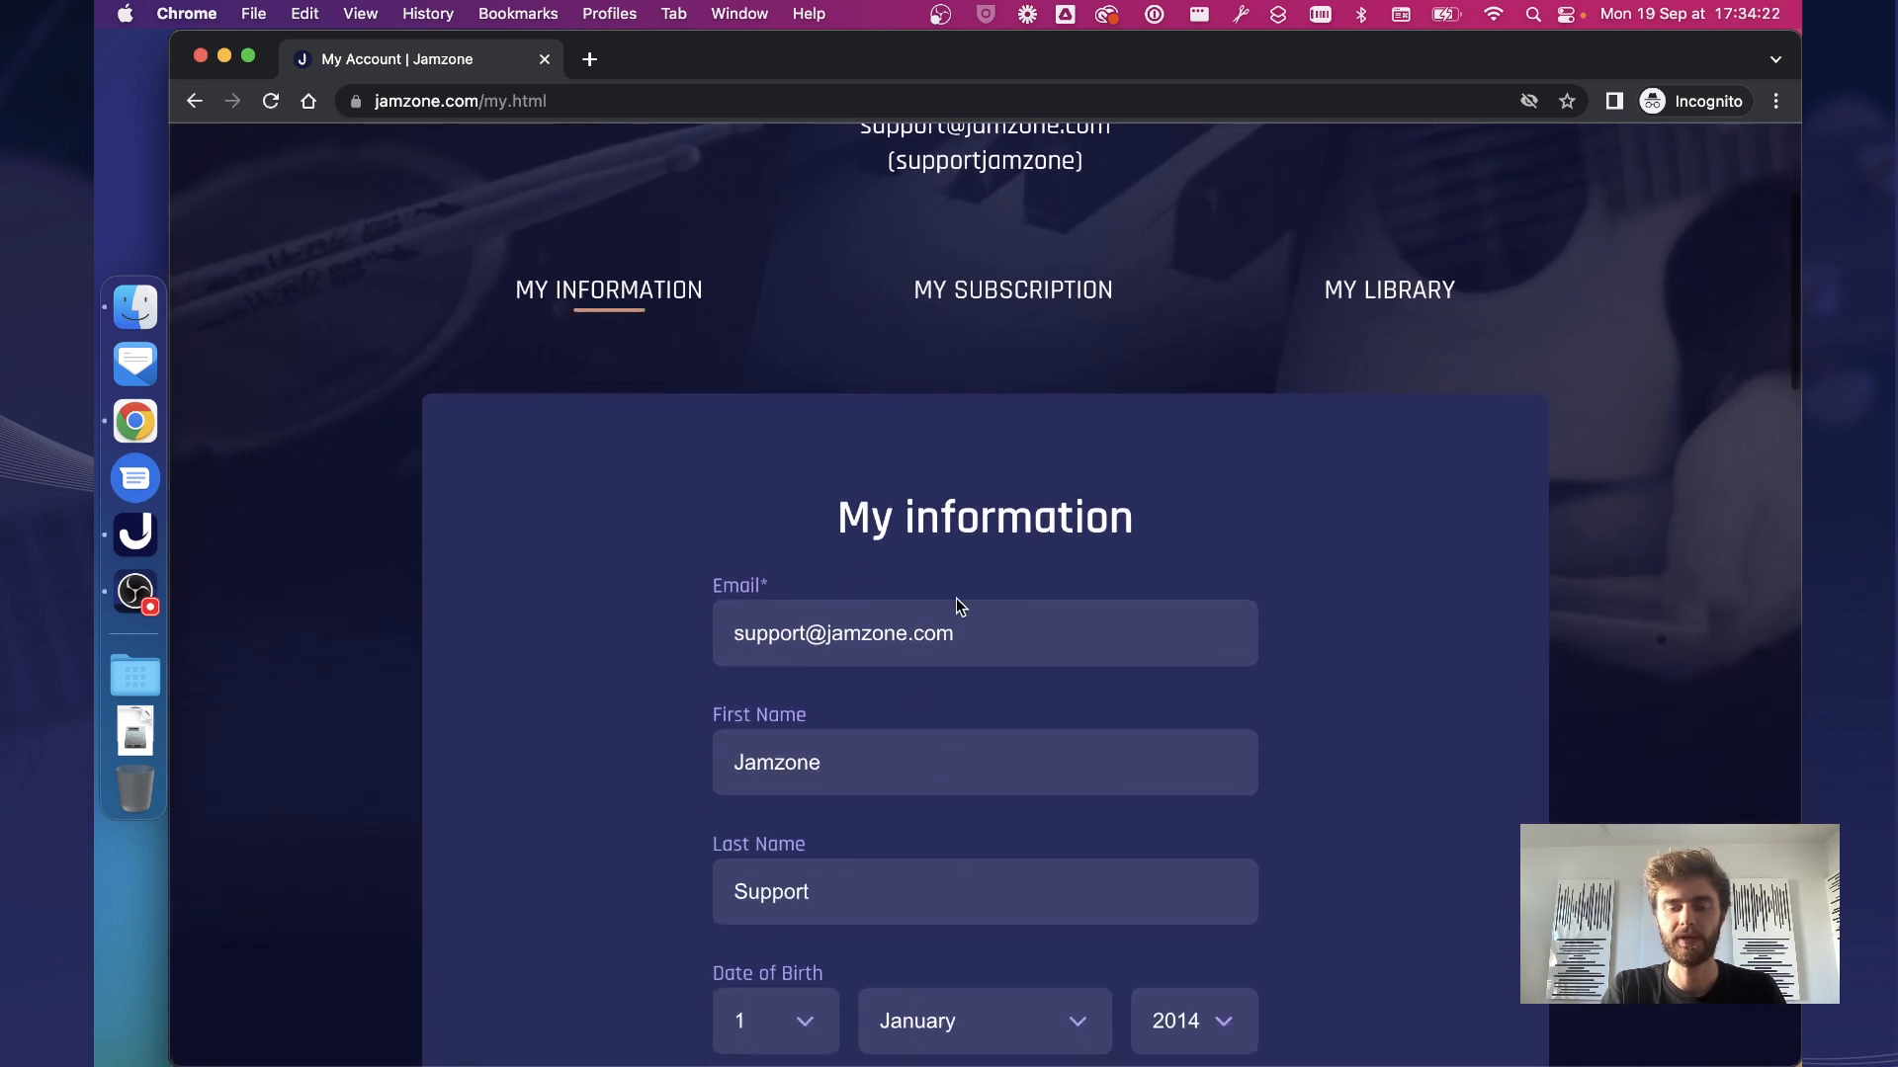
pyautogui.scroll(-3)
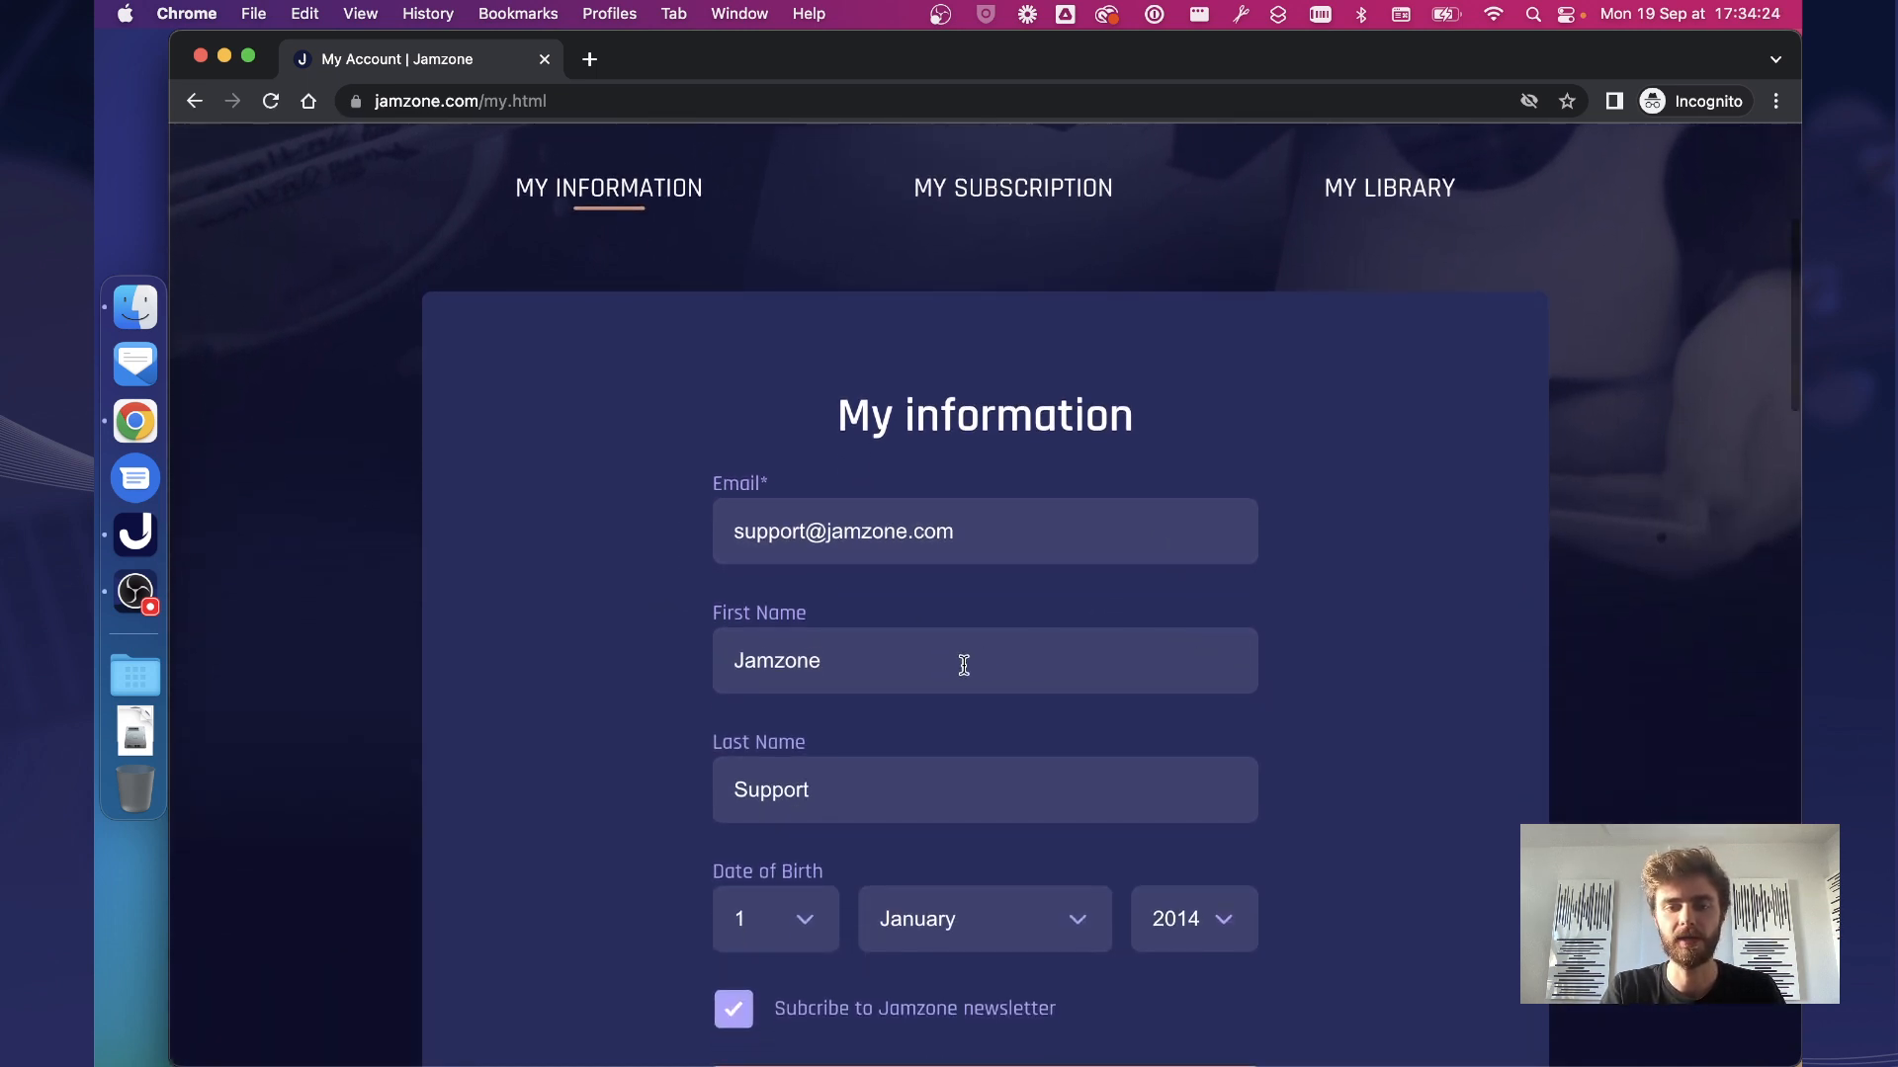
pyautogui.scroll(-3)
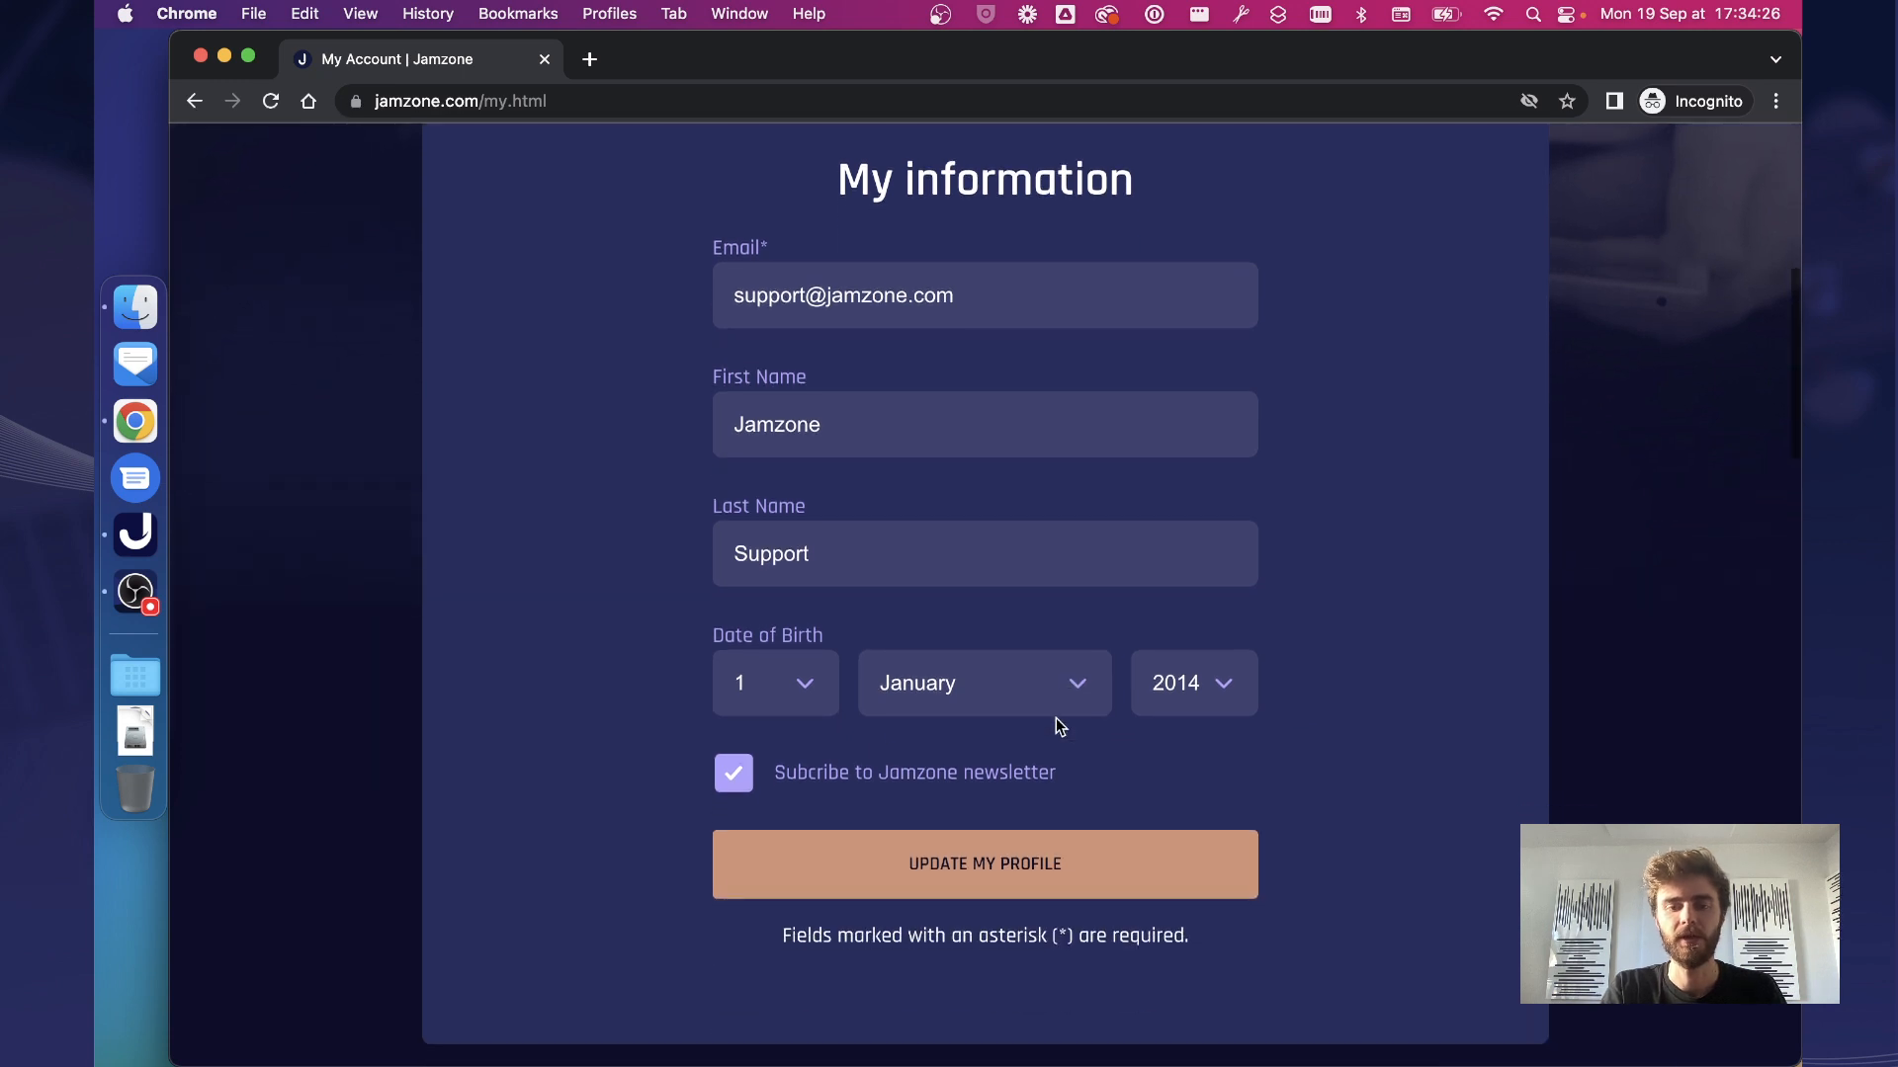
pyautogui.click(1192, 683)
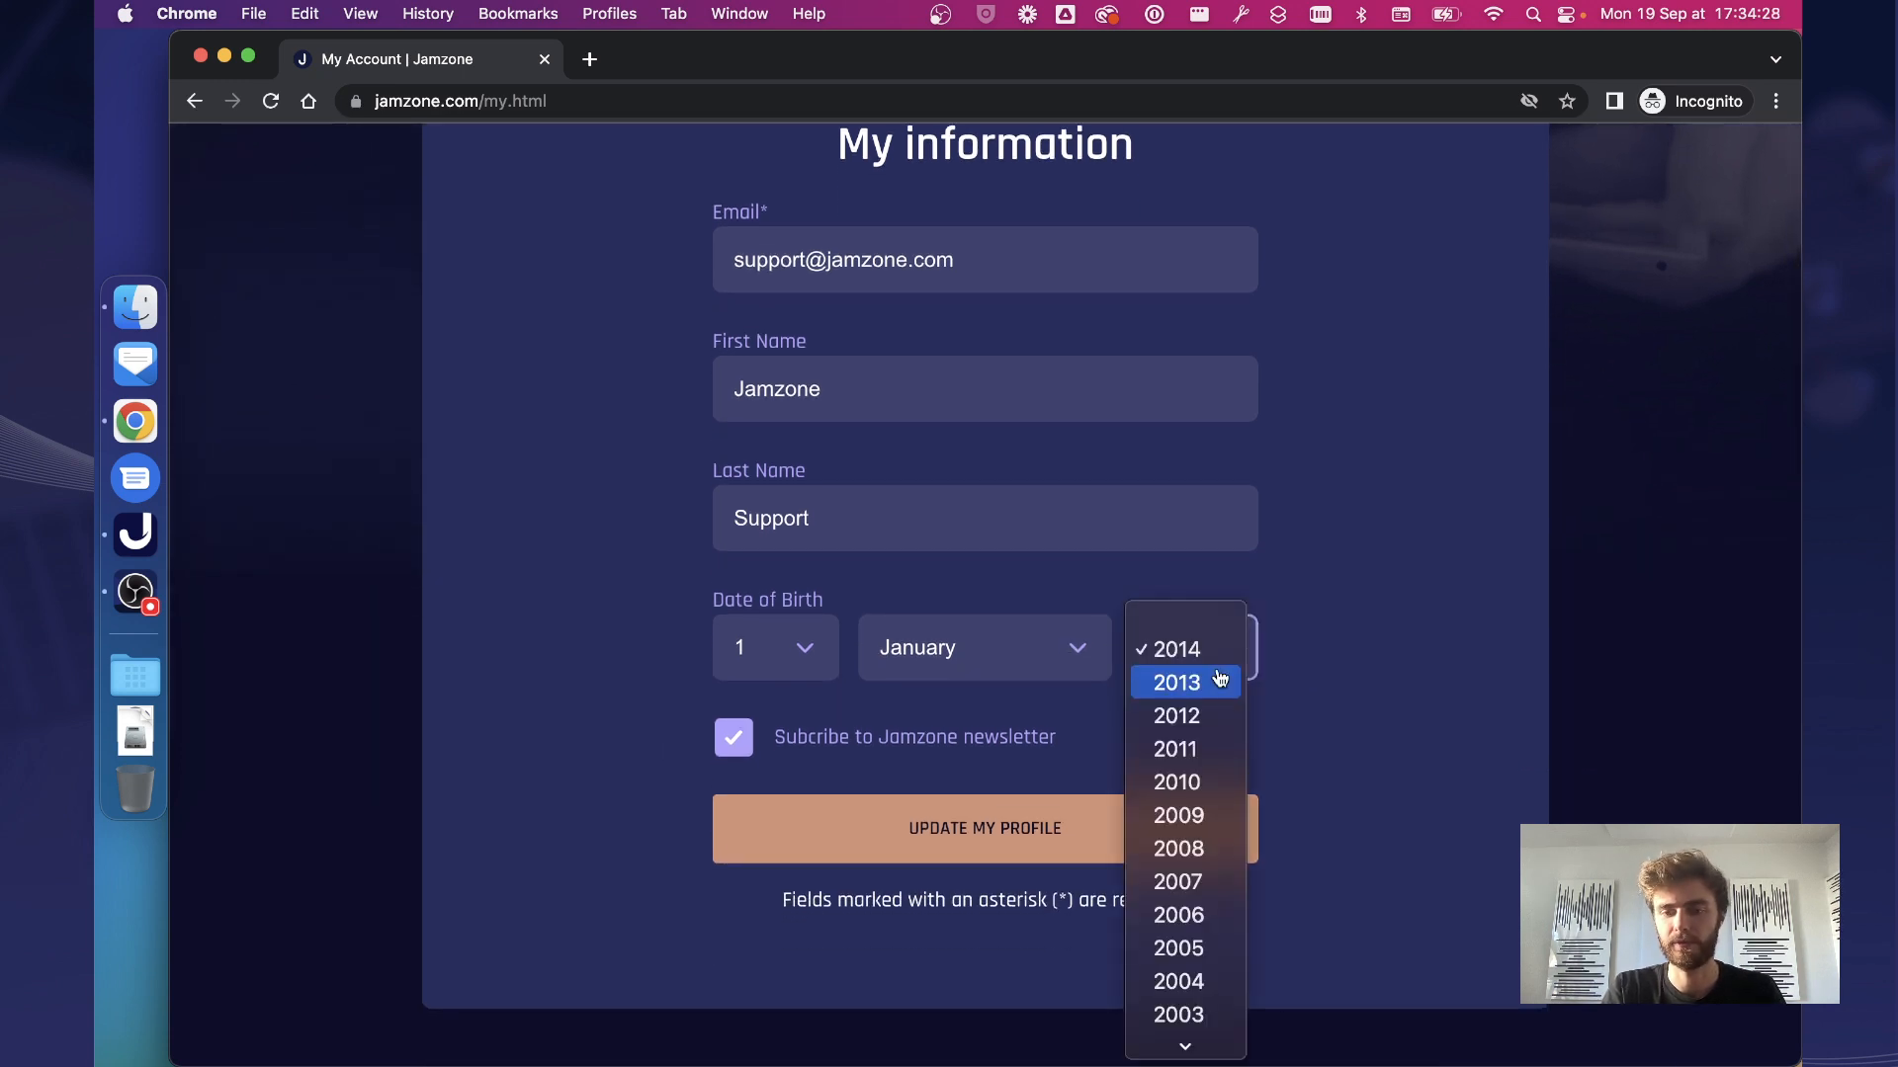
pyautogui.click(1176, 814)
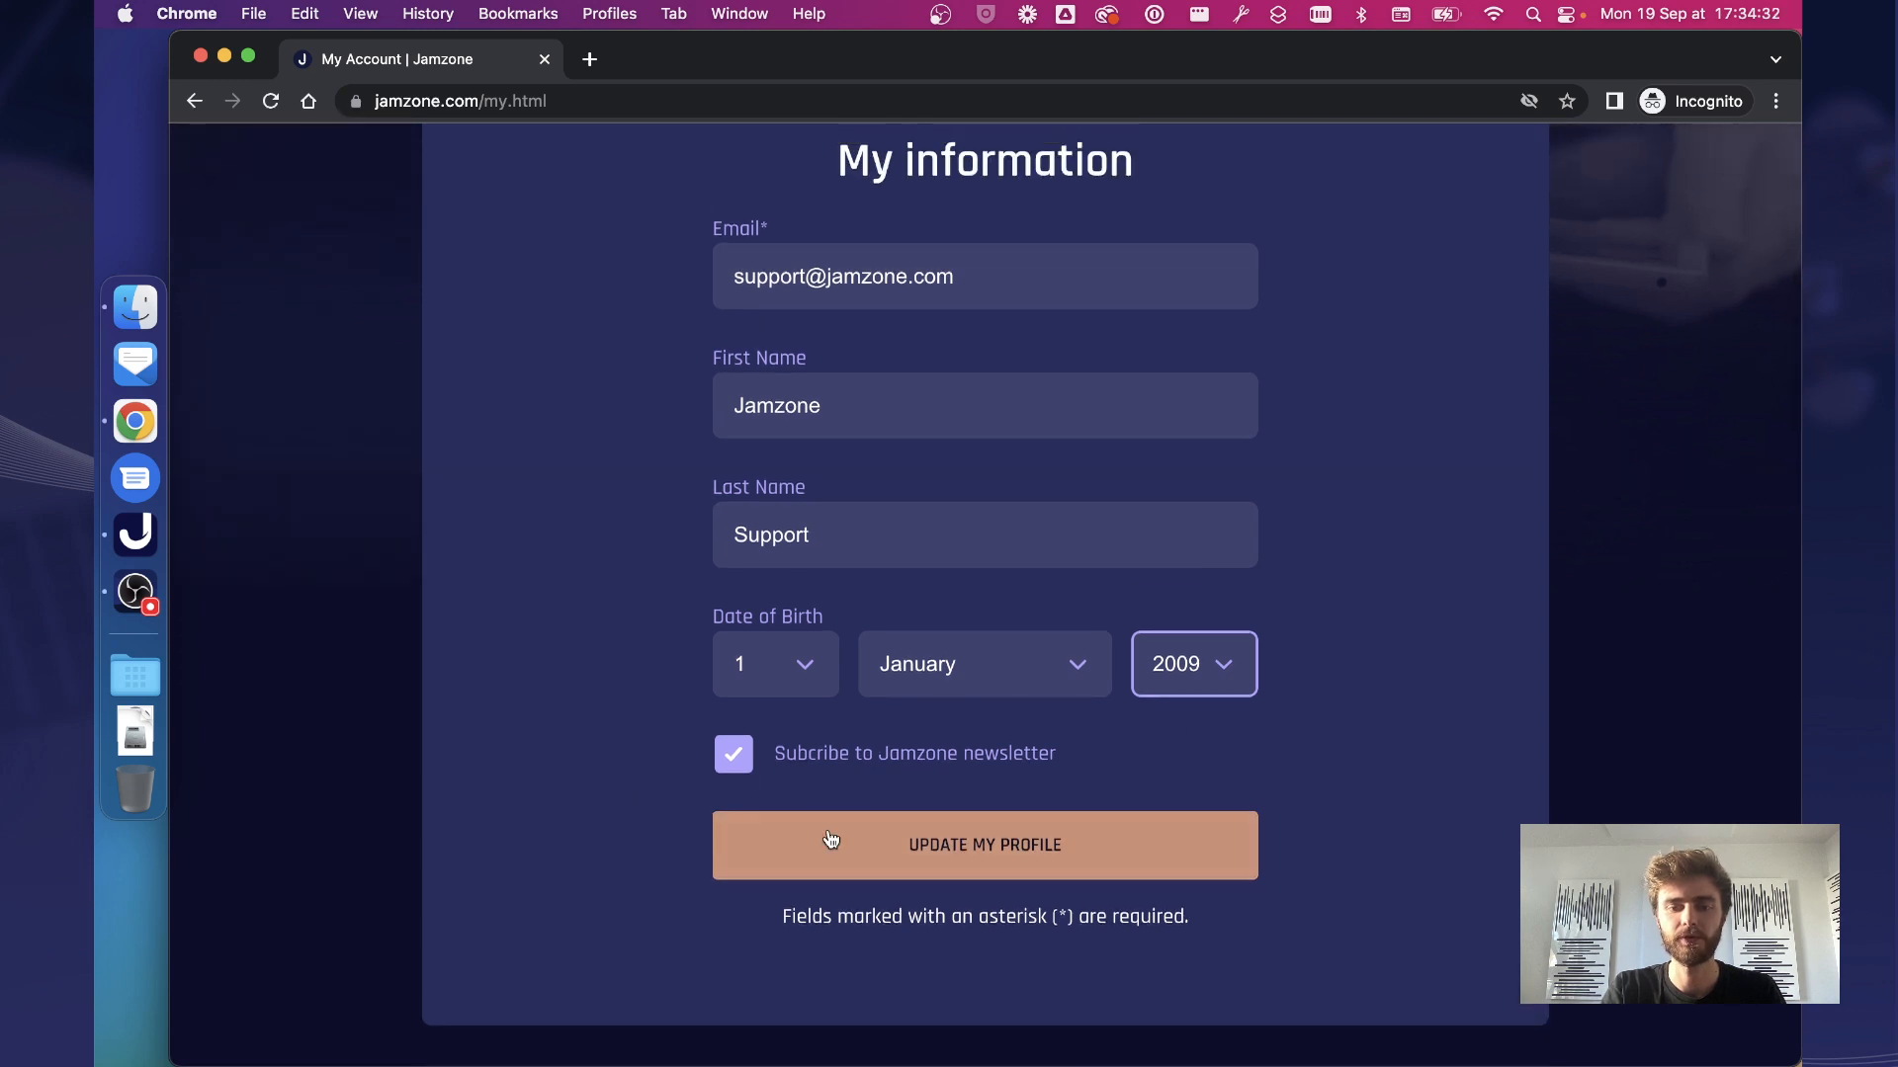
pyautogui.moveTo(1077, 804)
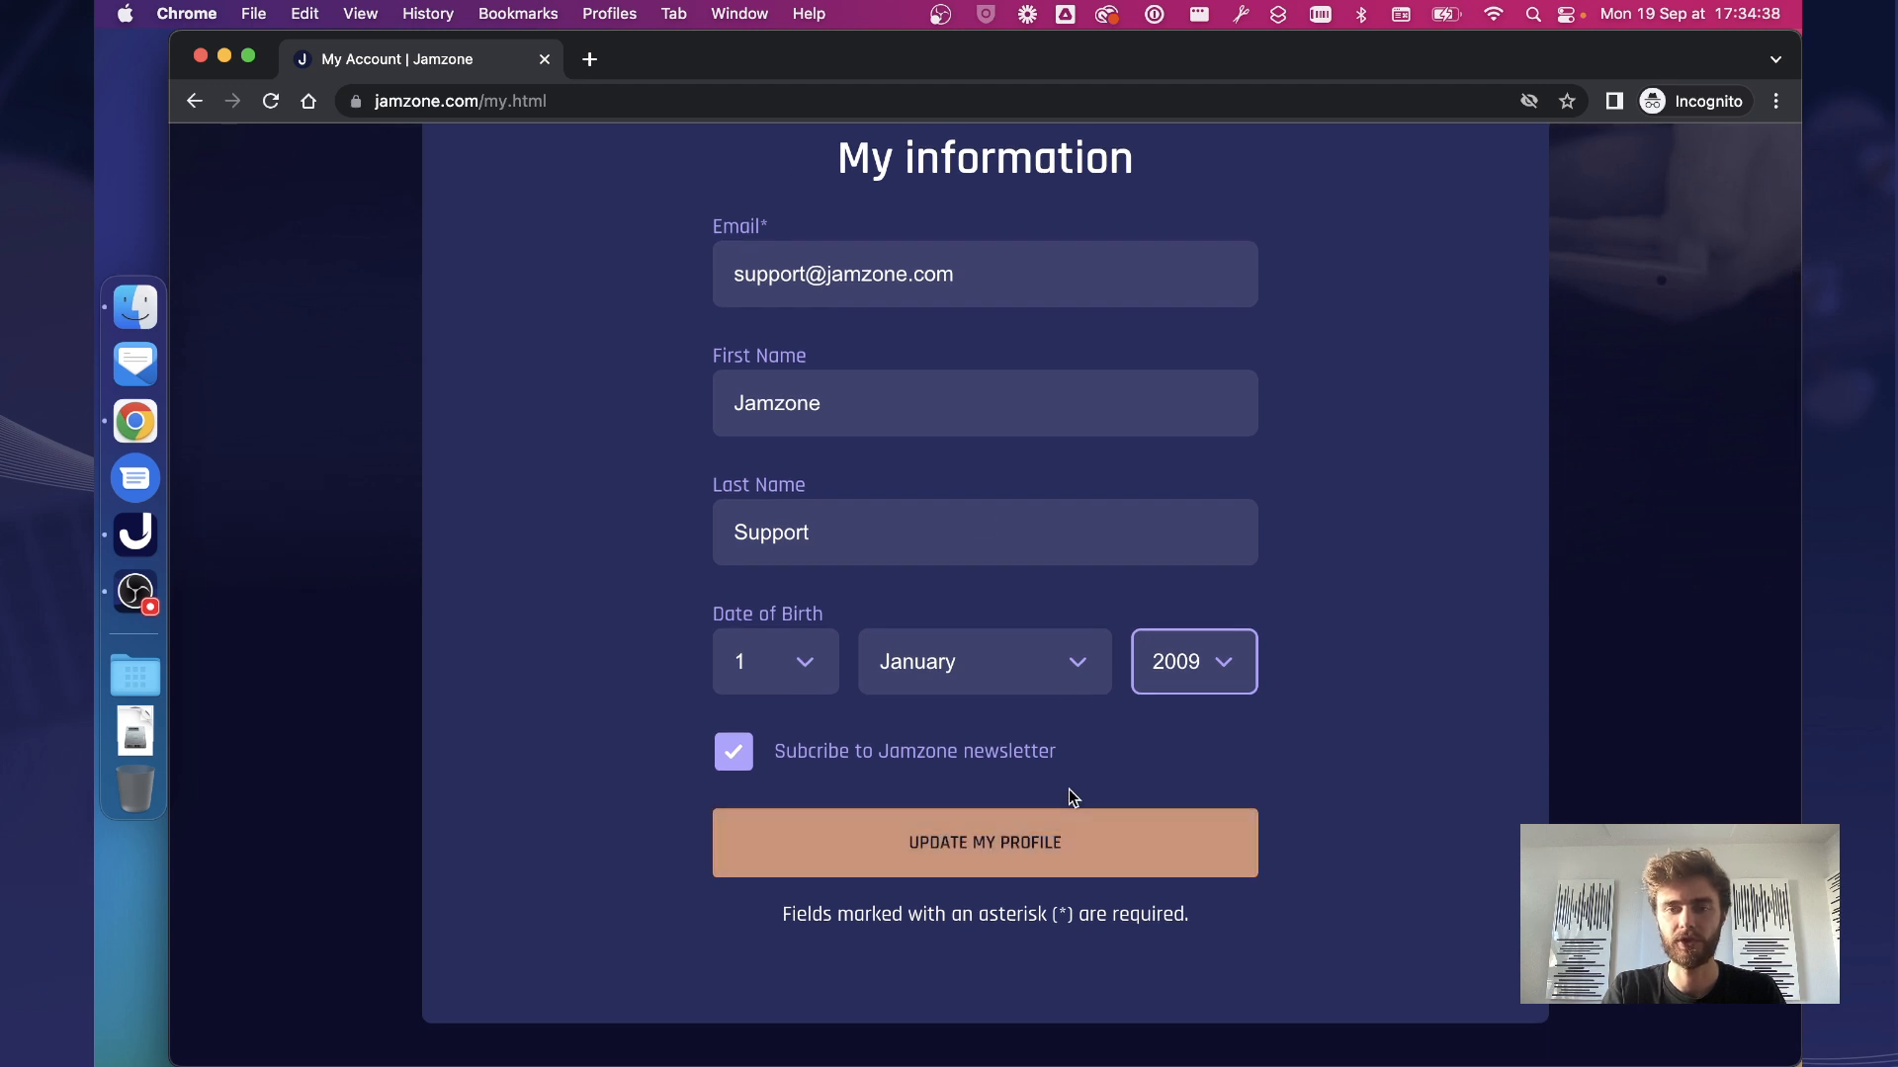
pyautogui.scroll(-3)
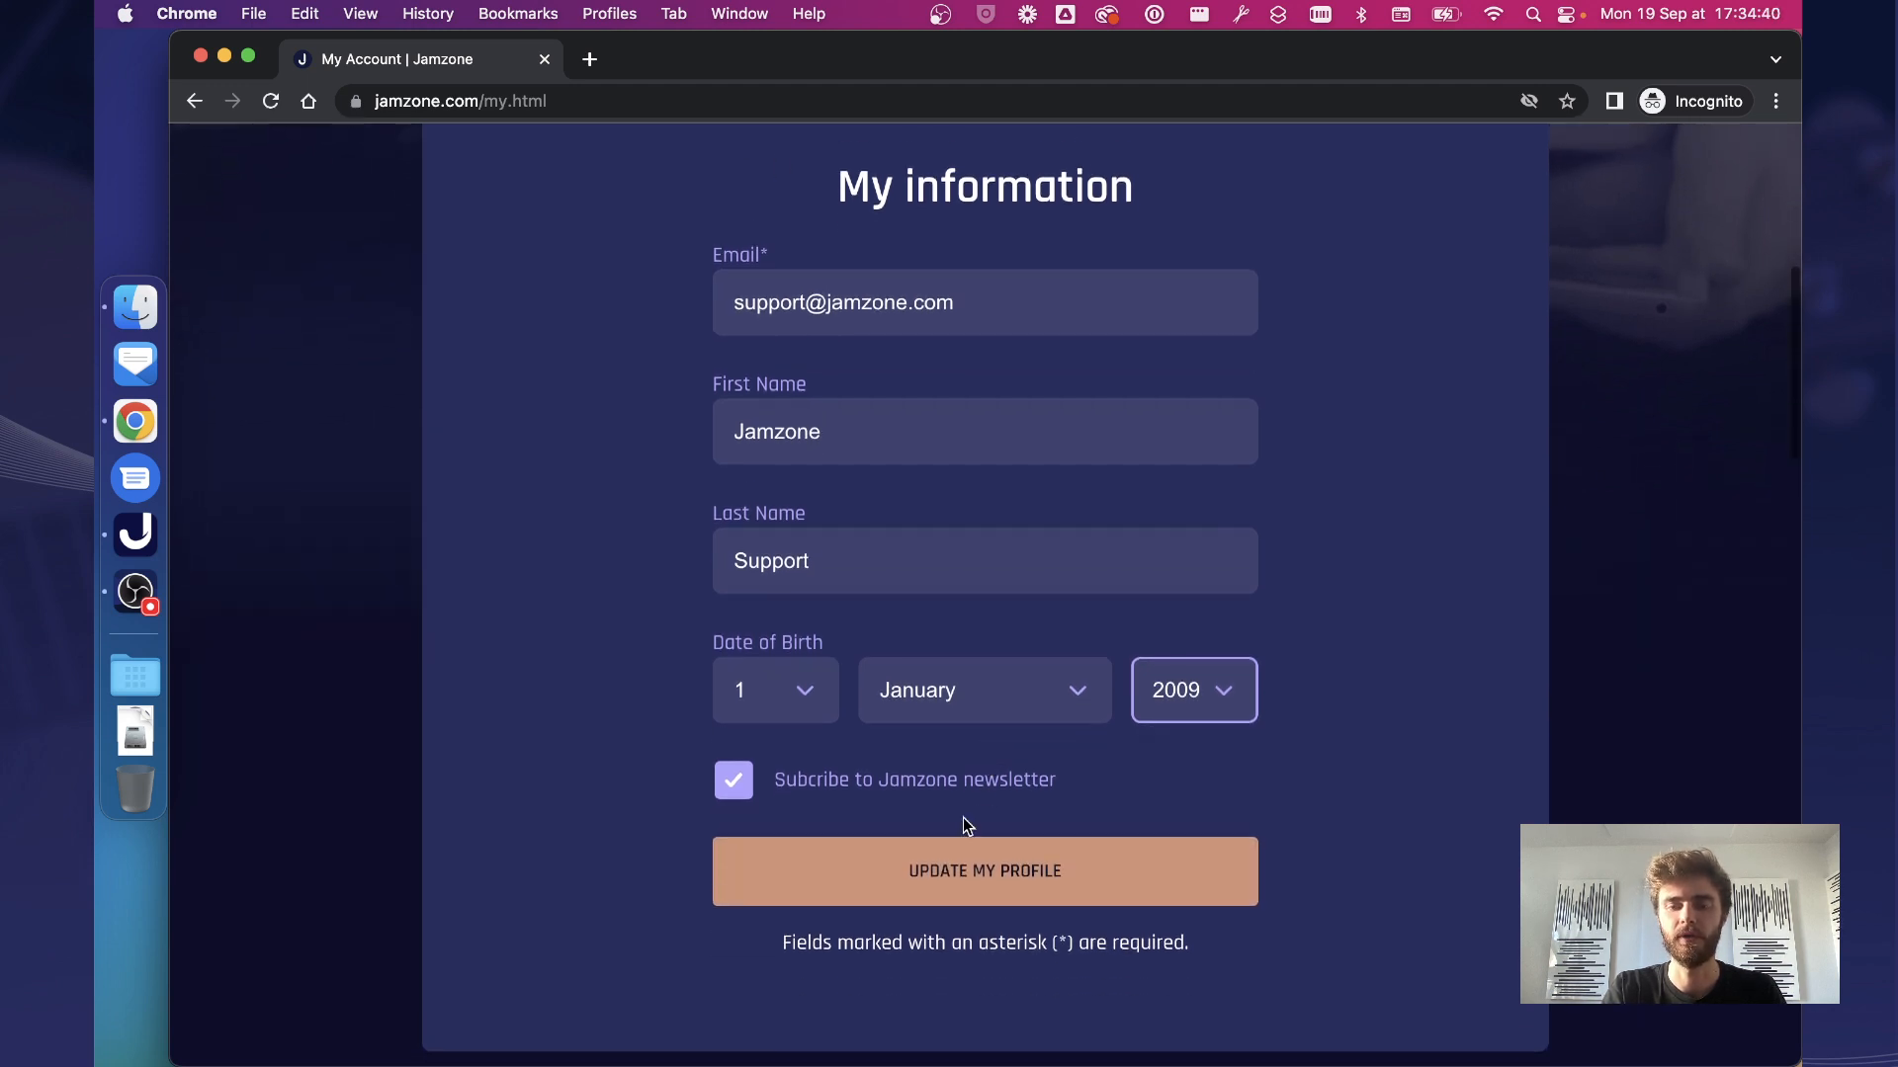
pyautogui.moveTo(1320, 831)
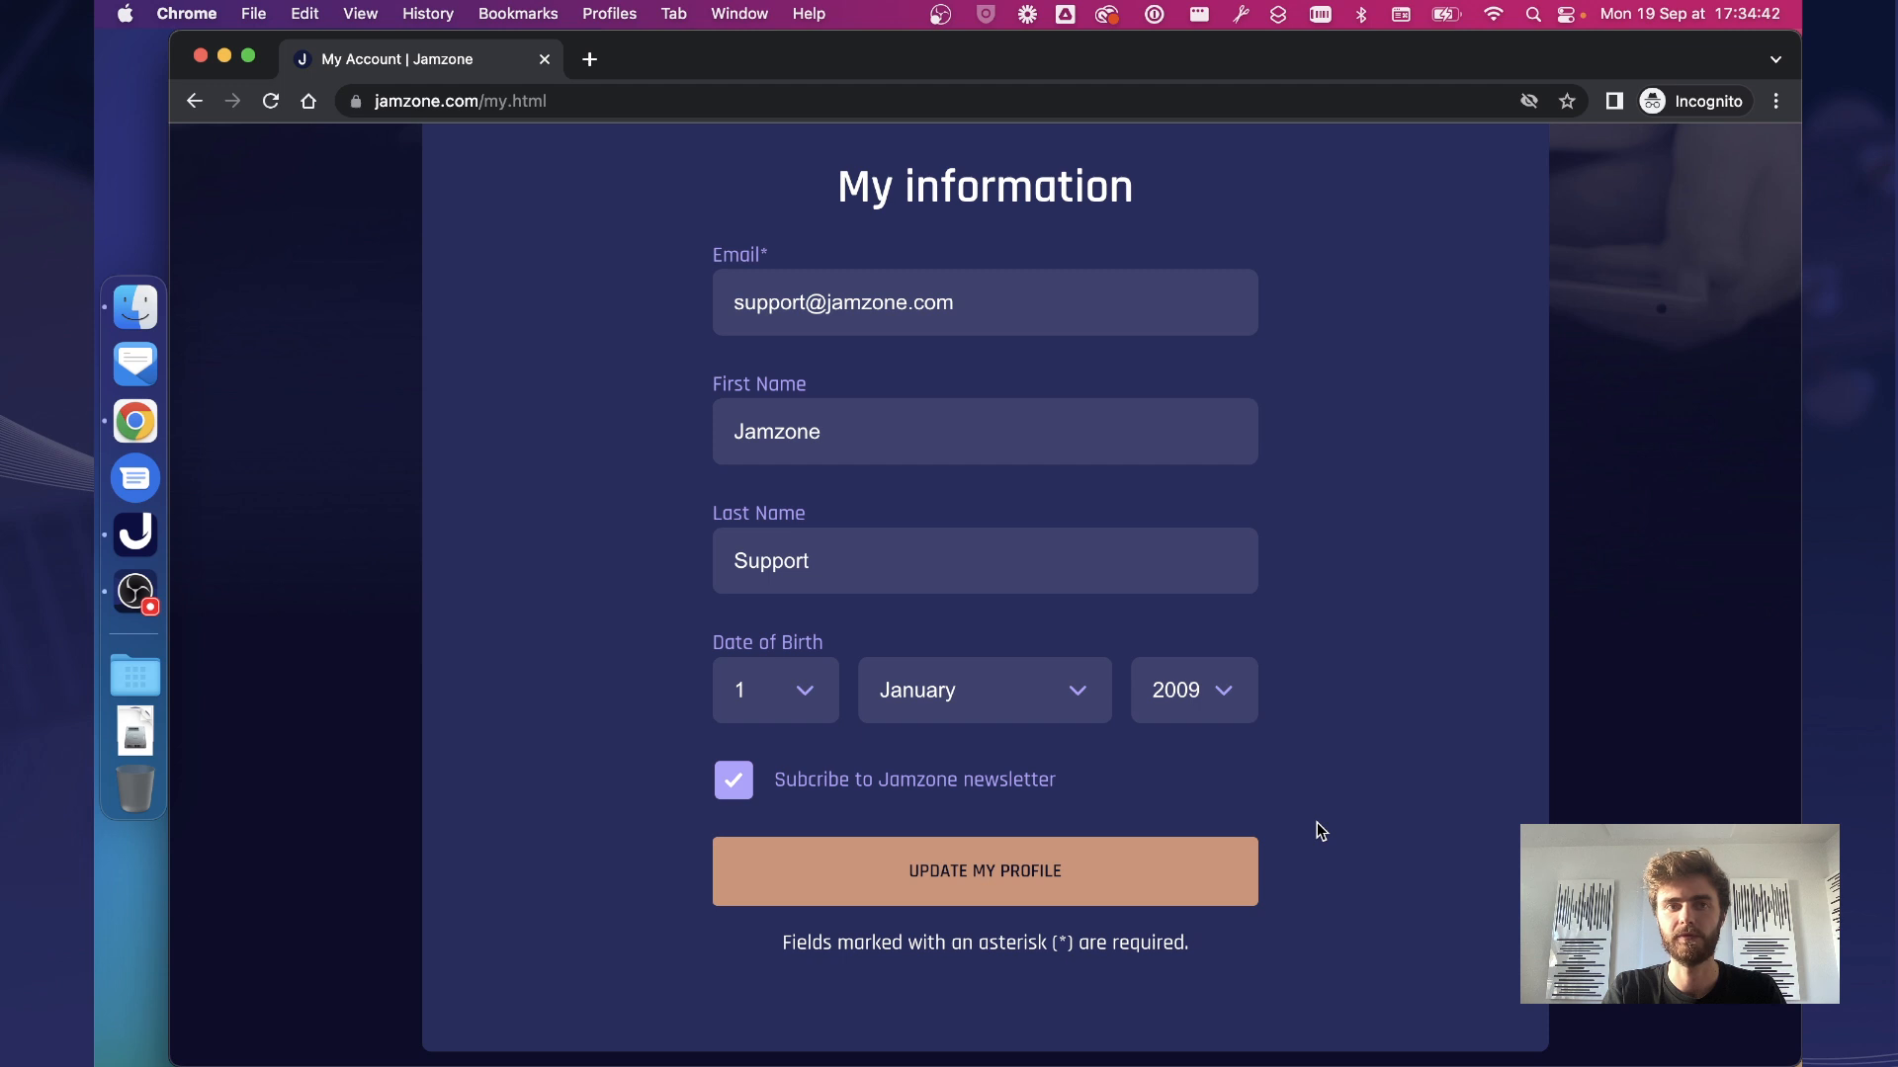
pyautogui.click(985, 870)
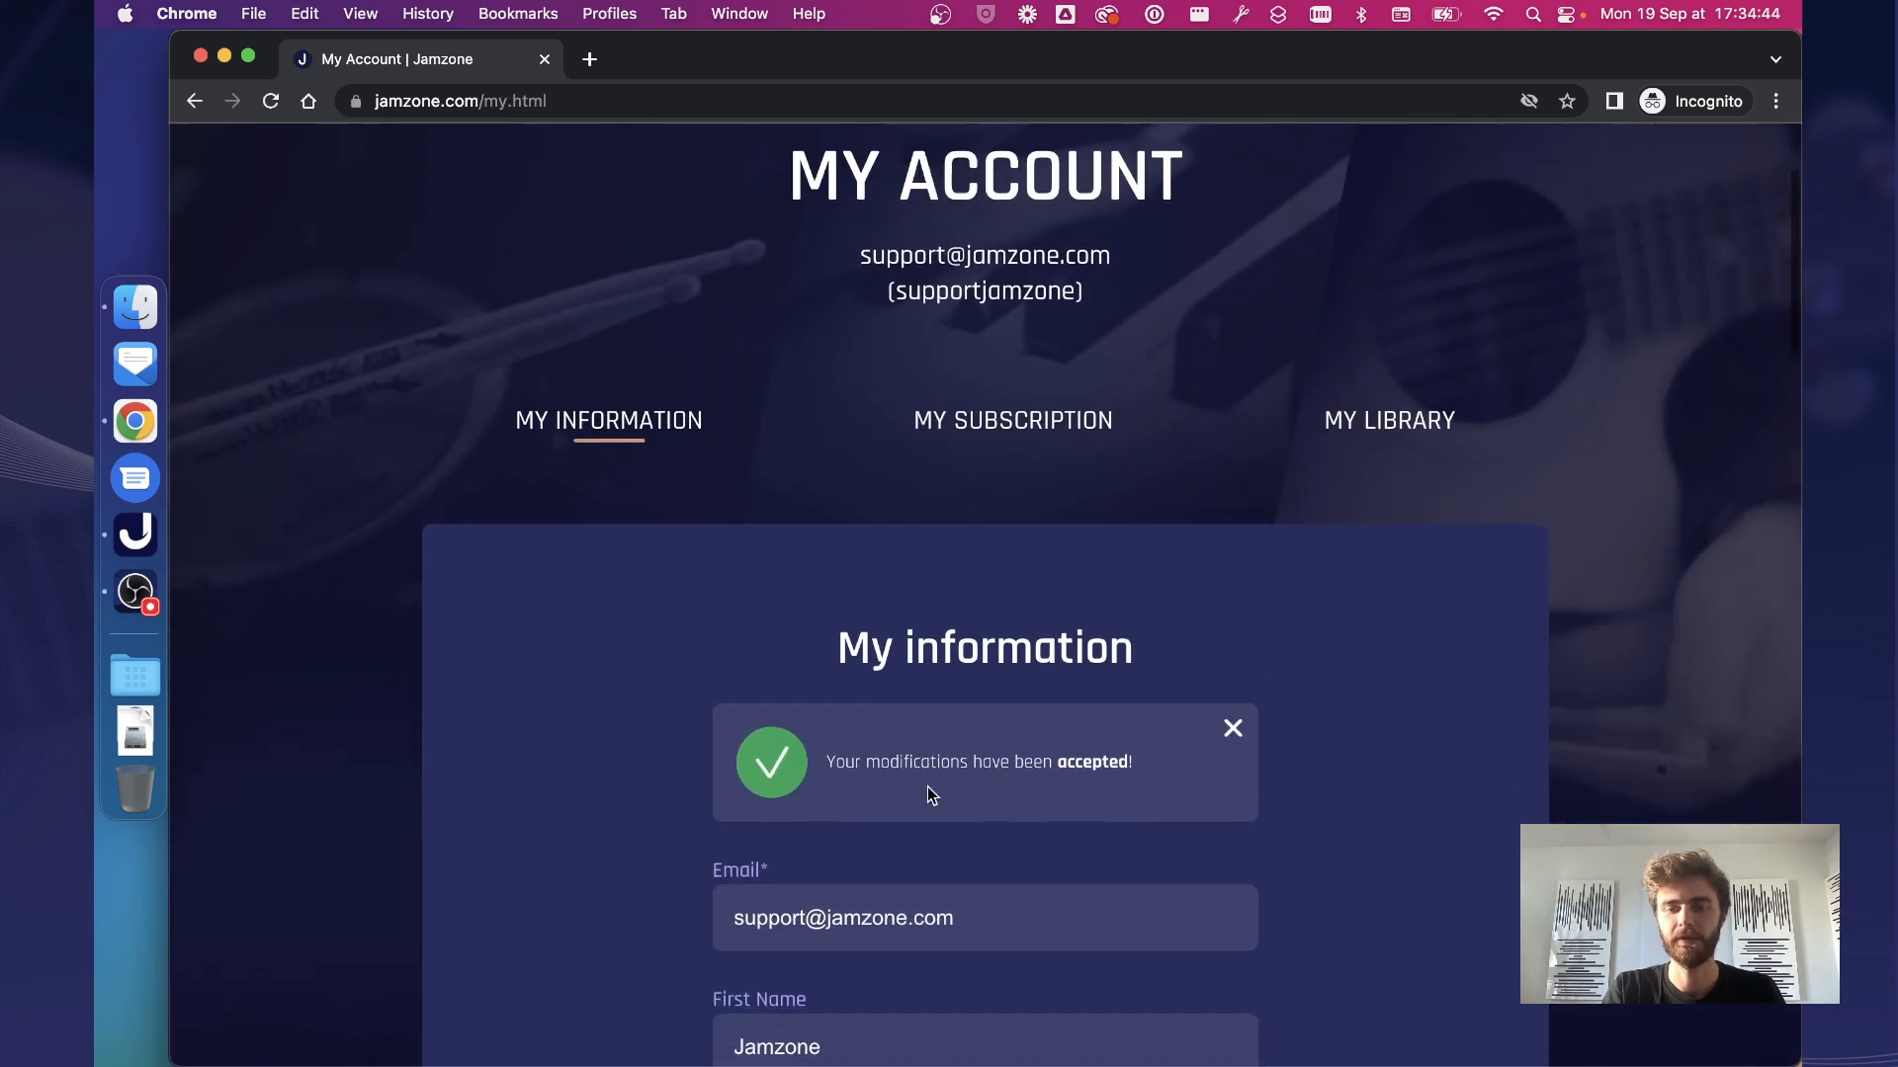
pyautogui.scroll(-3)
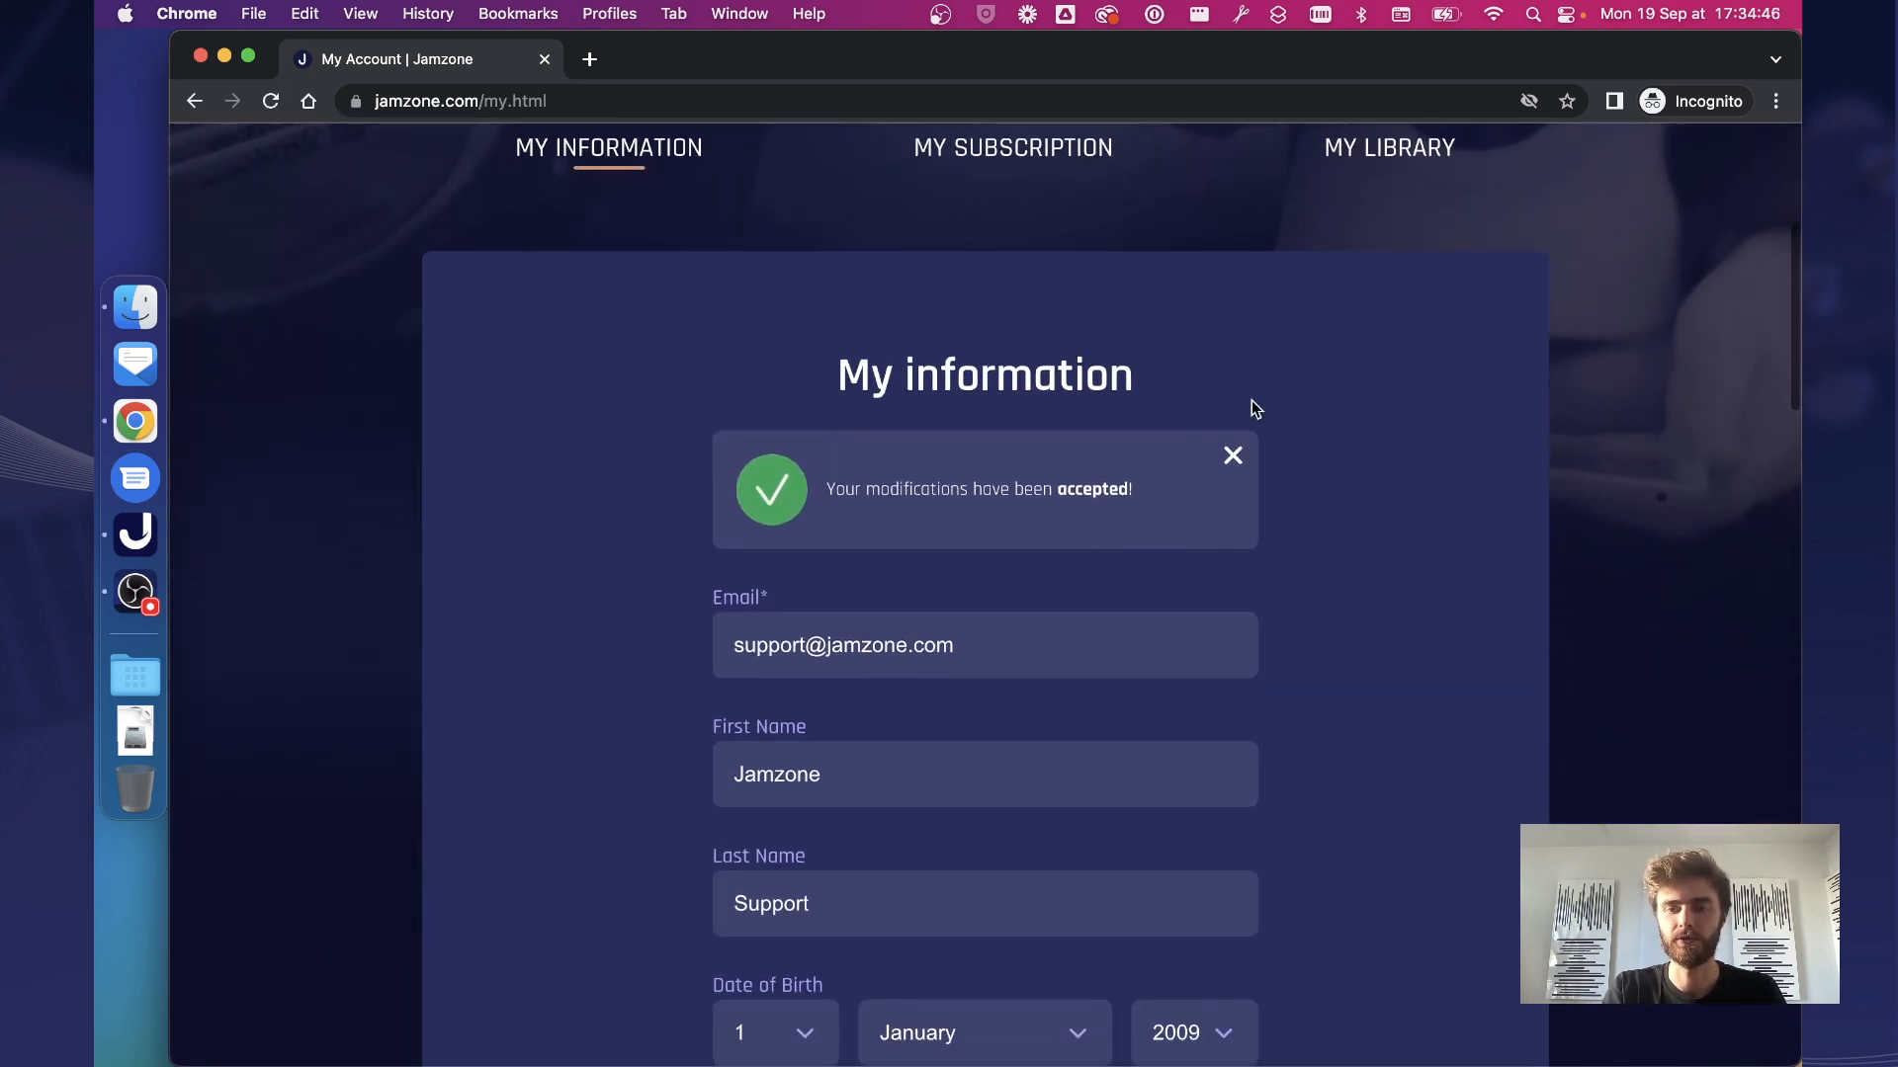
pyautogui.scroll(-3)
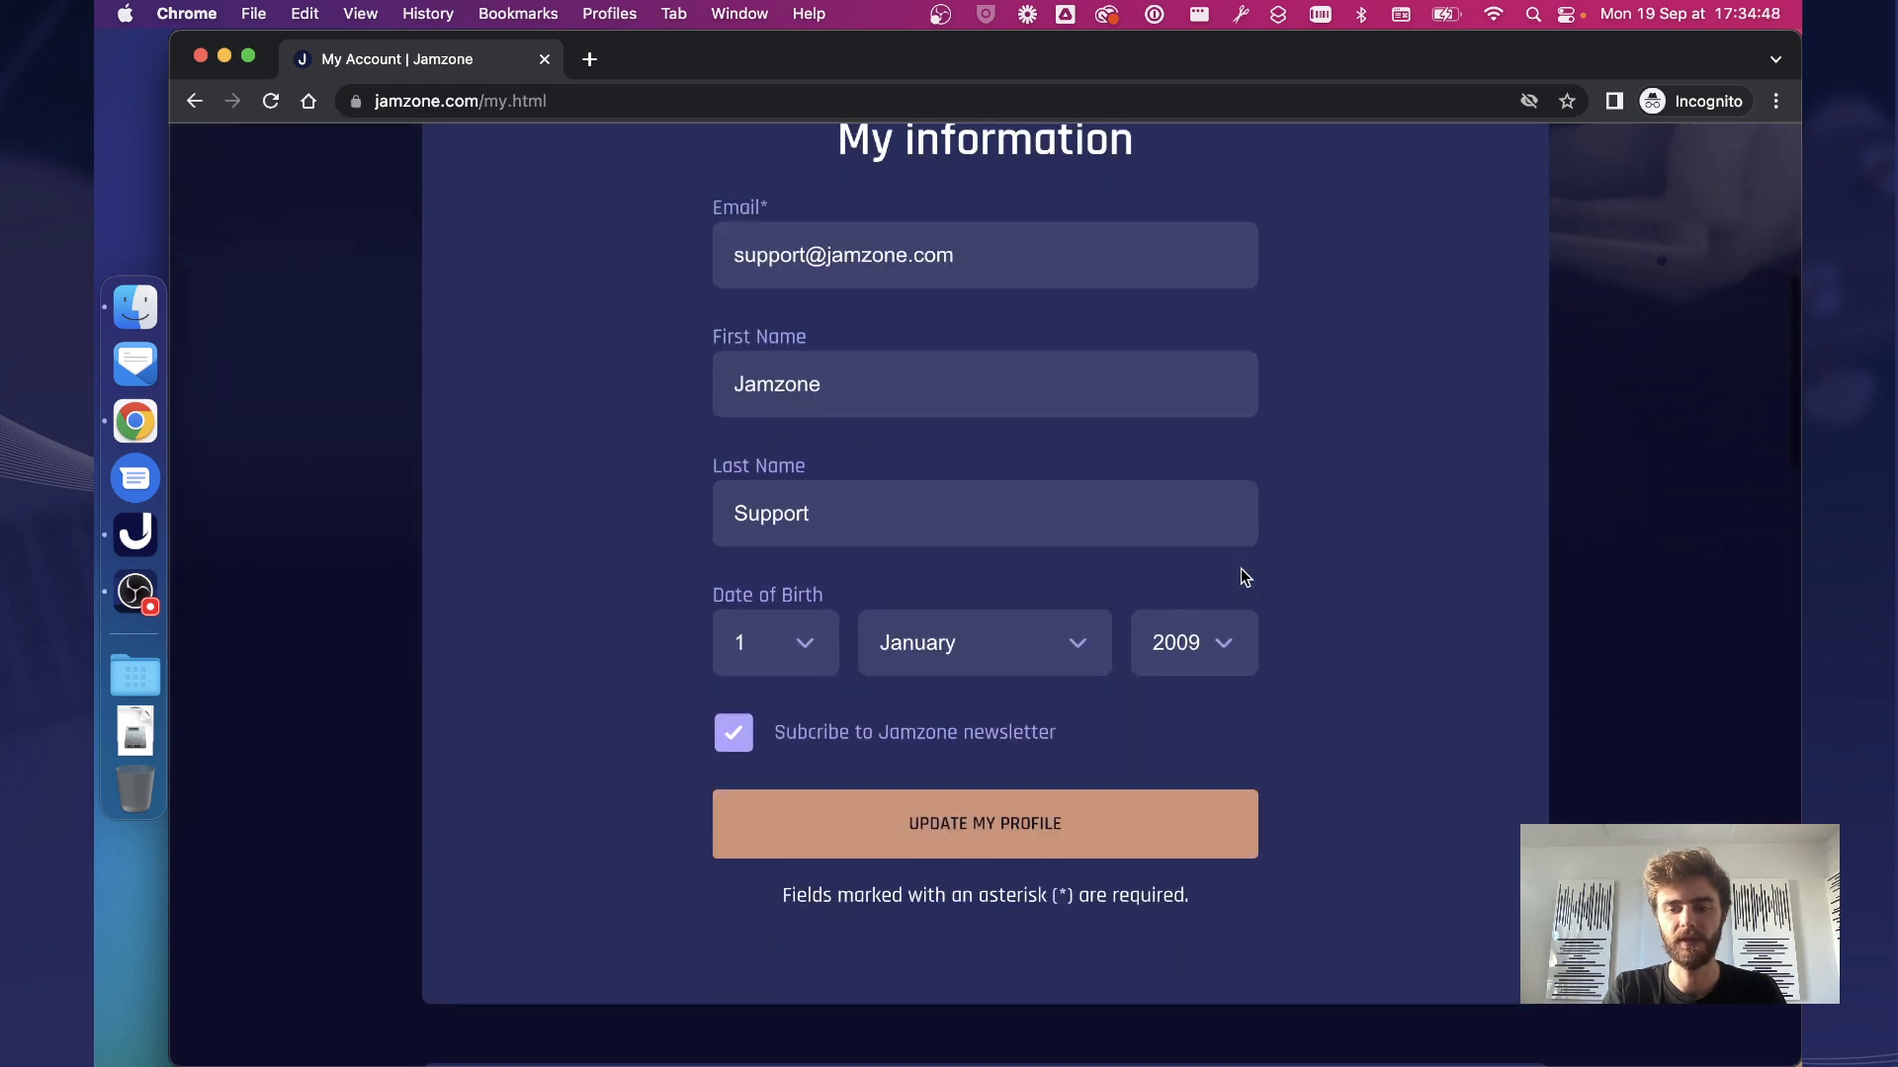
pyautogui.scroll(-3)
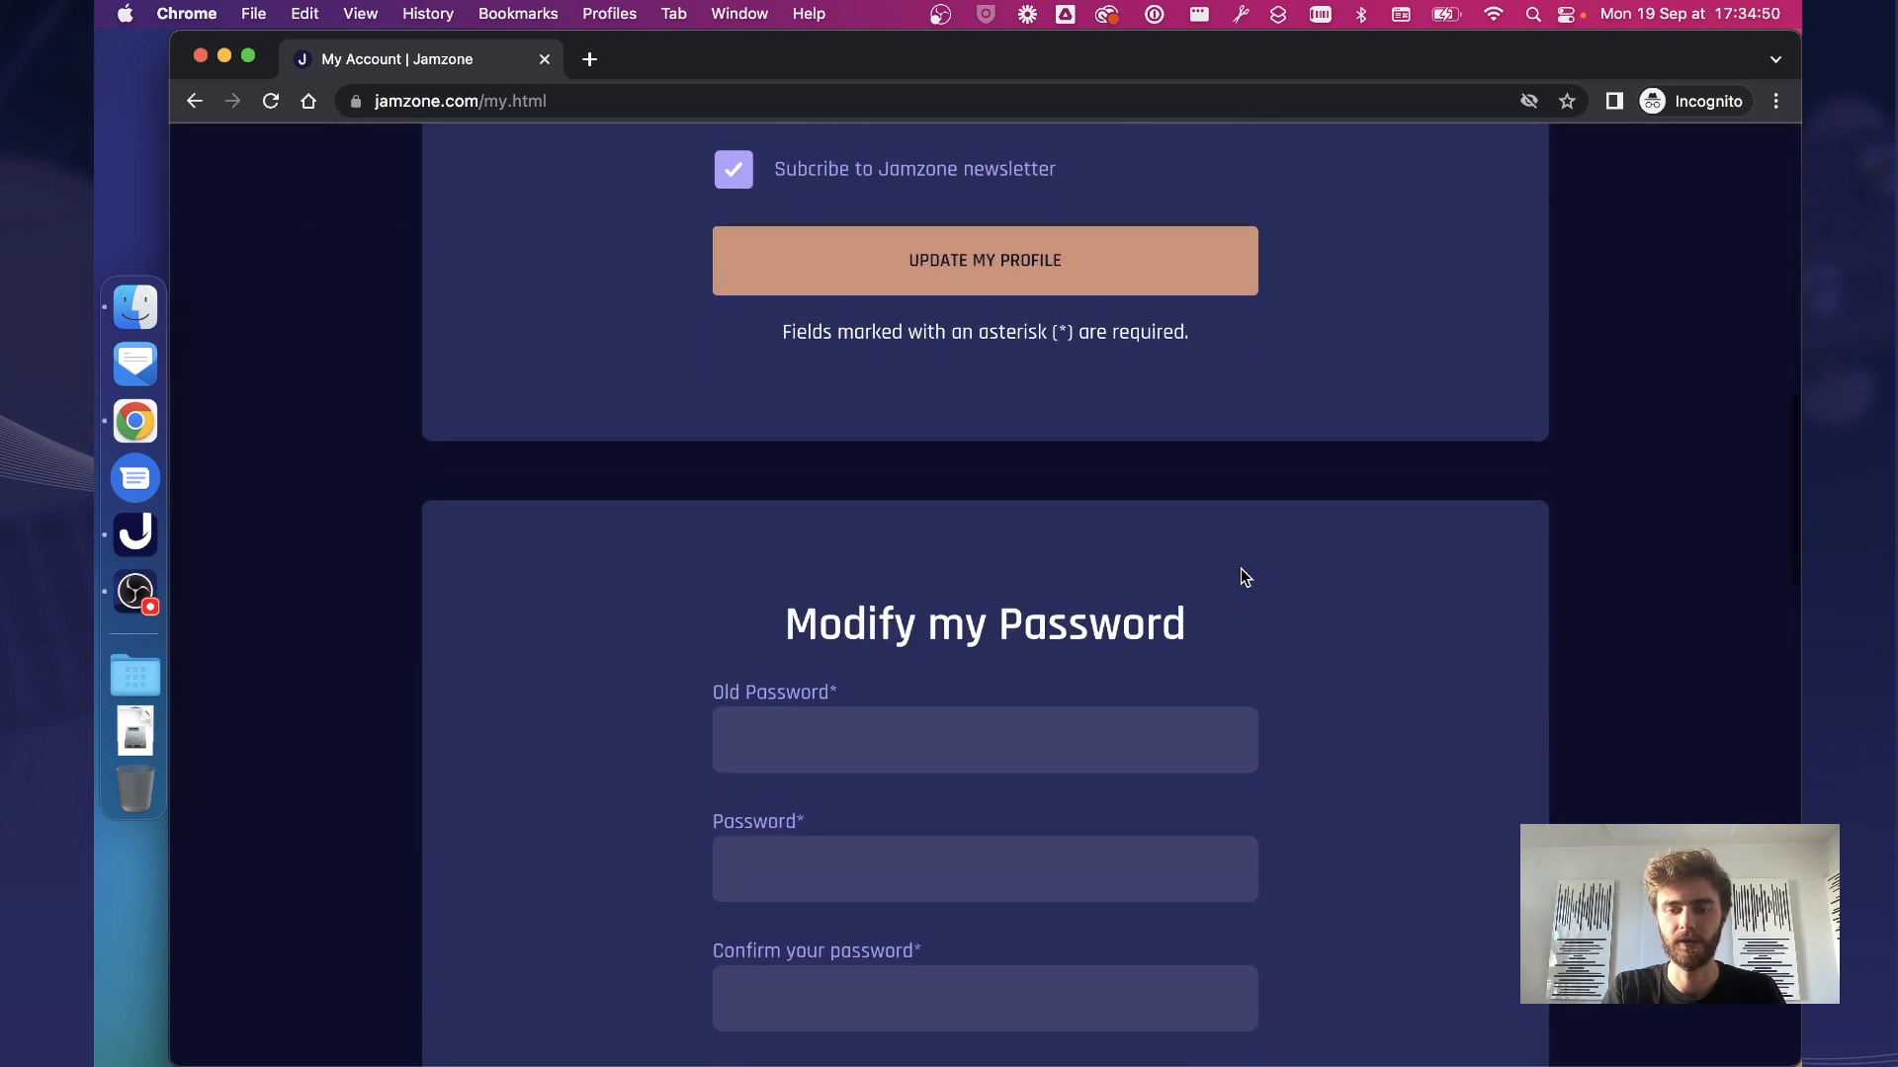
pyautogui.scroll(-3)
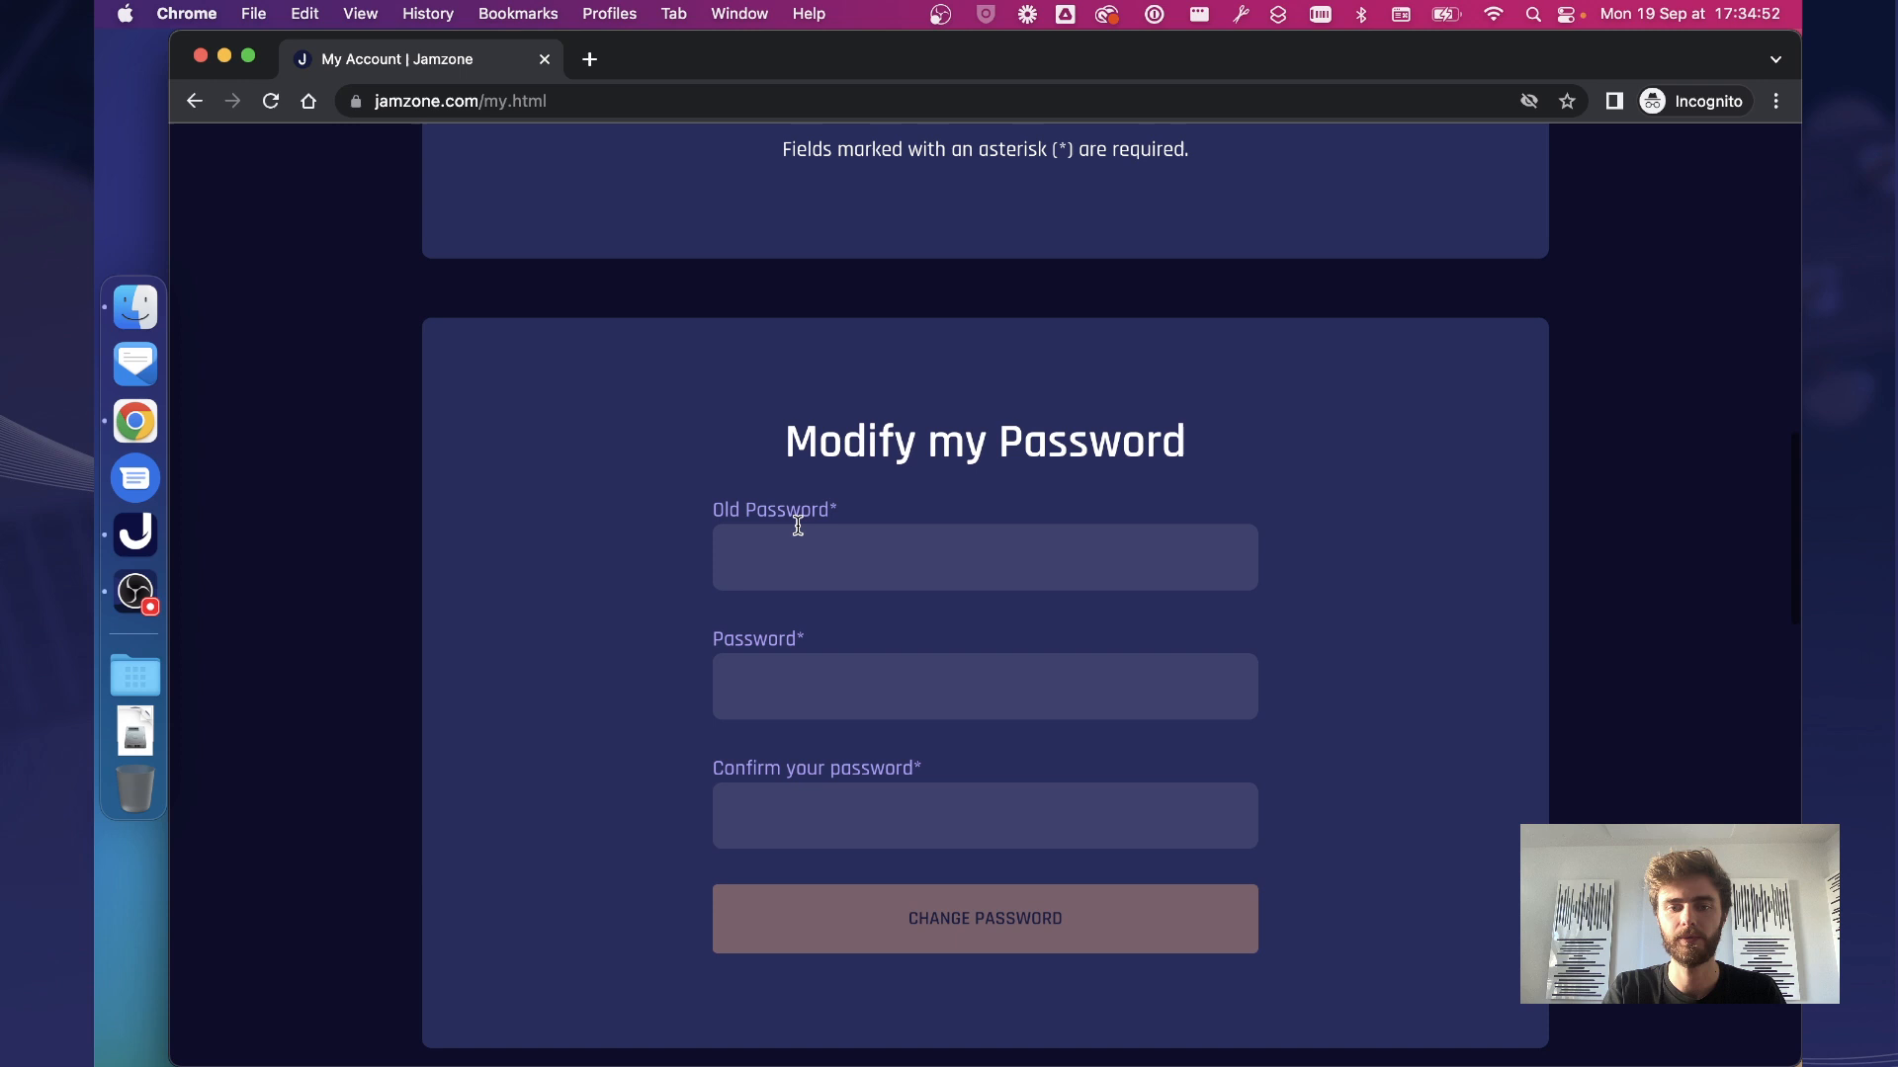
pyautogui.scroll(-3)
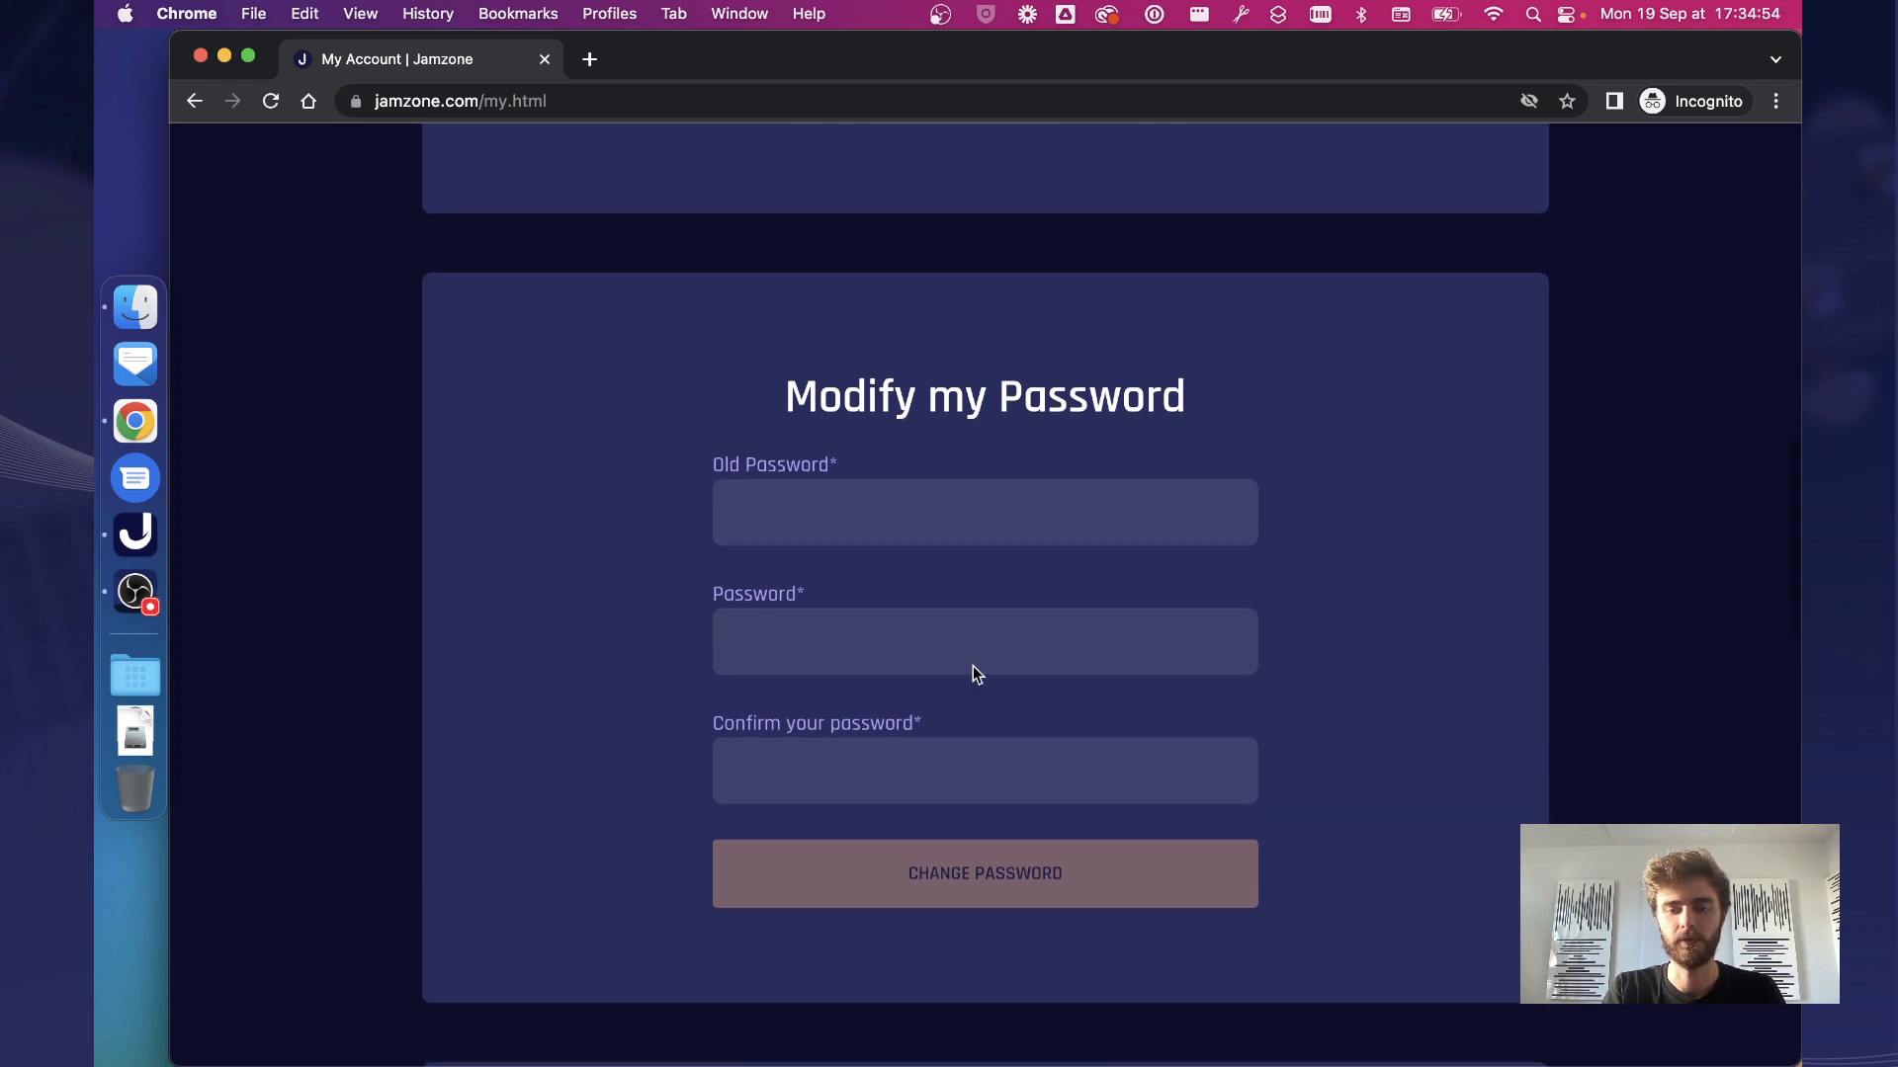
pyautogui.scroll(-3)
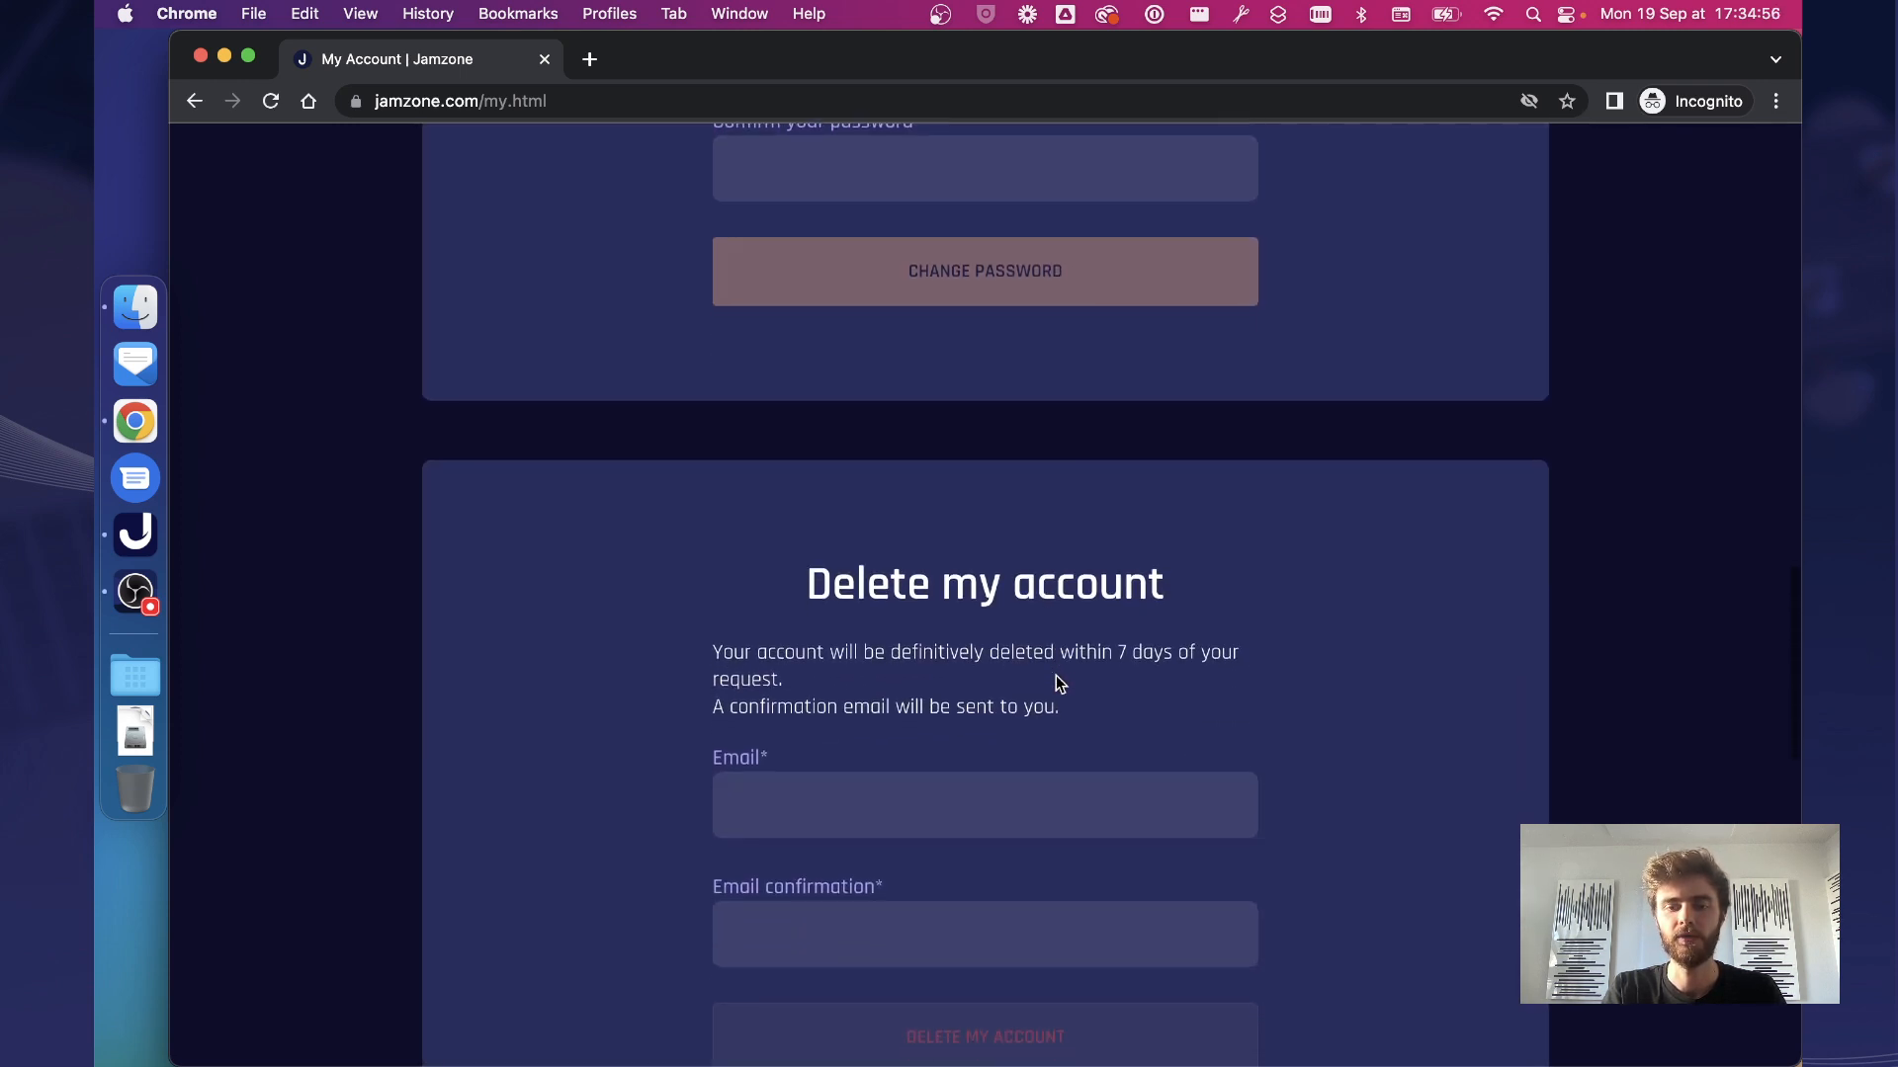
pyautogui.scroll(-3)
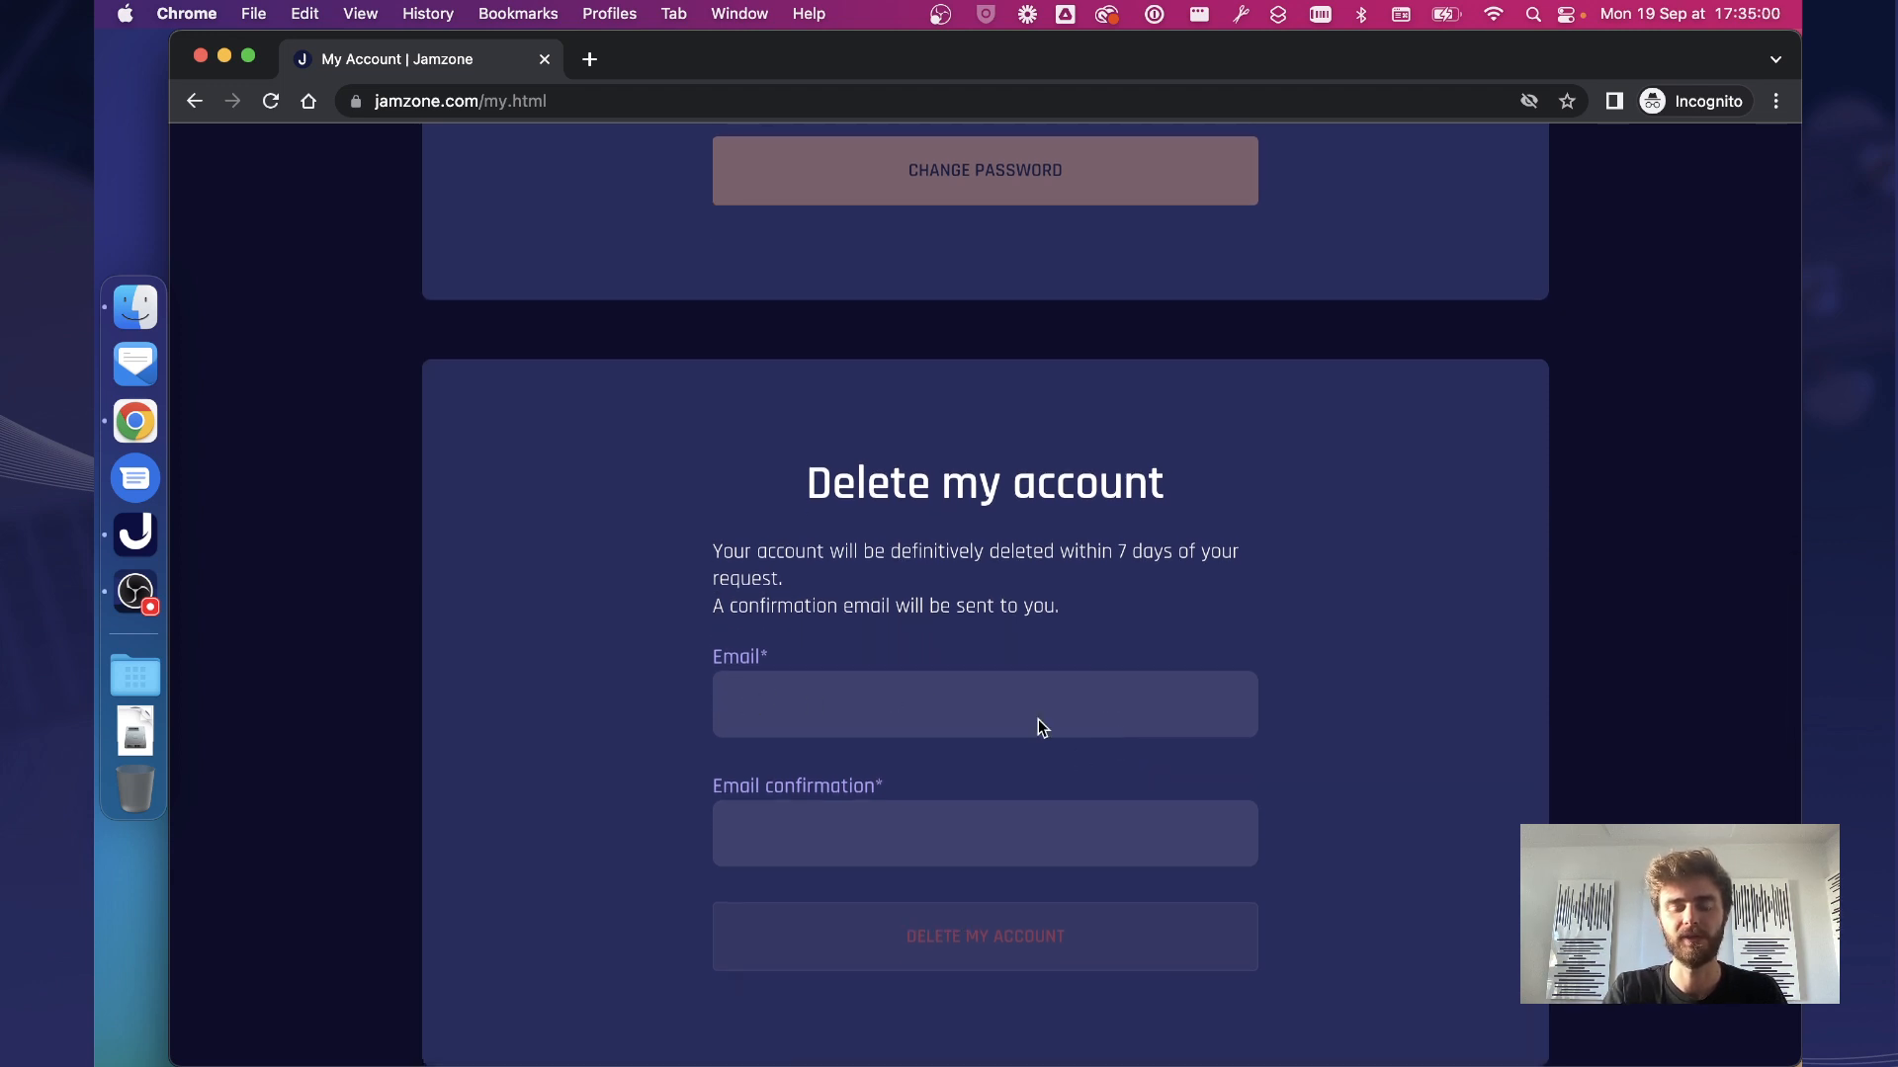
pyautogui.moveTo(1046, 866)
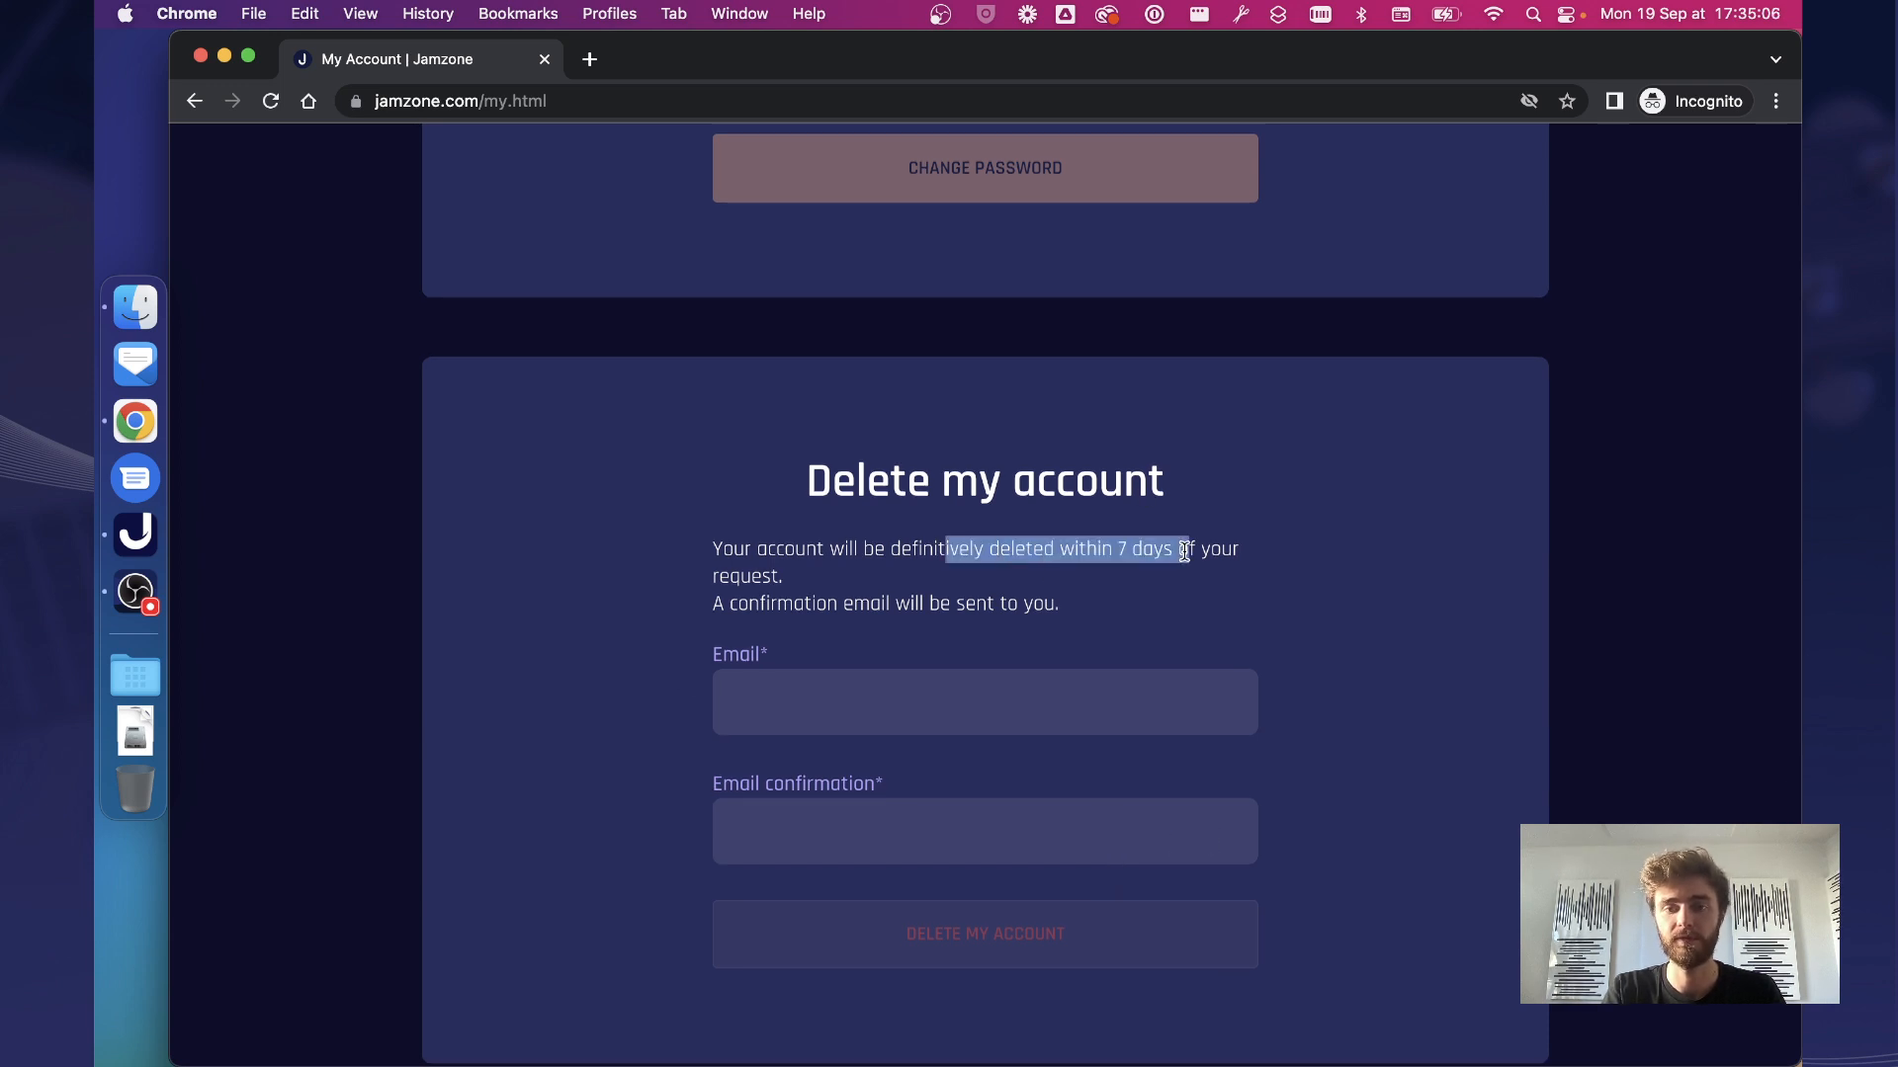
pyautogui.moveTo(1114, 614)
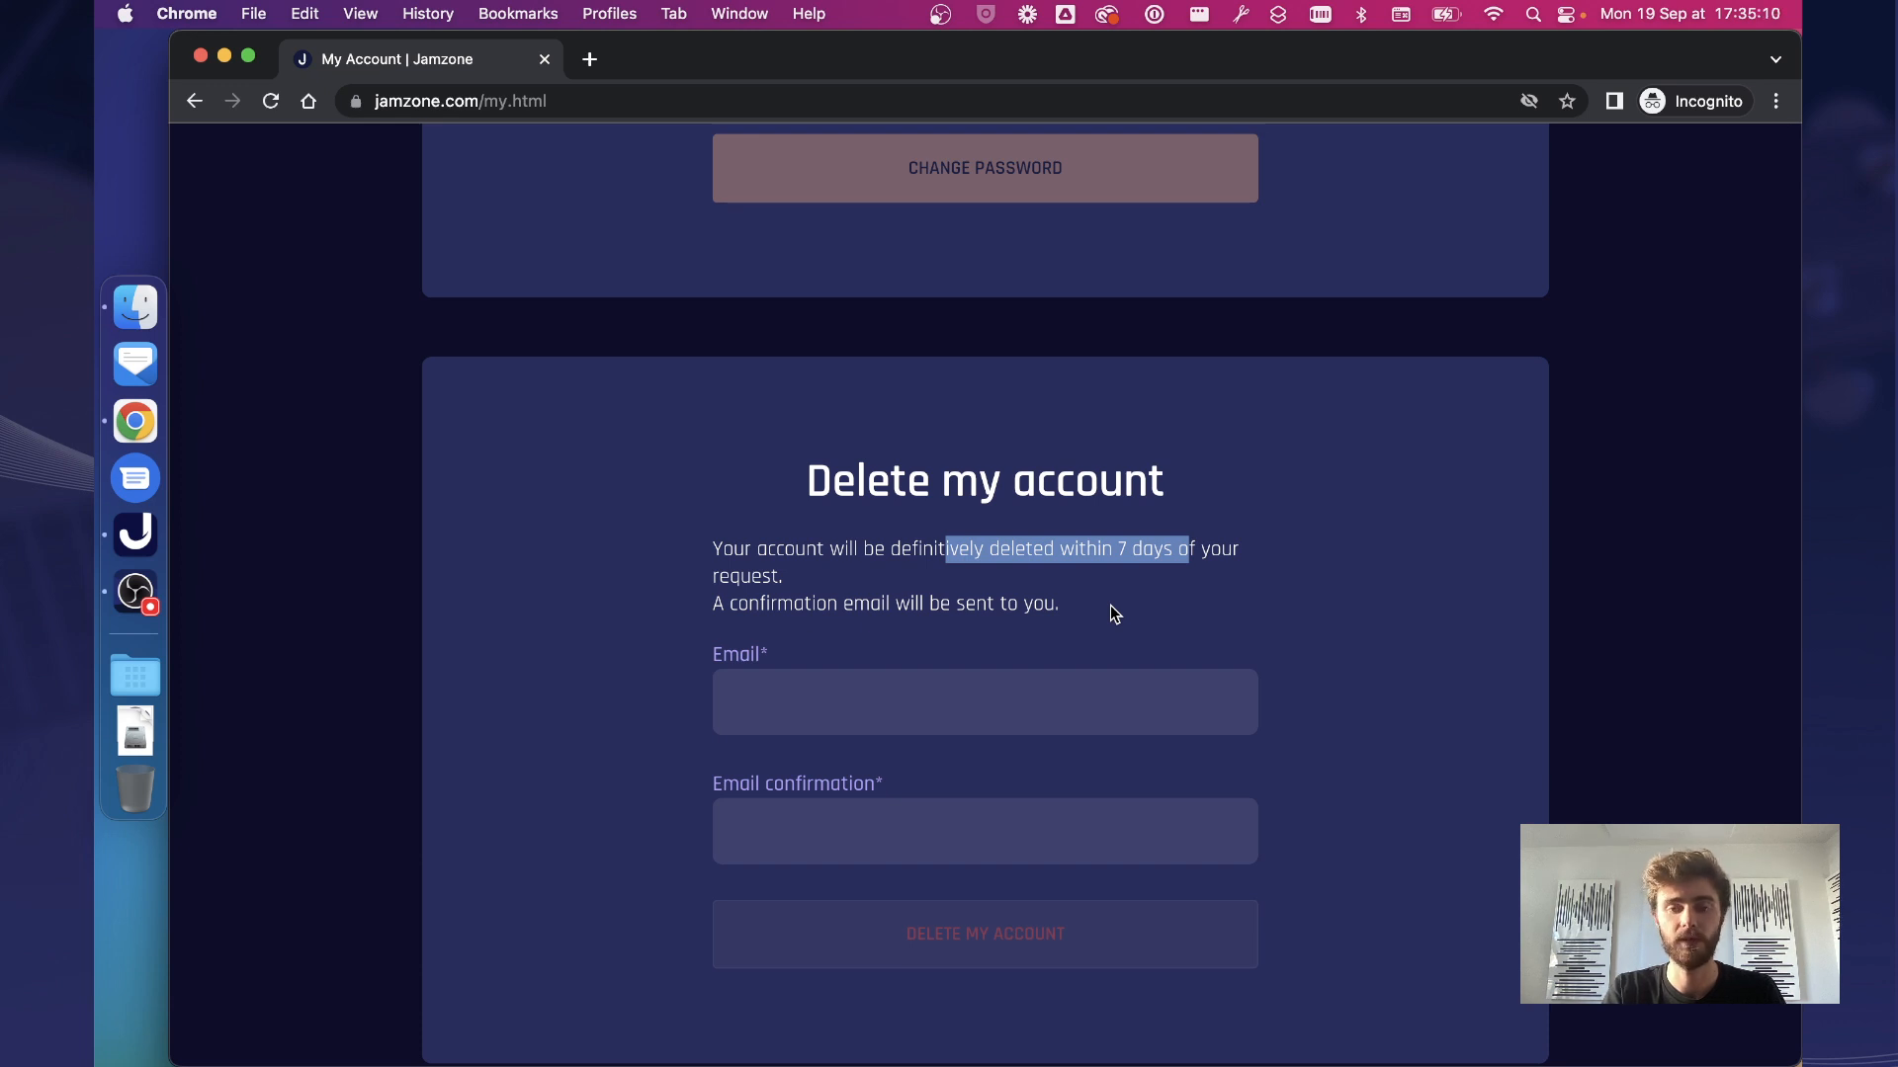
pyautogui.scroll(3)
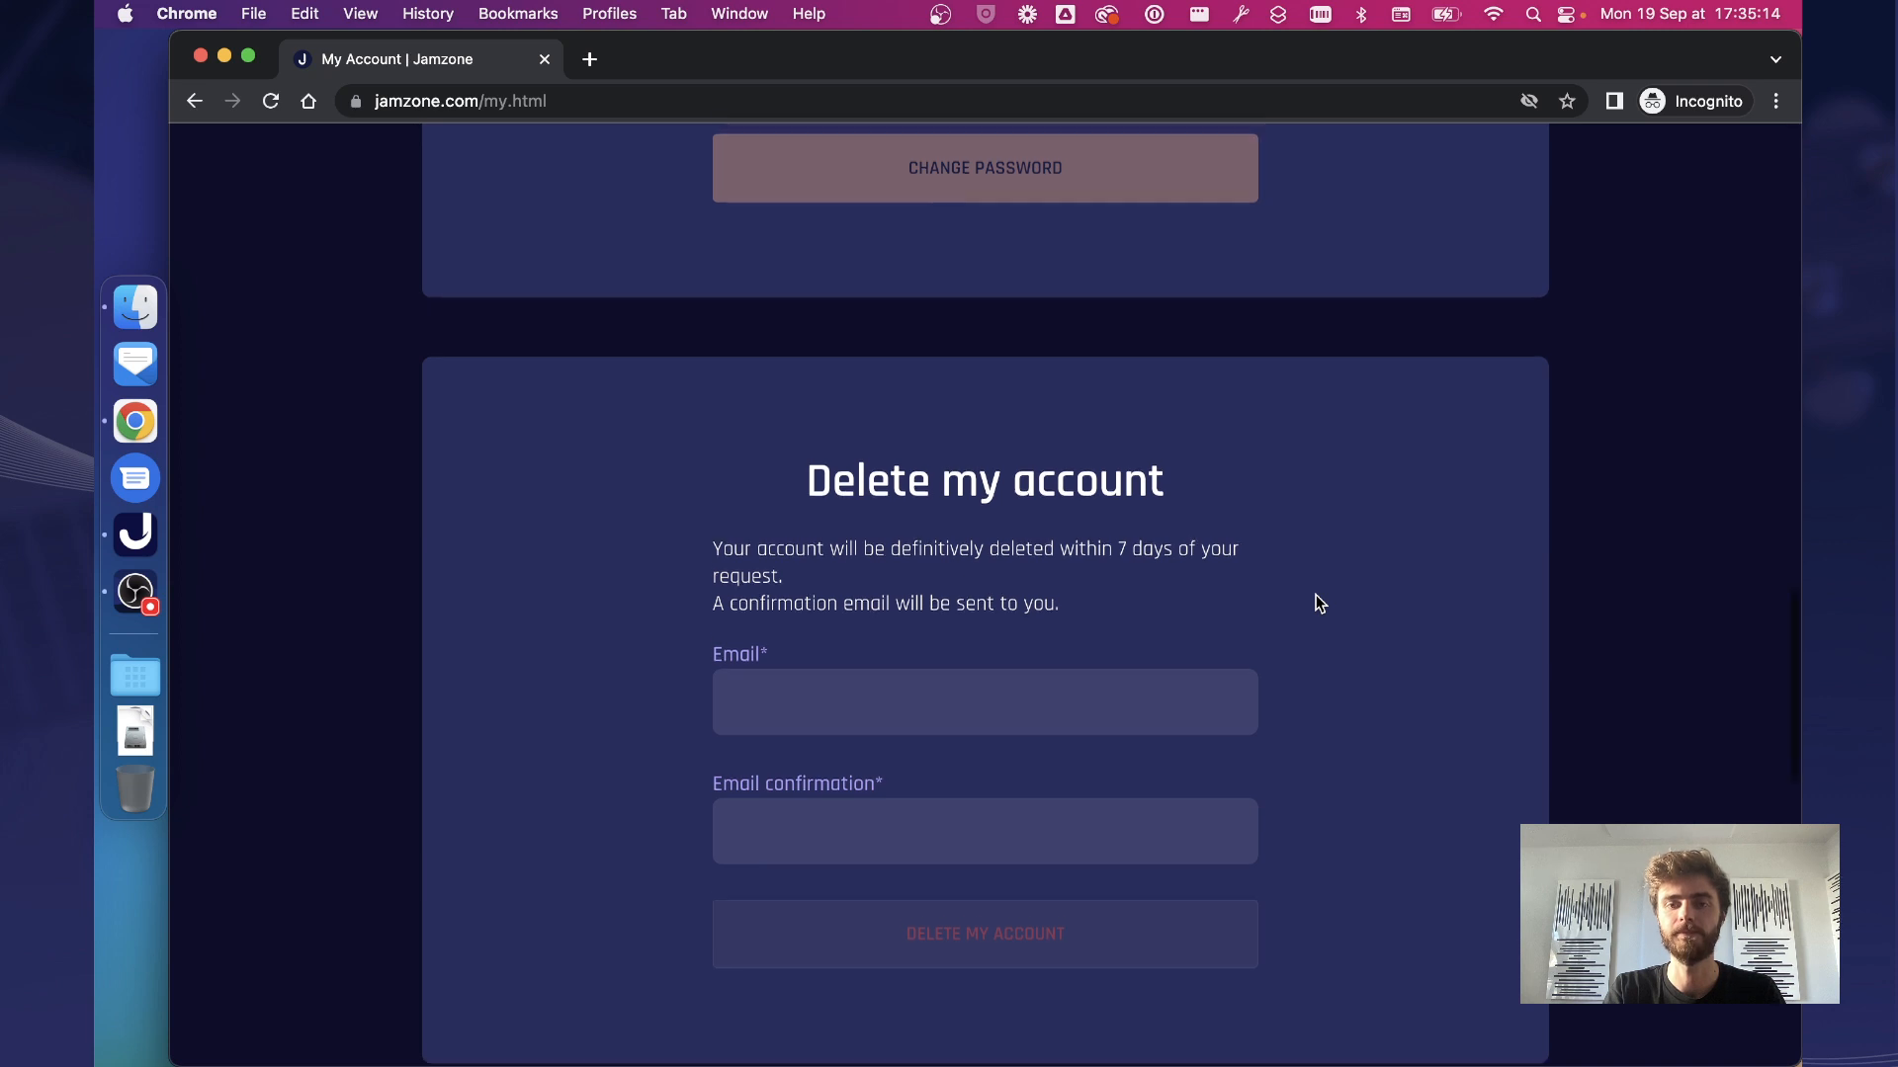
# Step: Open the My Subscription tab and look over its credit conversion and plan options
pyautogui.scroll(3)
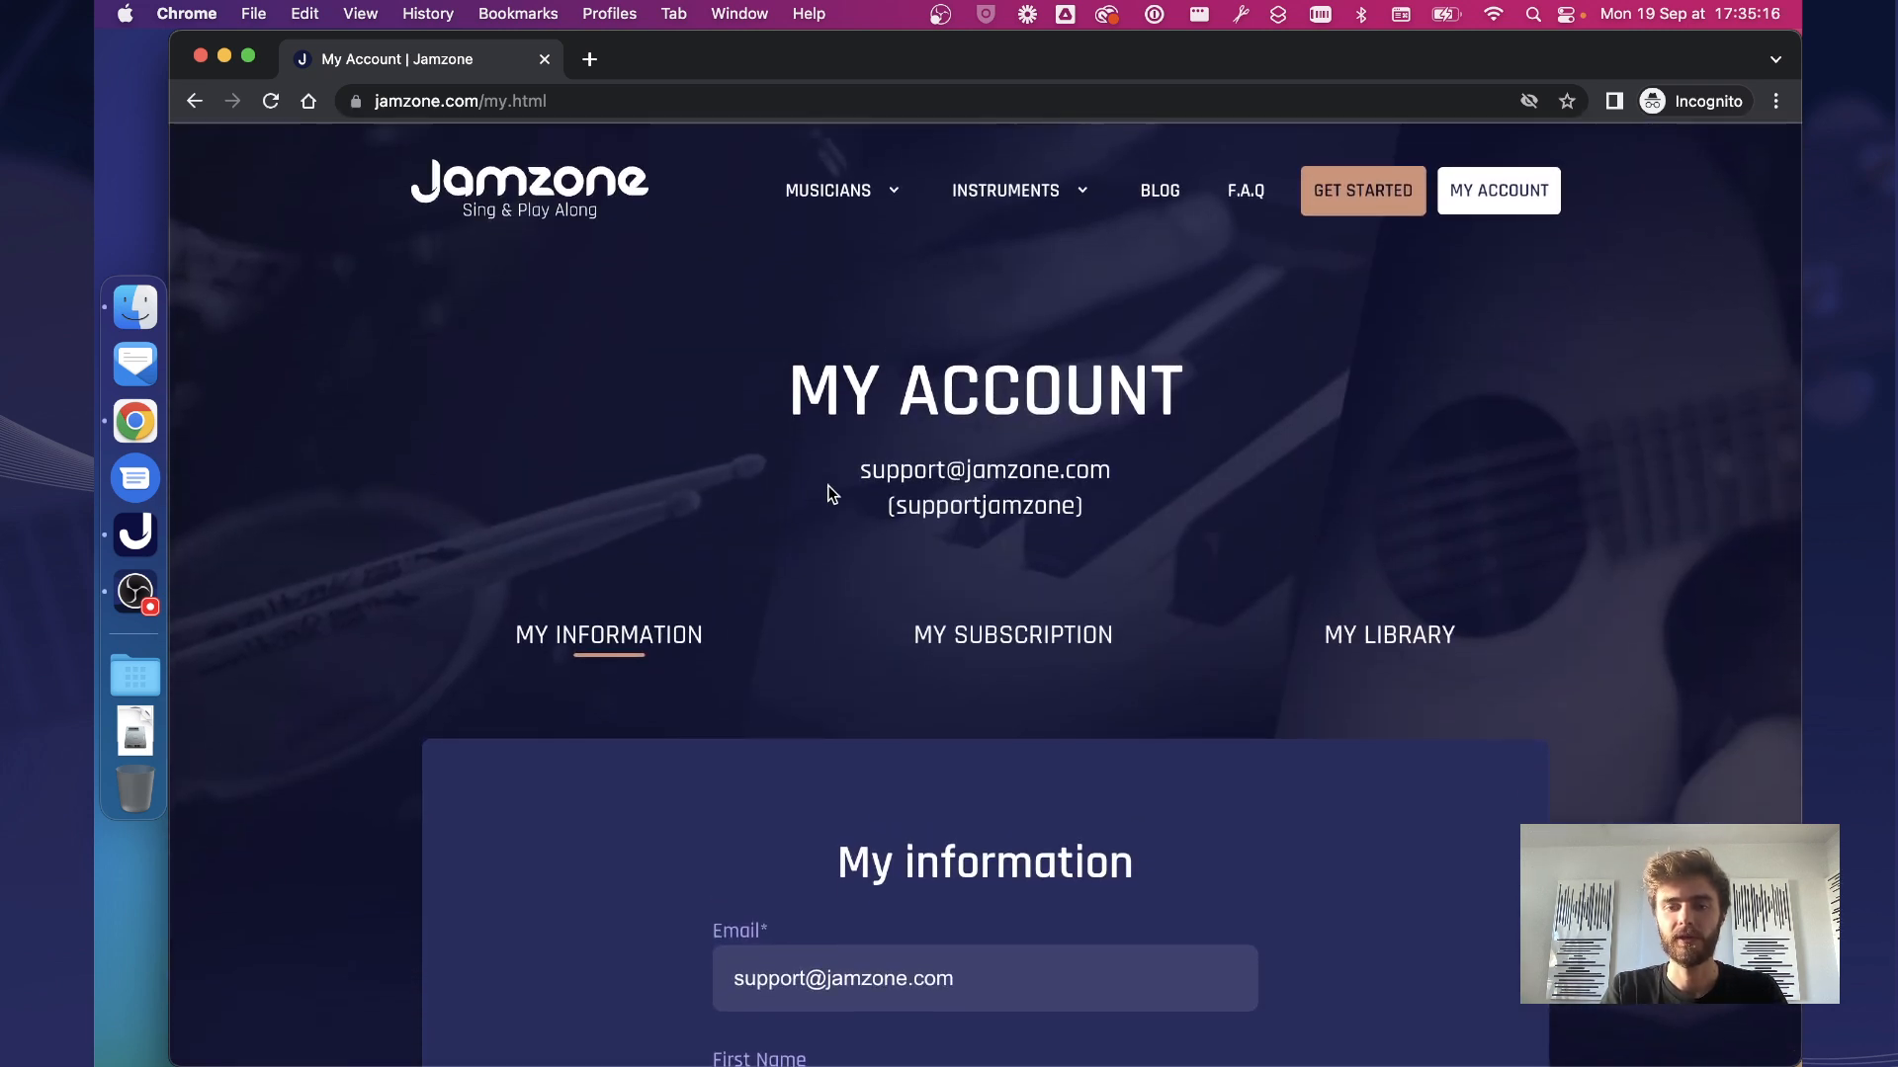
pyautogui.moveTo(1083, 654)
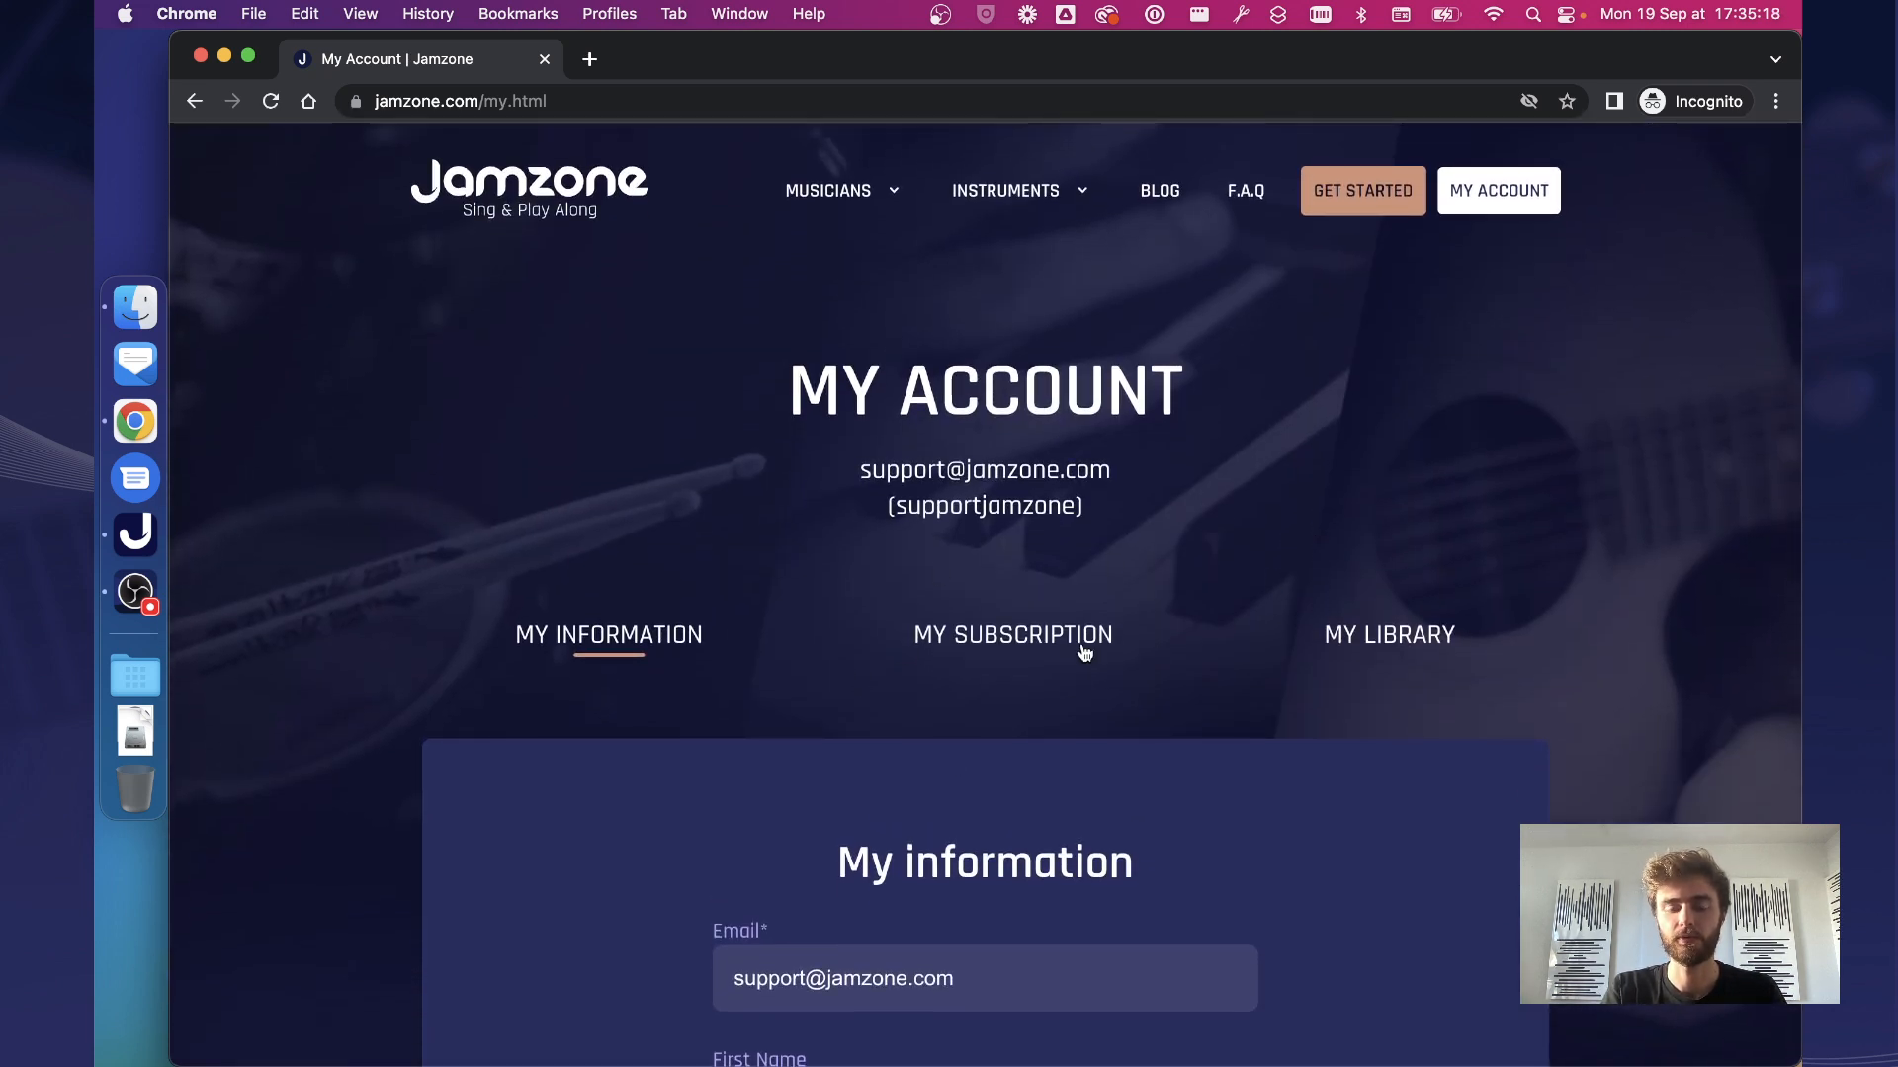
pyautogui.moveTo(1012, 635)
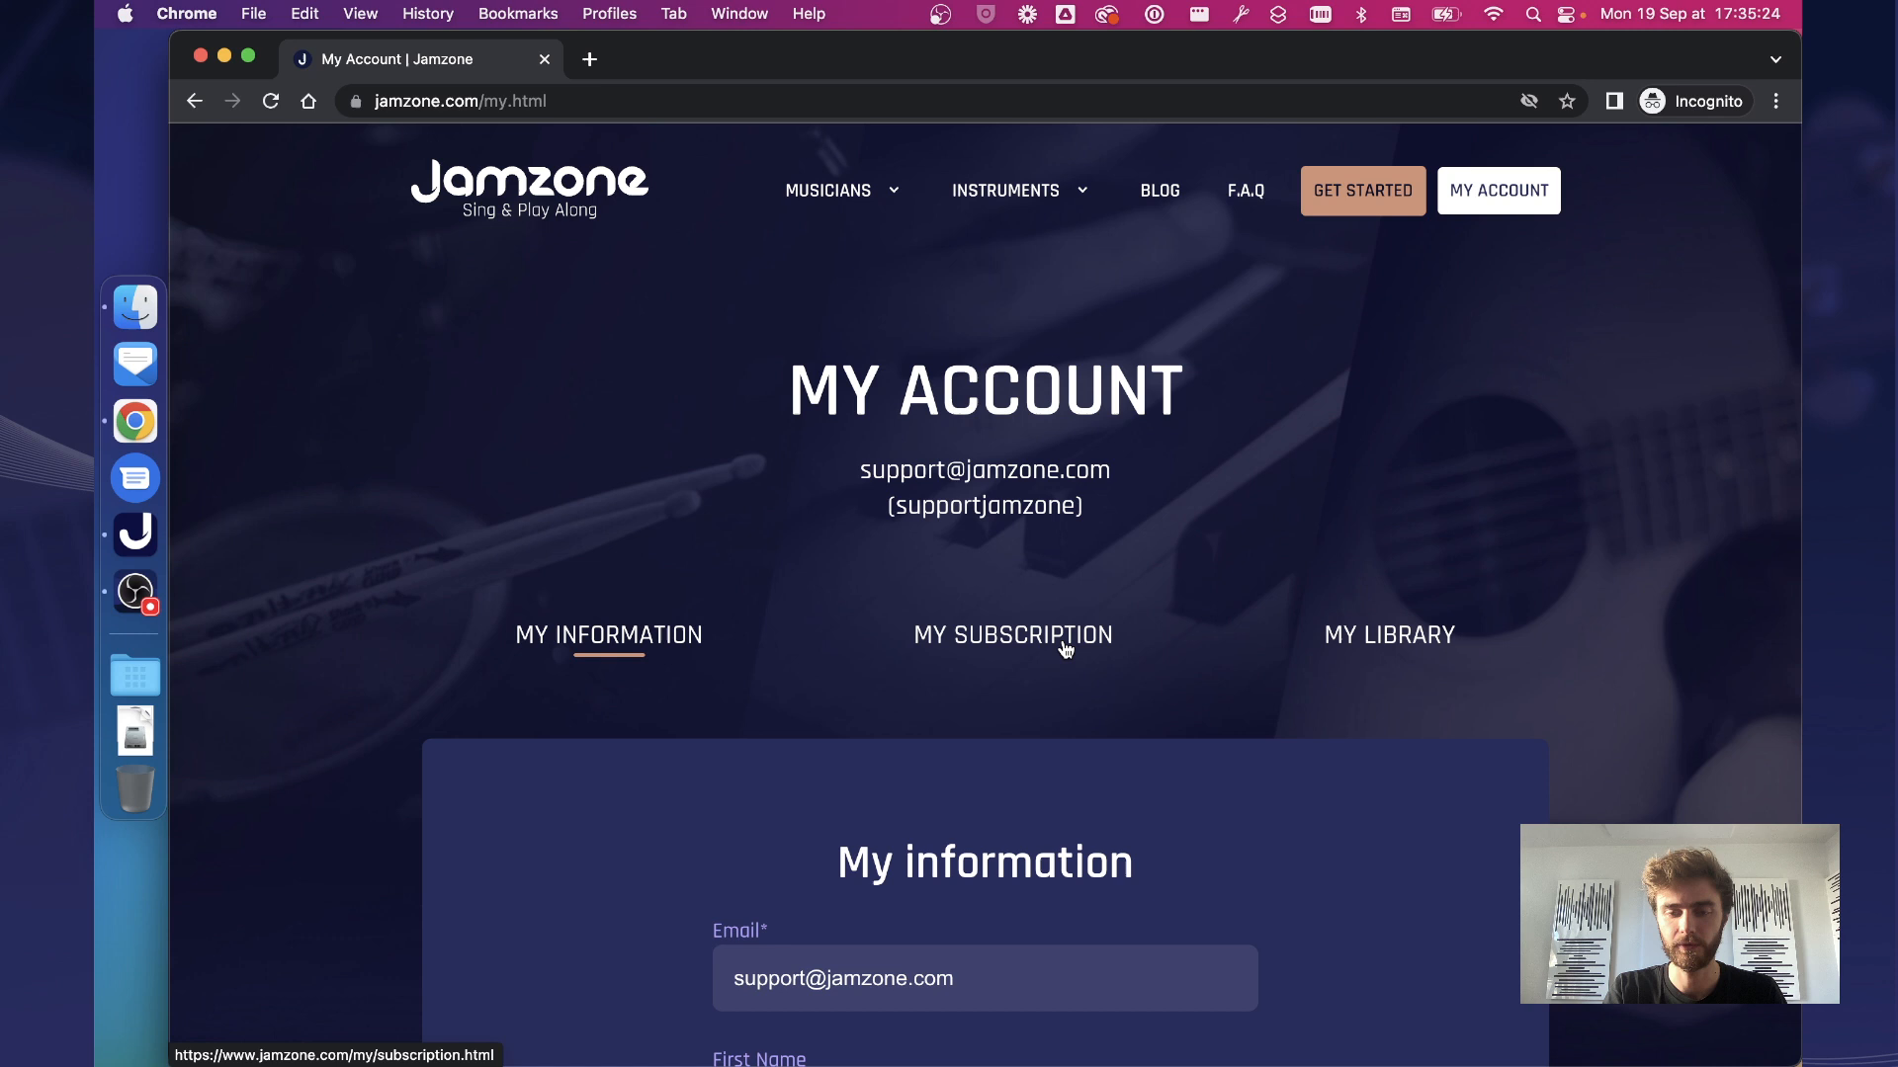
pyautogui.click(1012, 634)
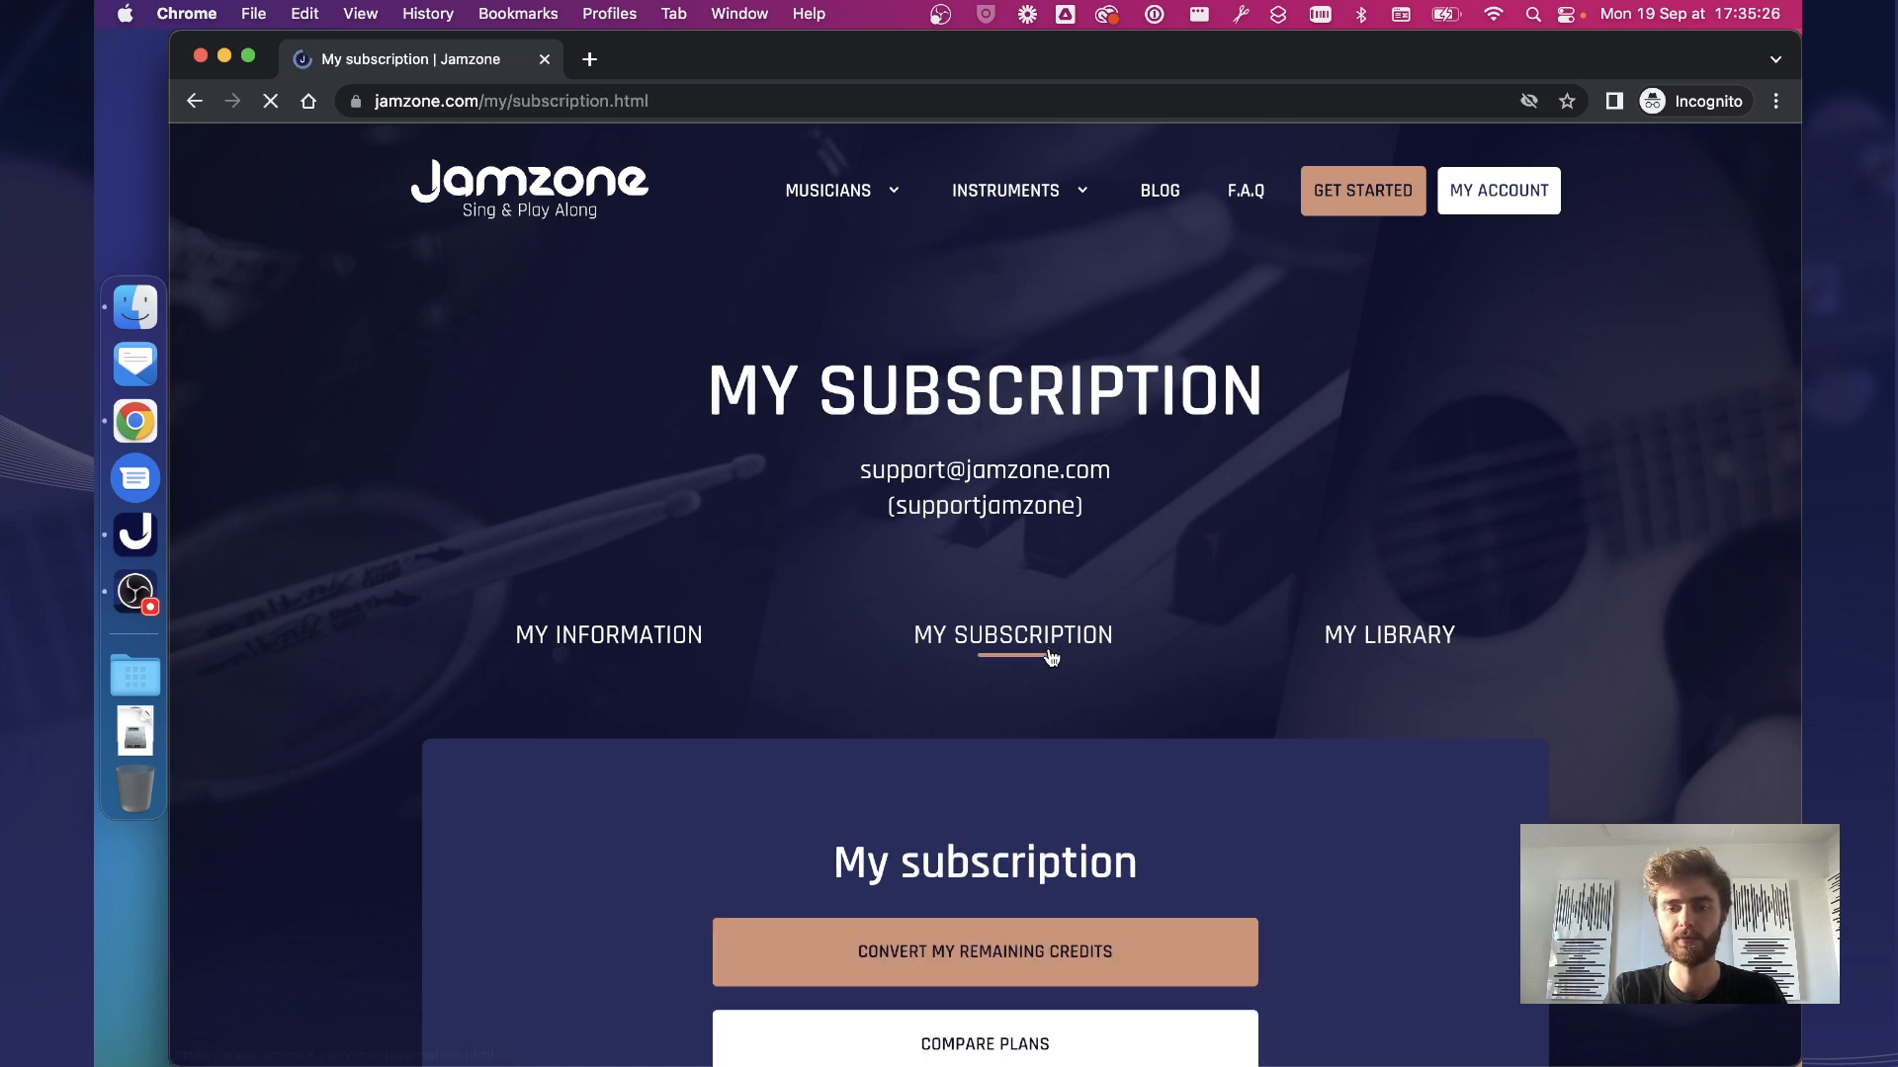
pyautogui.scroll(-3)
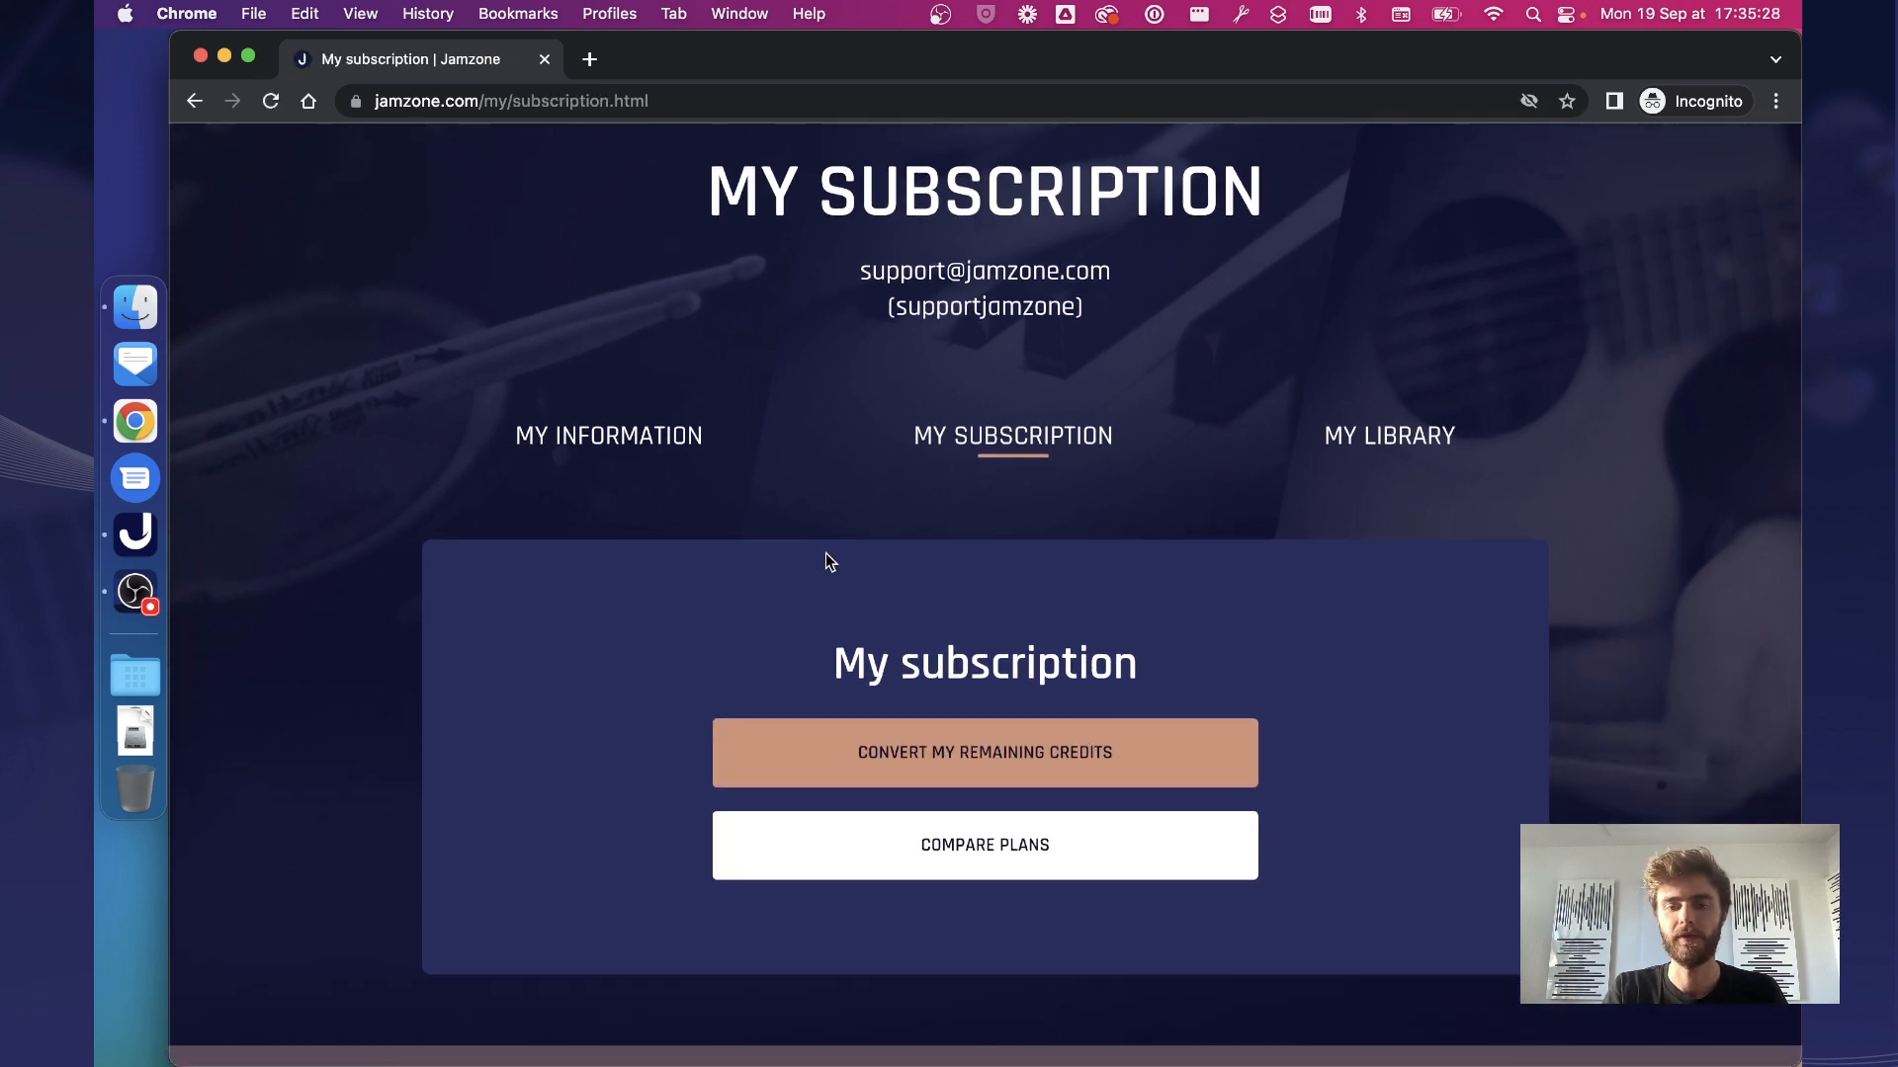
pyautogui.moveTo(1419, 932)
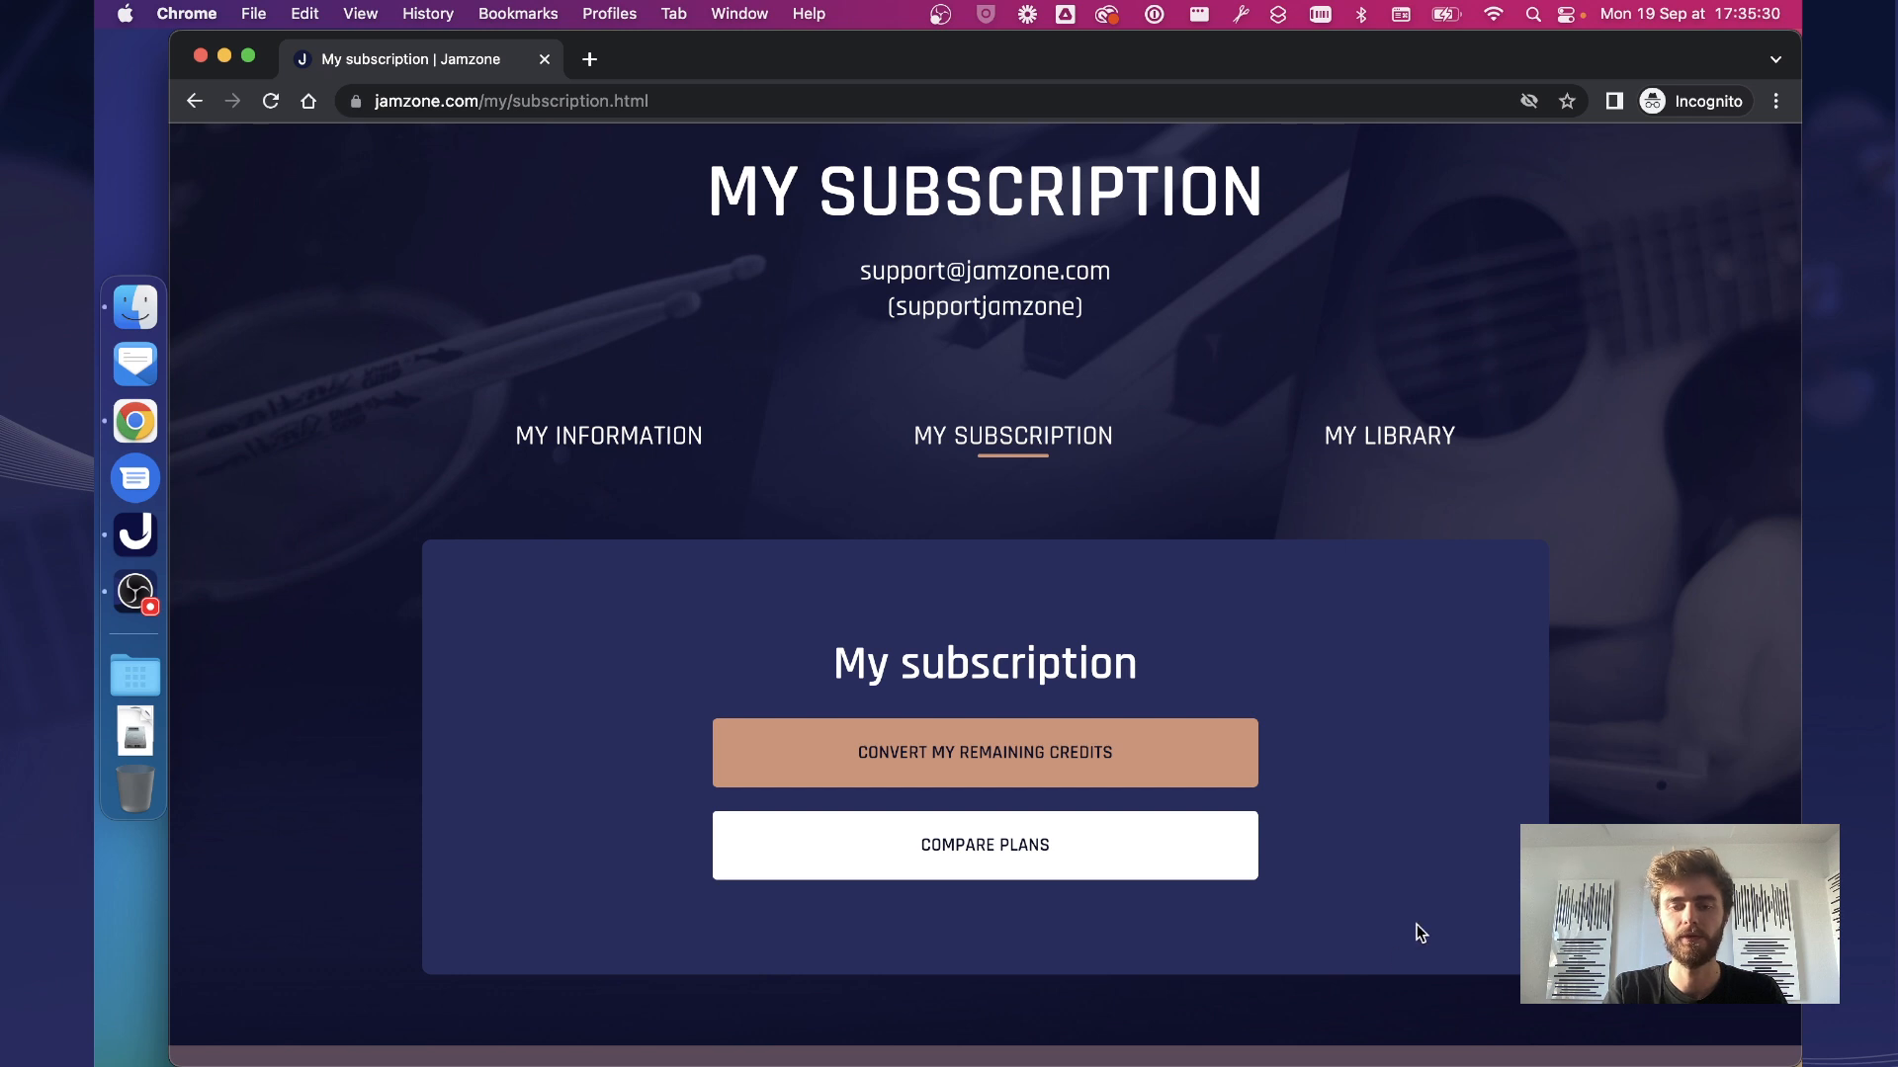
pyautogui.scroll(3)
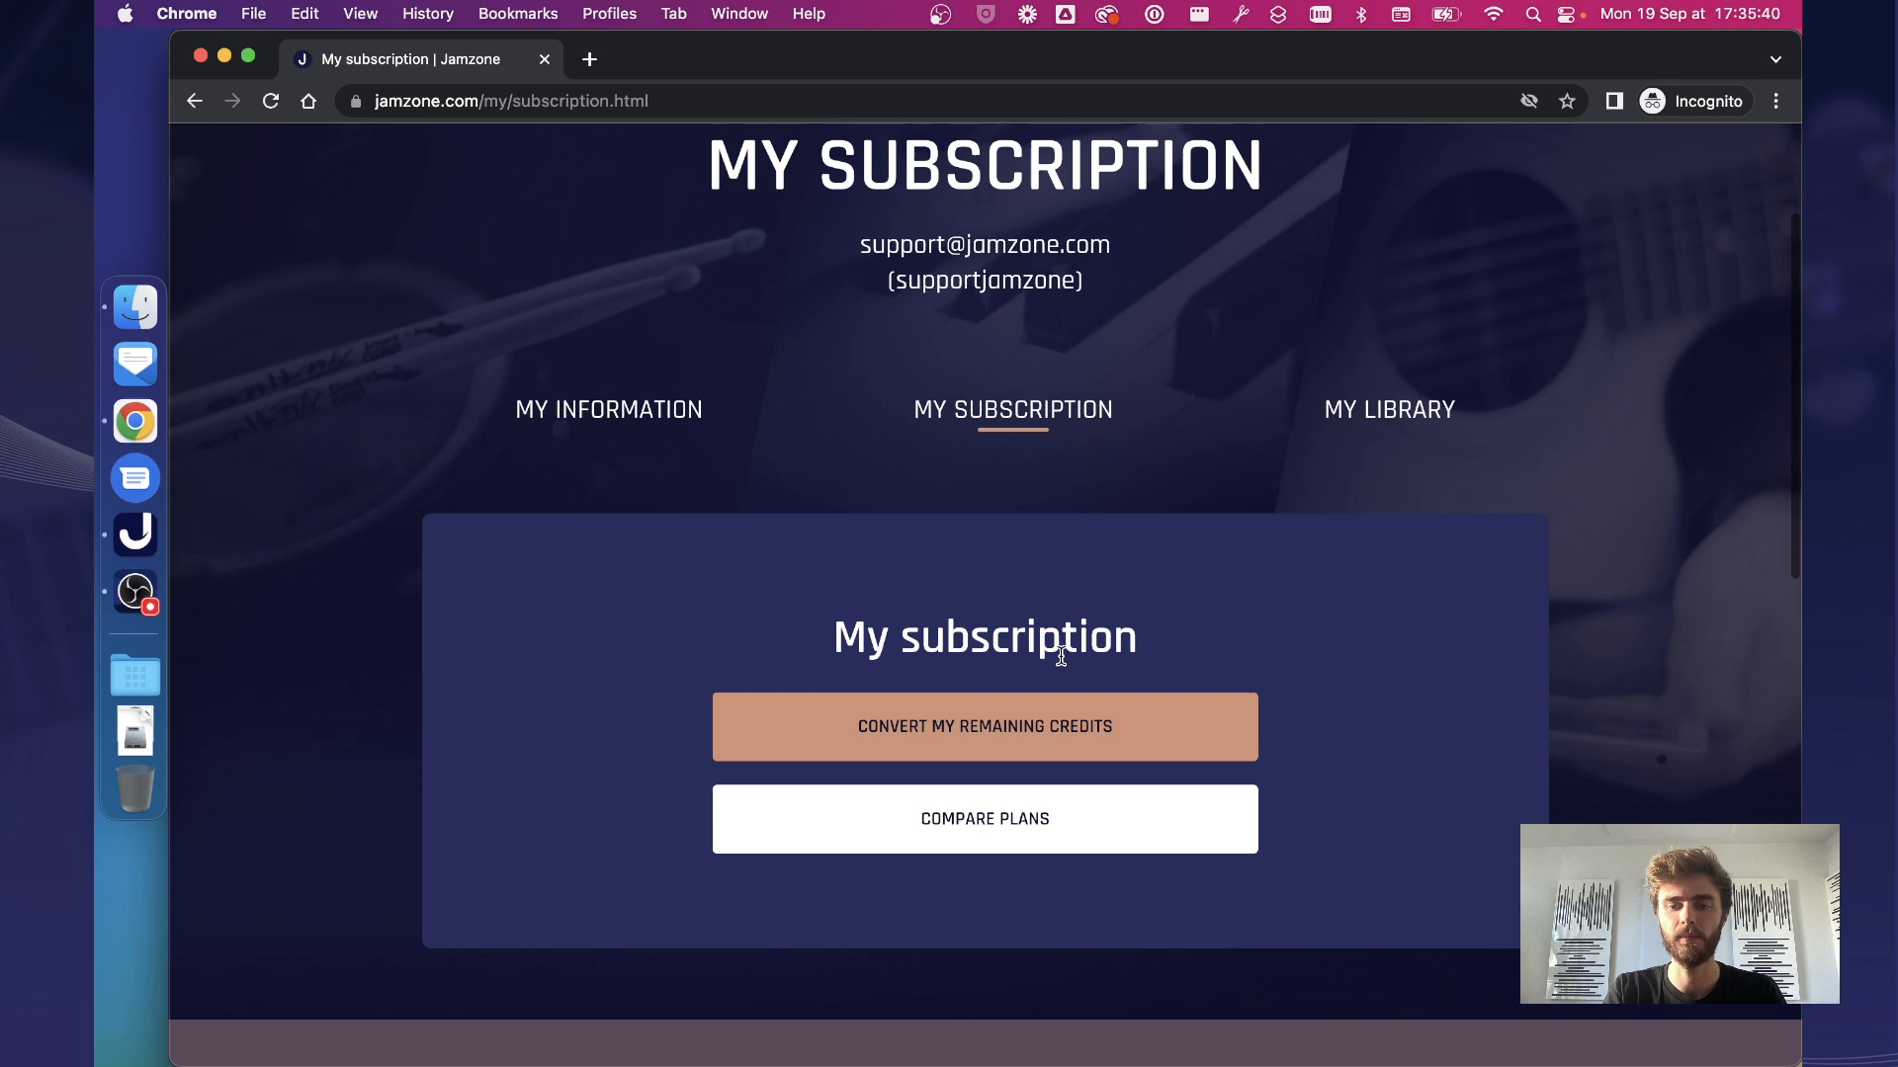
pyautogui.scroll(-3)
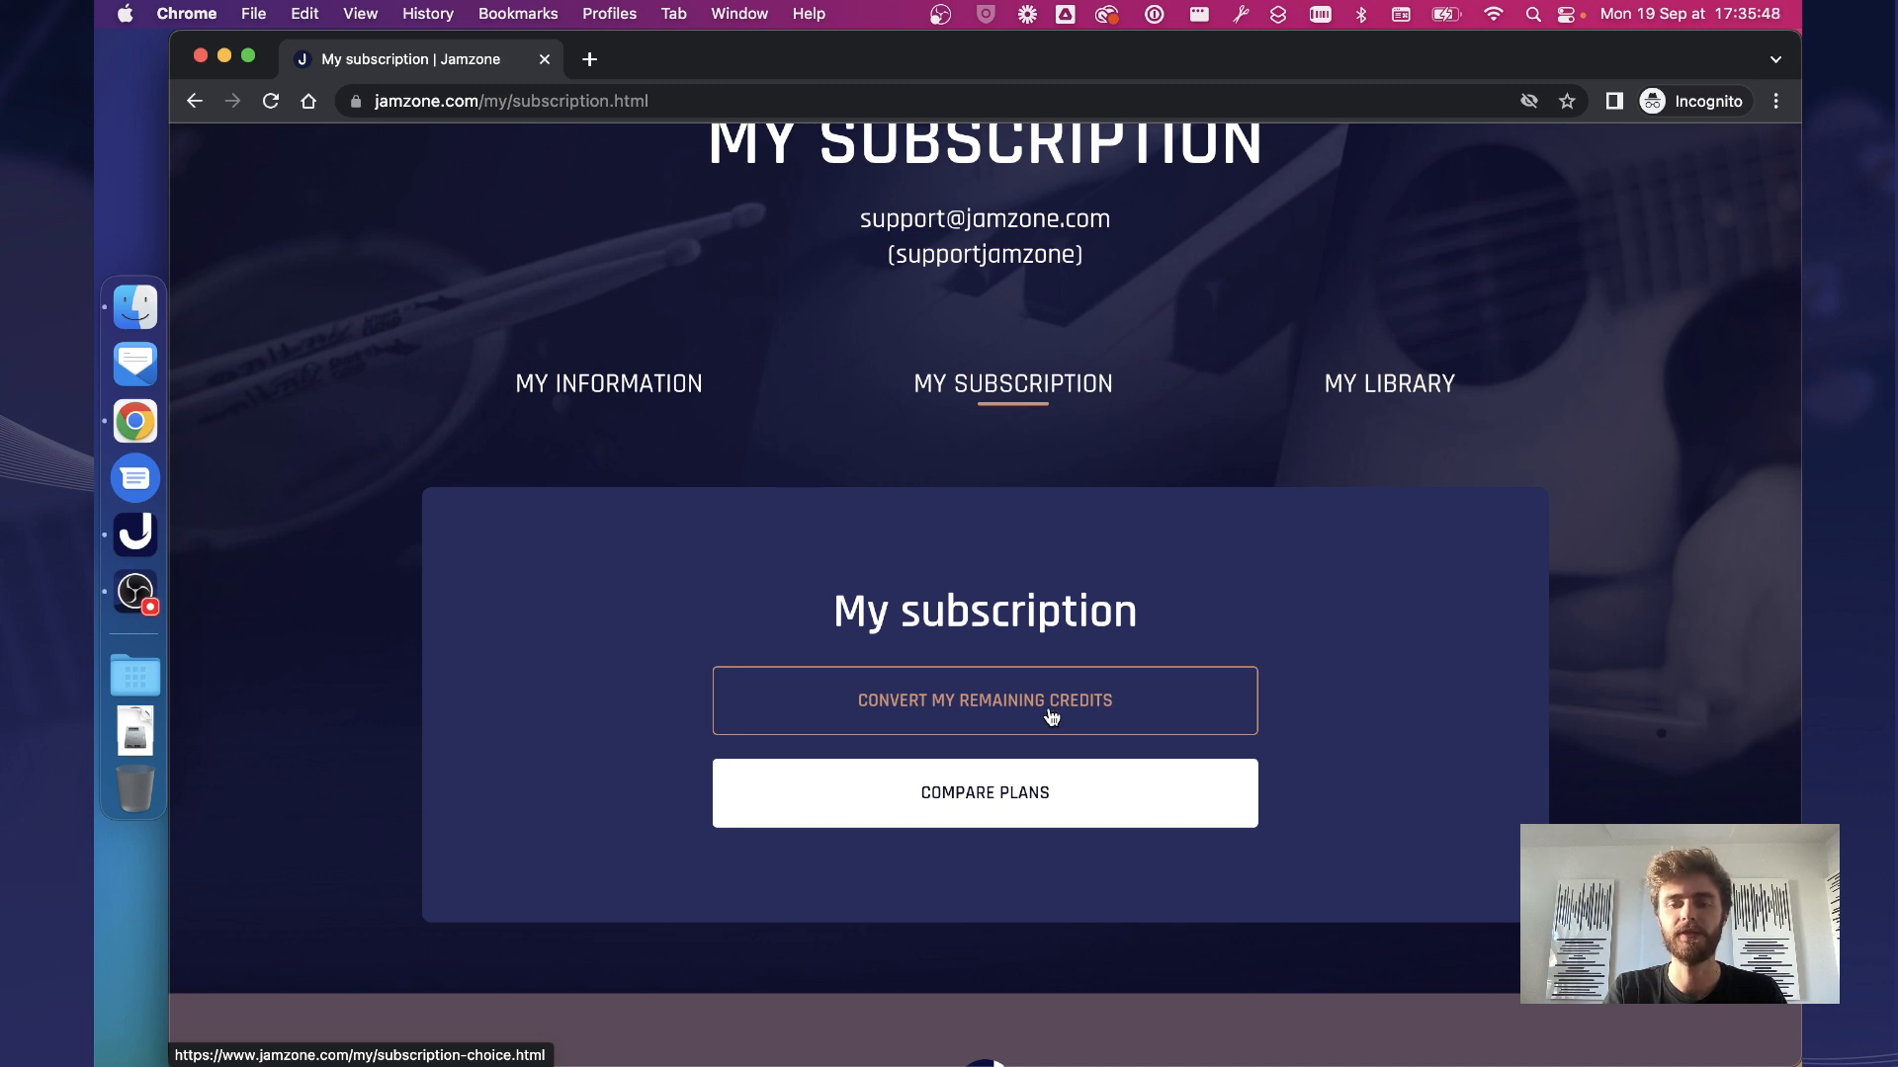
pyautogui.moveTo(1062, 702)
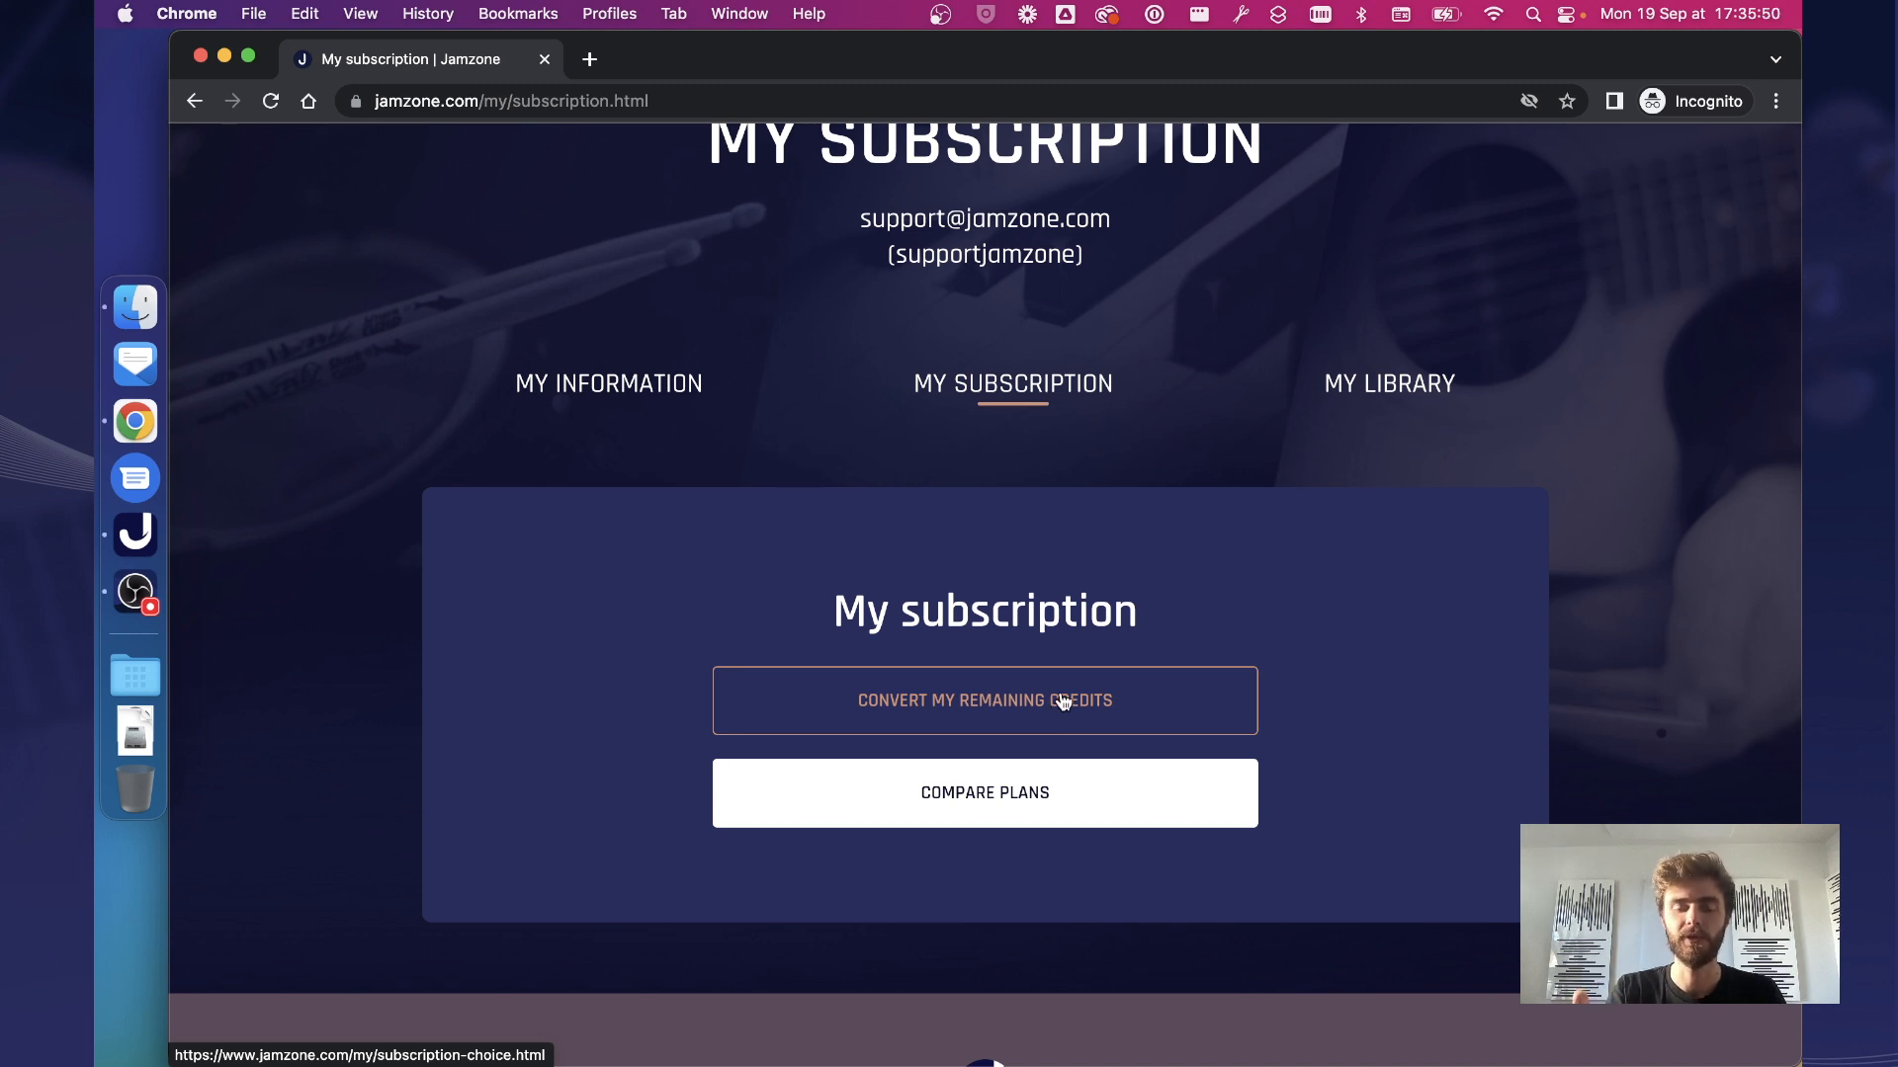
pyautogui.moveTo(1114, 659)
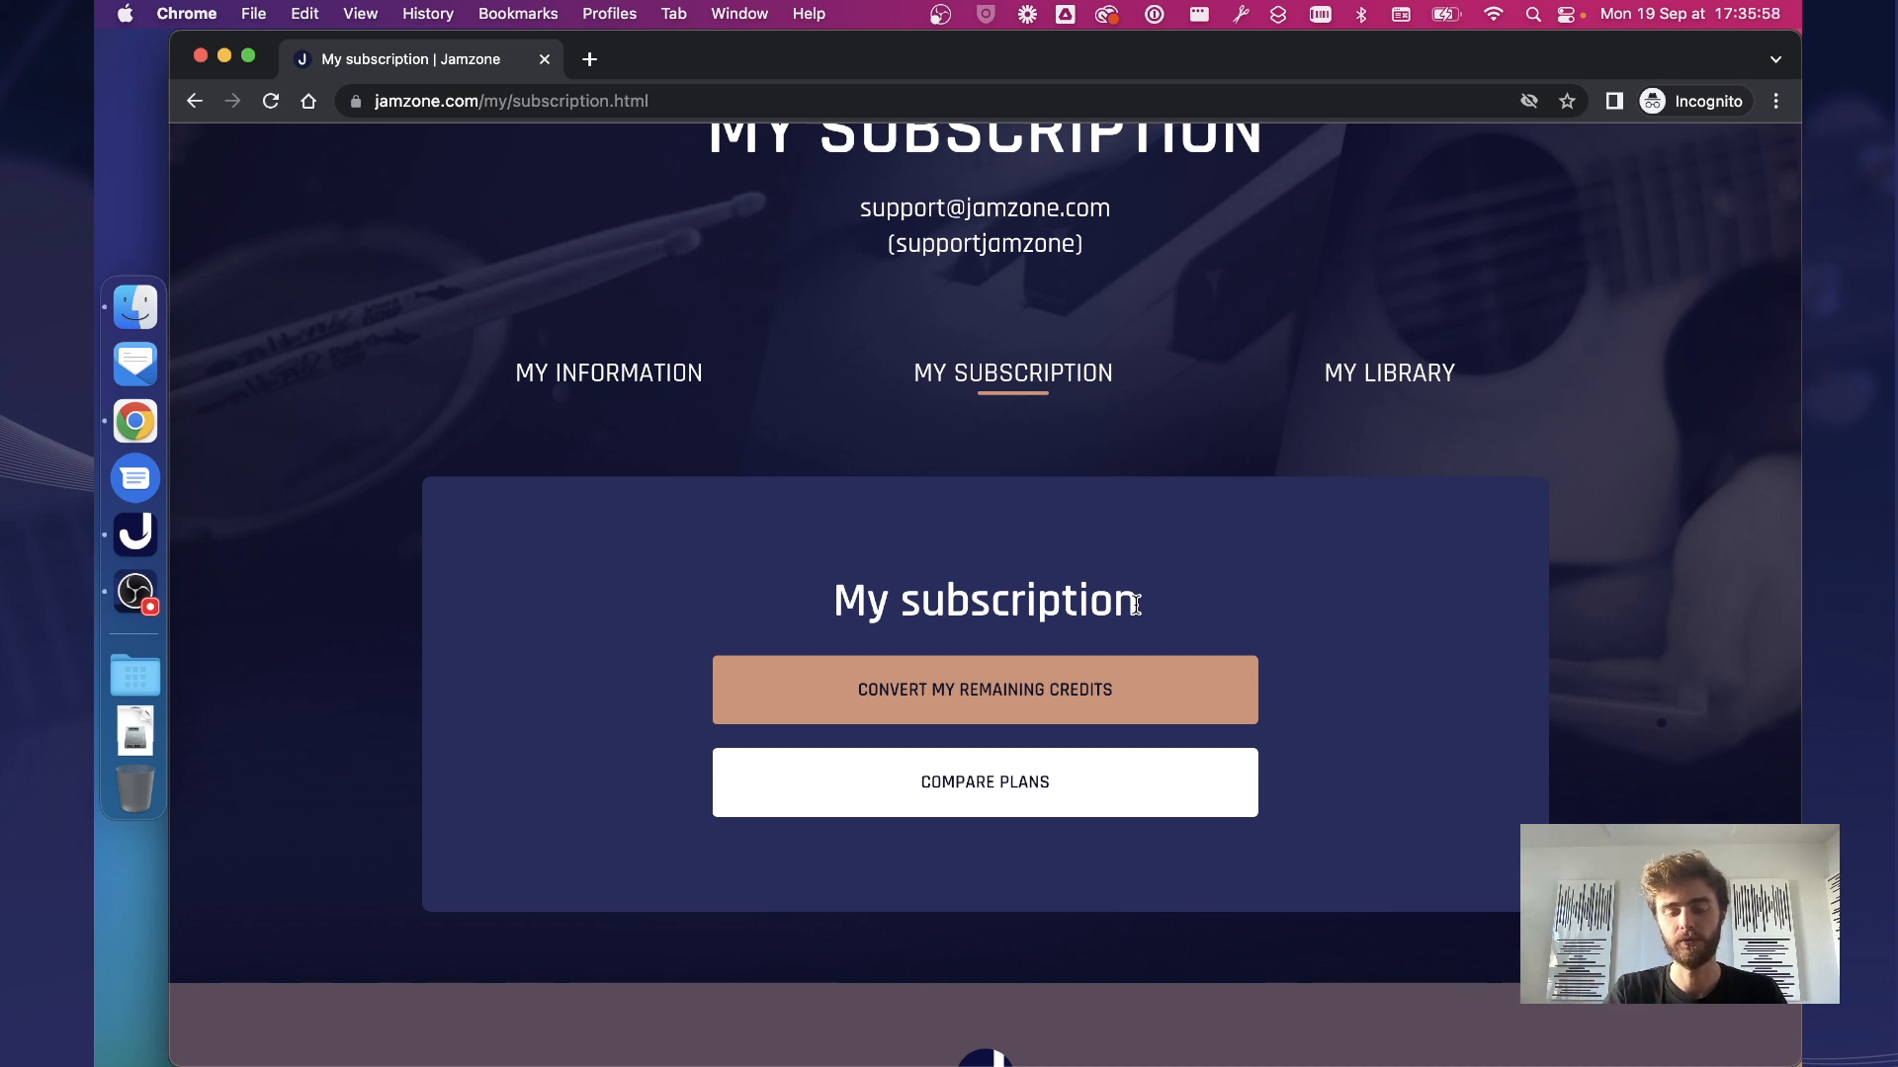
pyautogui.moveTo(985, 690)
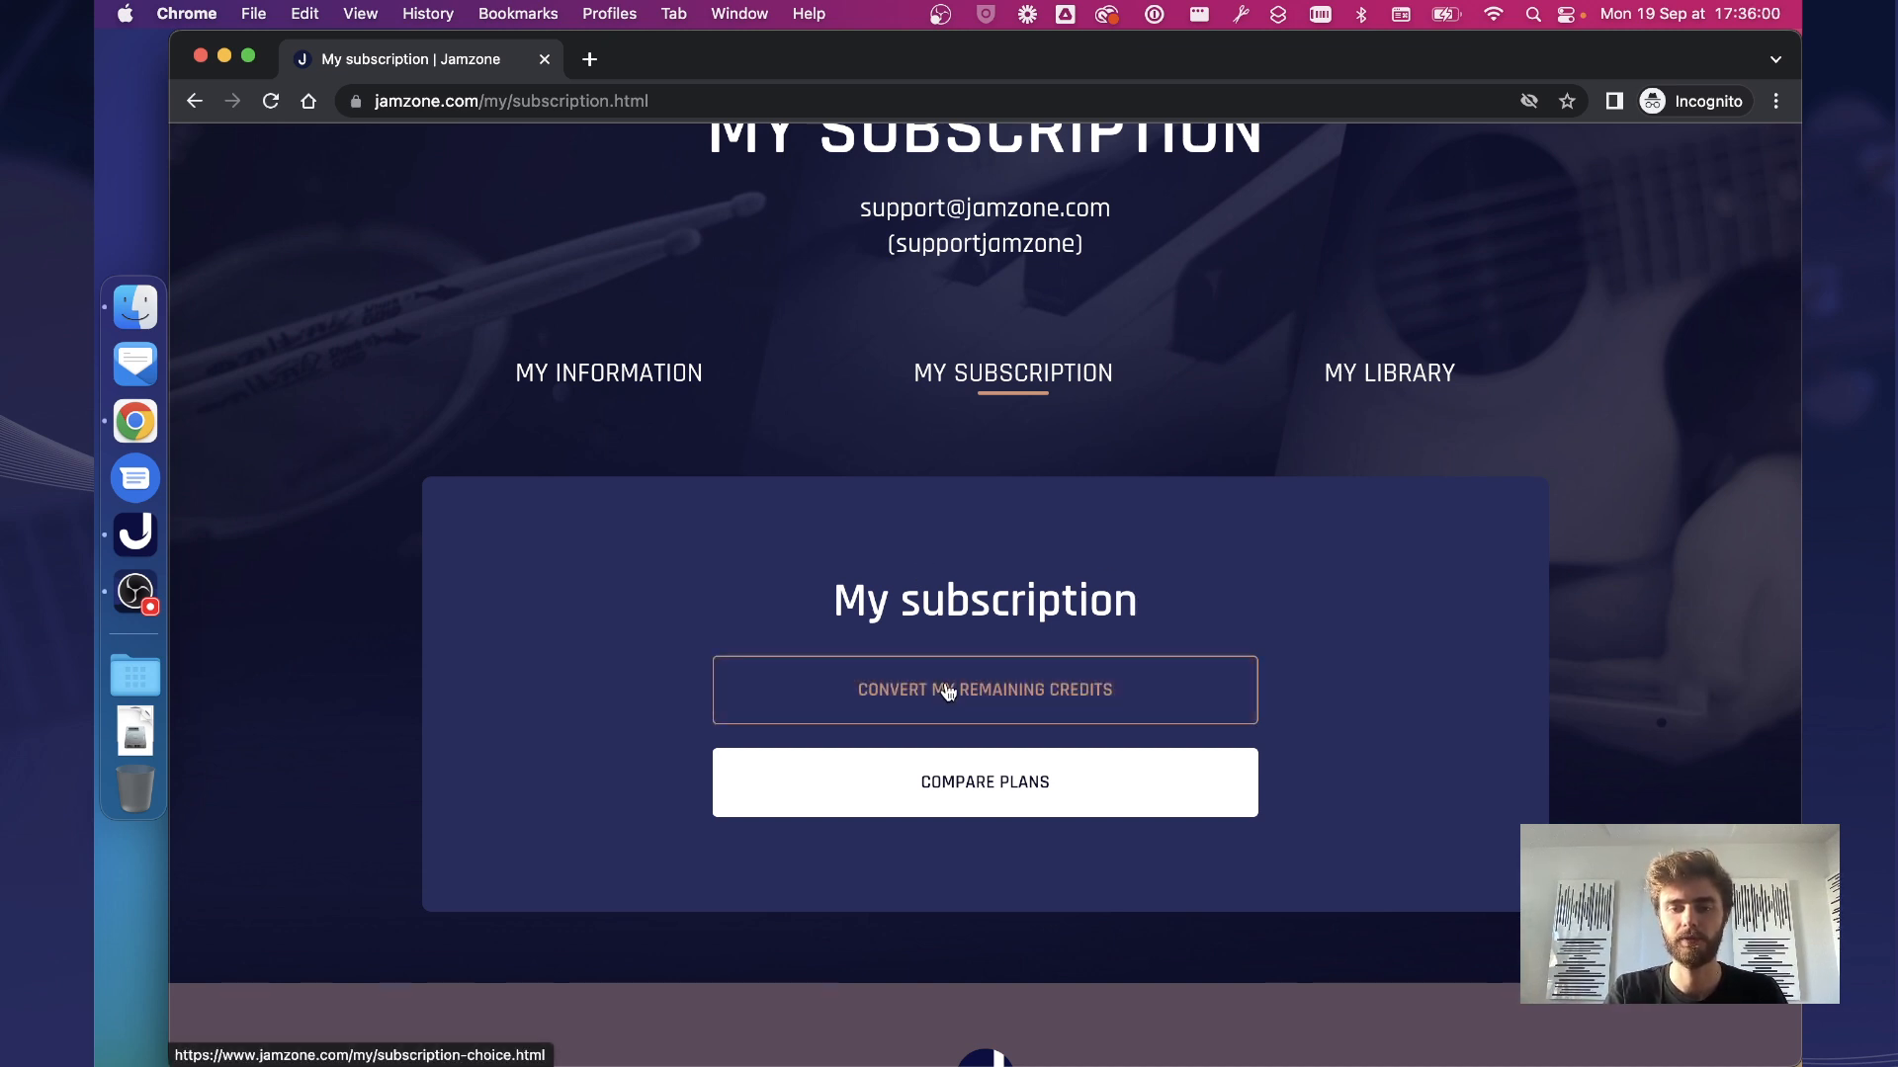
# Step: Open Convert My Remaining Credits and review the Premium and Pro options for 2 credits
pyautogui.click(984, 688)
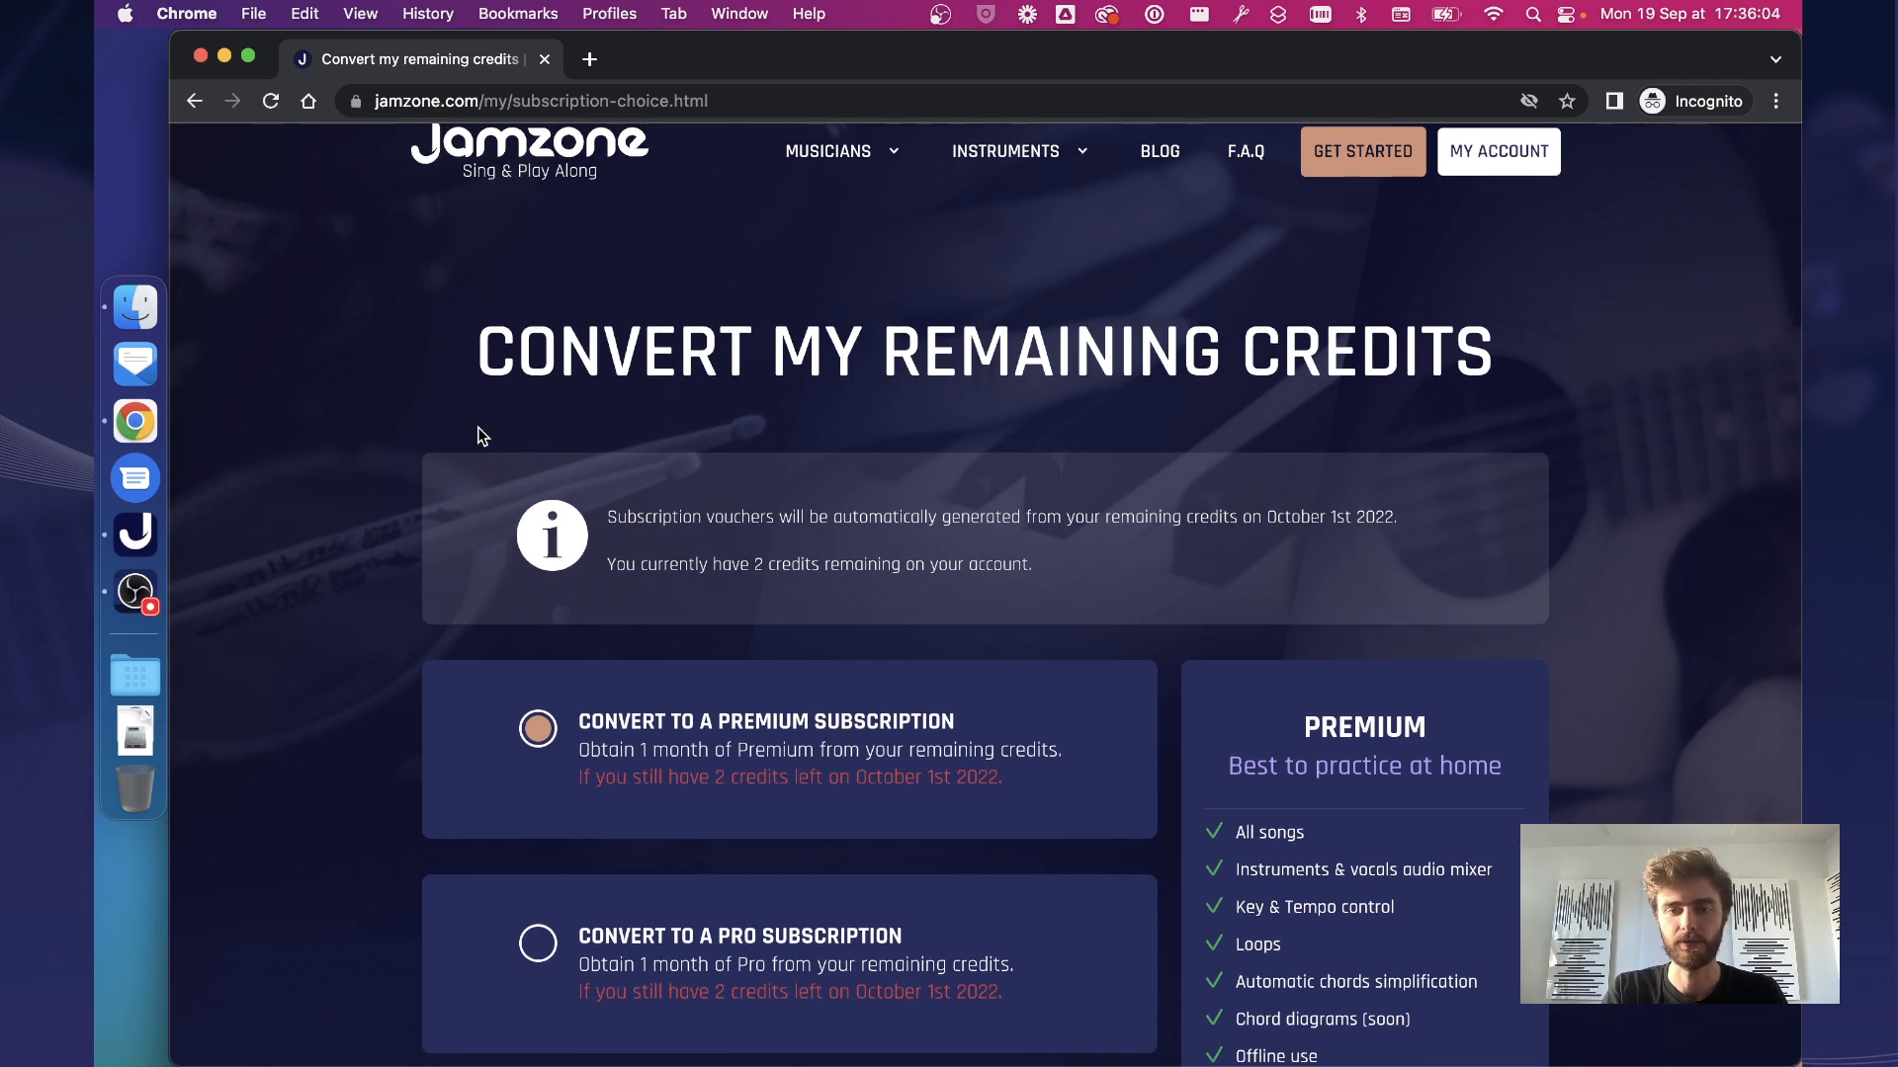
pyautogui.moveTo(481, 350)
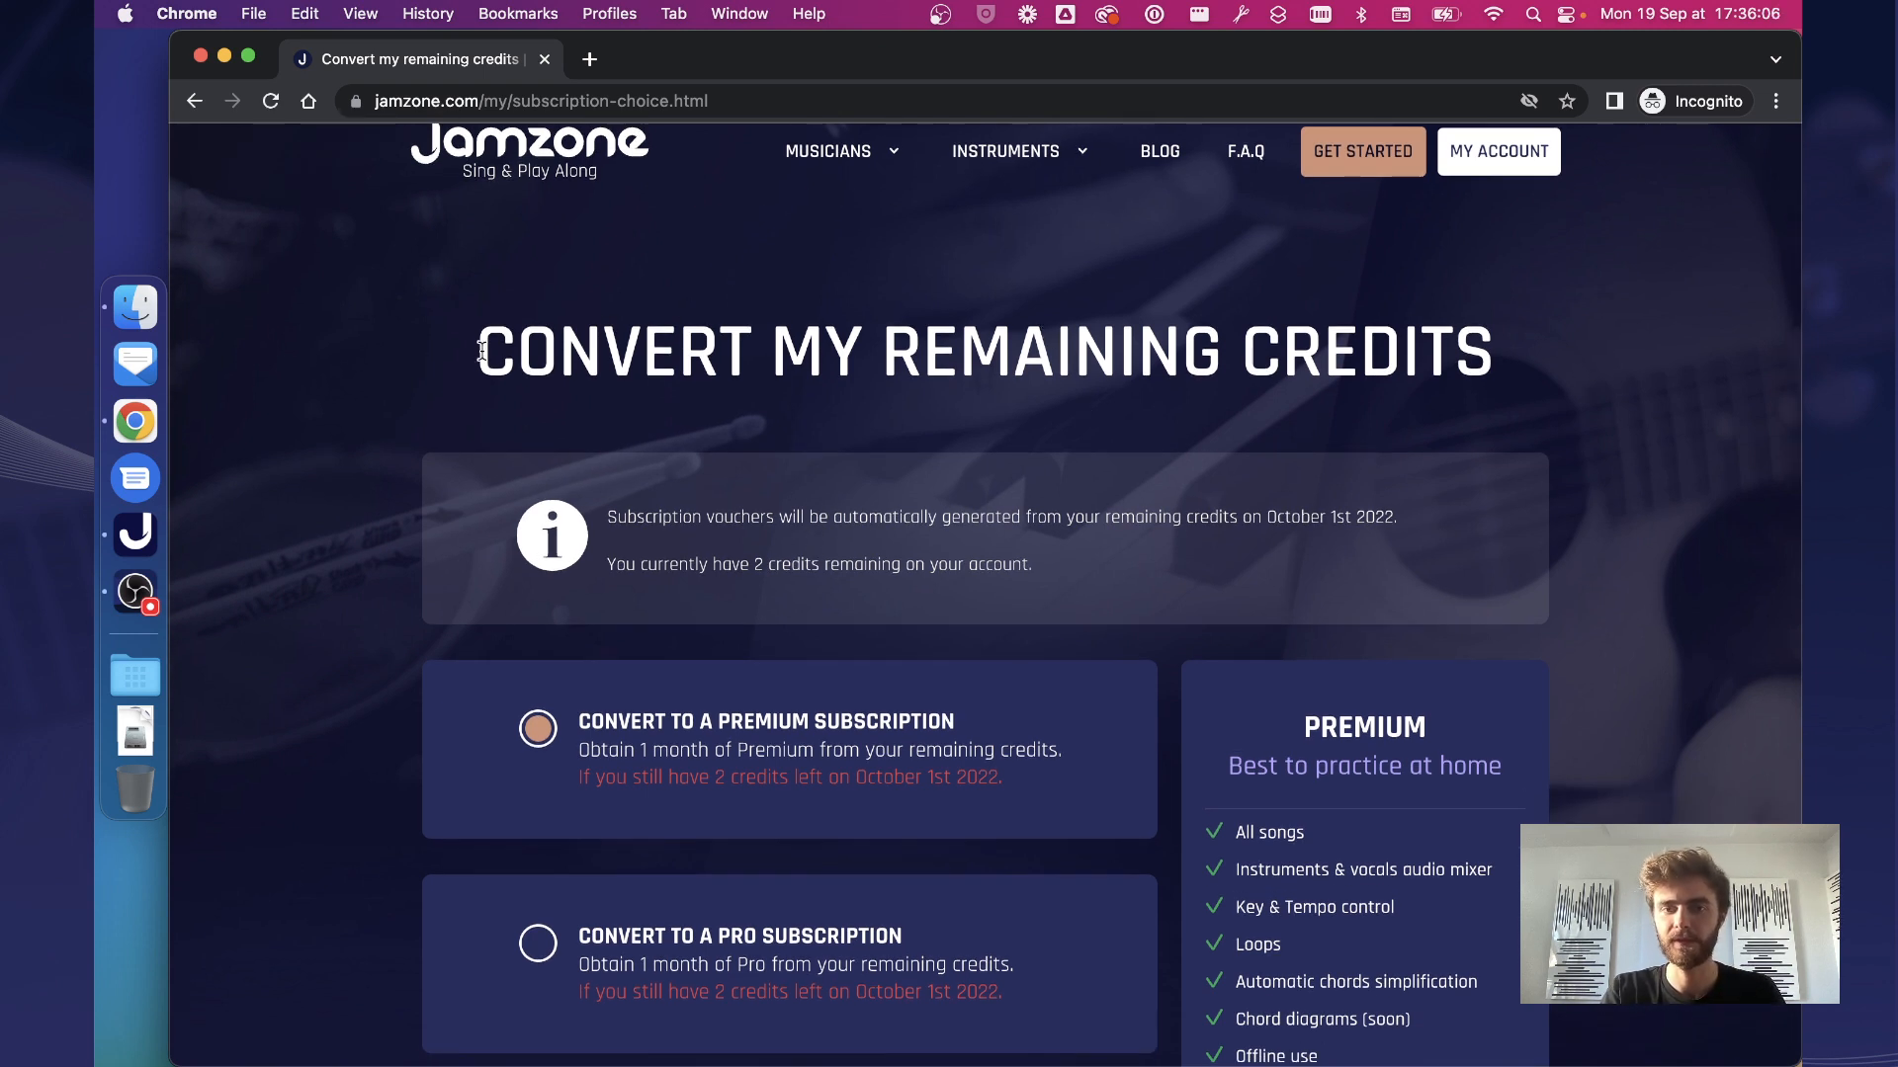
pyautogui.scroll(-3)
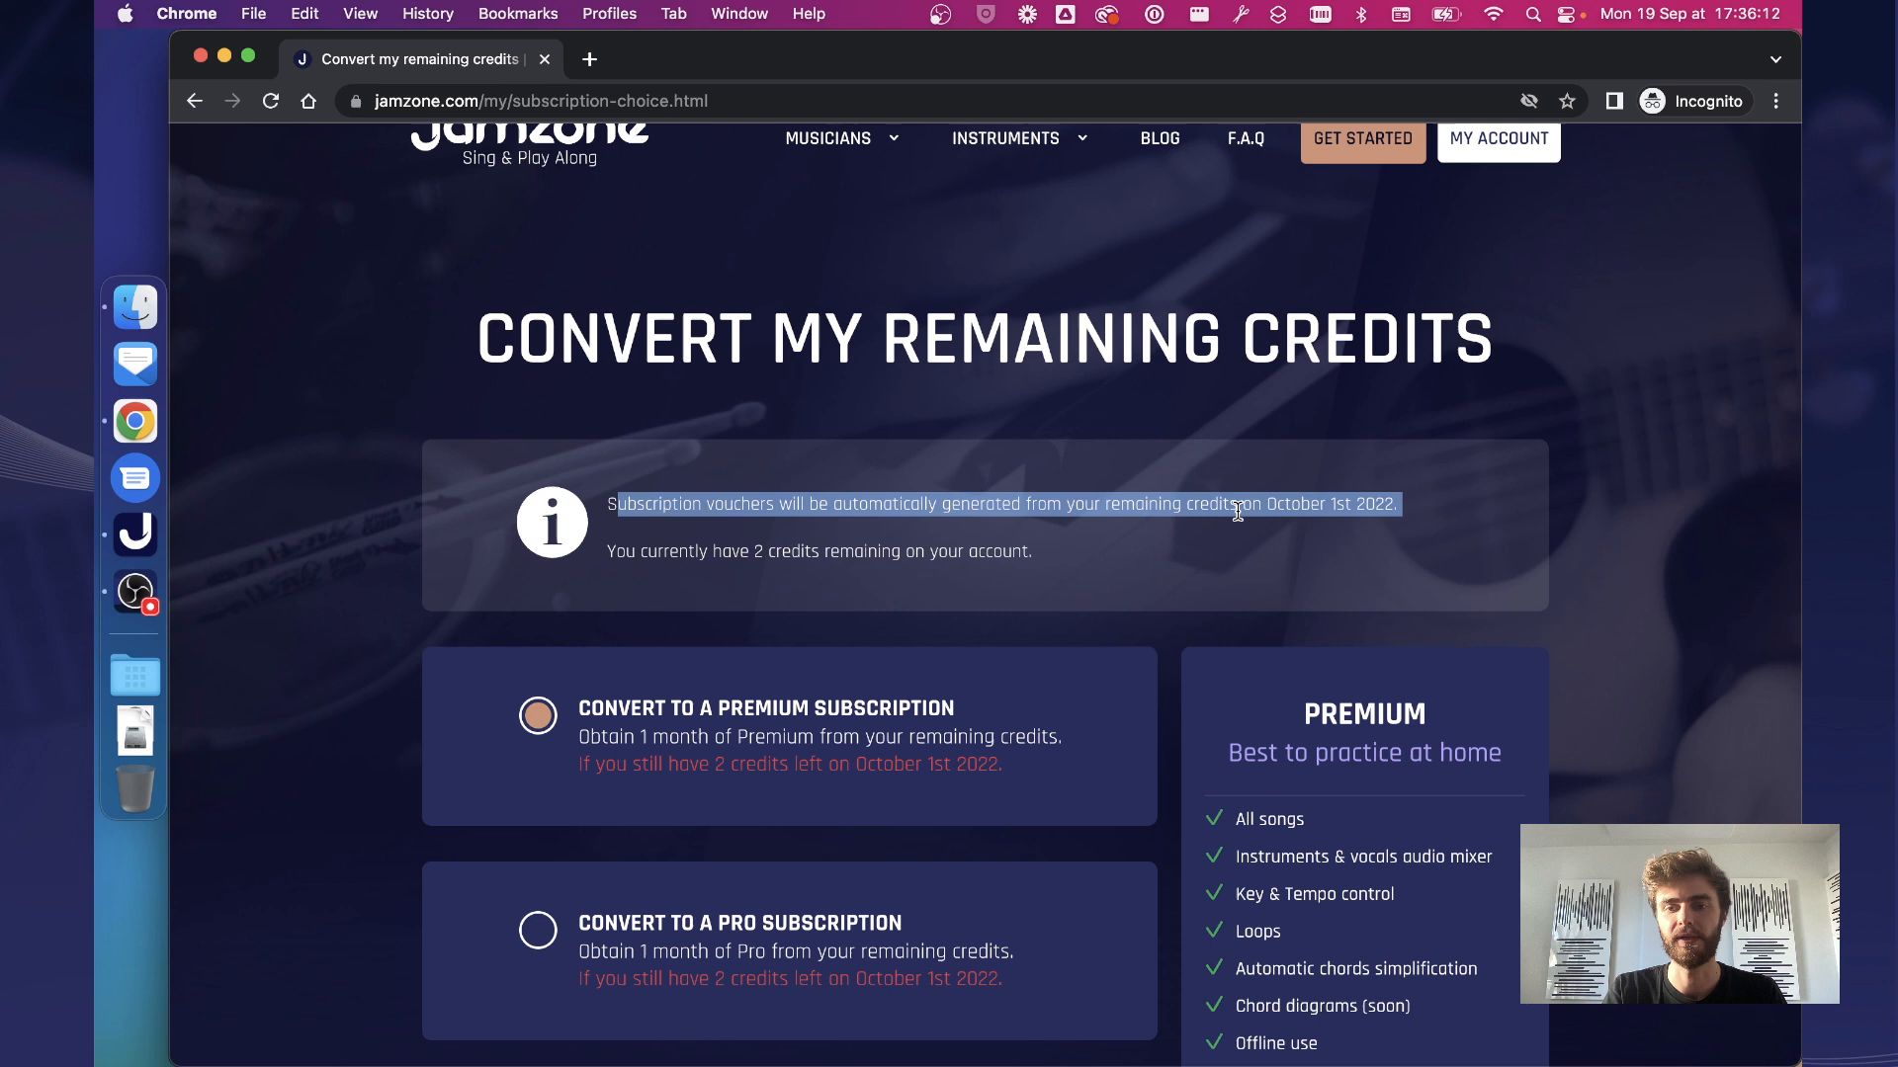
pyautogui.moveTo(1251, 562)
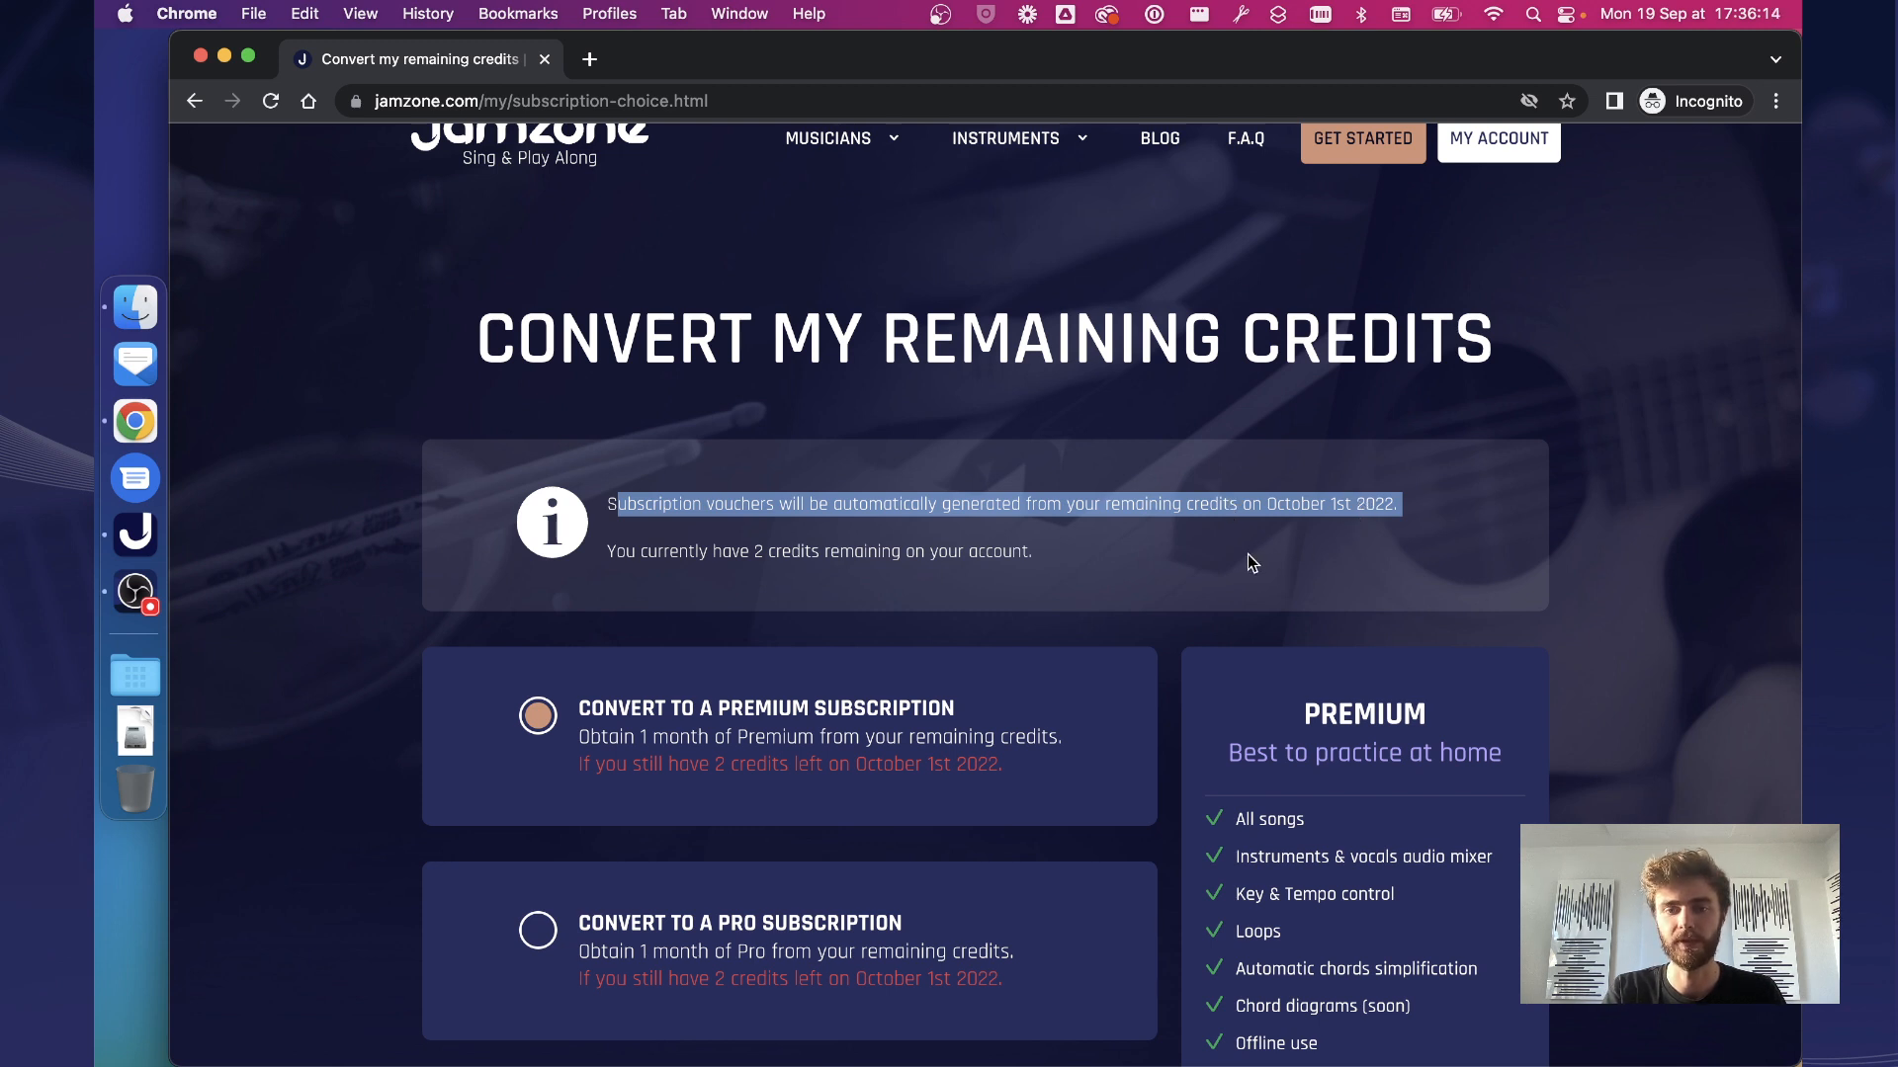
pyautogui.click(893, 584)
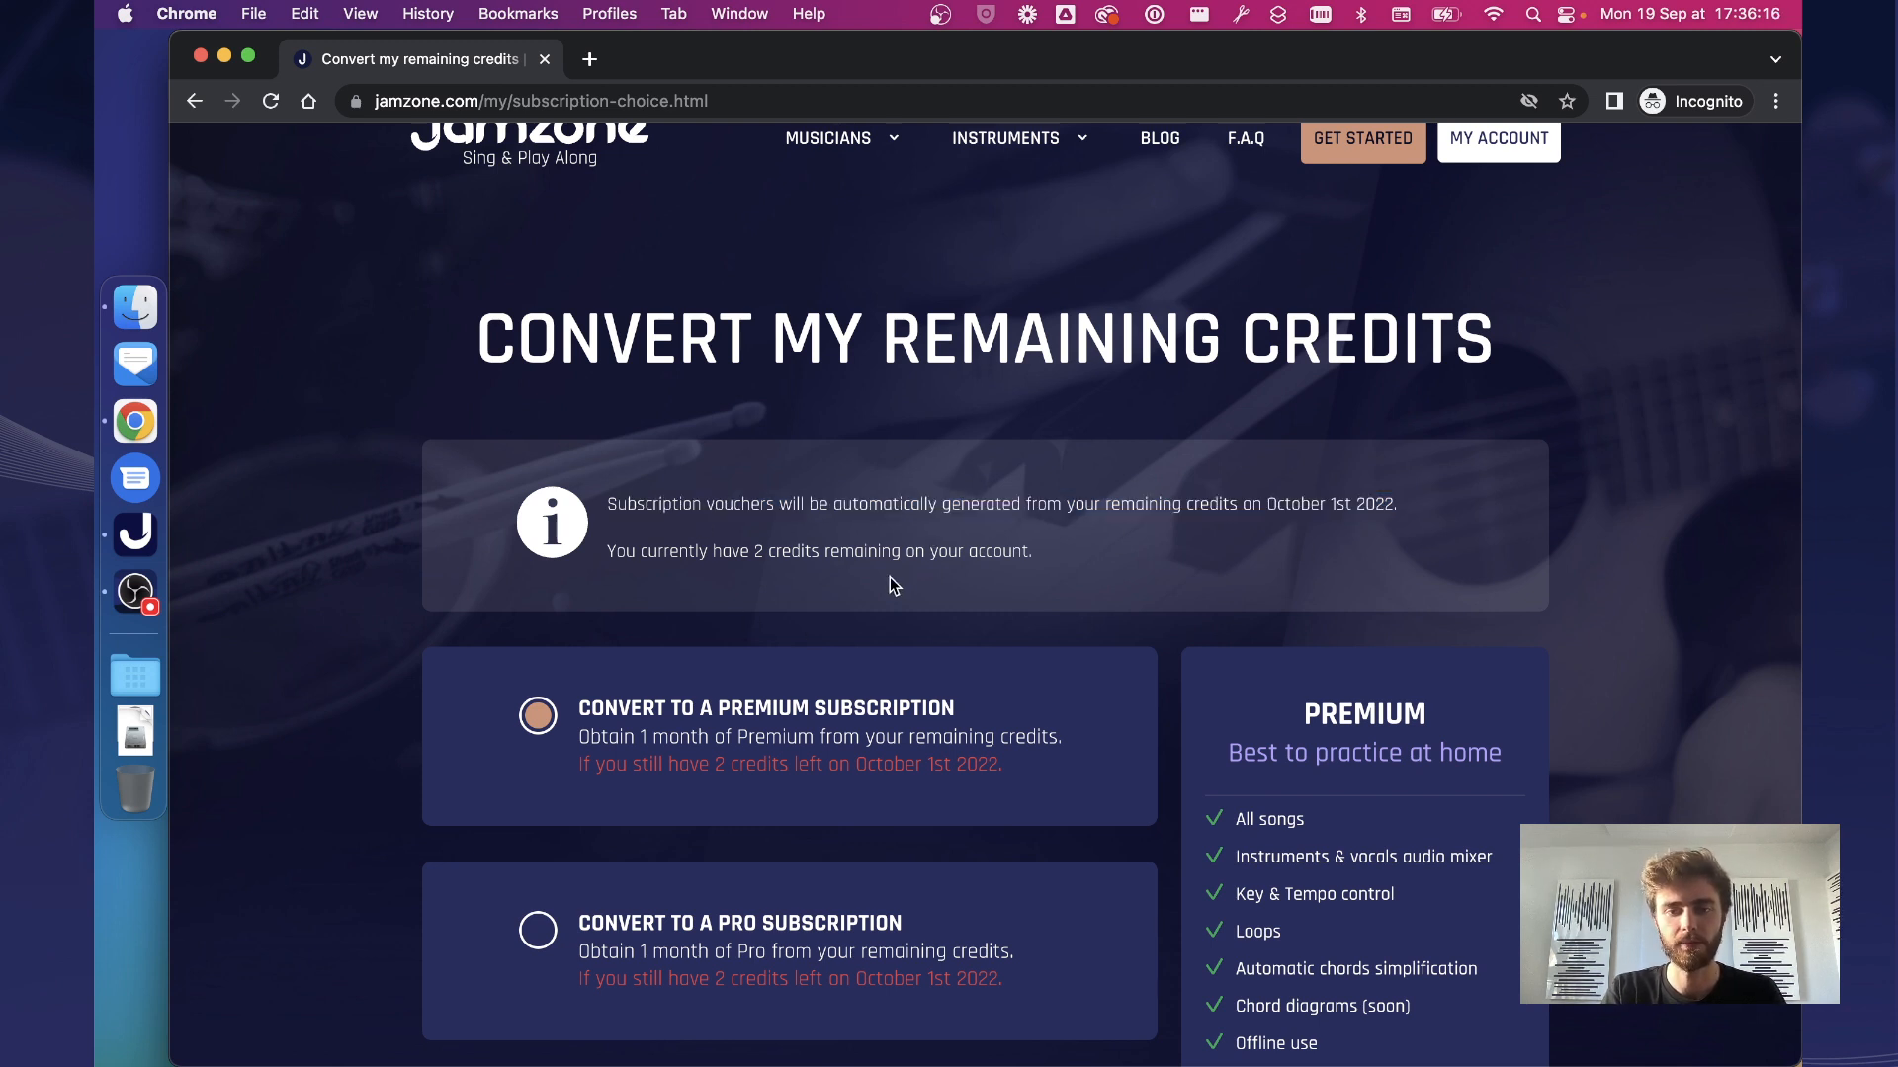
pyautogui.scroll(-3)
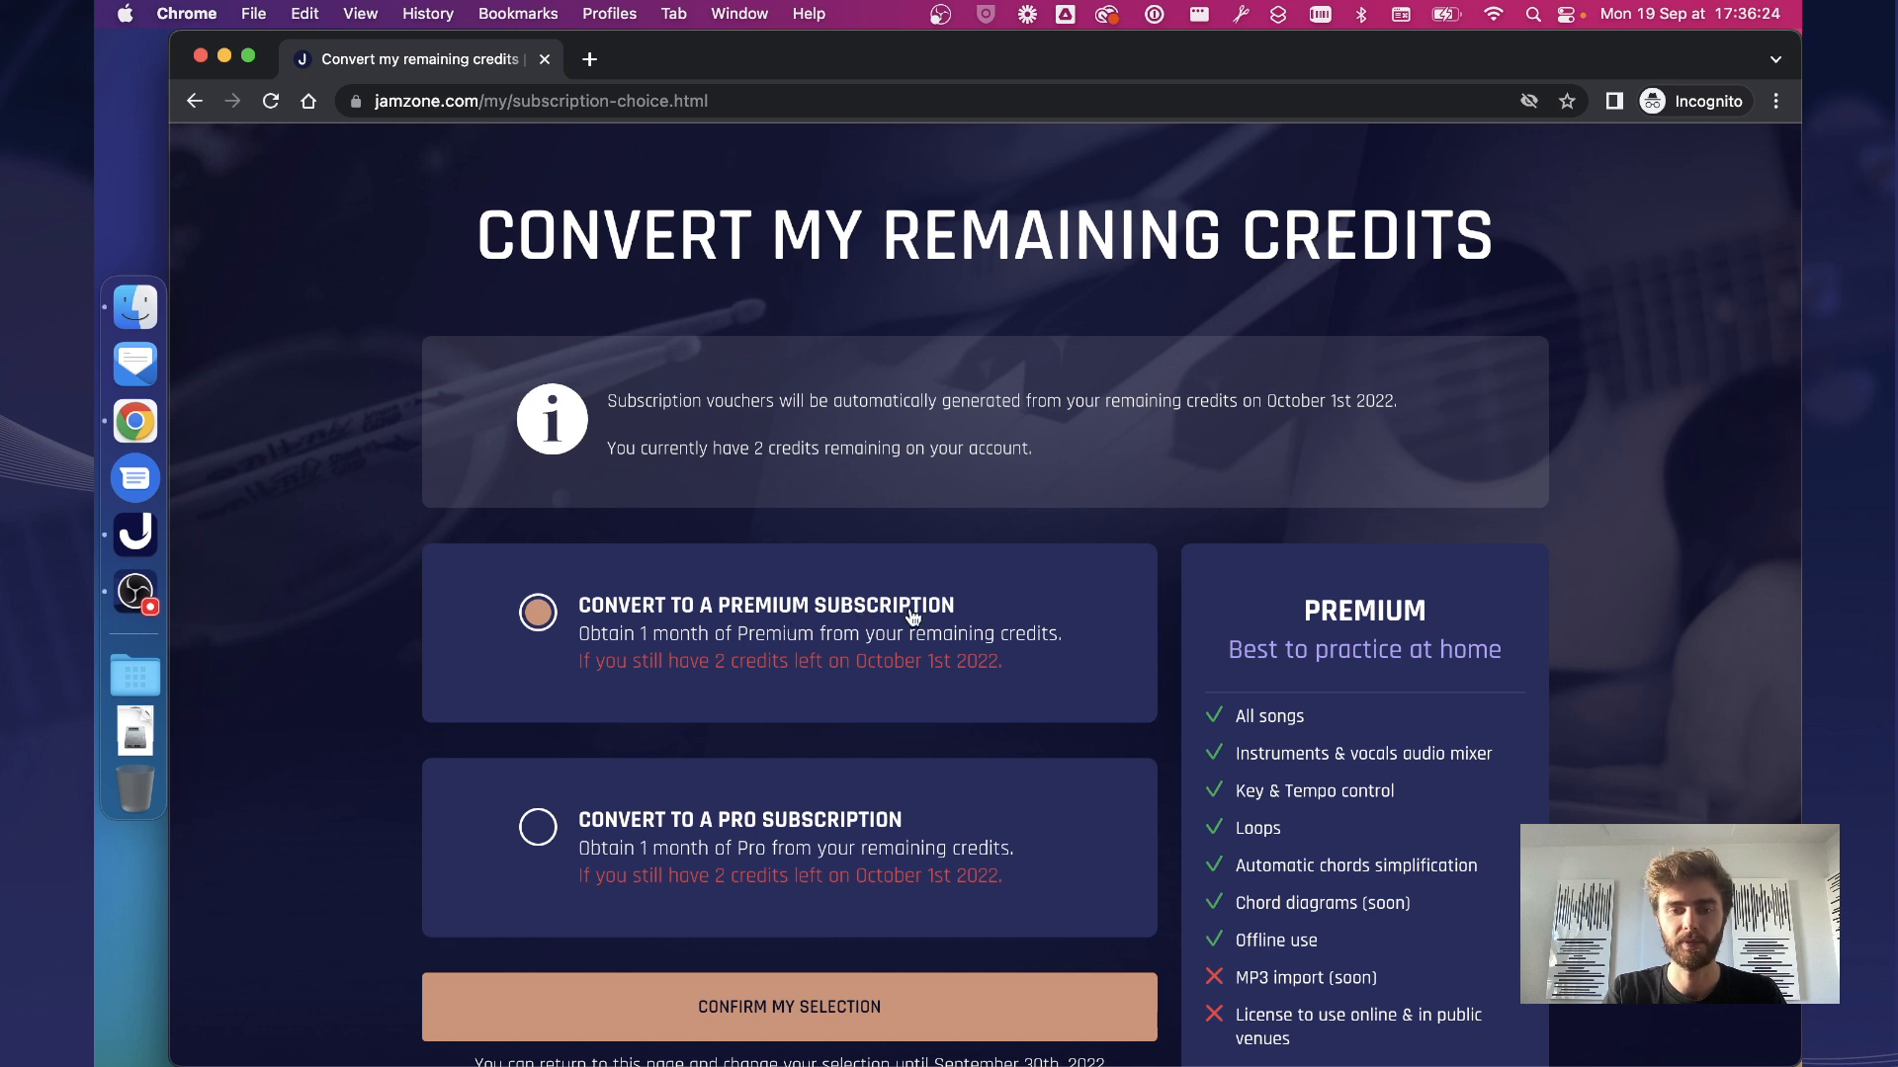
pyautogui.scroll(-3)
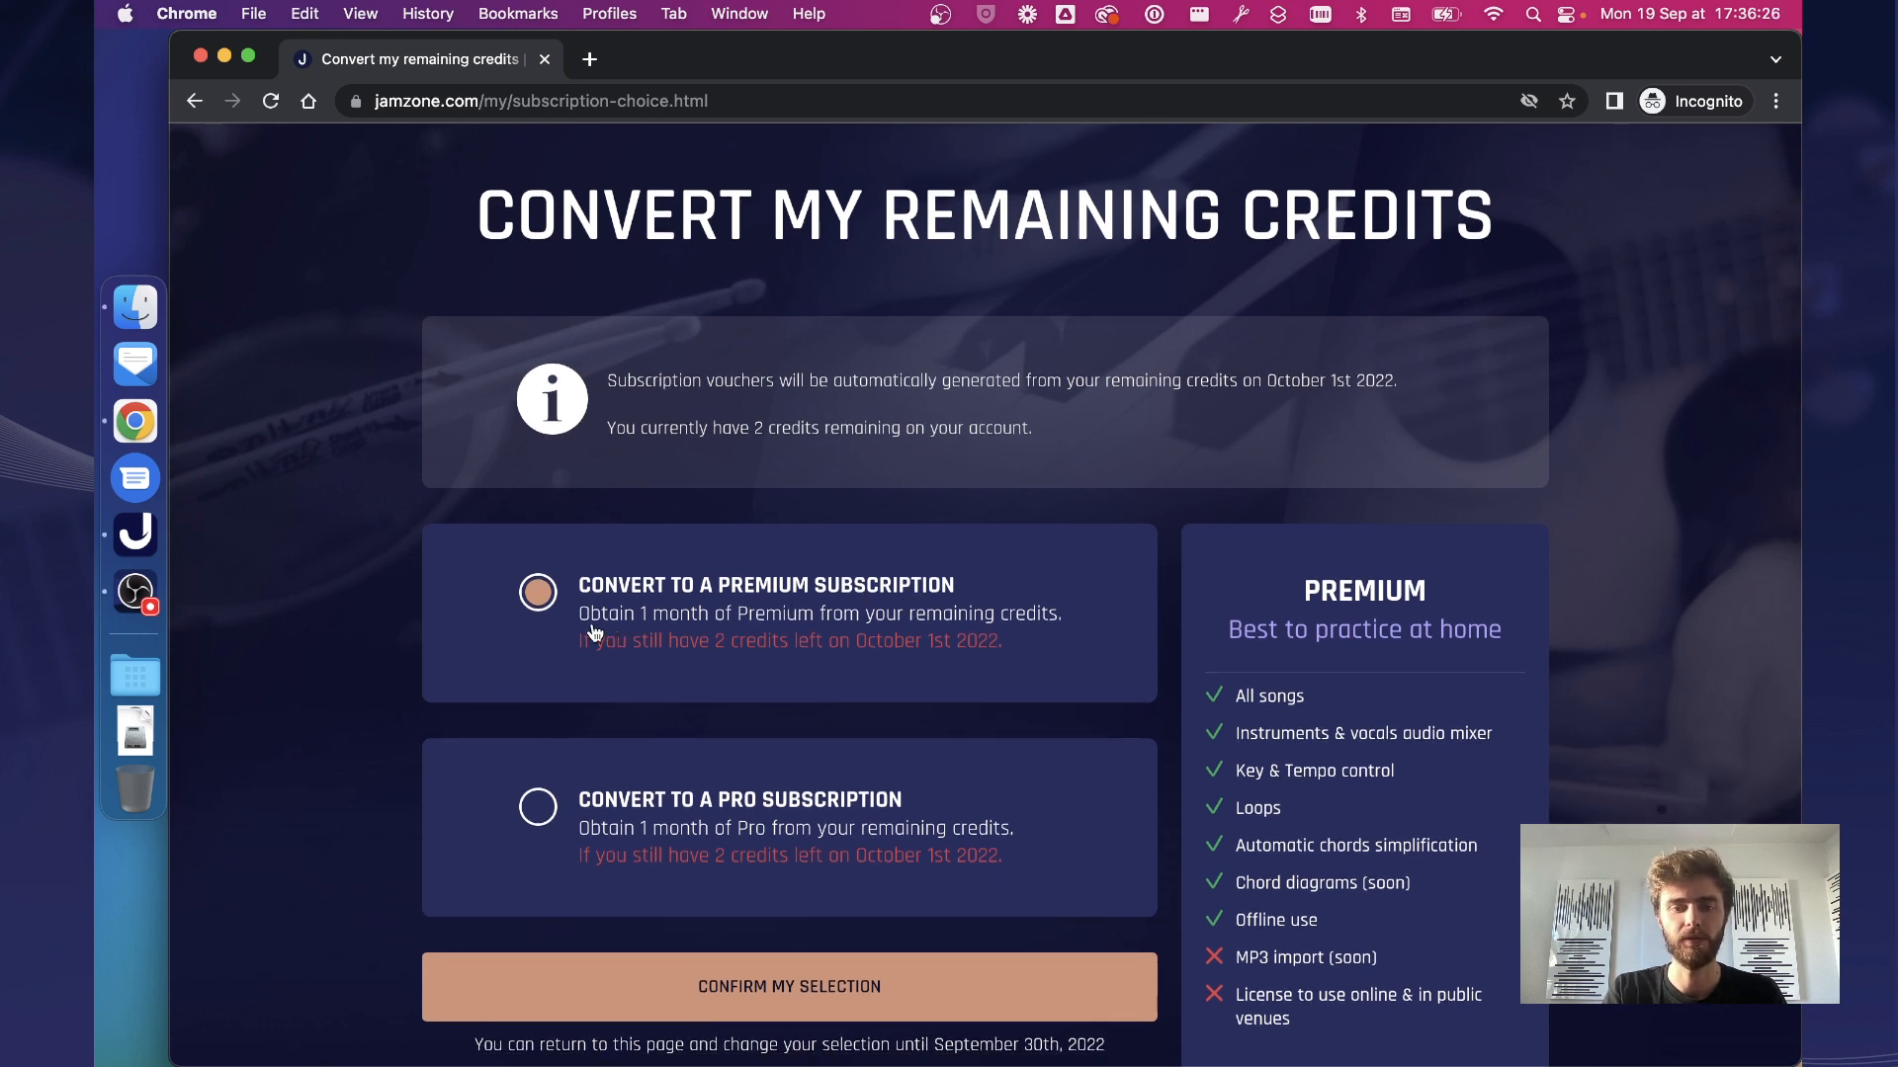
pyautogui.moveTo(859, 624)
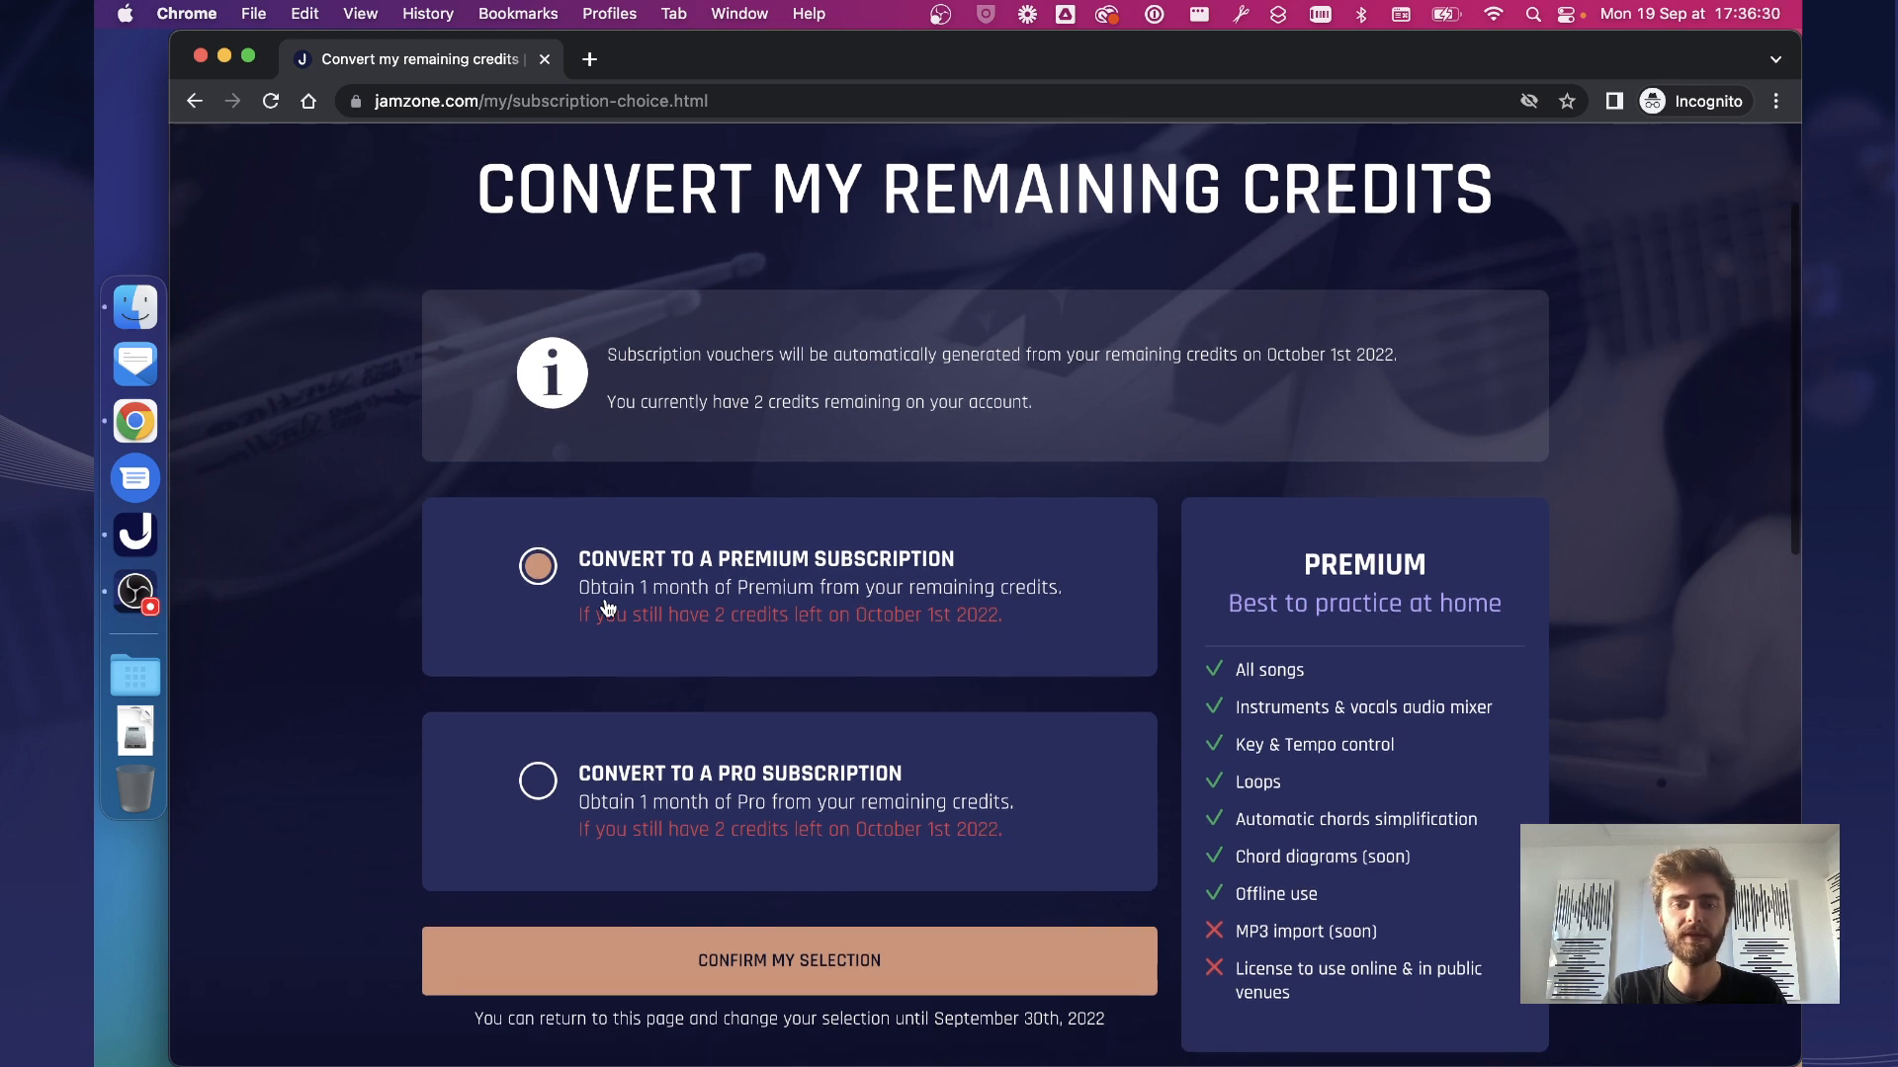
pyautogui.moveTo(913, 641)
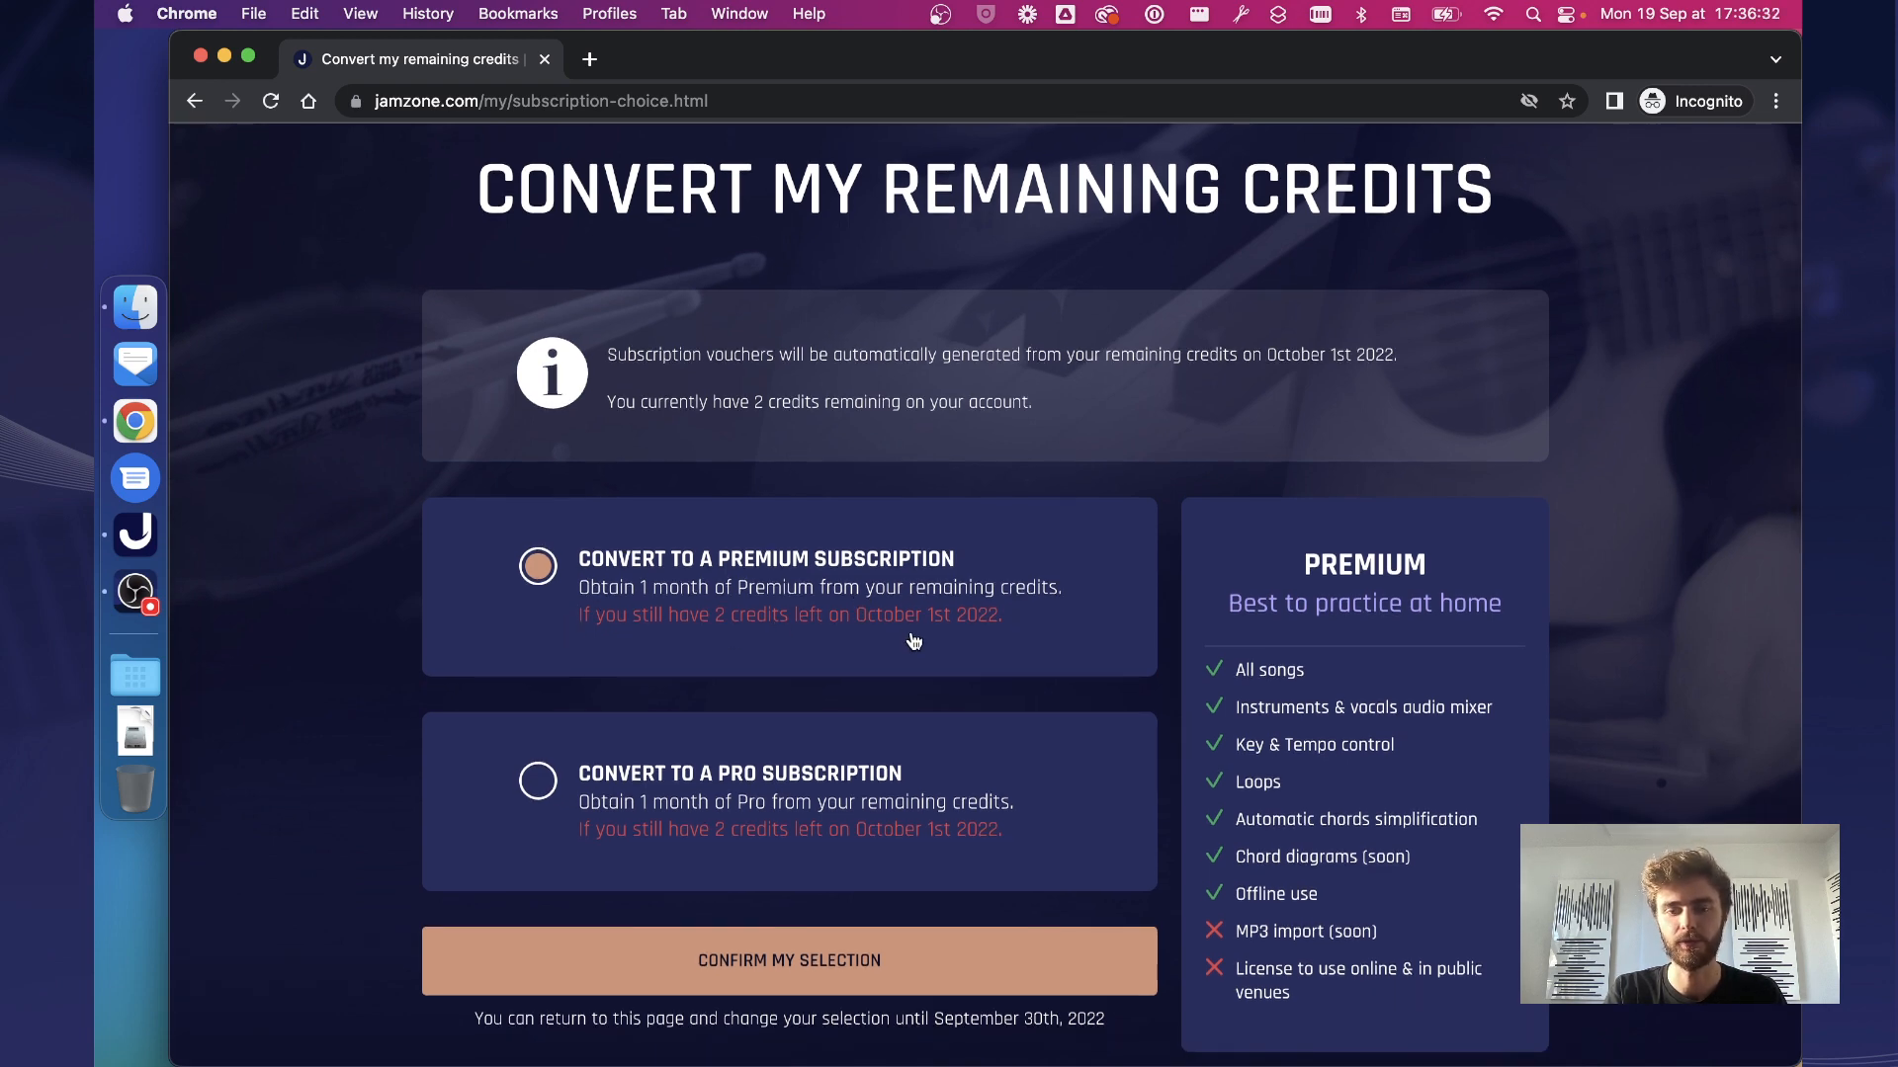
pyautogui.scroll(-3)
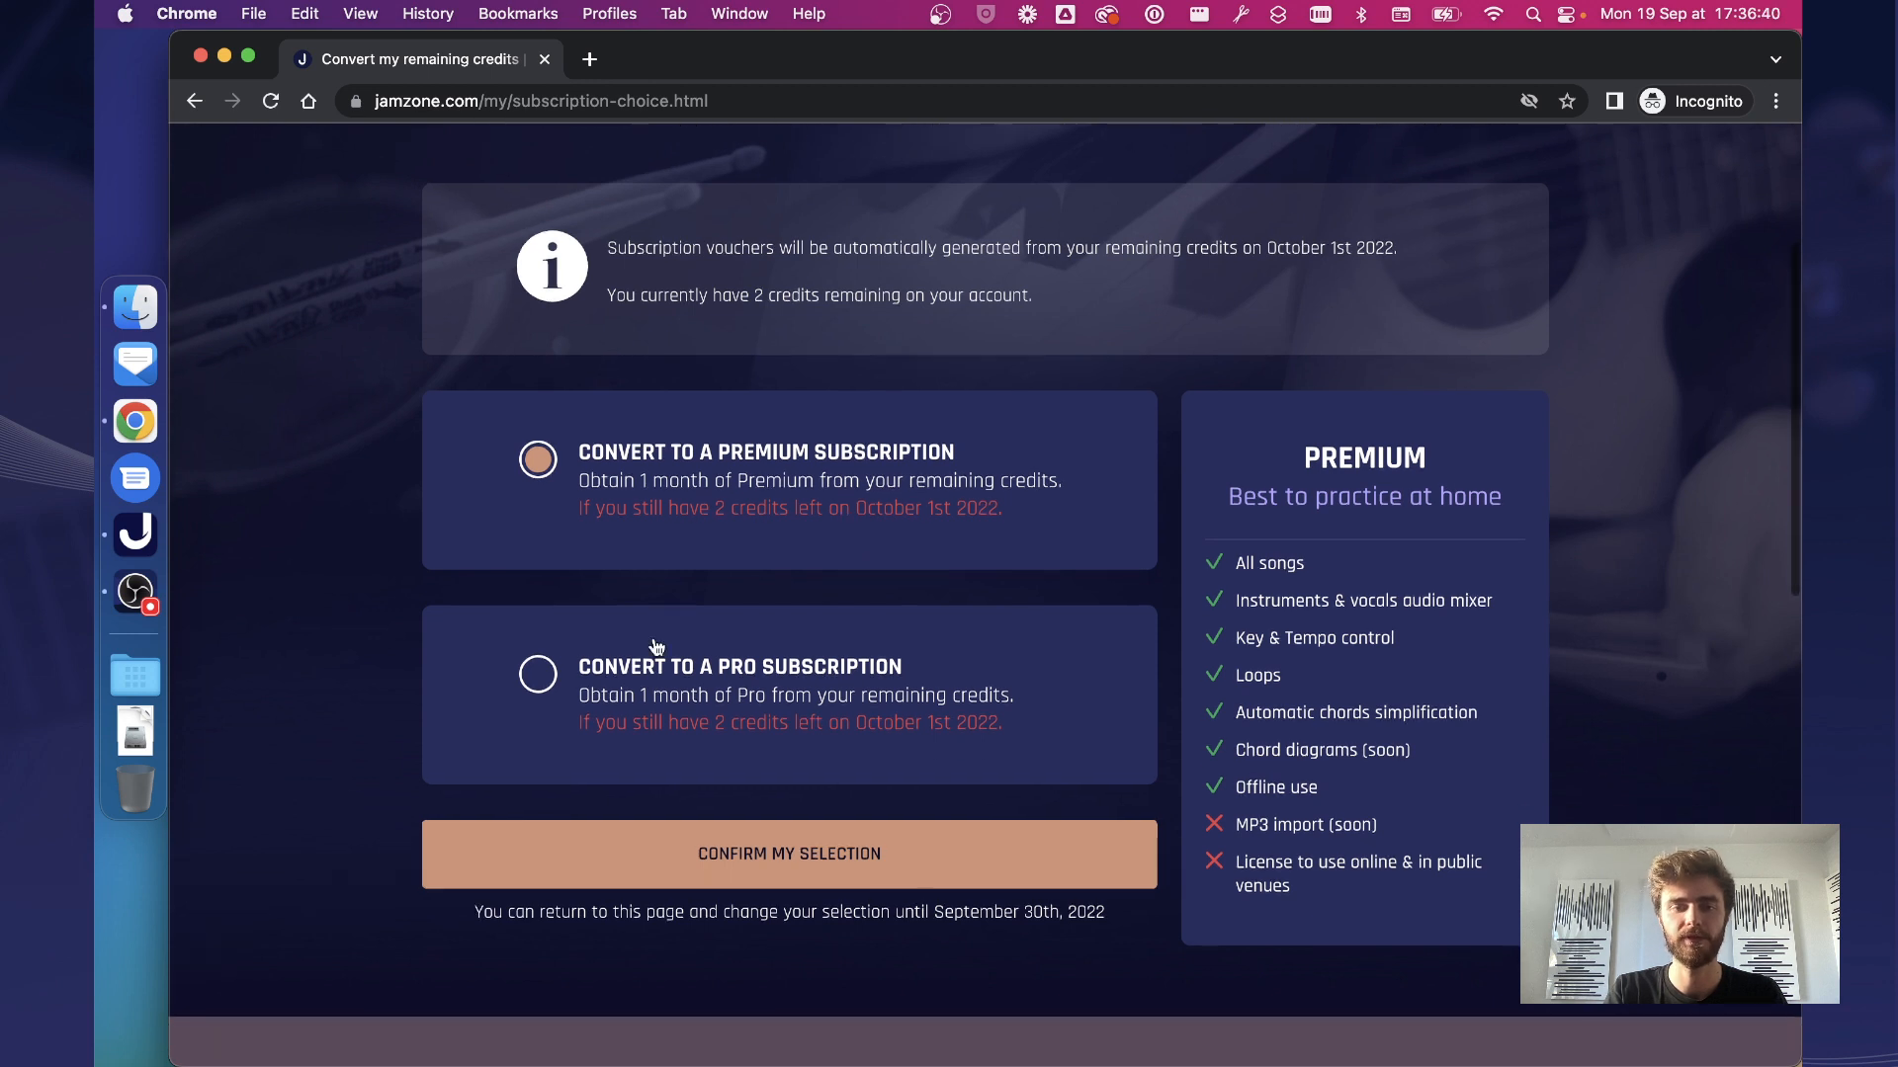
# Step: Select 'Convert to a Pro subscription', after briefly switching back to Premium
pyautogui.click(536, 673)
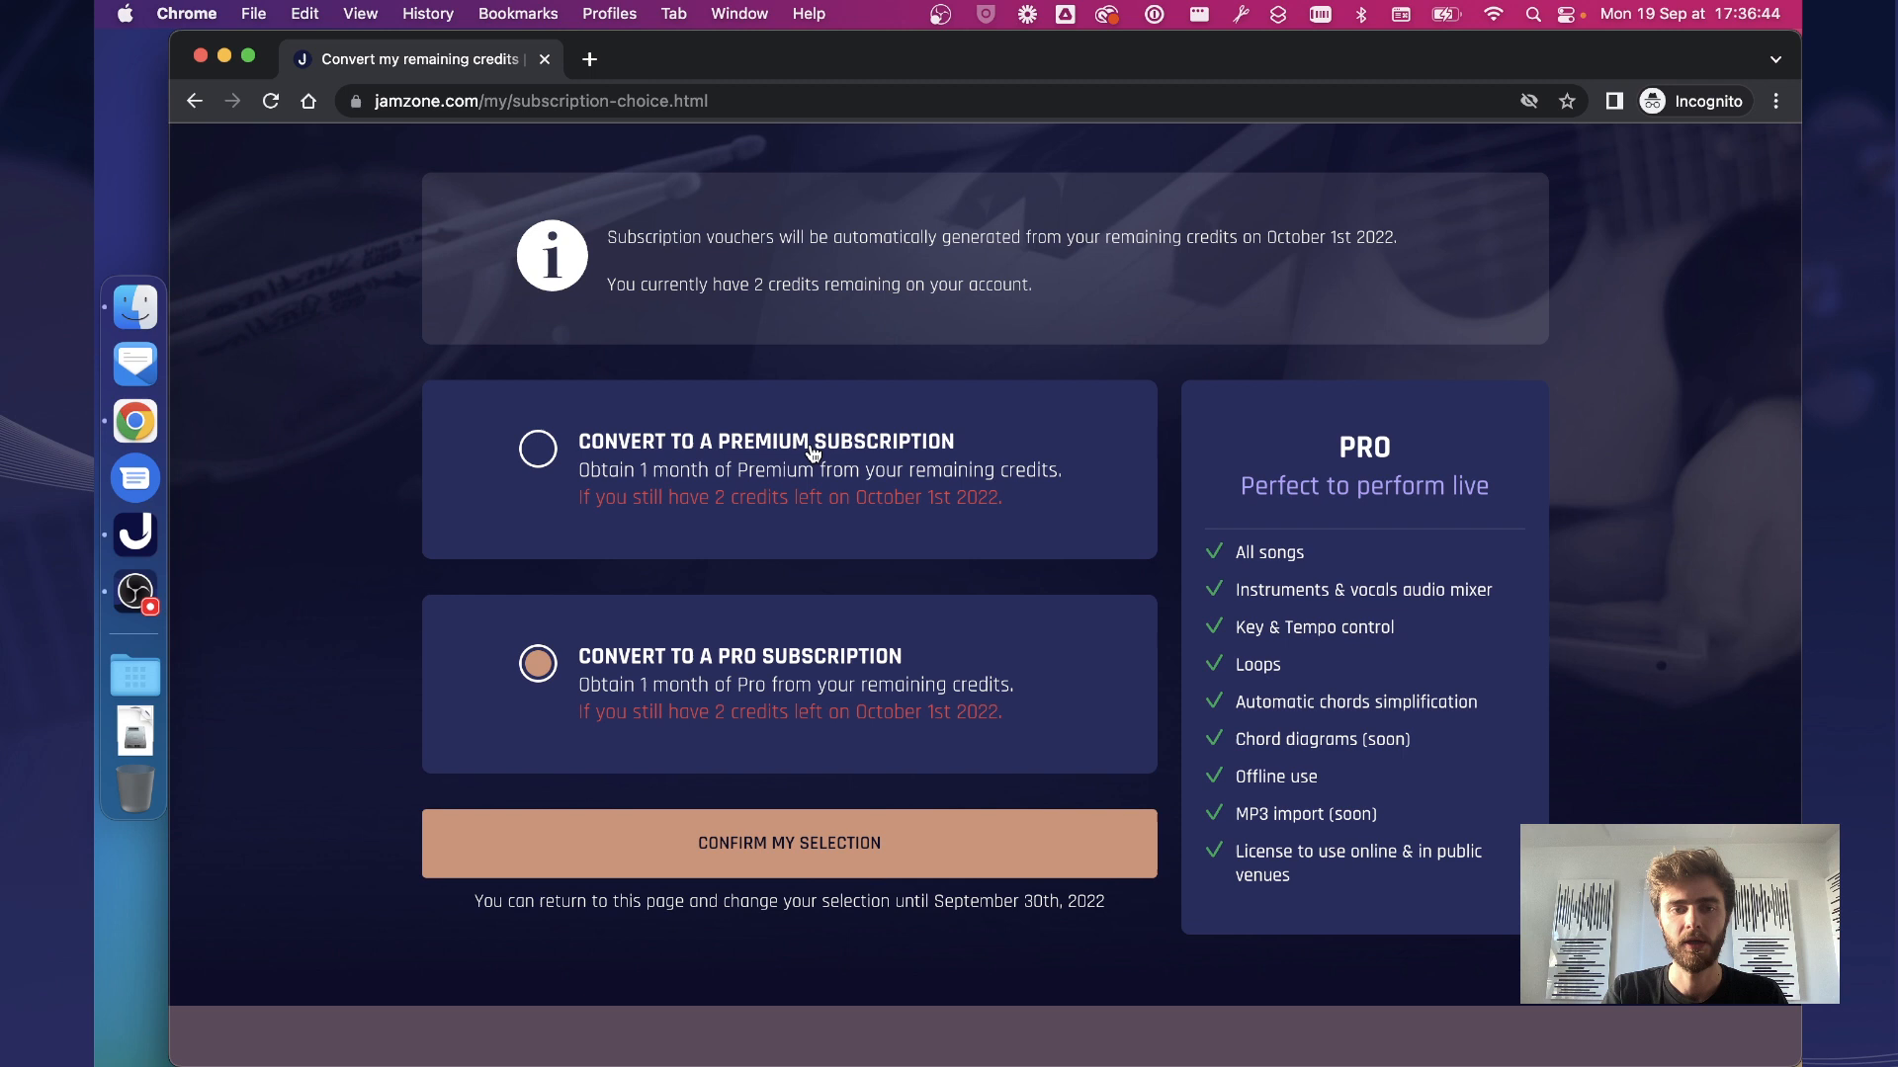
pyautogui.click(536, 449)
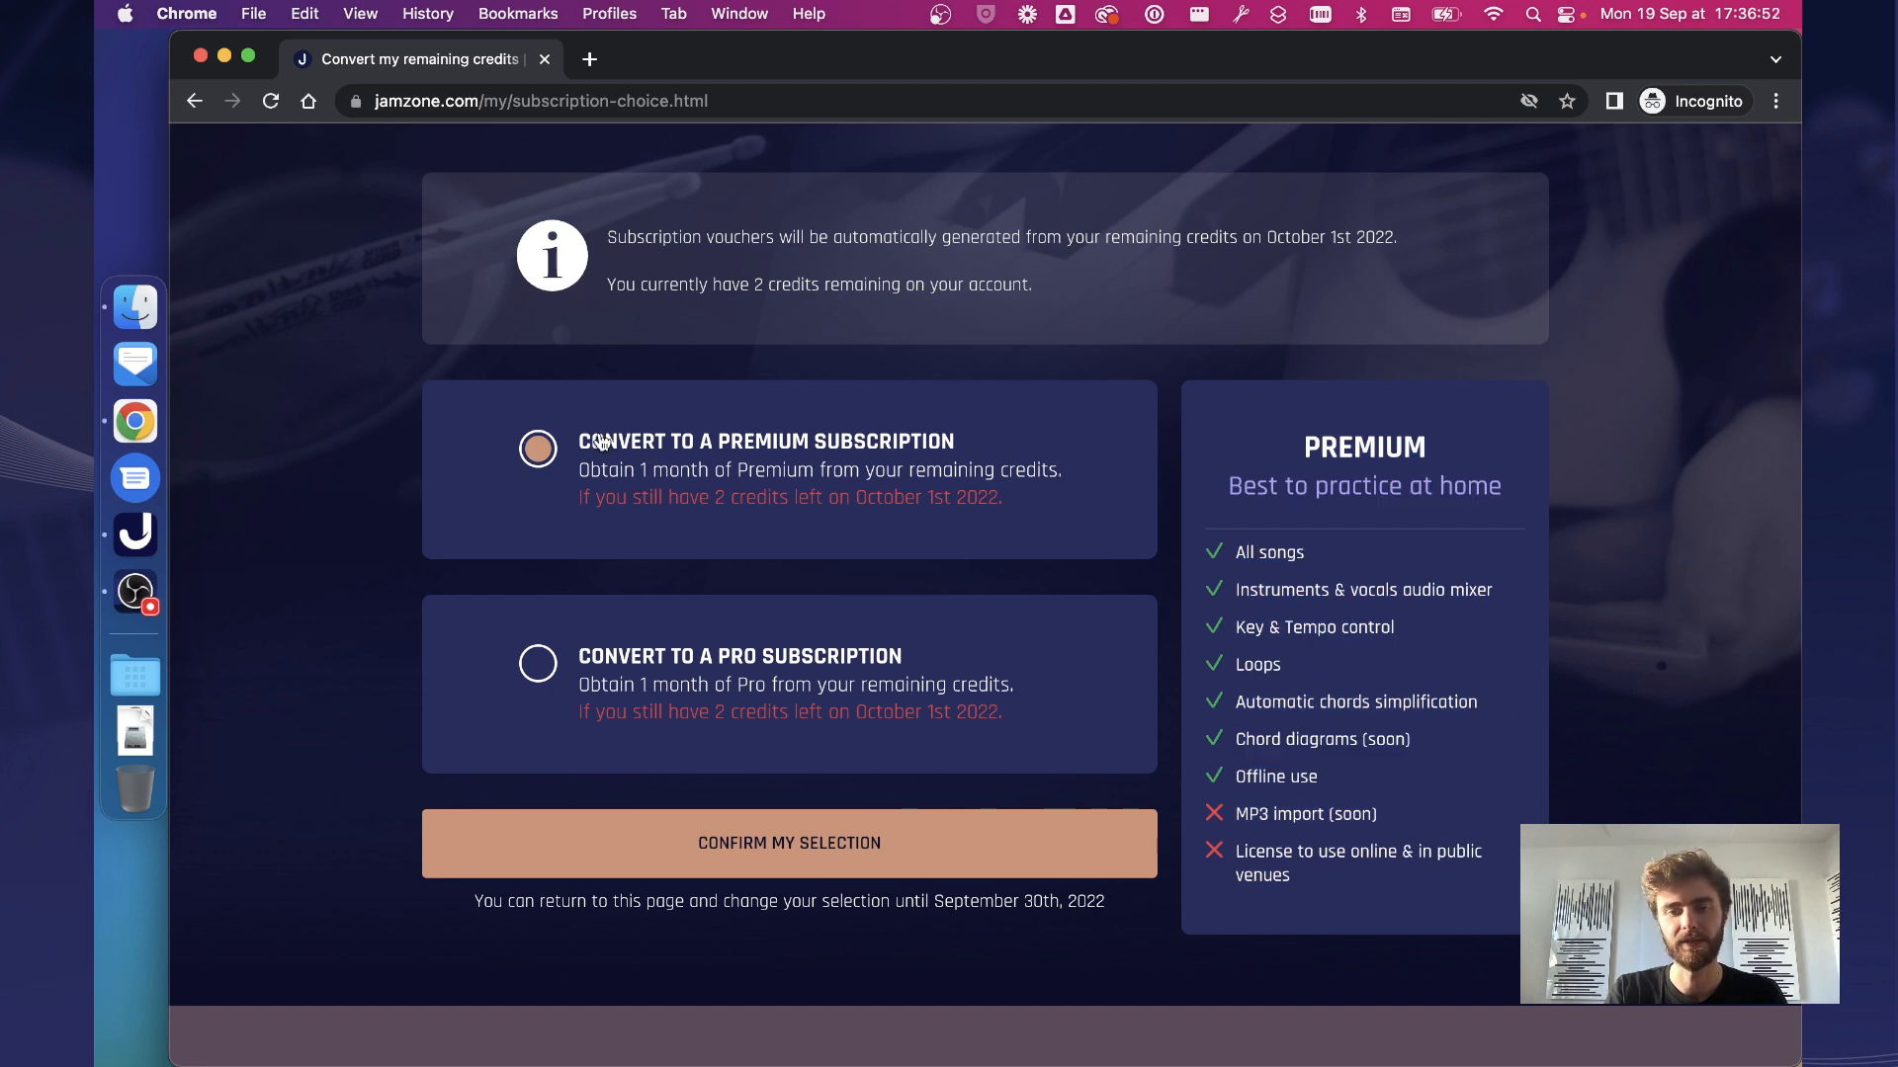
pyautogui.moveTo(1023, 635)
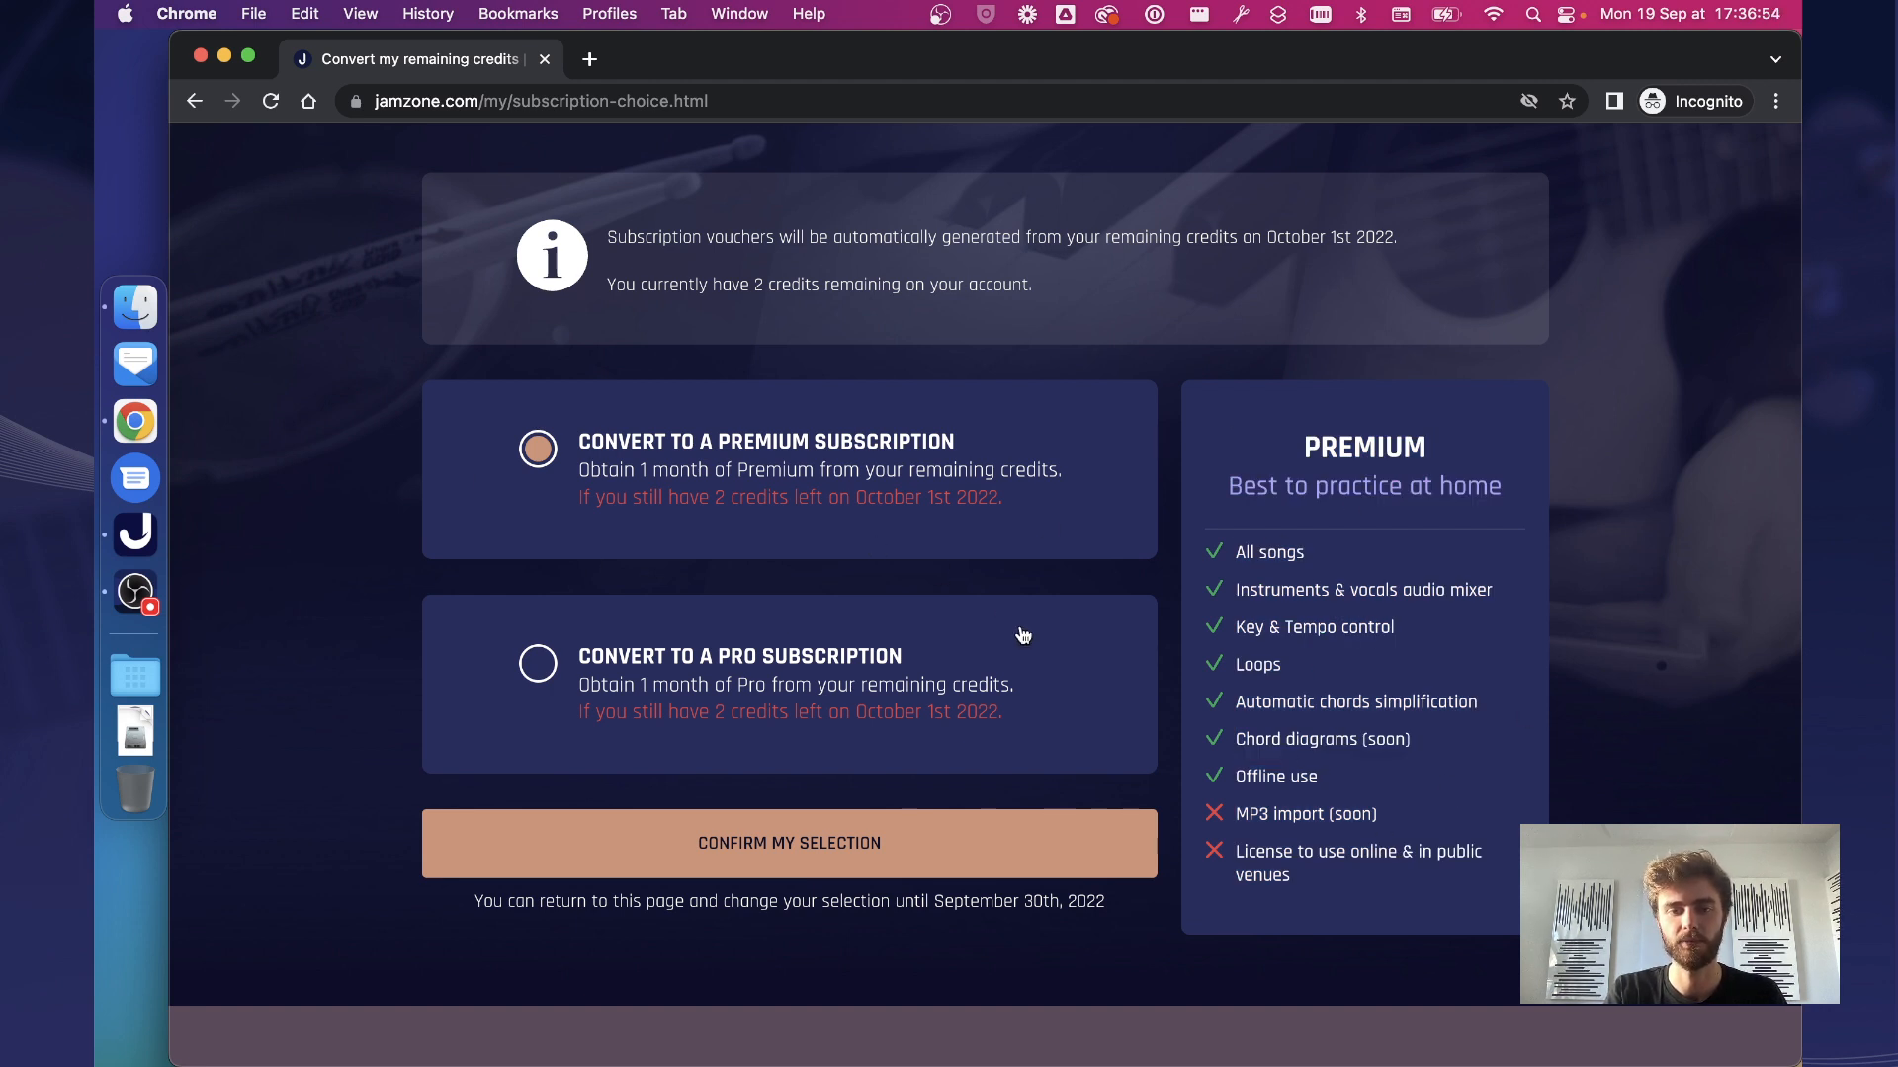
pyautogui.click(536, 662)
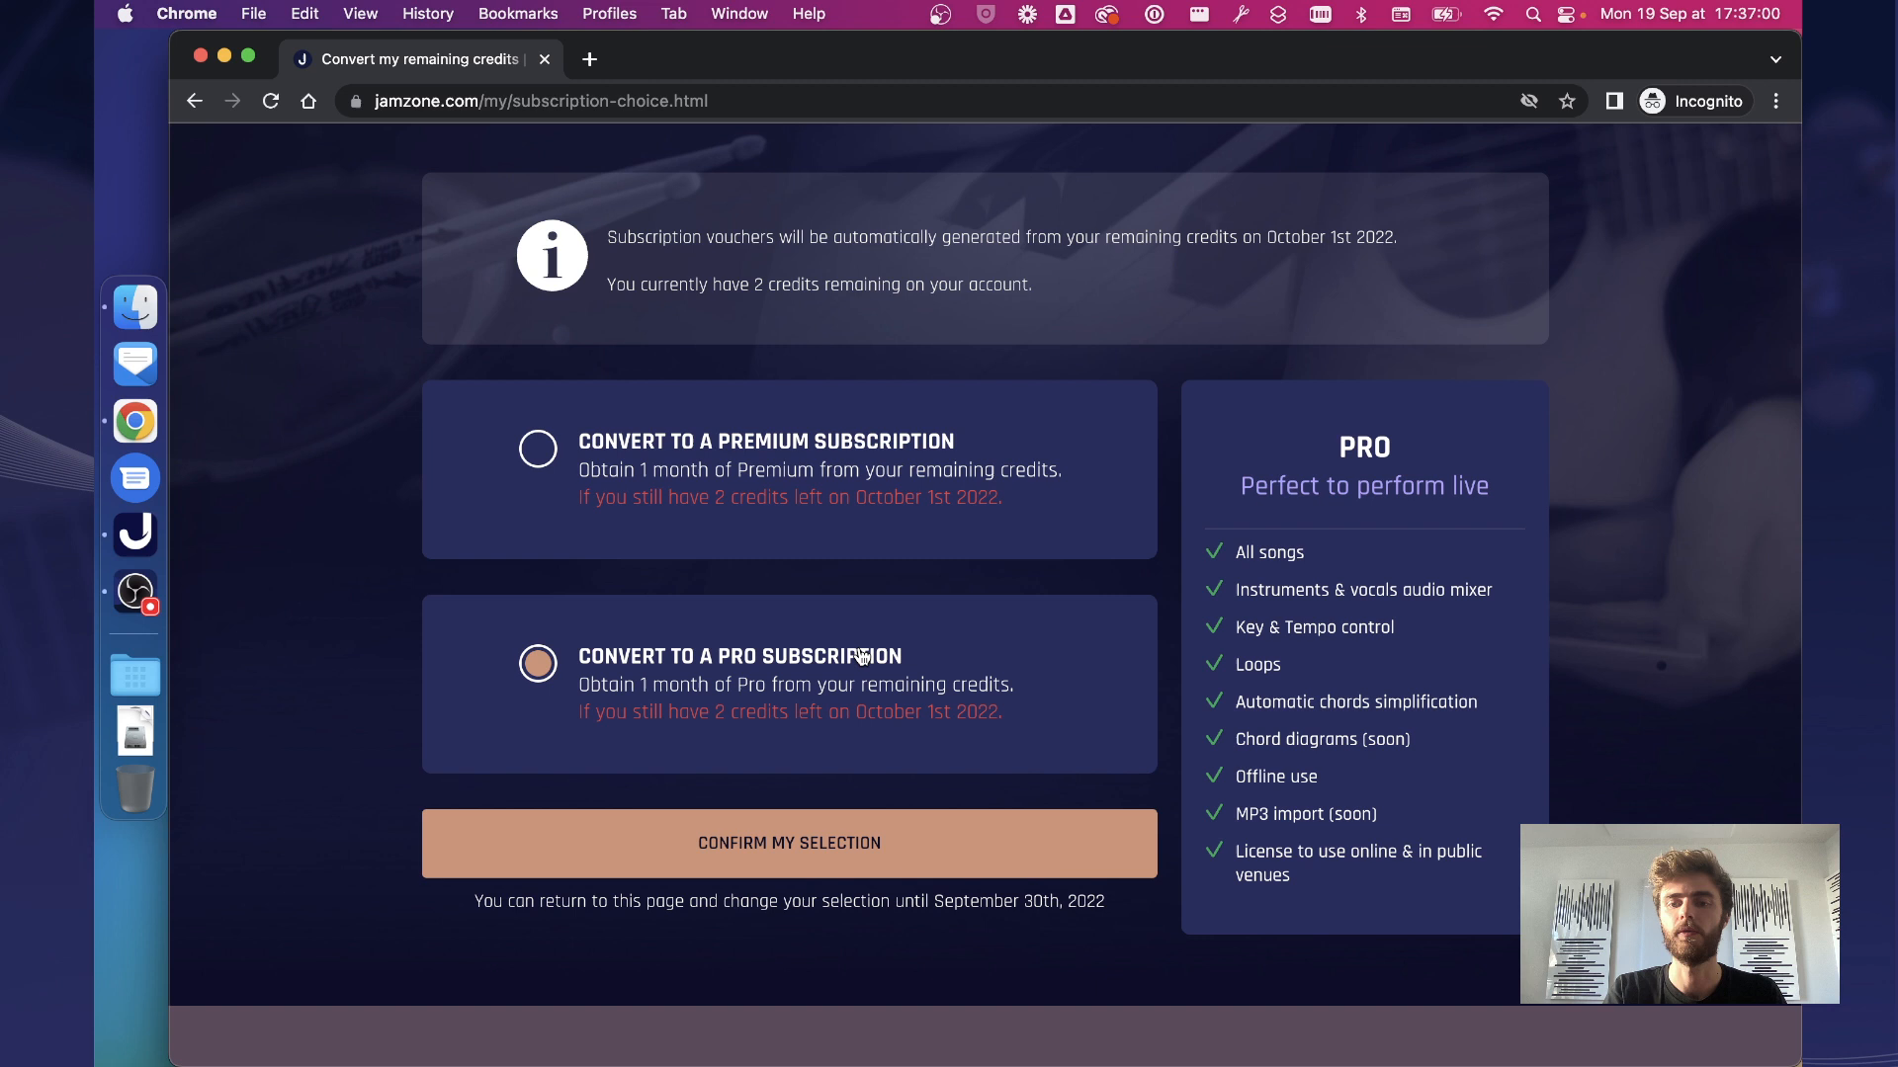
pyautogui.scroll(-3)
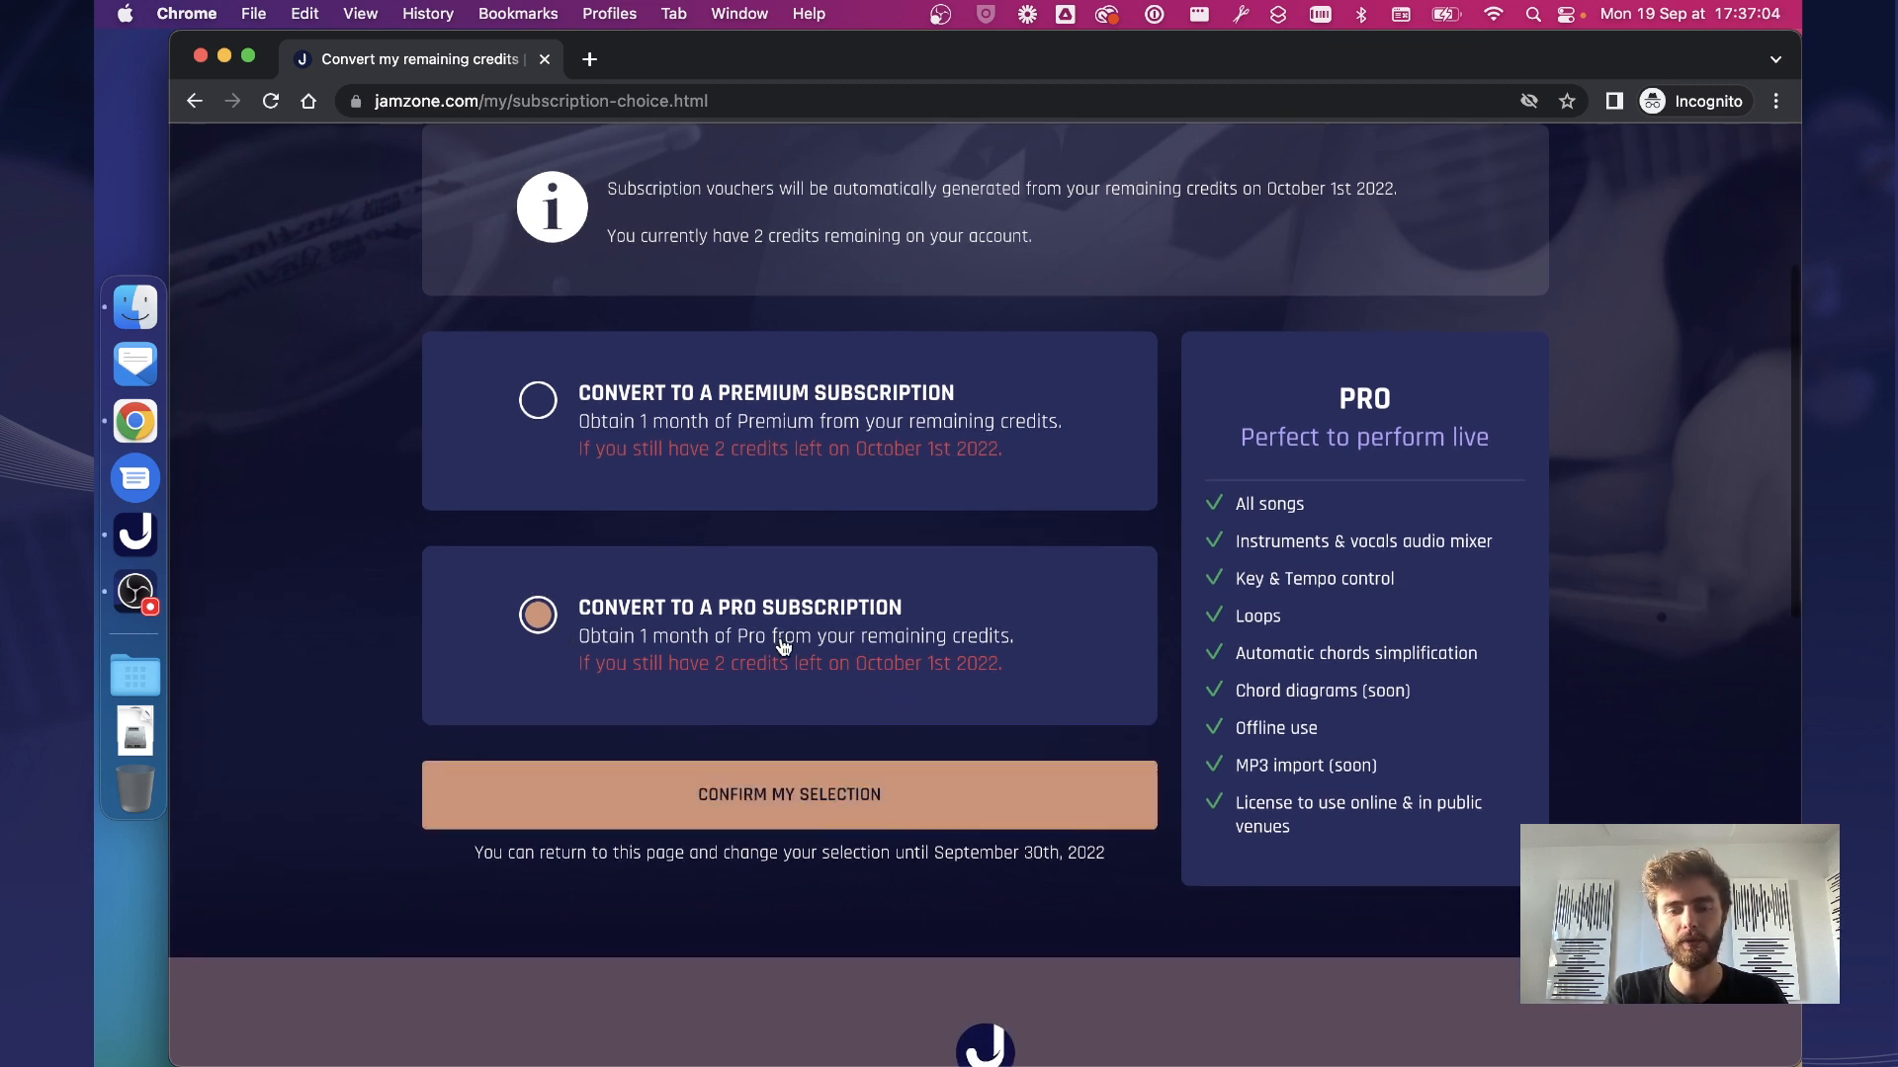
pyautogui.scroll(3)
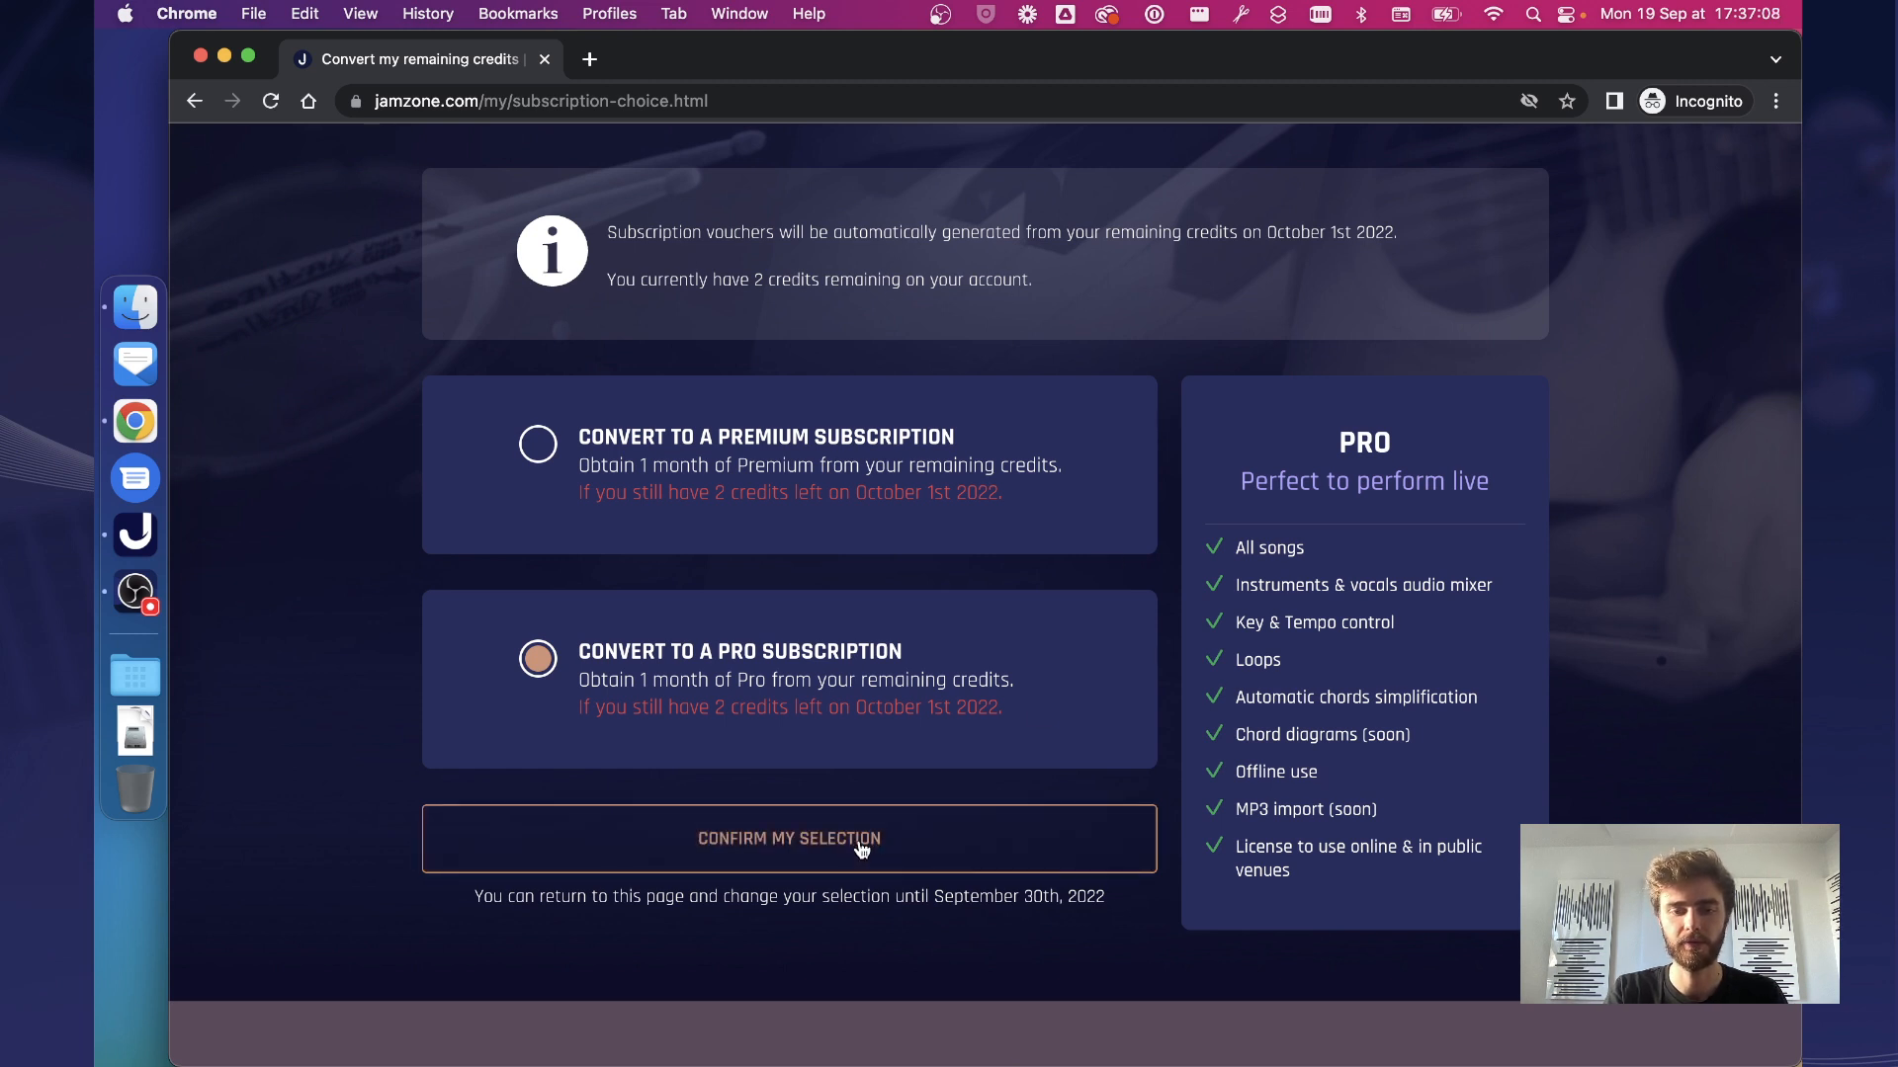
# Step: Confirm converting the remaining credits to a Pro subscription
pyautogui.click(788, 837)
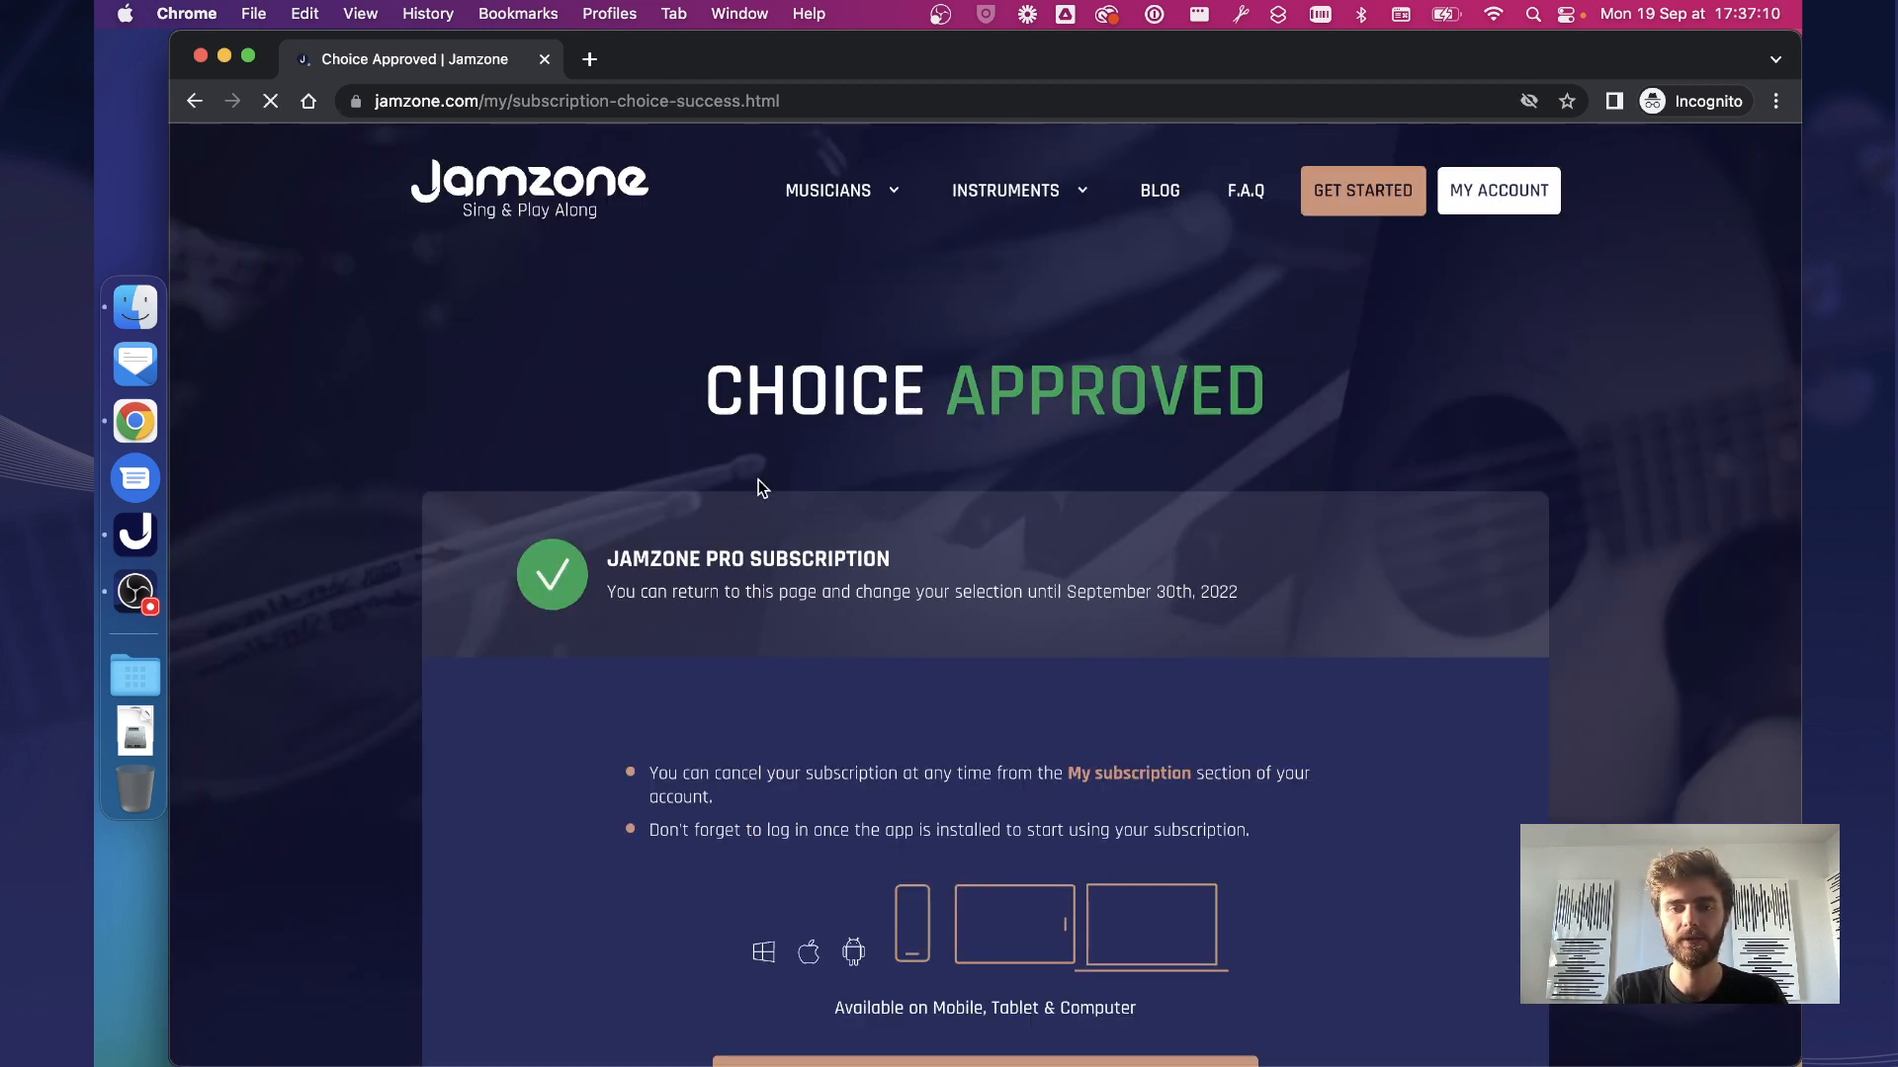
pyautogui.scroll(-3)
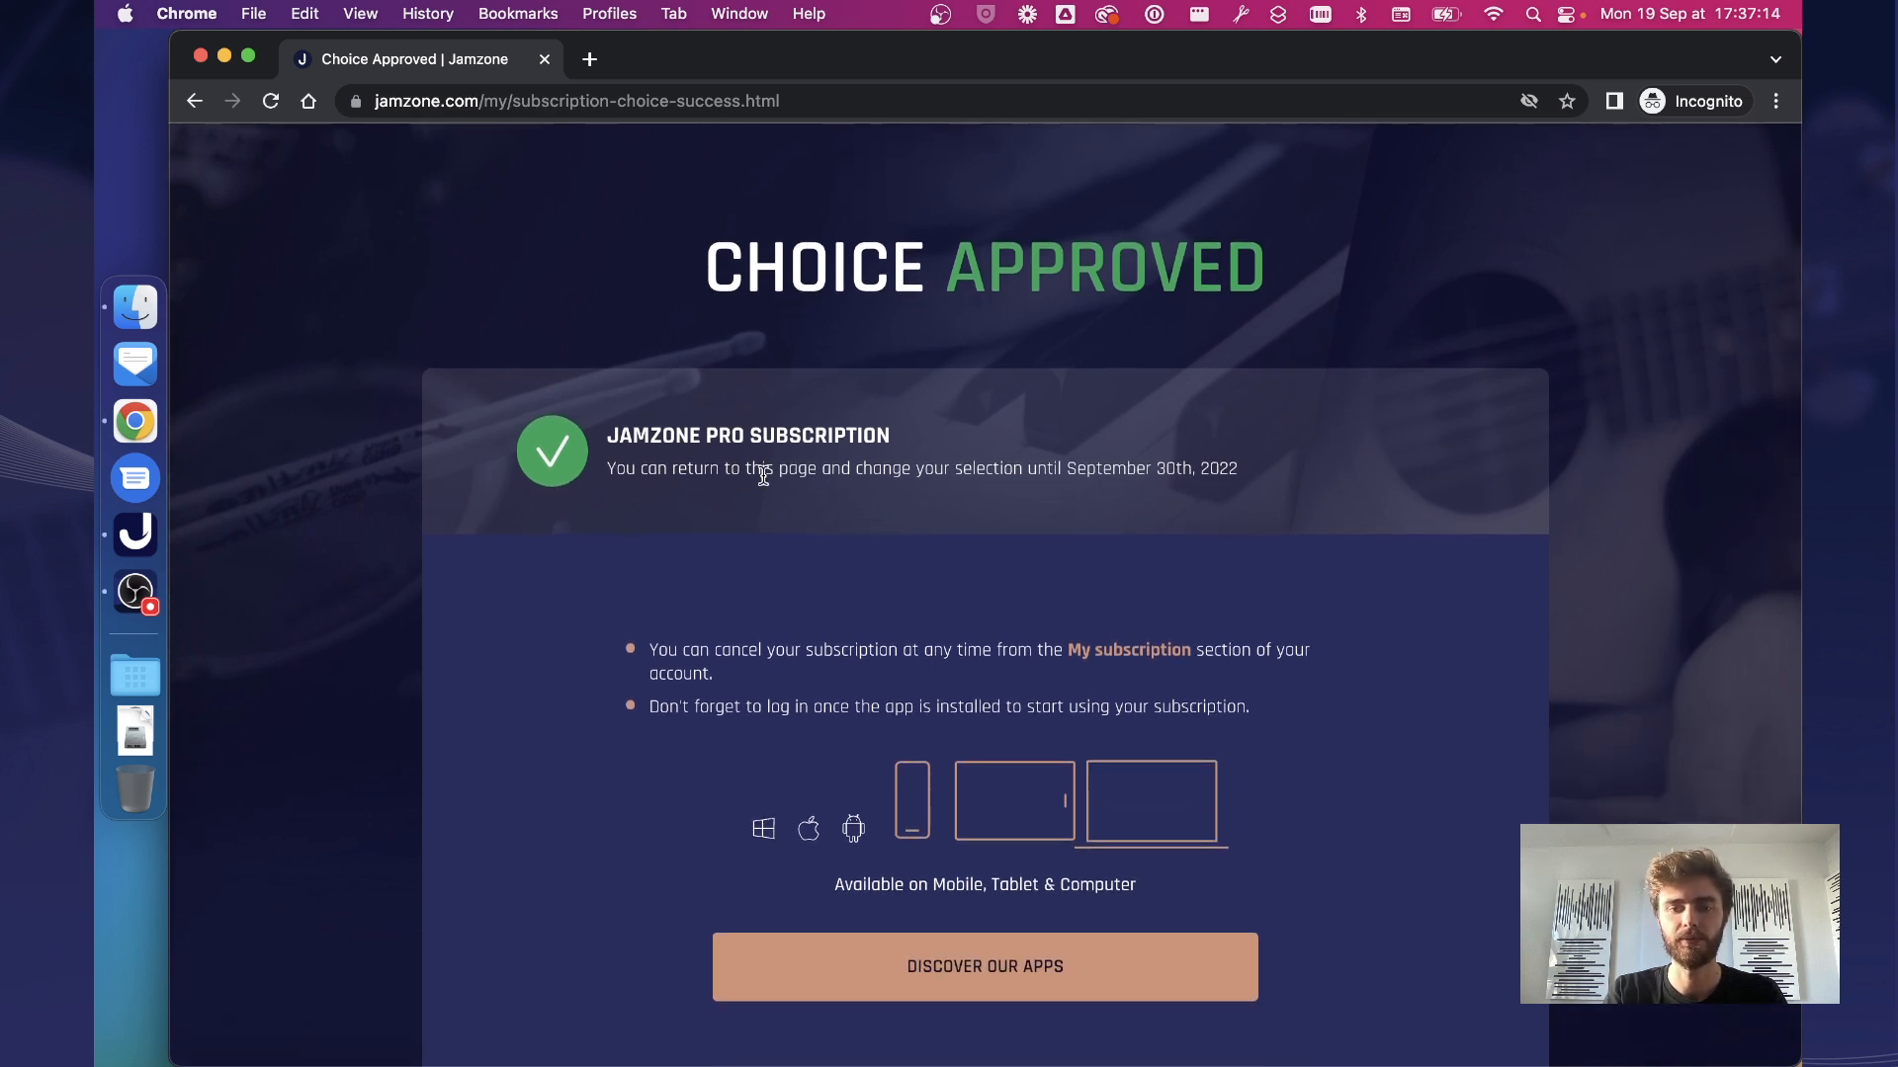
pyautogui.moveTo(1152, 475)
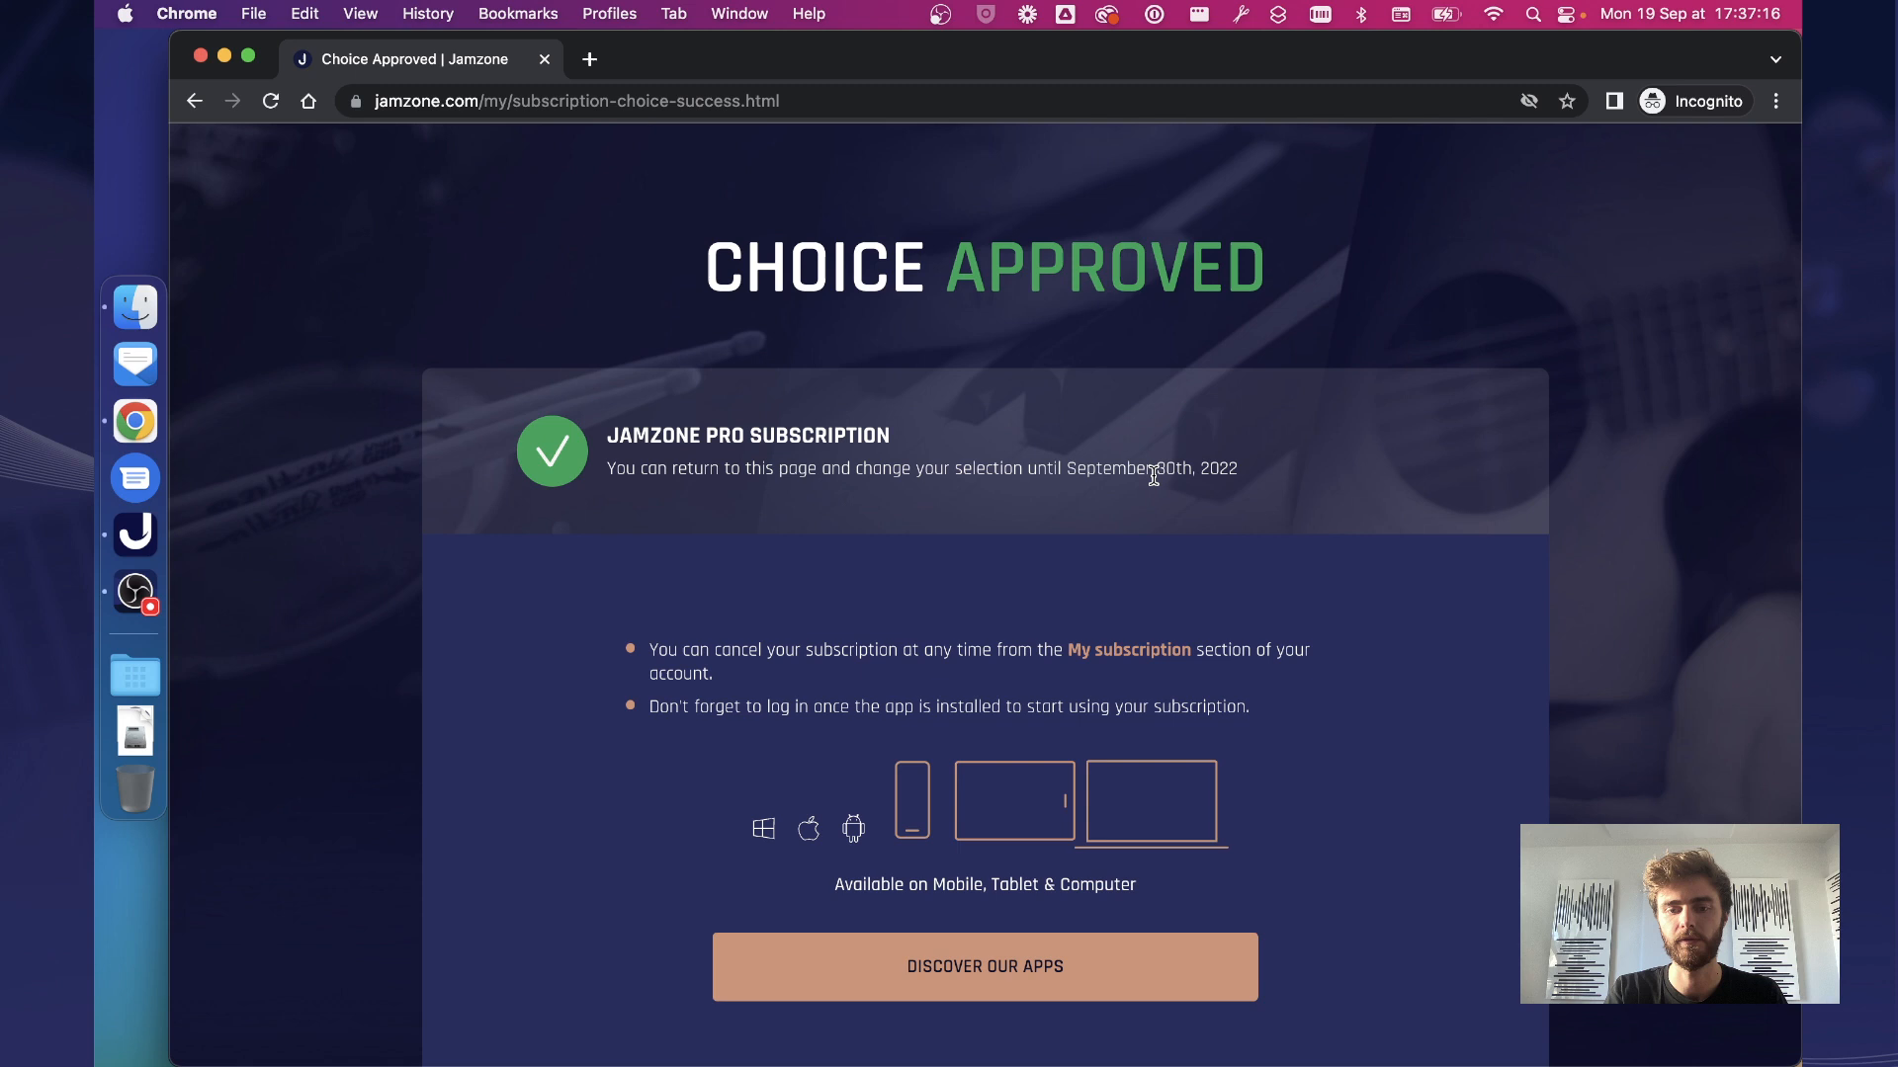
pyautogui.scroll(3)
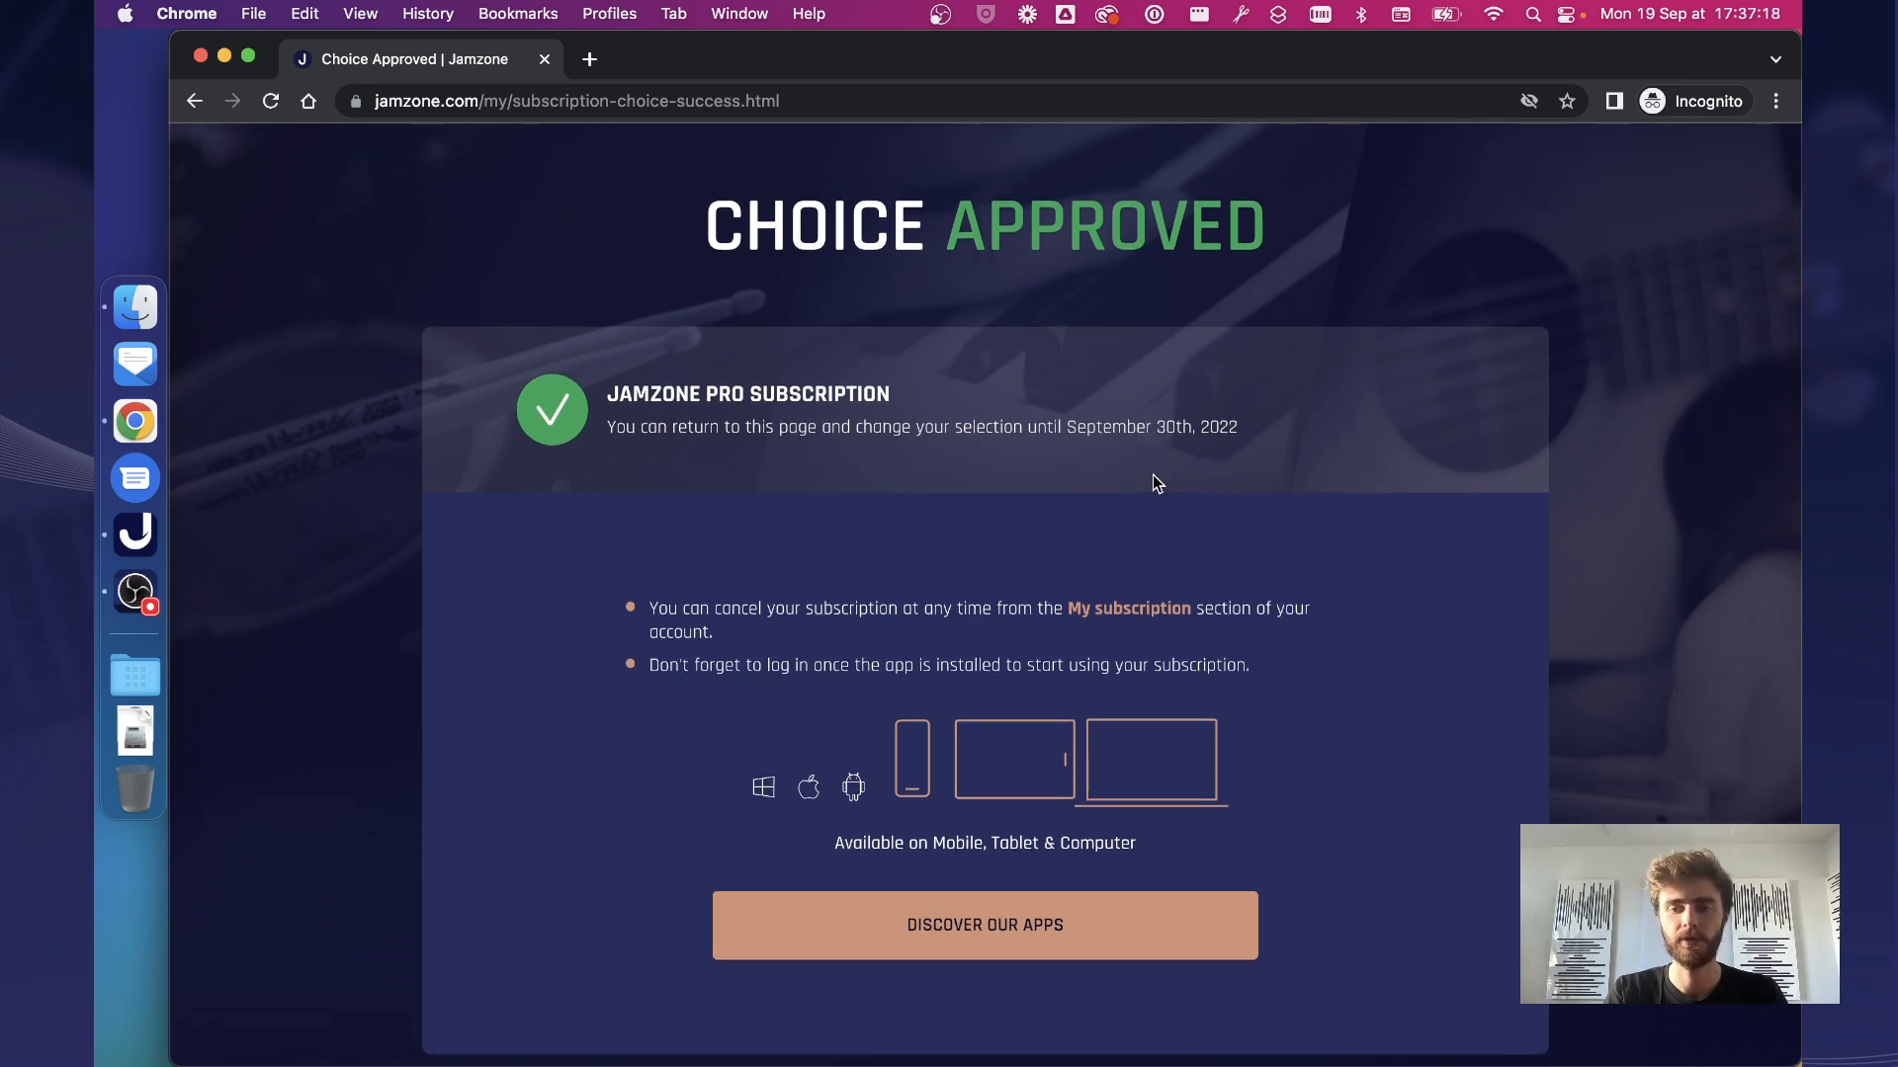
pyautogui.scroll(3)
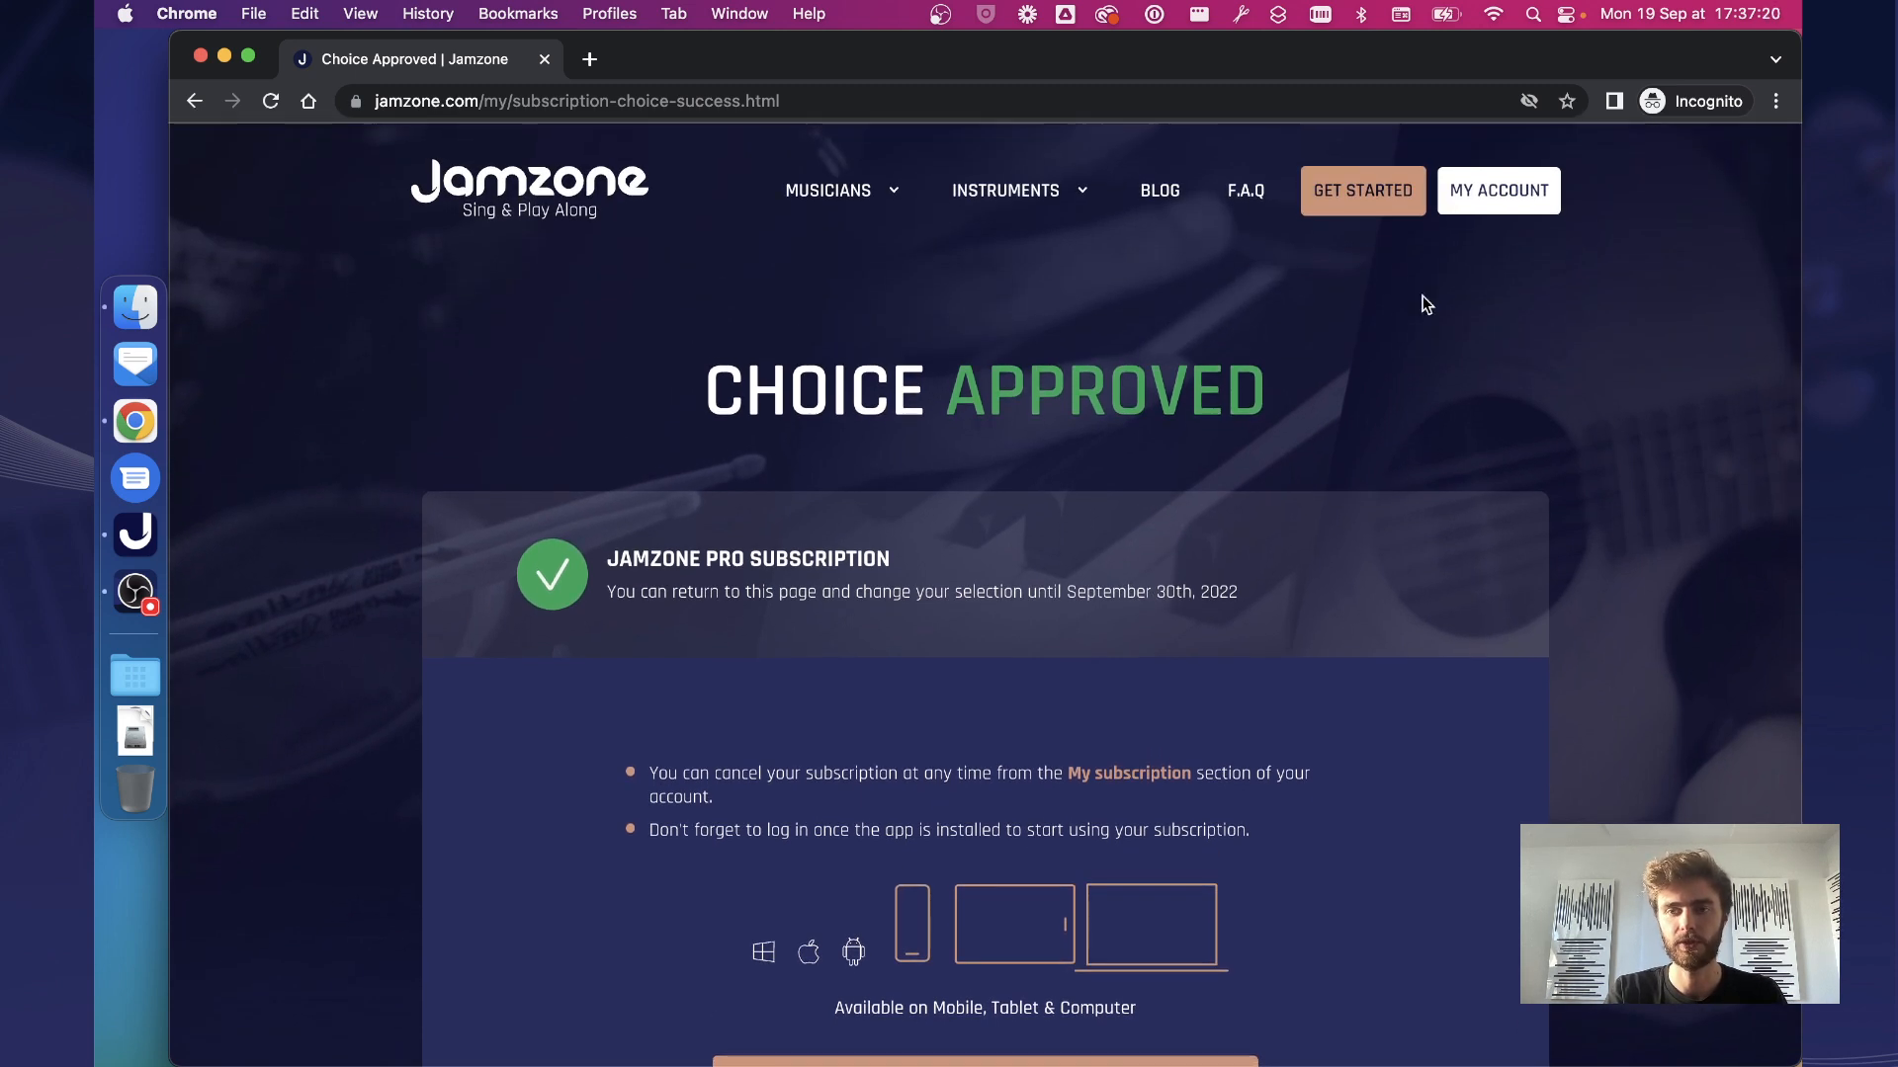
# Step: Change the conversion choice to Premium, confirm it, and return to My Subscription
pyautogui.click(1497, 190)
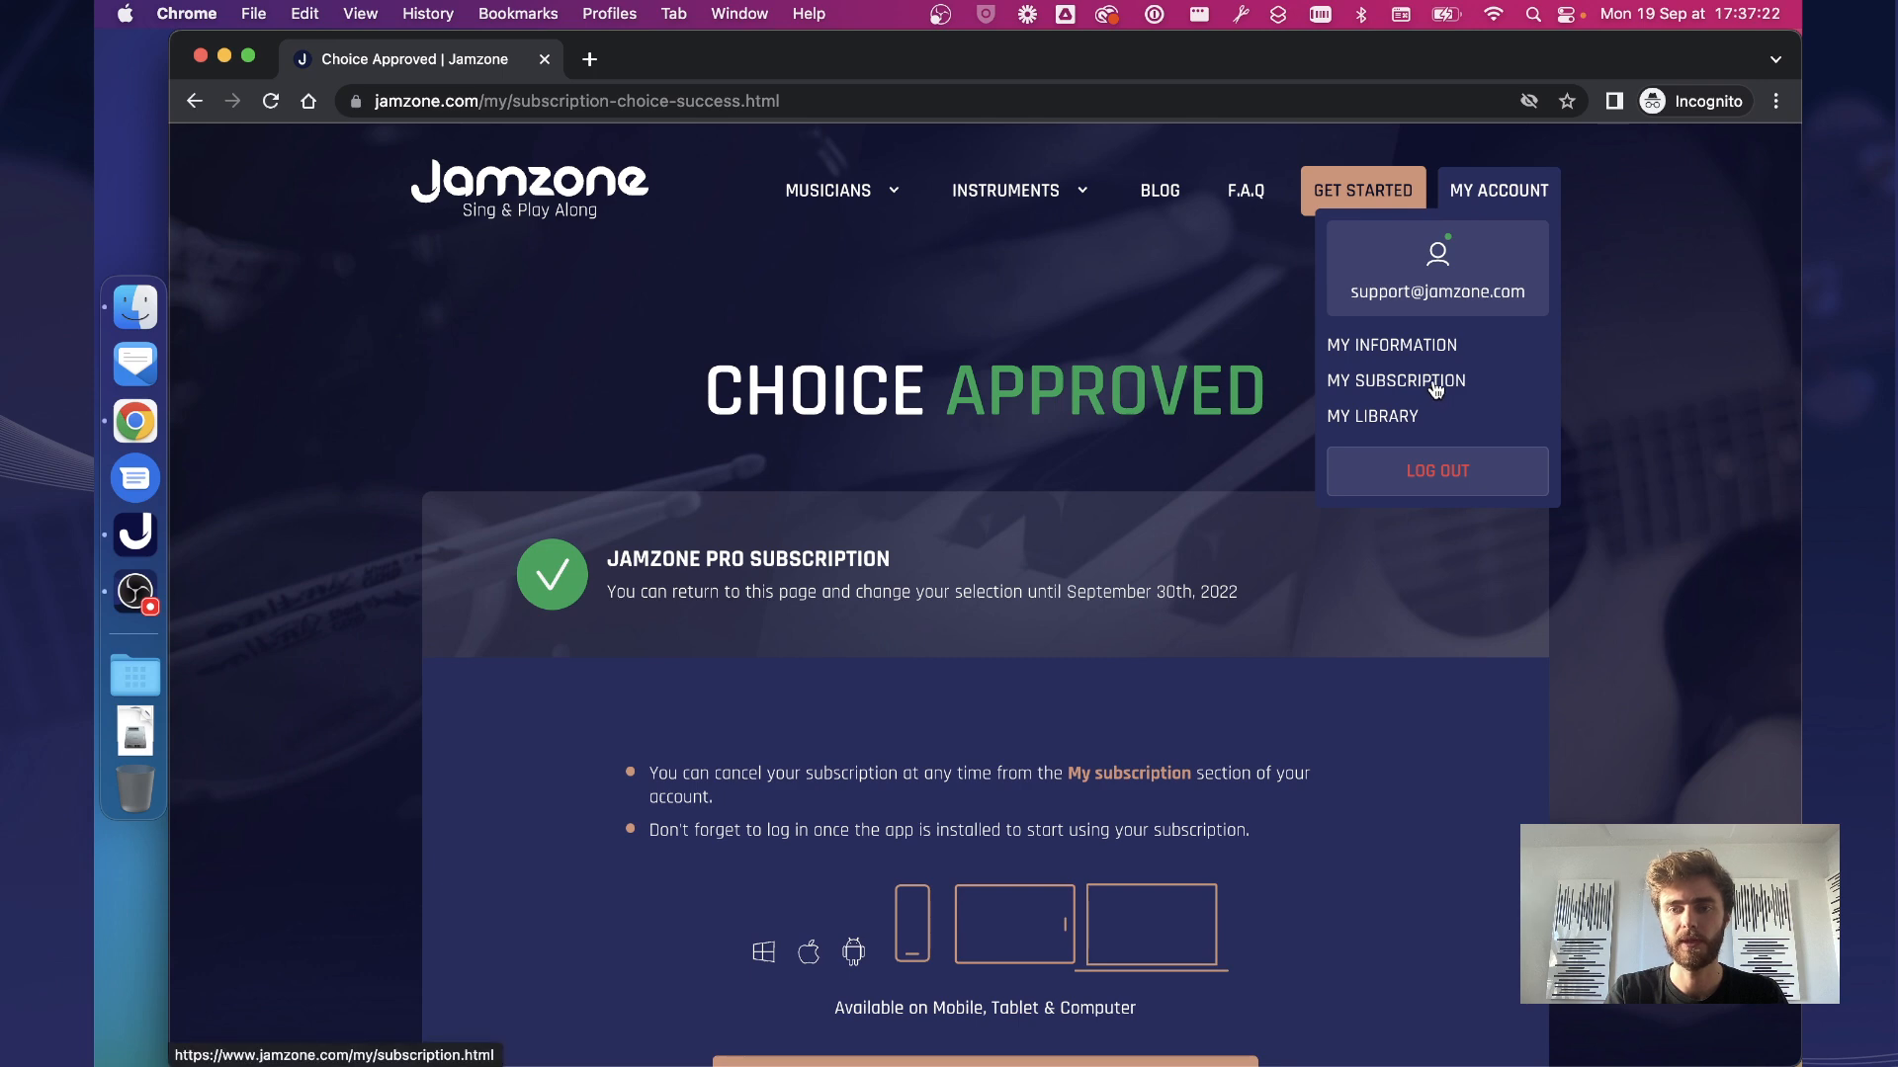
pyautogui.click(1395, 380)
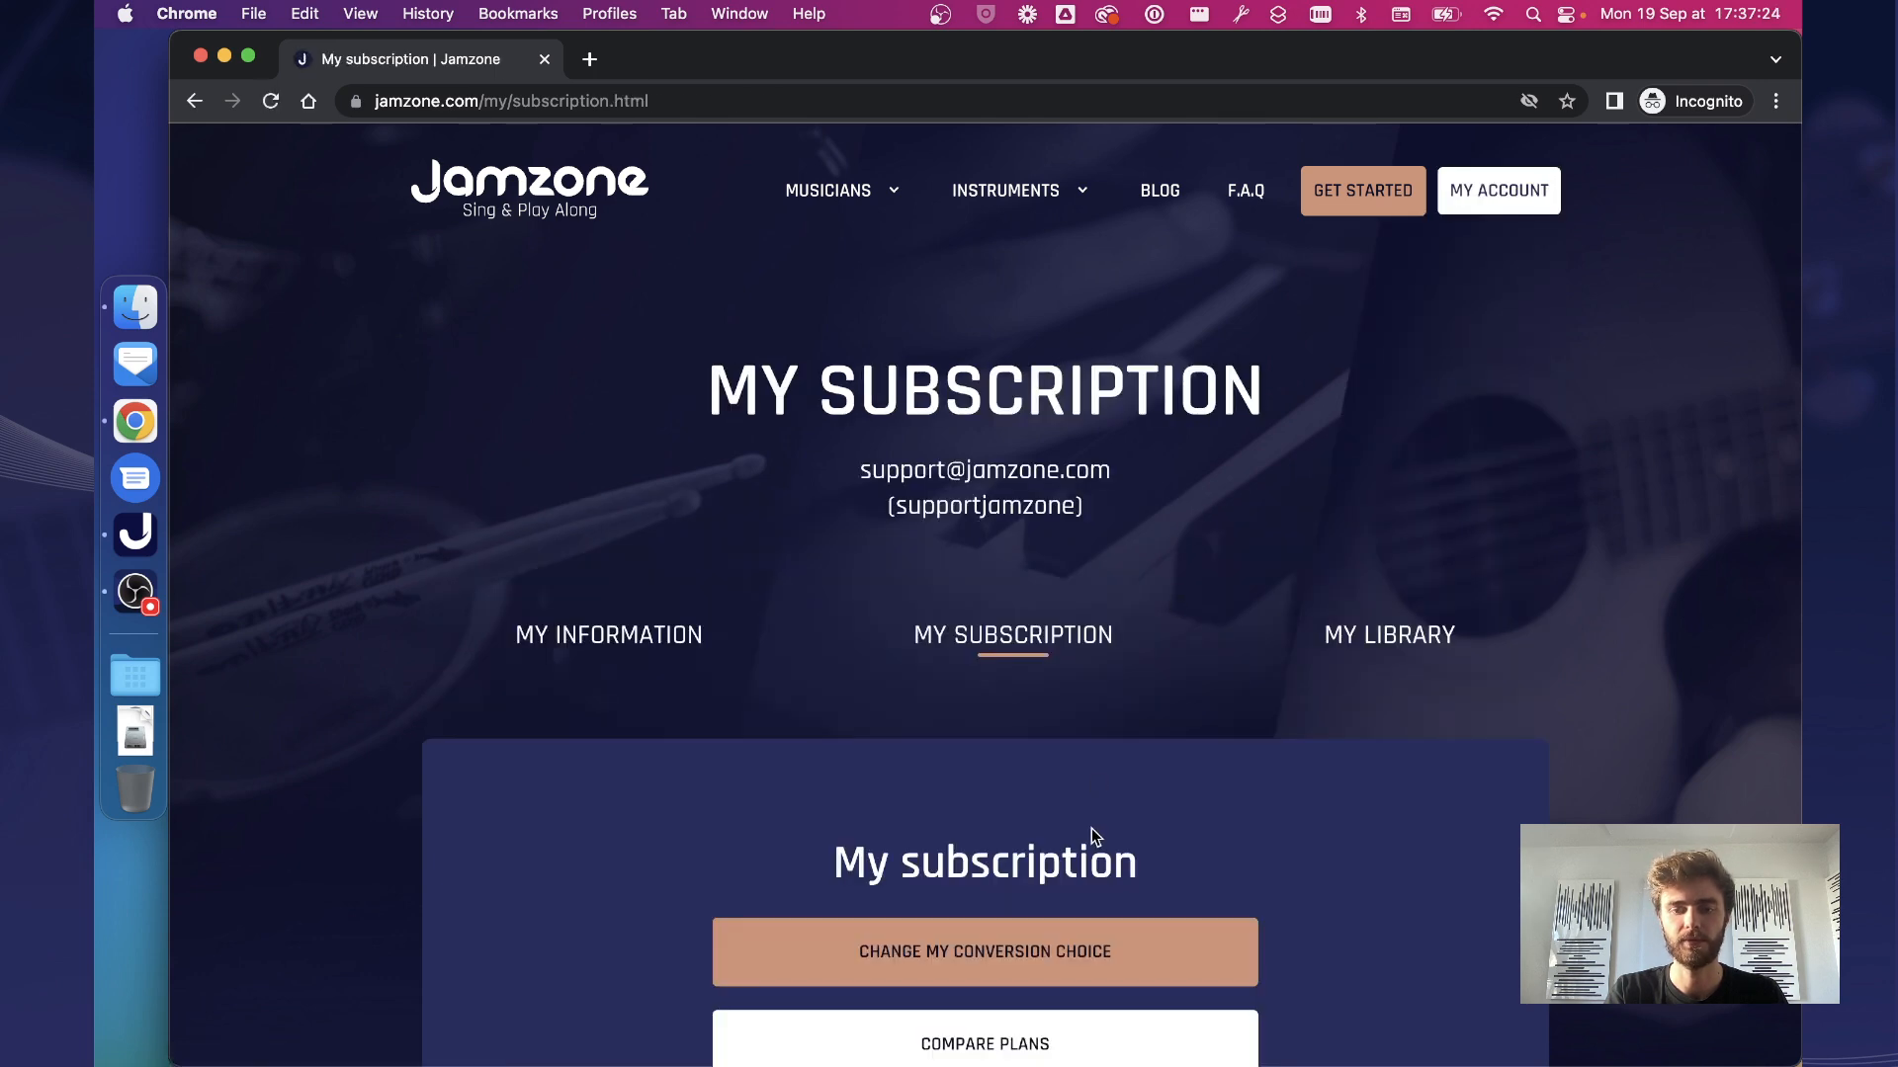
pyautogui.click(984, 950)
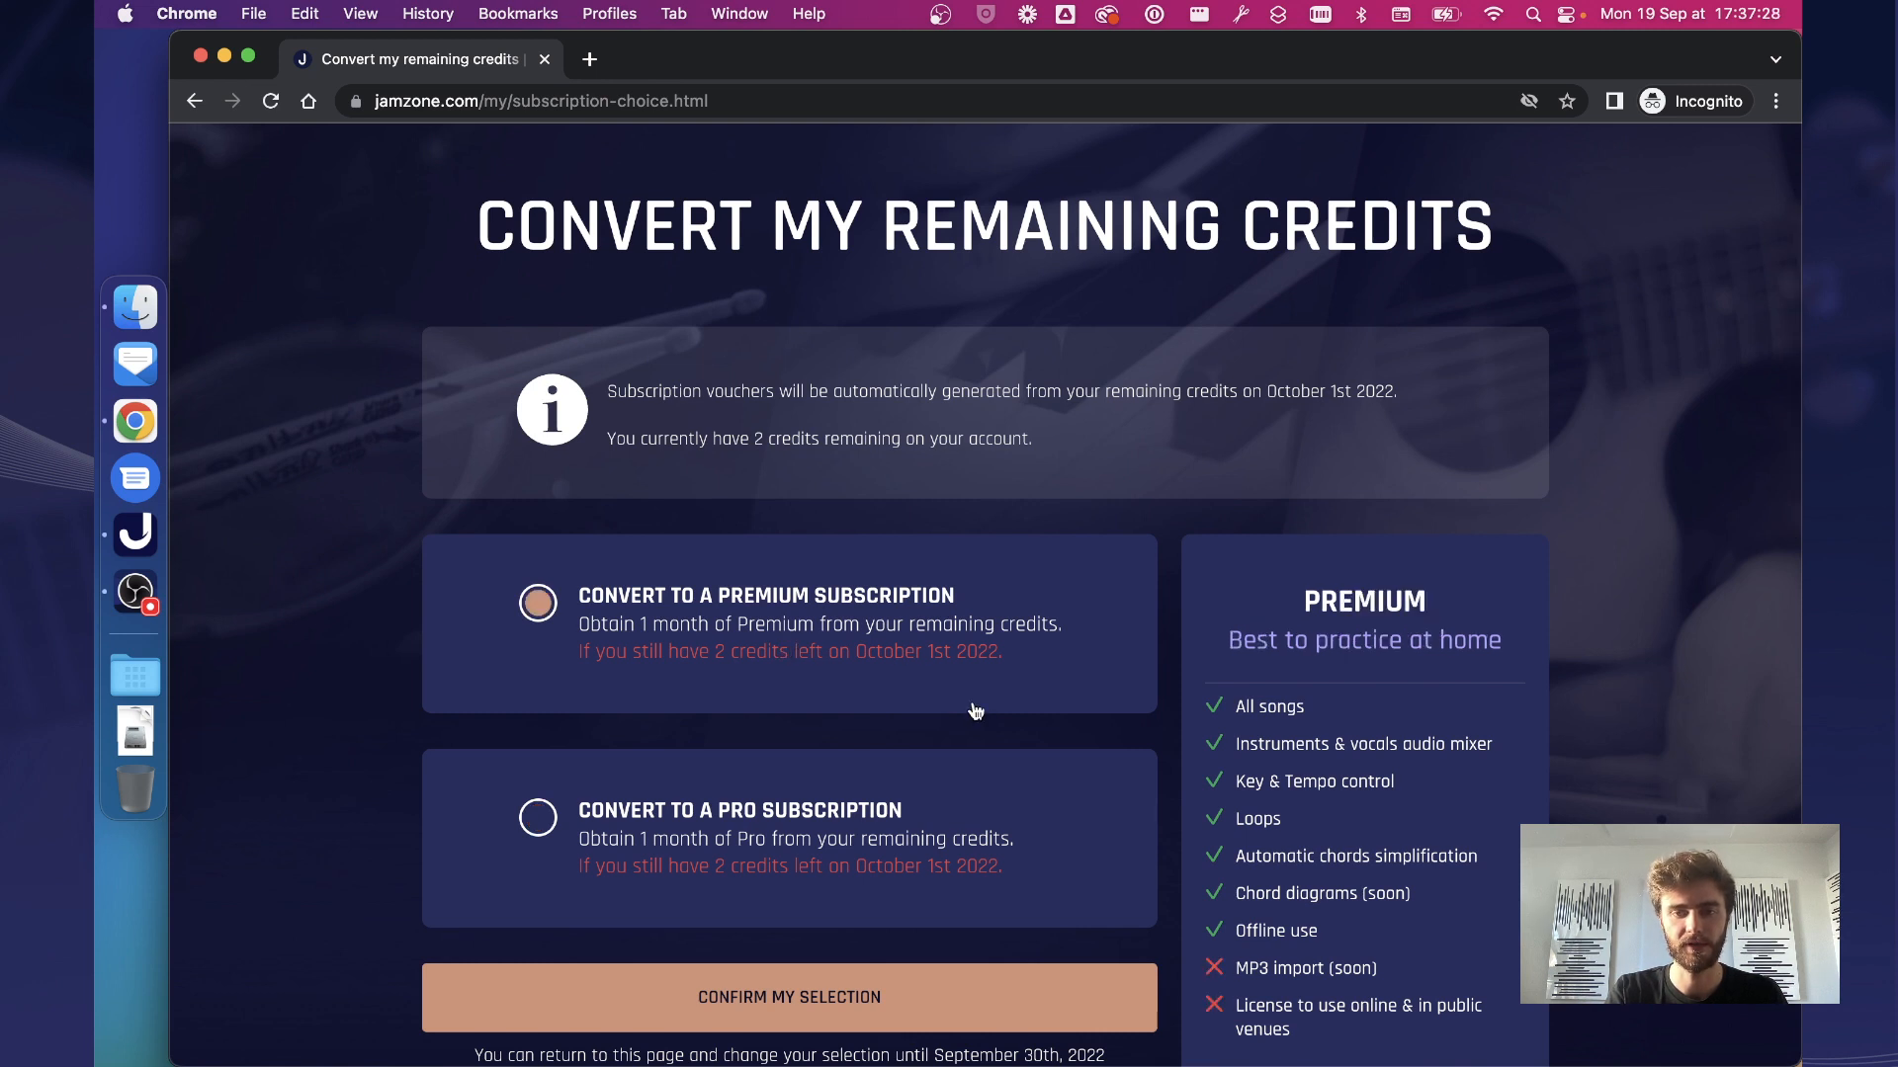
pyautogui.scroll(-3)
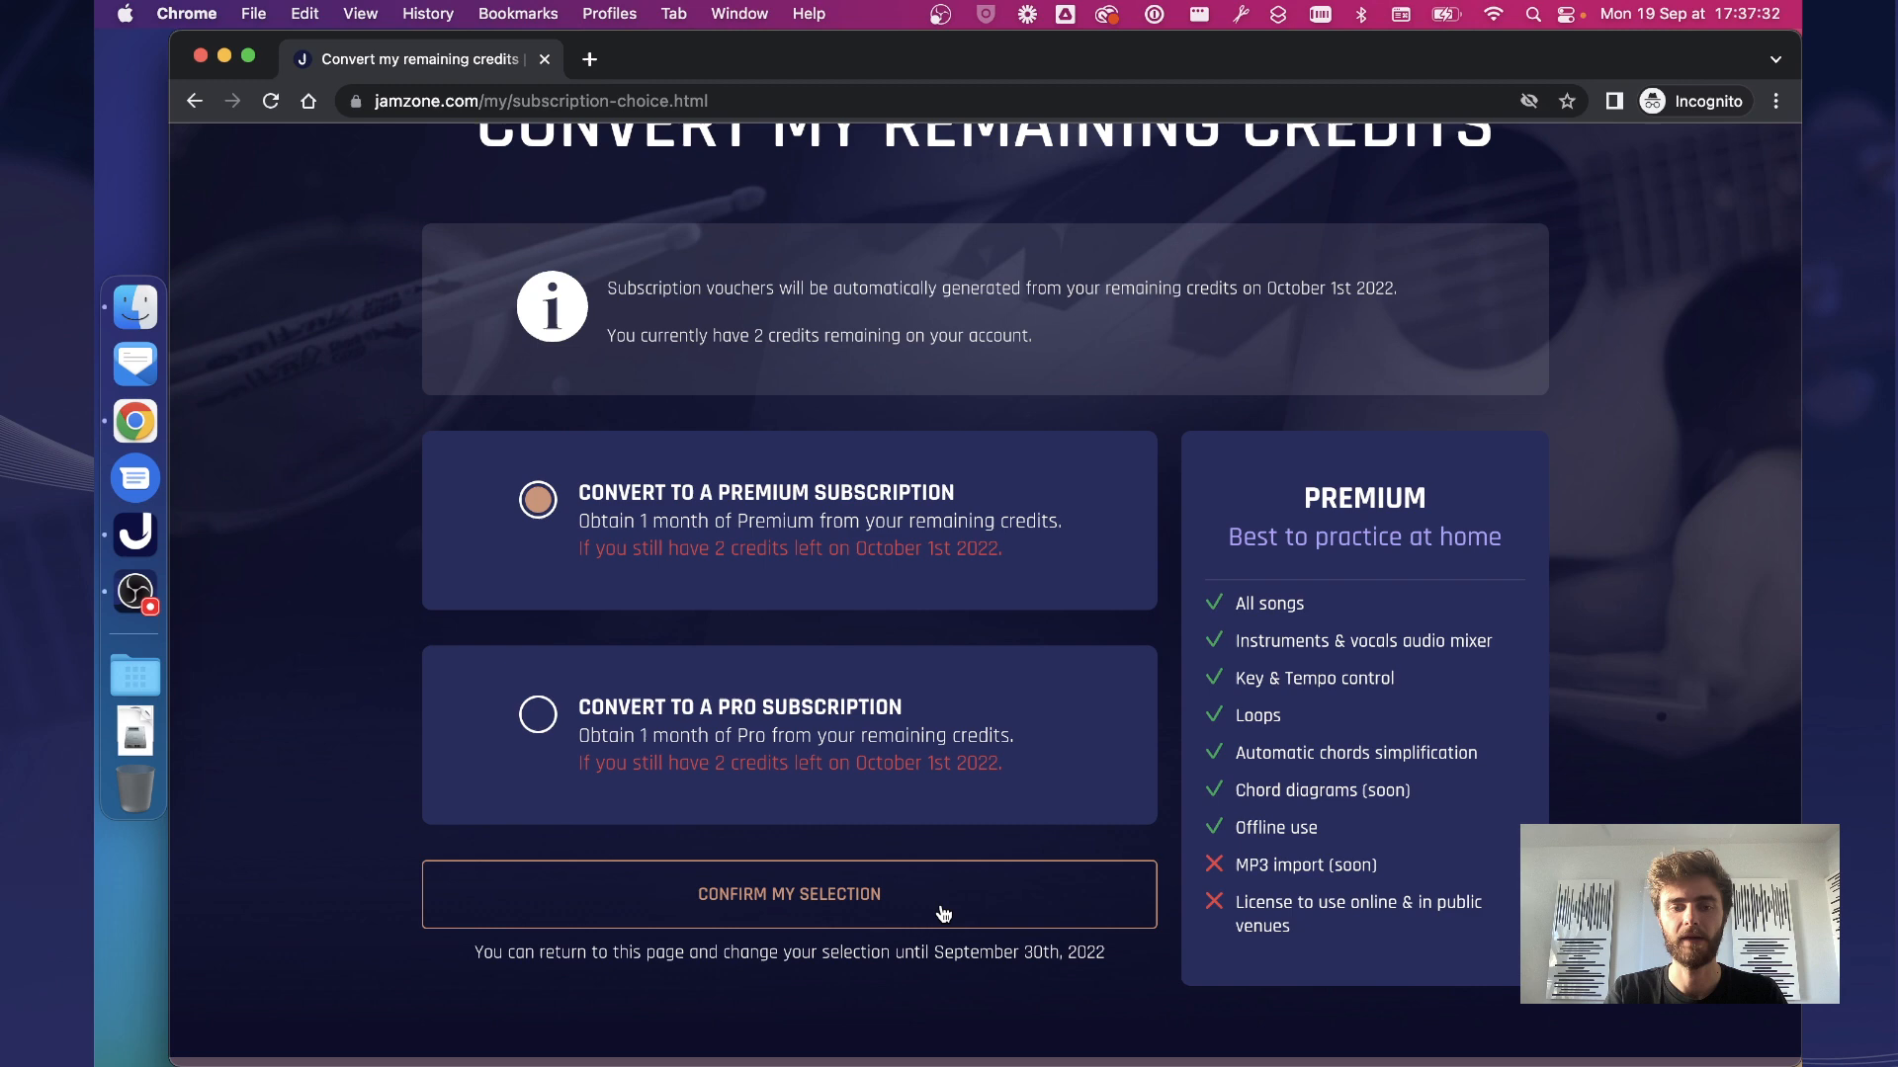
pyautogui.click(787, 894)
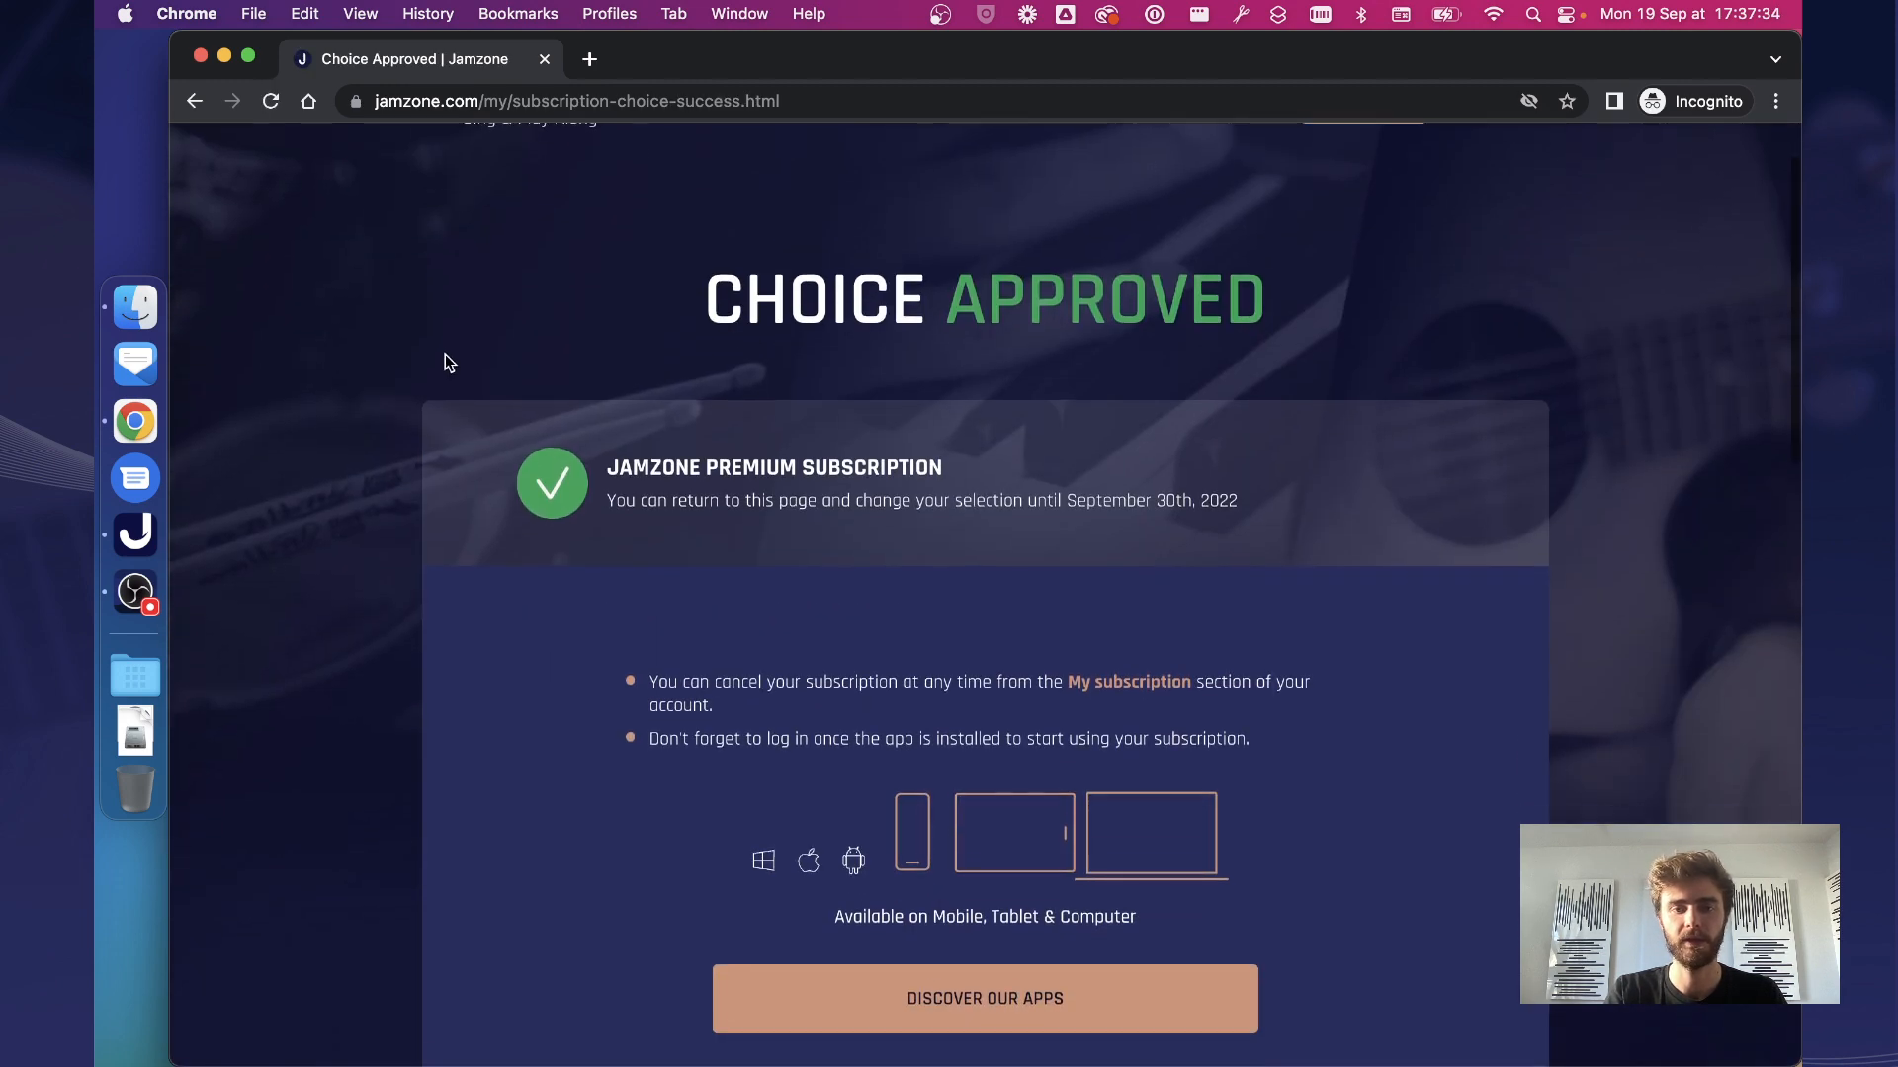
pyautogui.scroll(-3)
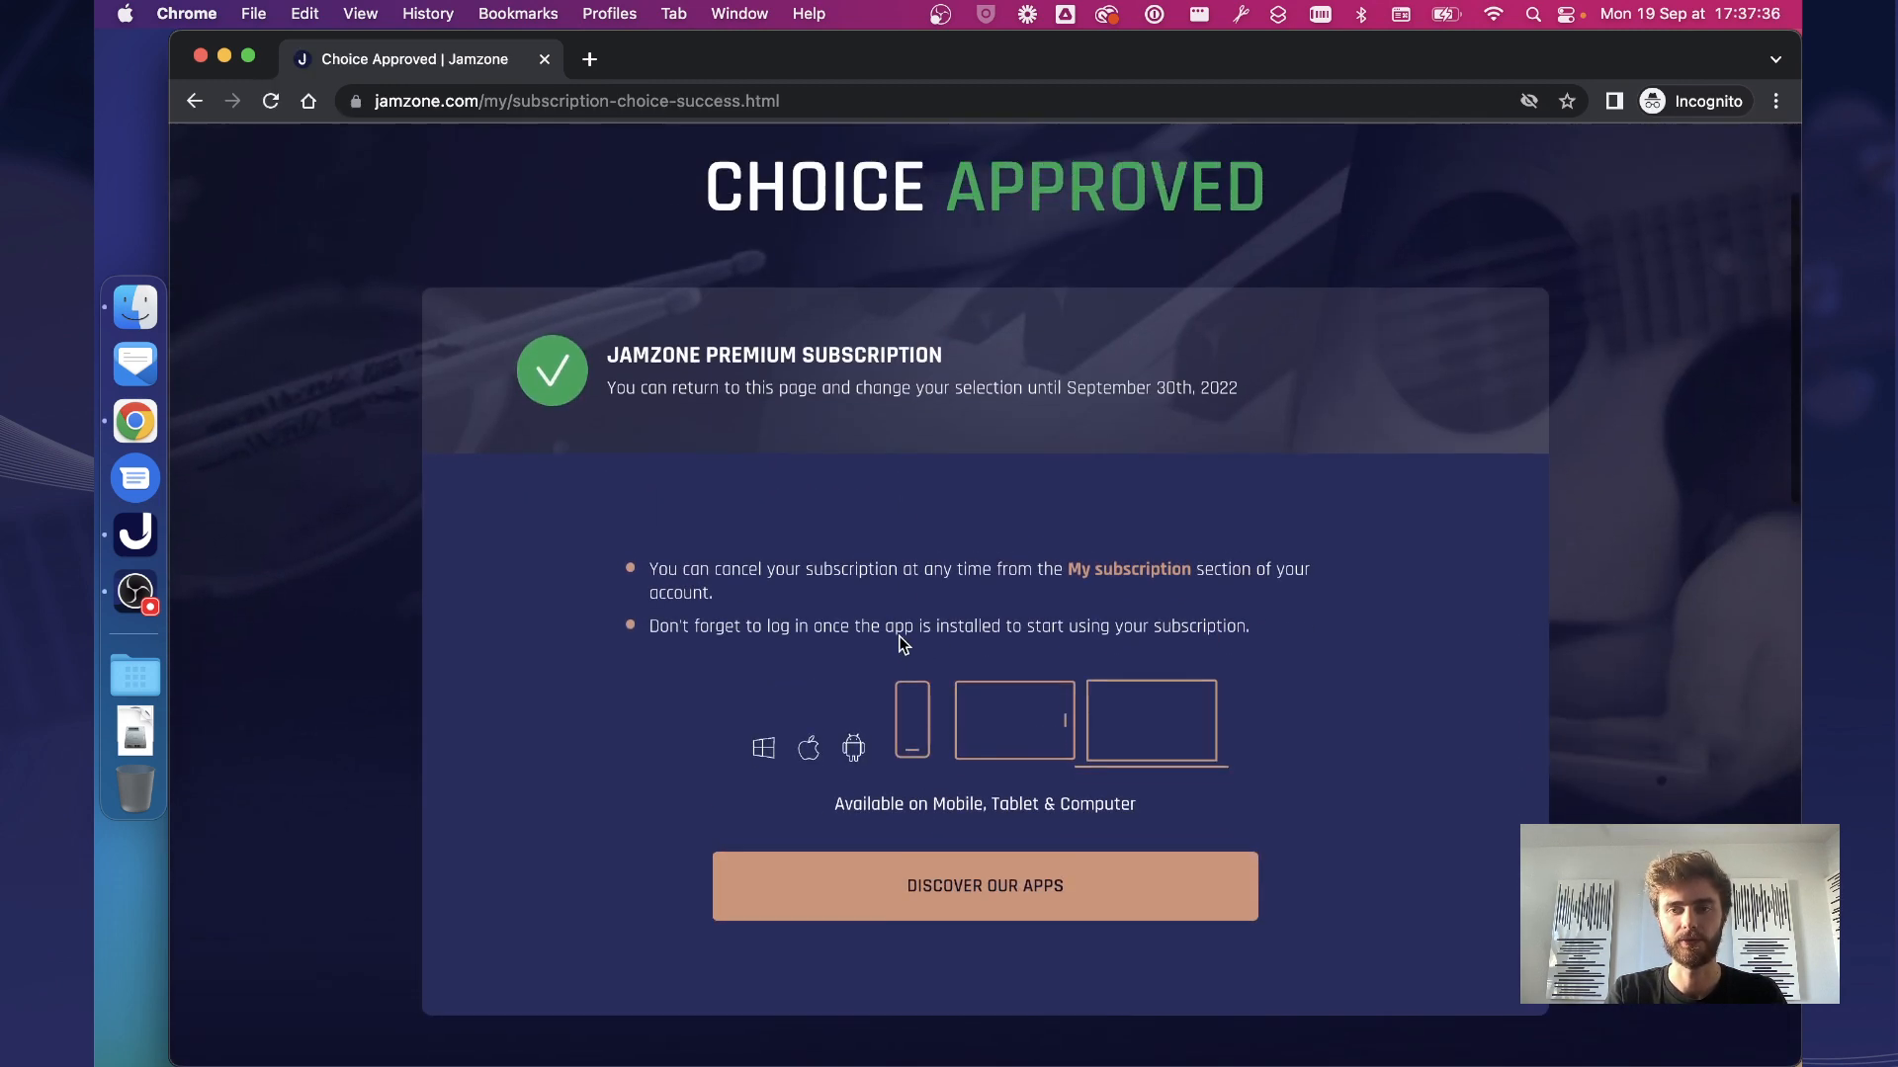
pyautogui.scroll(3)
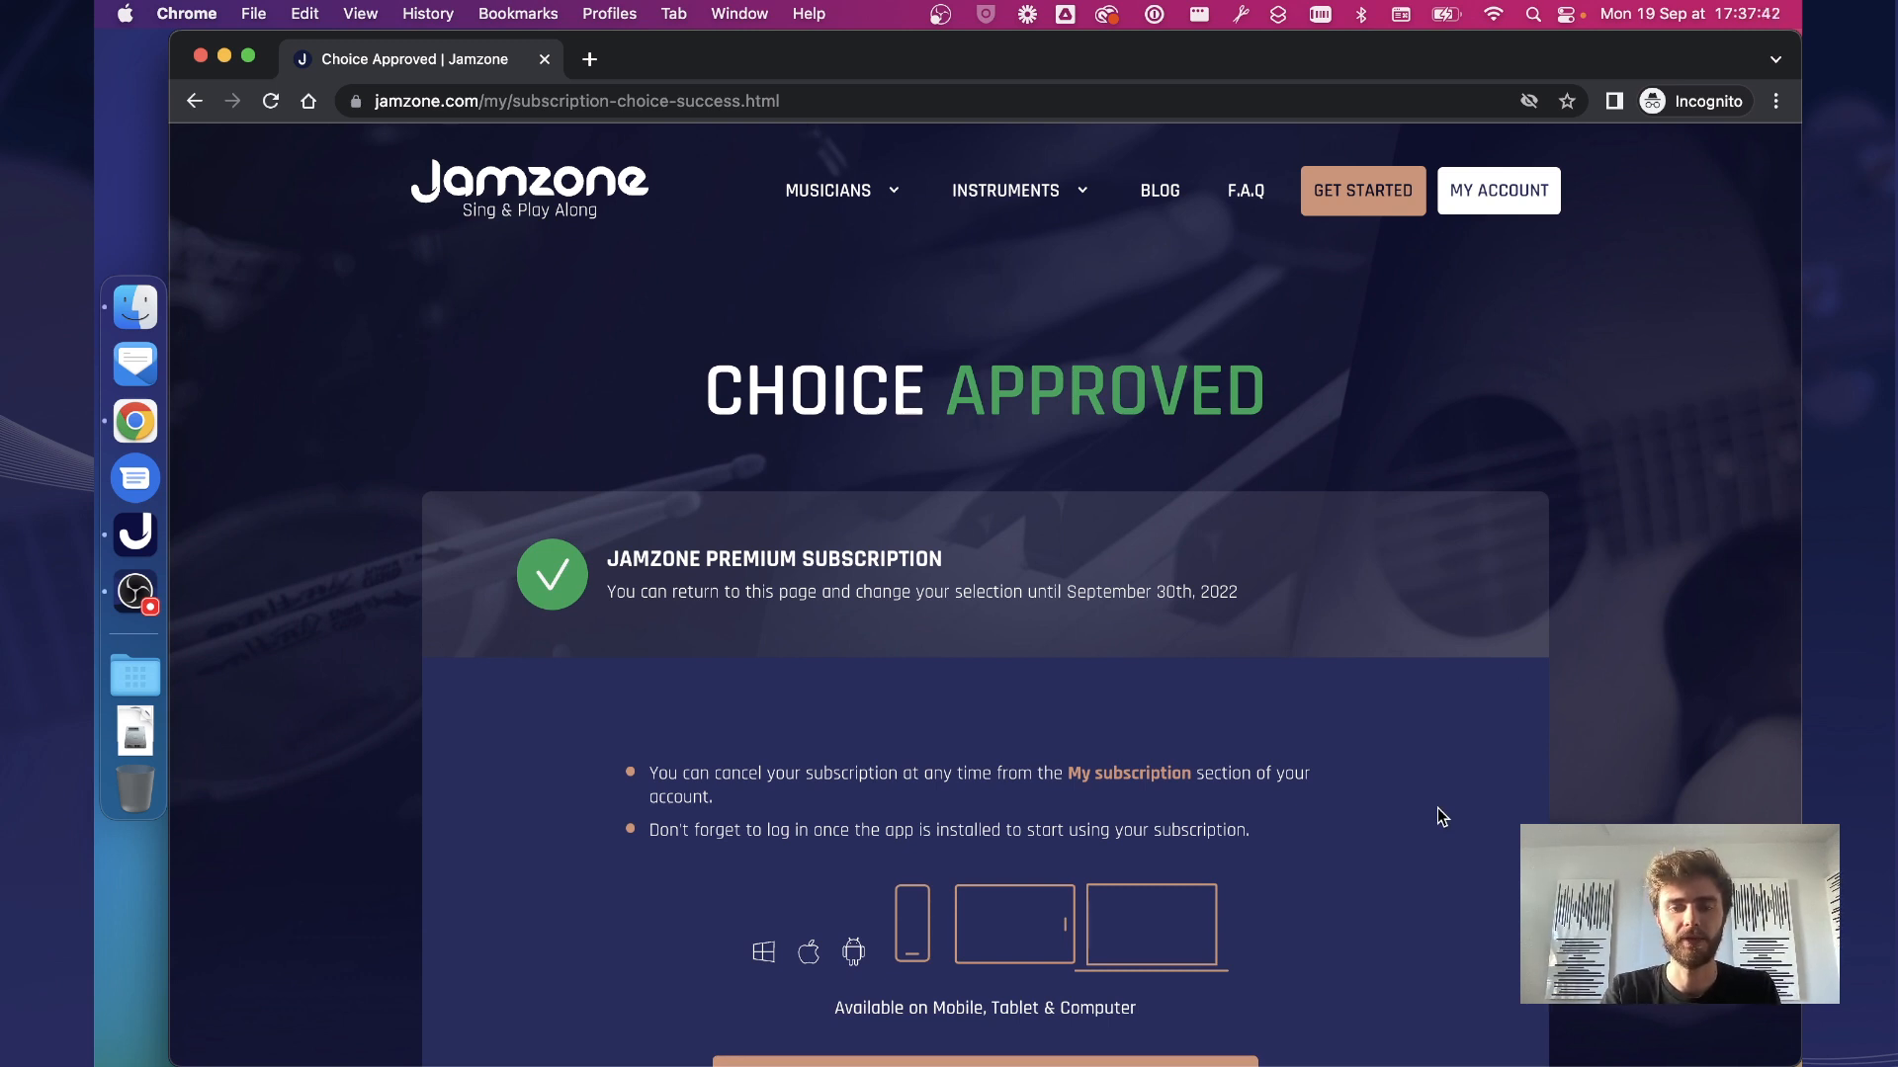
pyautogui.click(1497, 190)
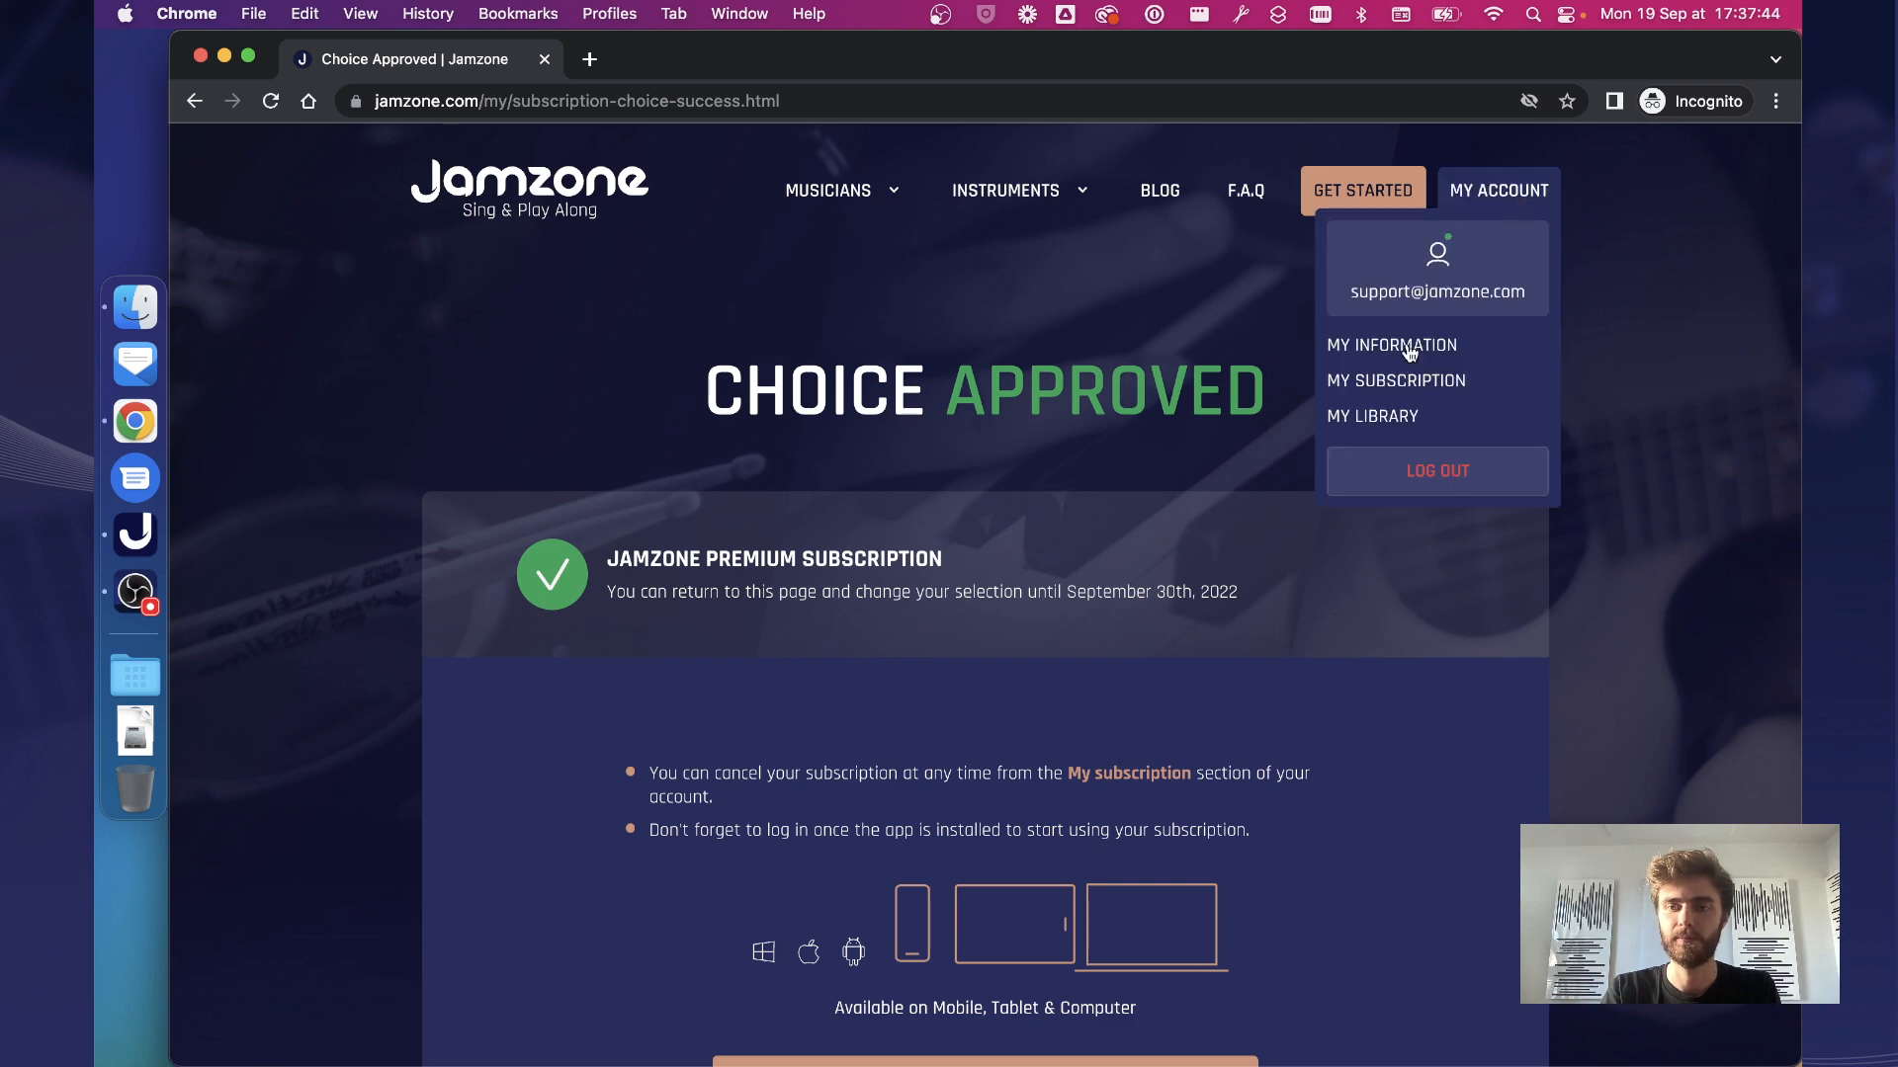
pyautogui.click(1395, 380)
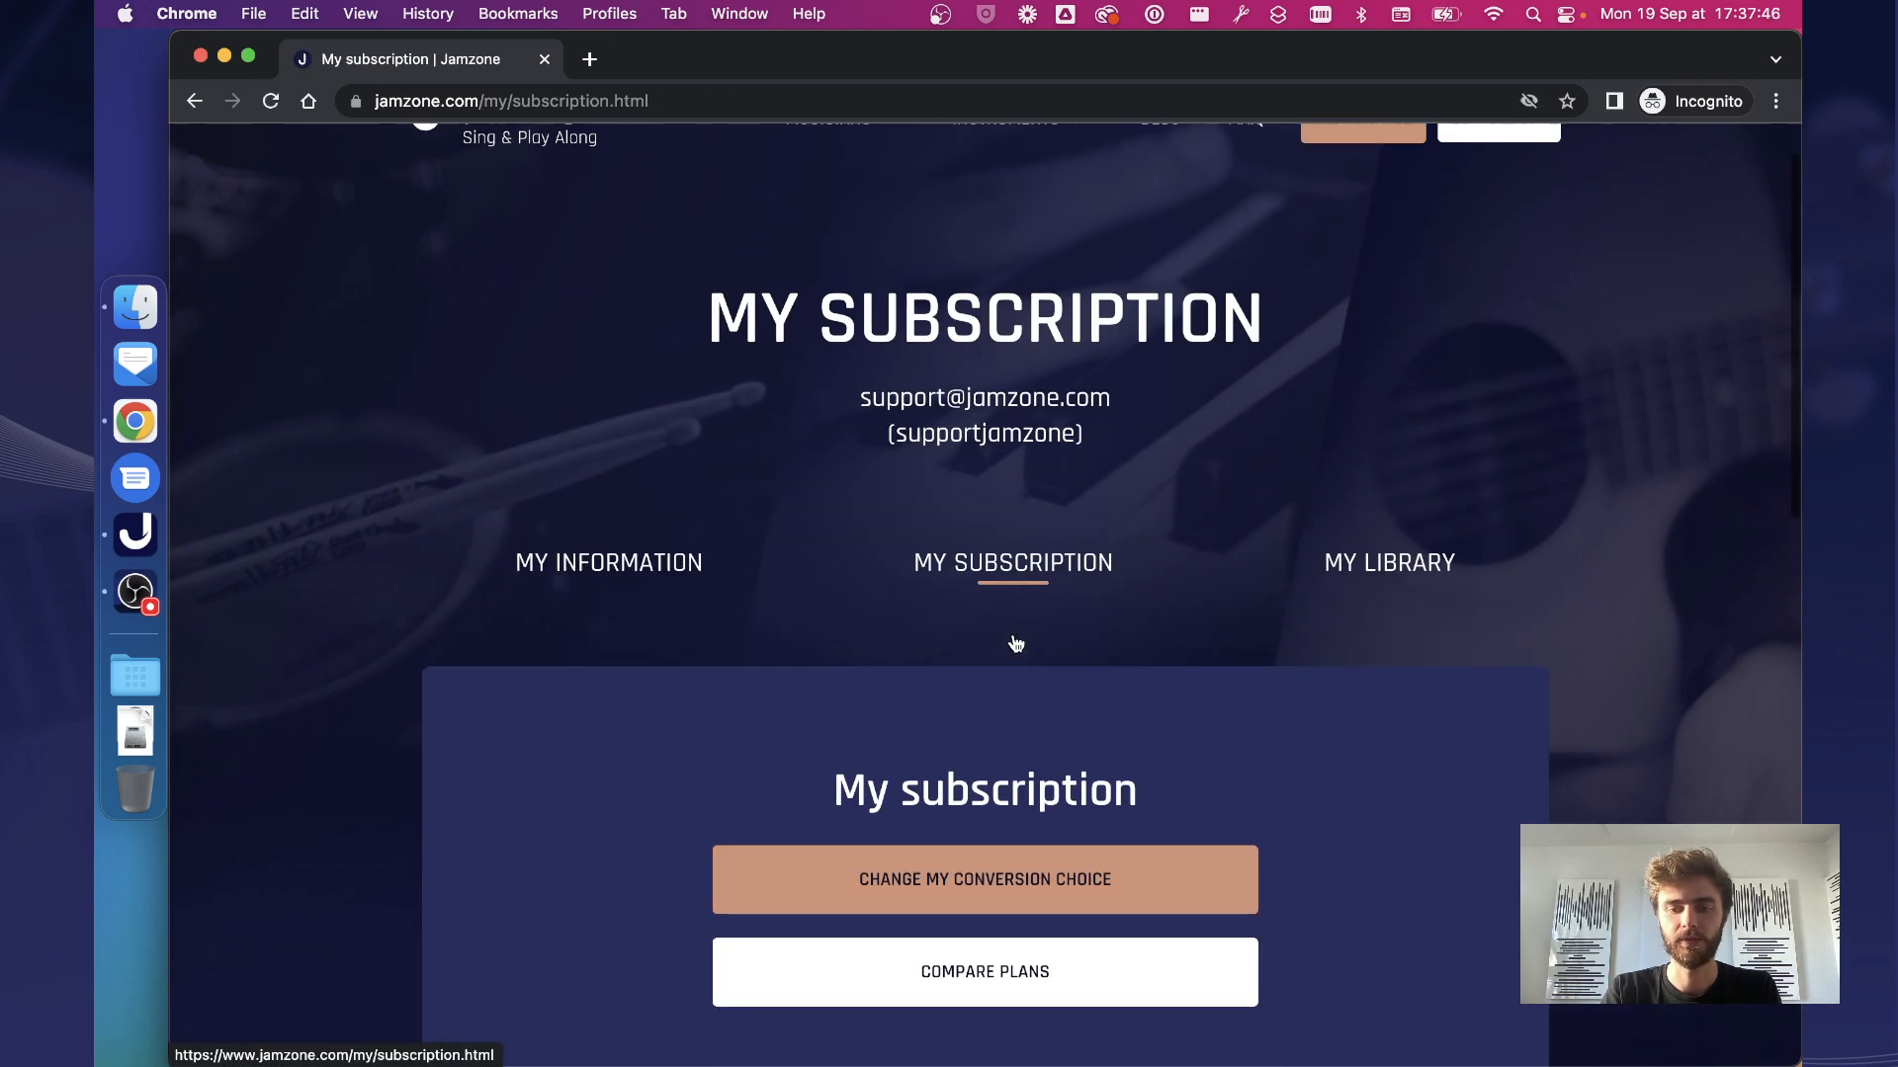
# Step: Reopen the Change my conversion choice page for the remaining credits
pyautogui.click(984, 879)
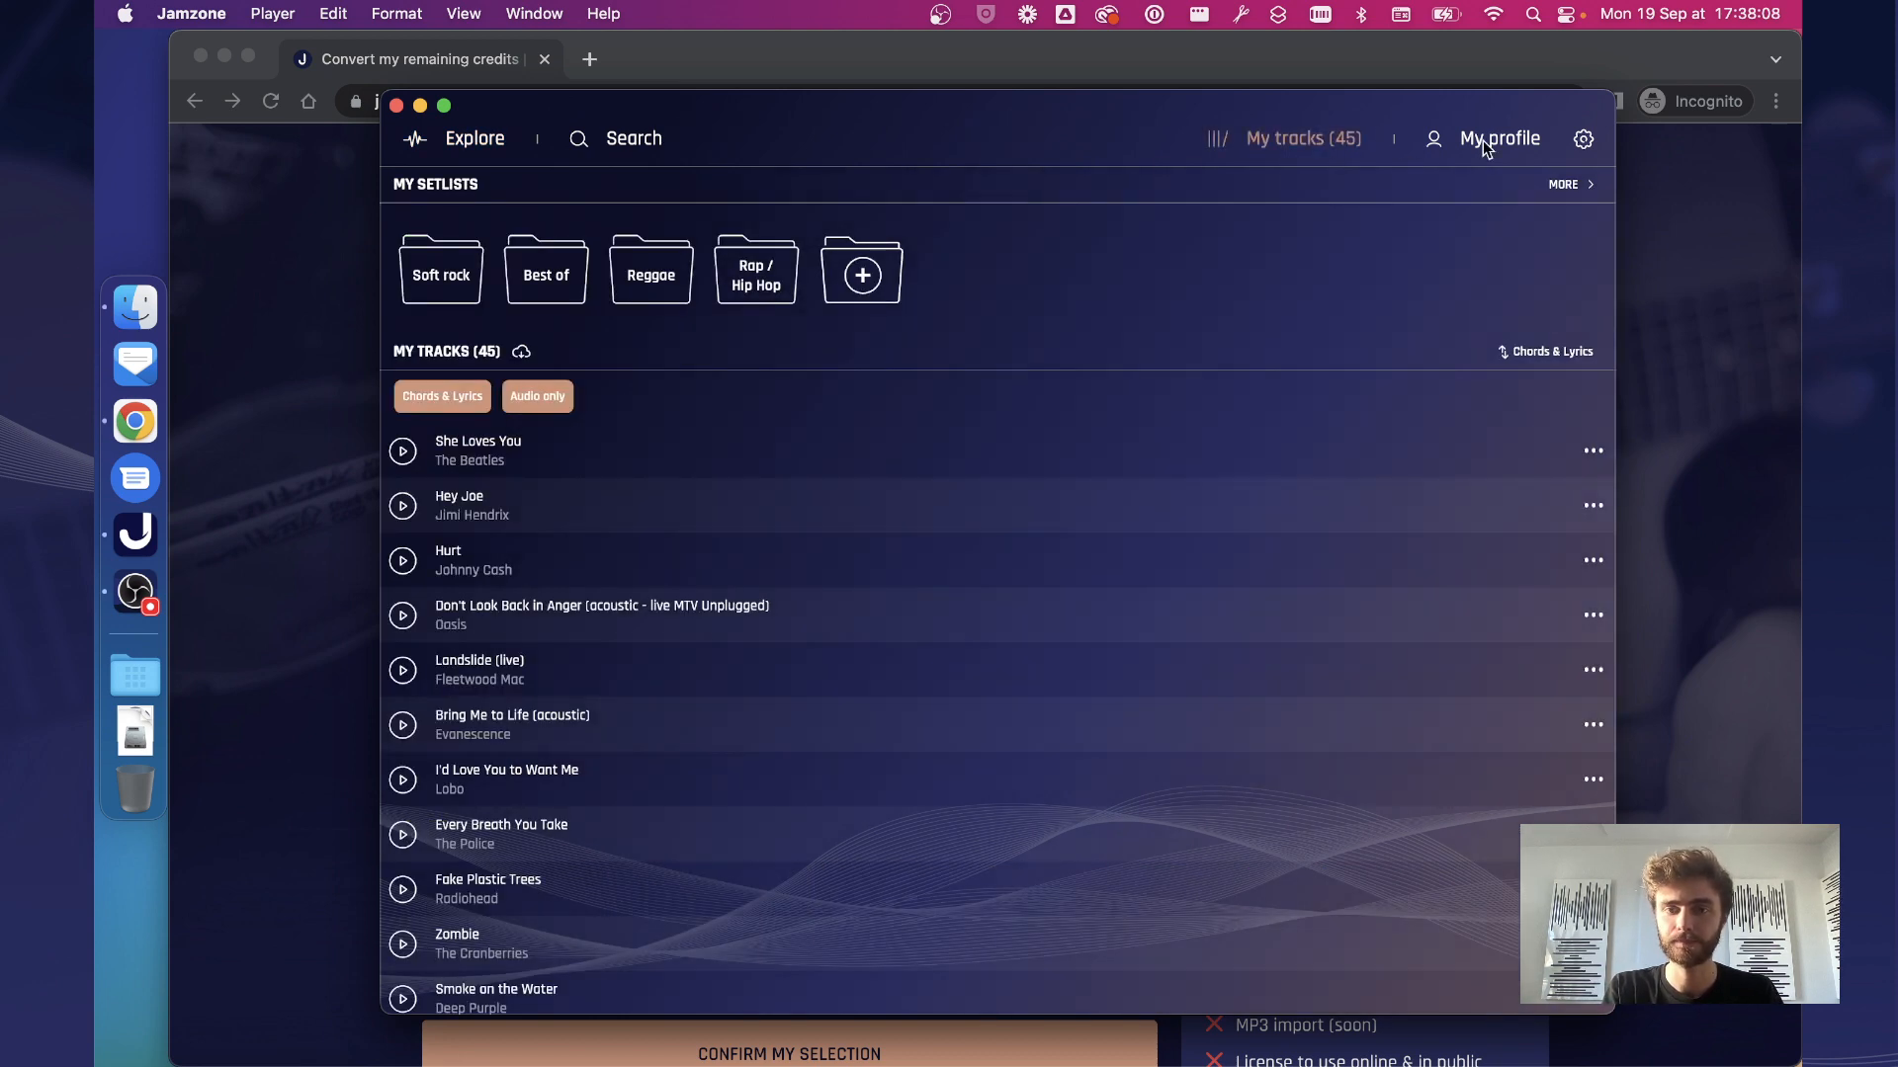
# Step: In the Jamzone app, open Ojos marrones from Explore in the player, then return to Chrome
pyautogui.click(1500, 139)
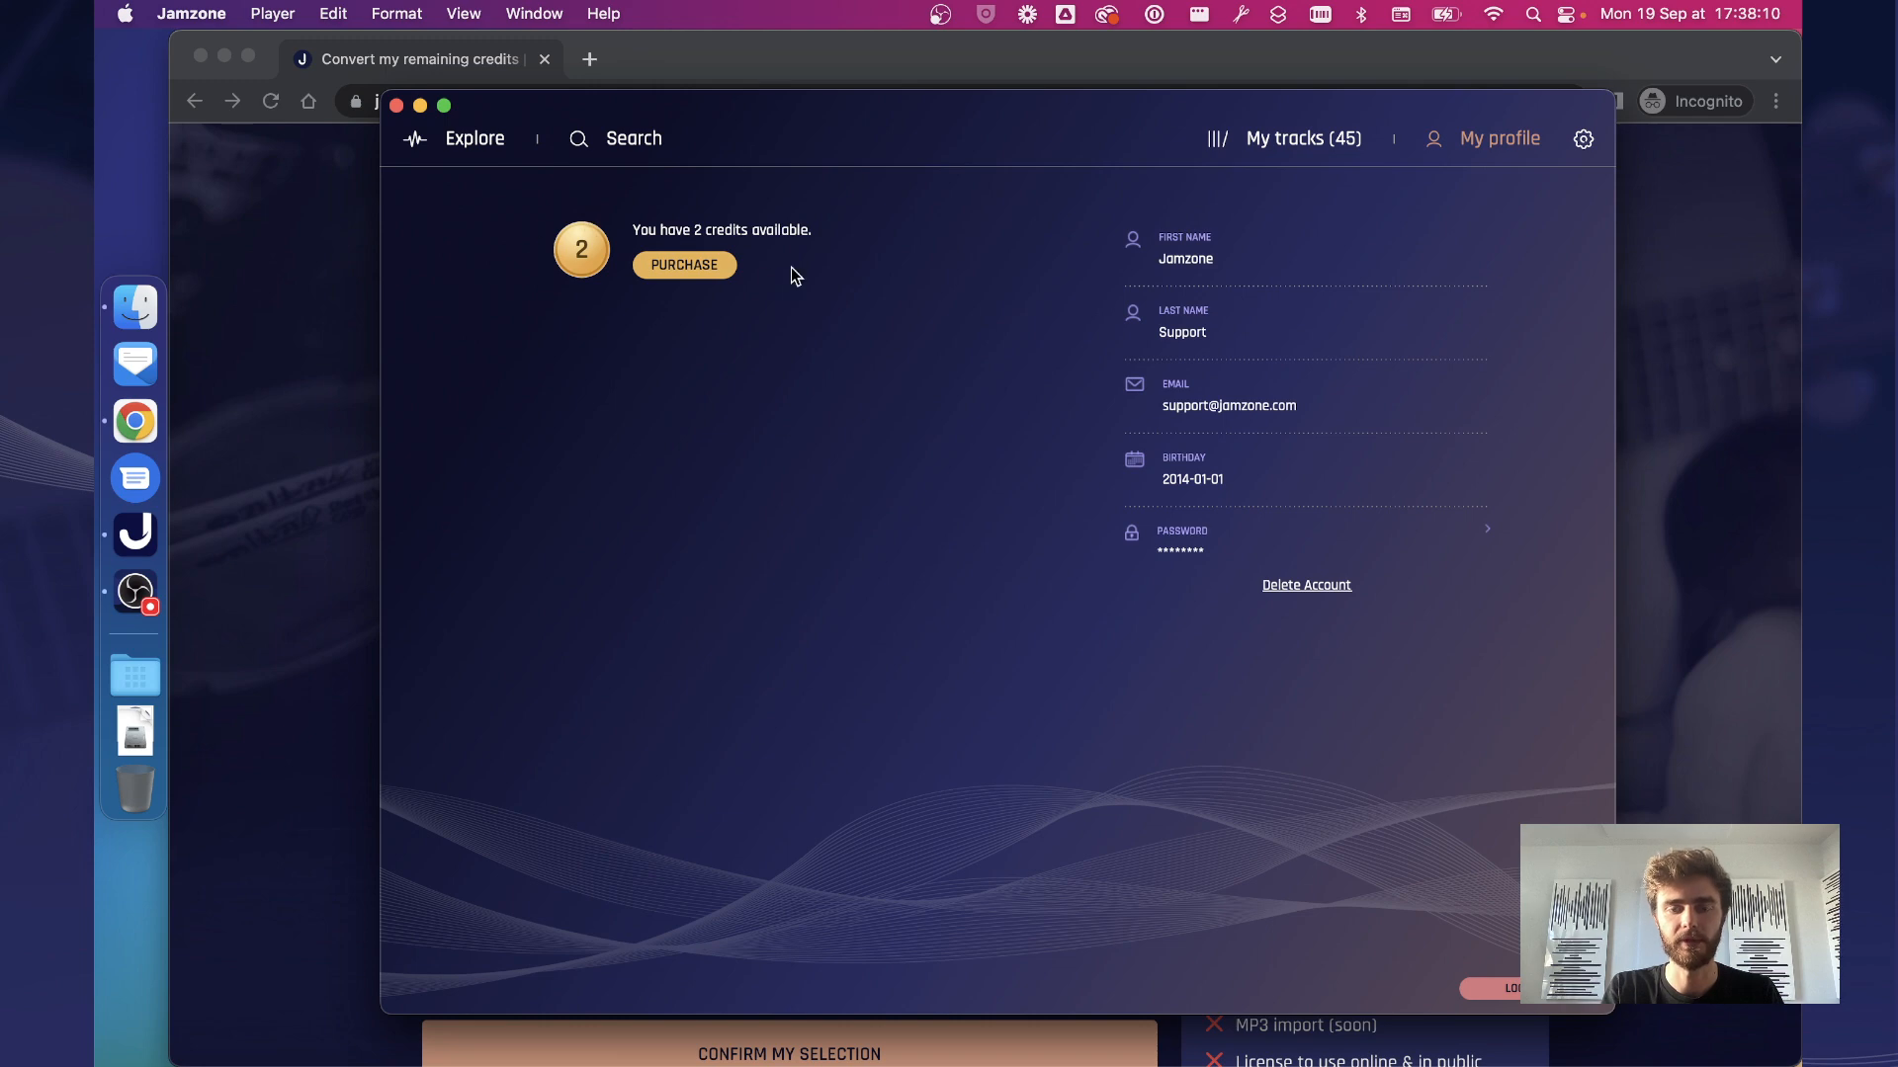
pyautogui.click(474, 138)
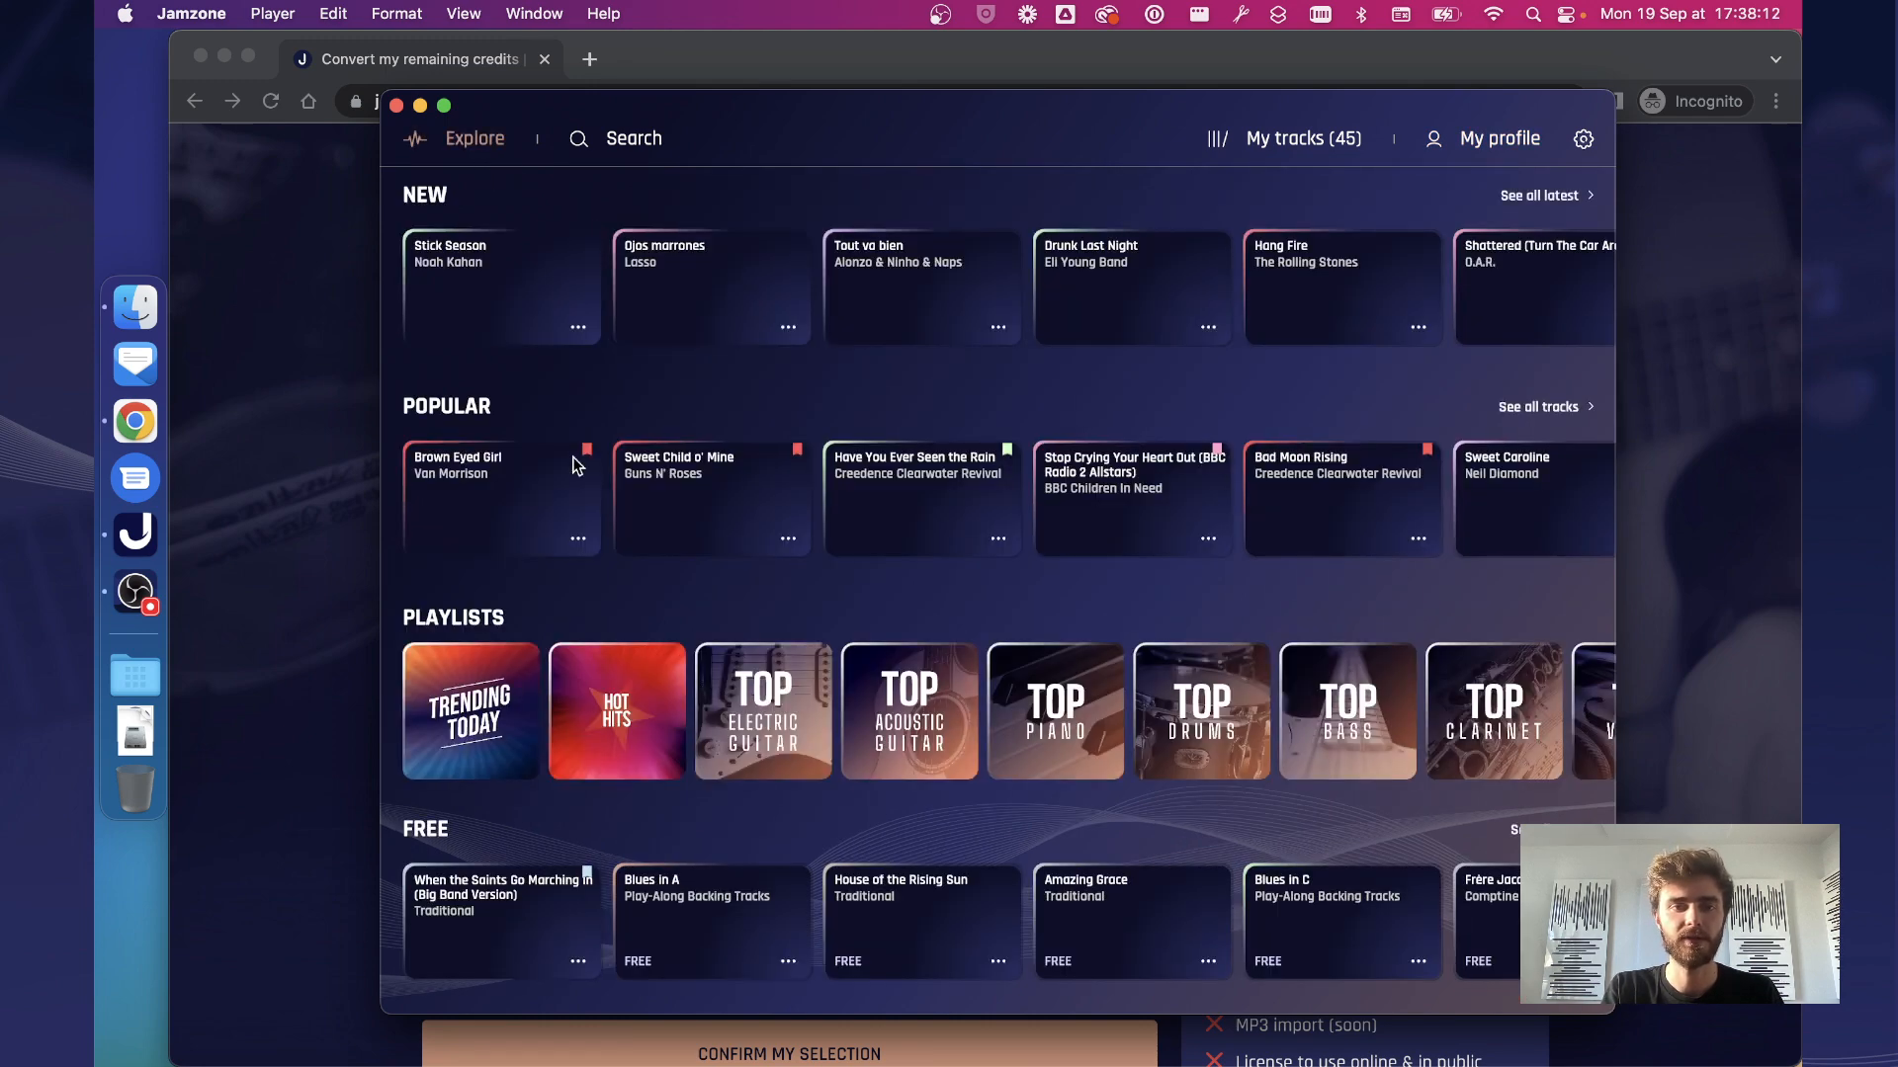
pyautogui.click(500, 286)
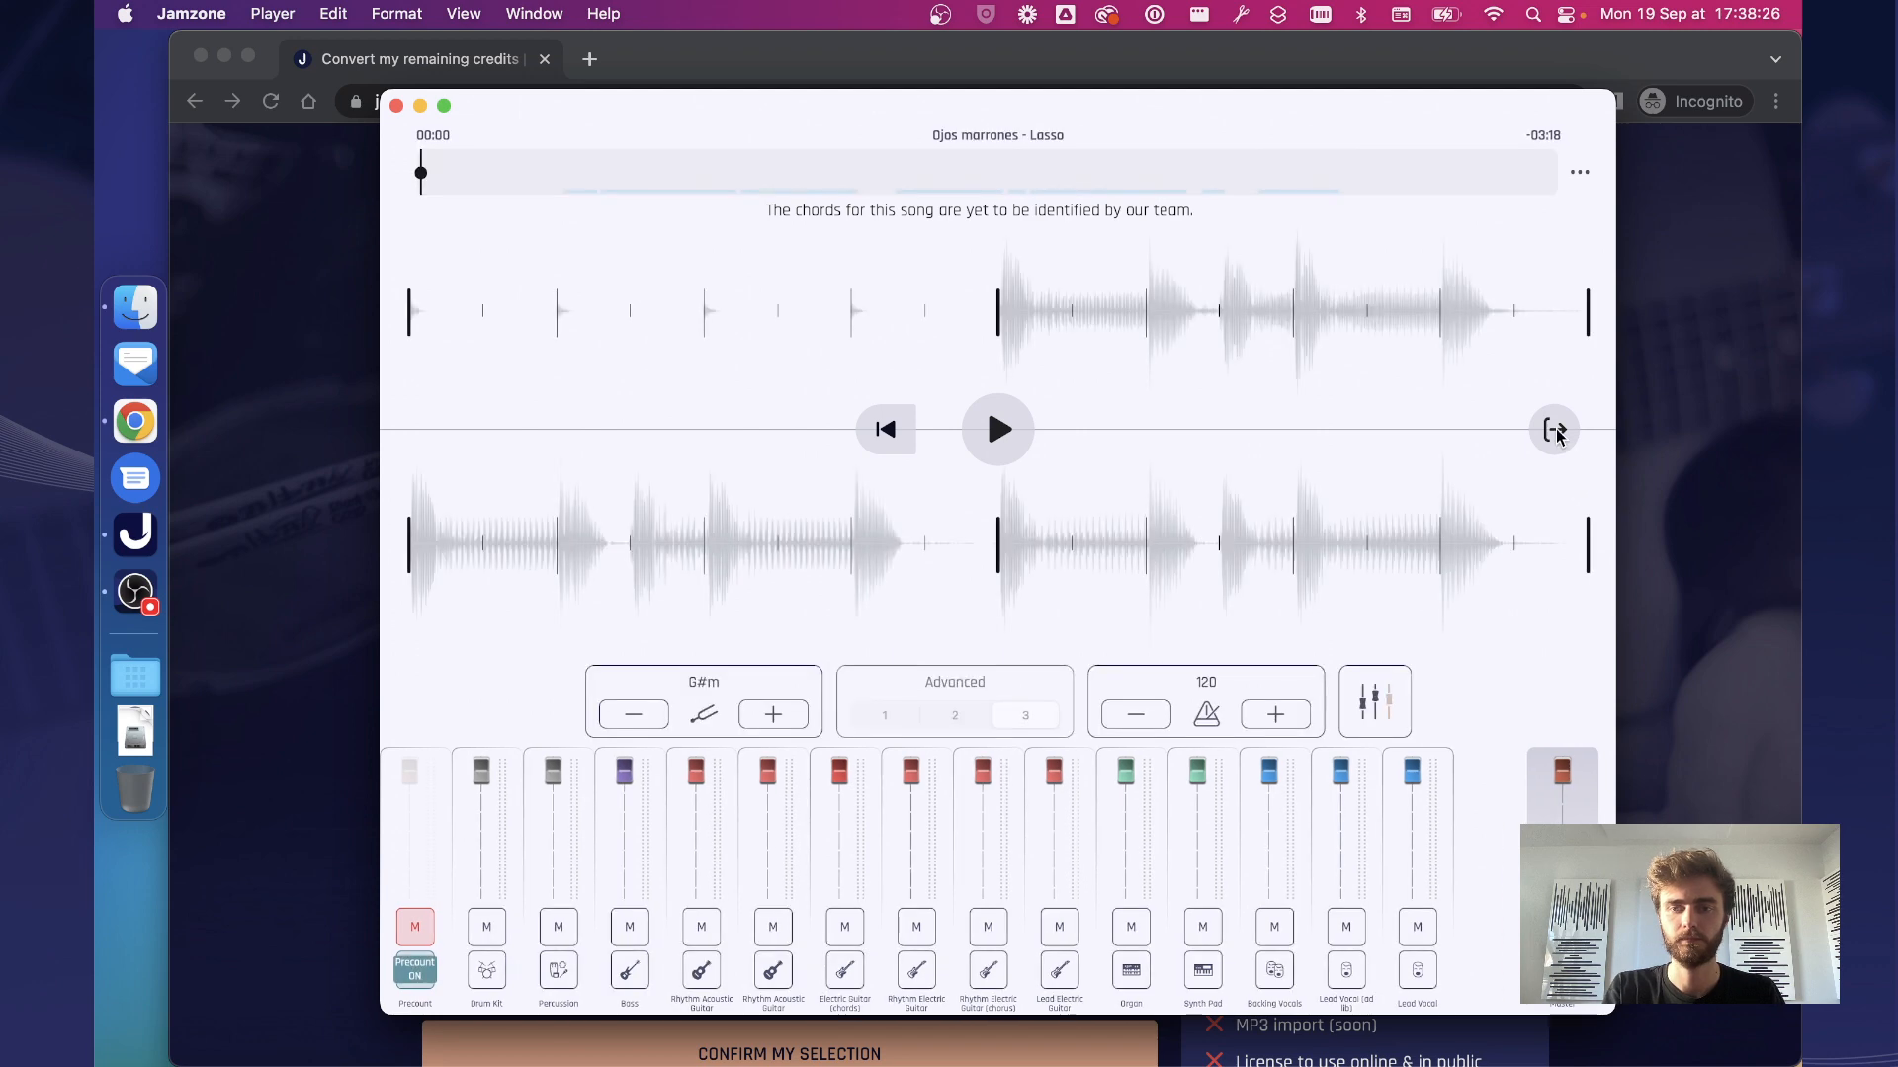
pyautogui.click(475, 138)
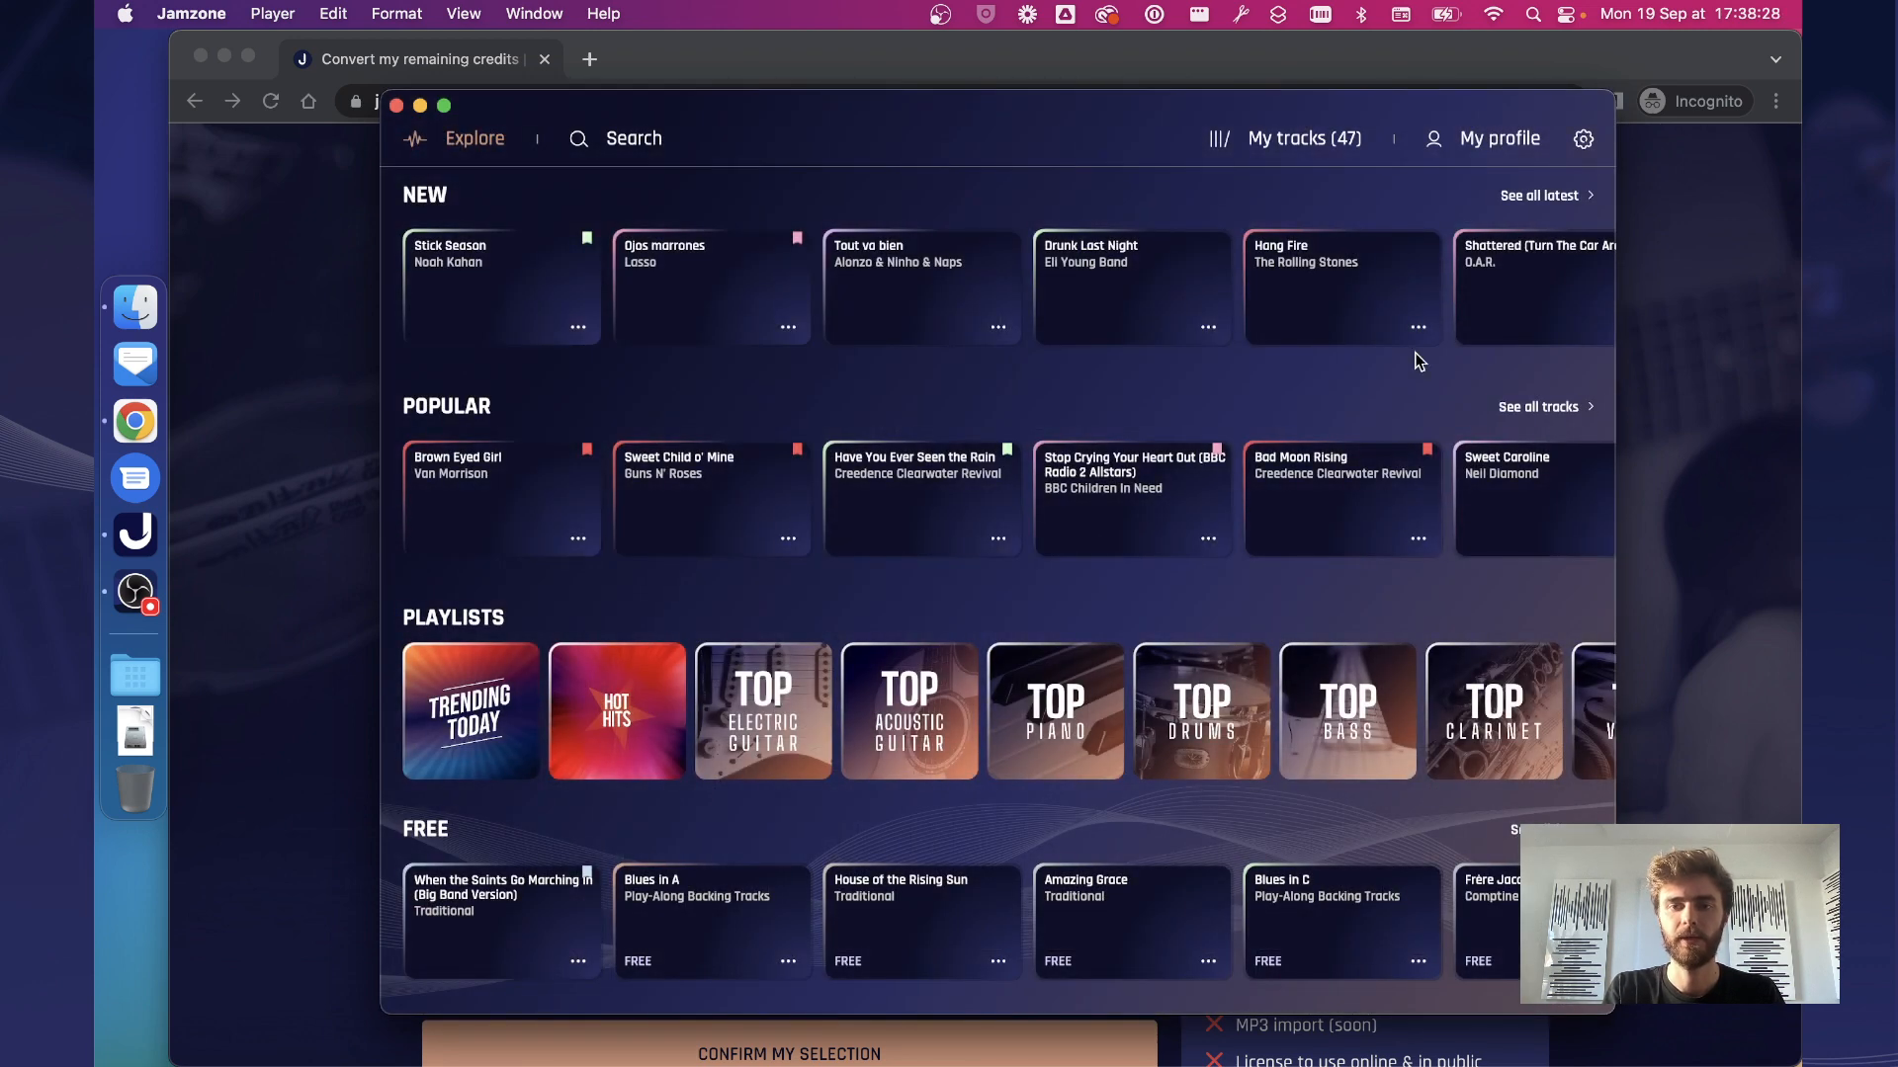
pyautogui.click(1499, 139)
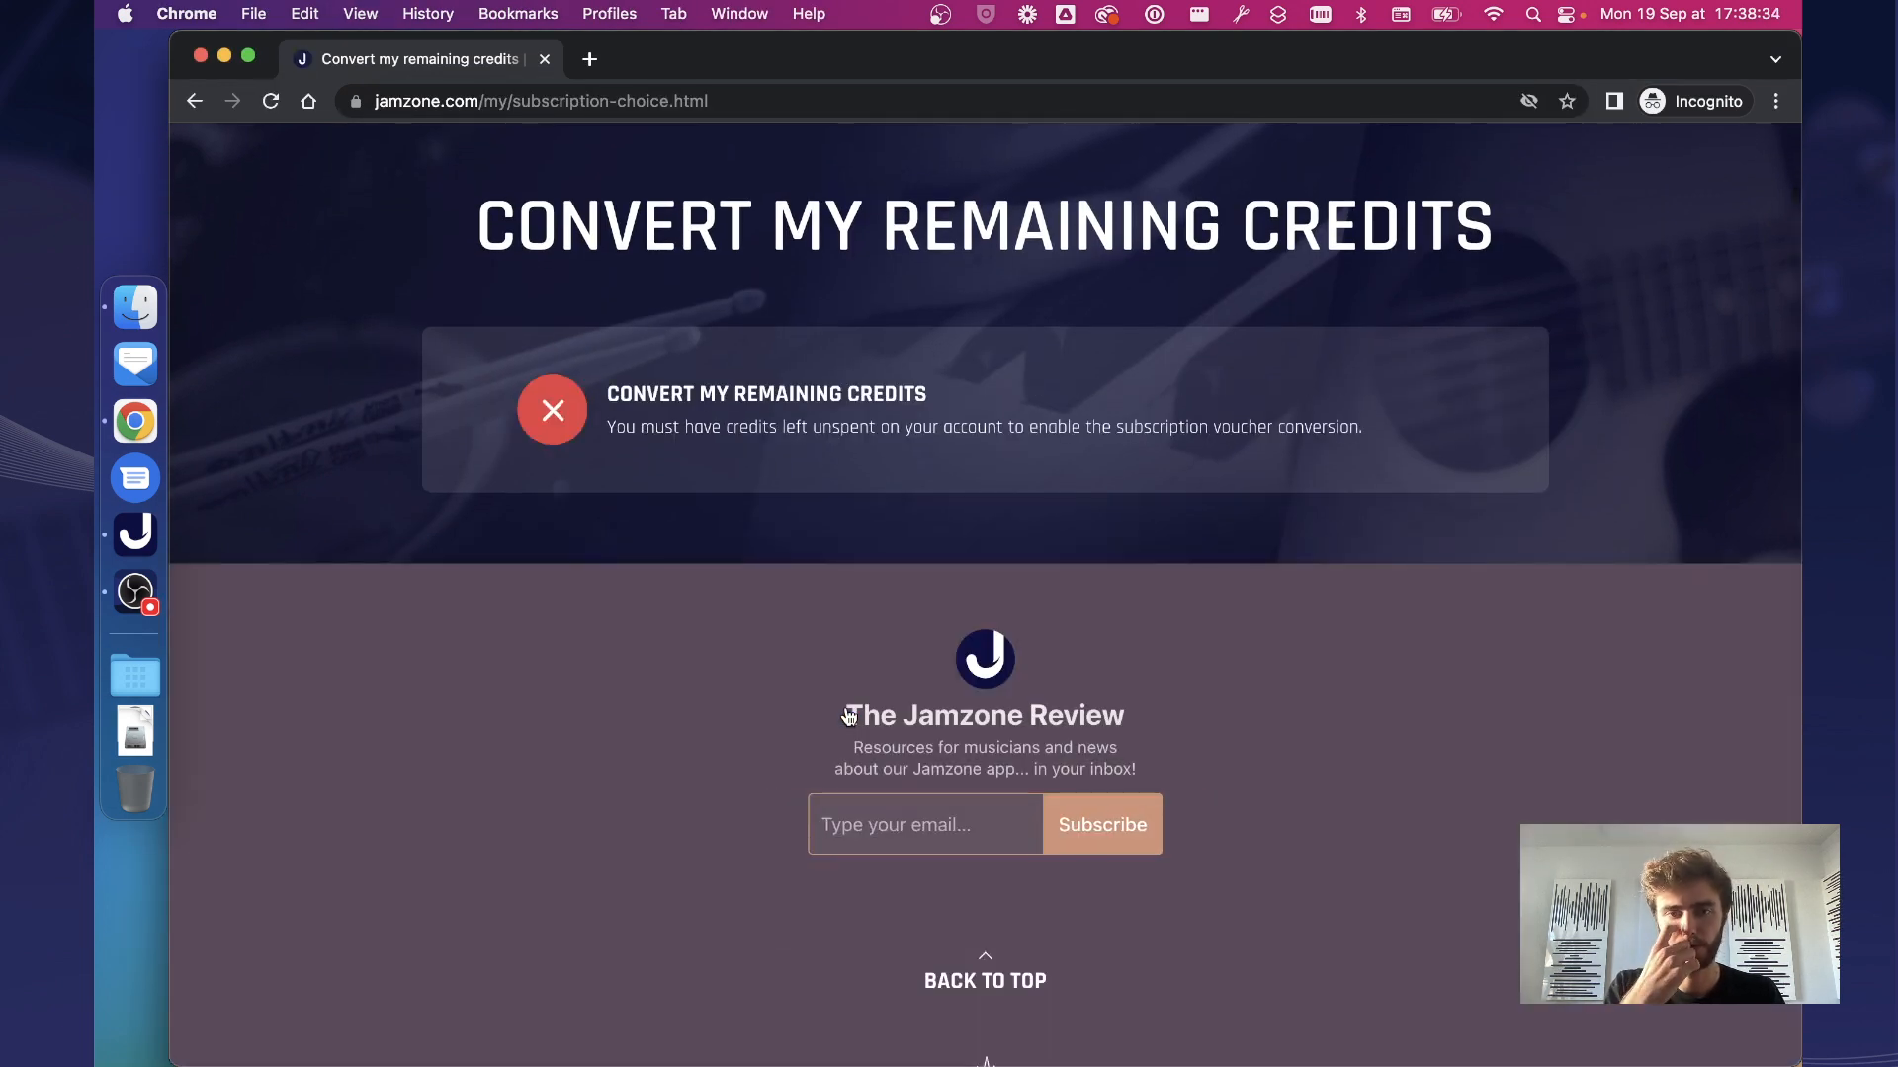
# Step: Scroll to the top of the credit-conversion page and open the My Account menu
pyautogui.scroll(3)
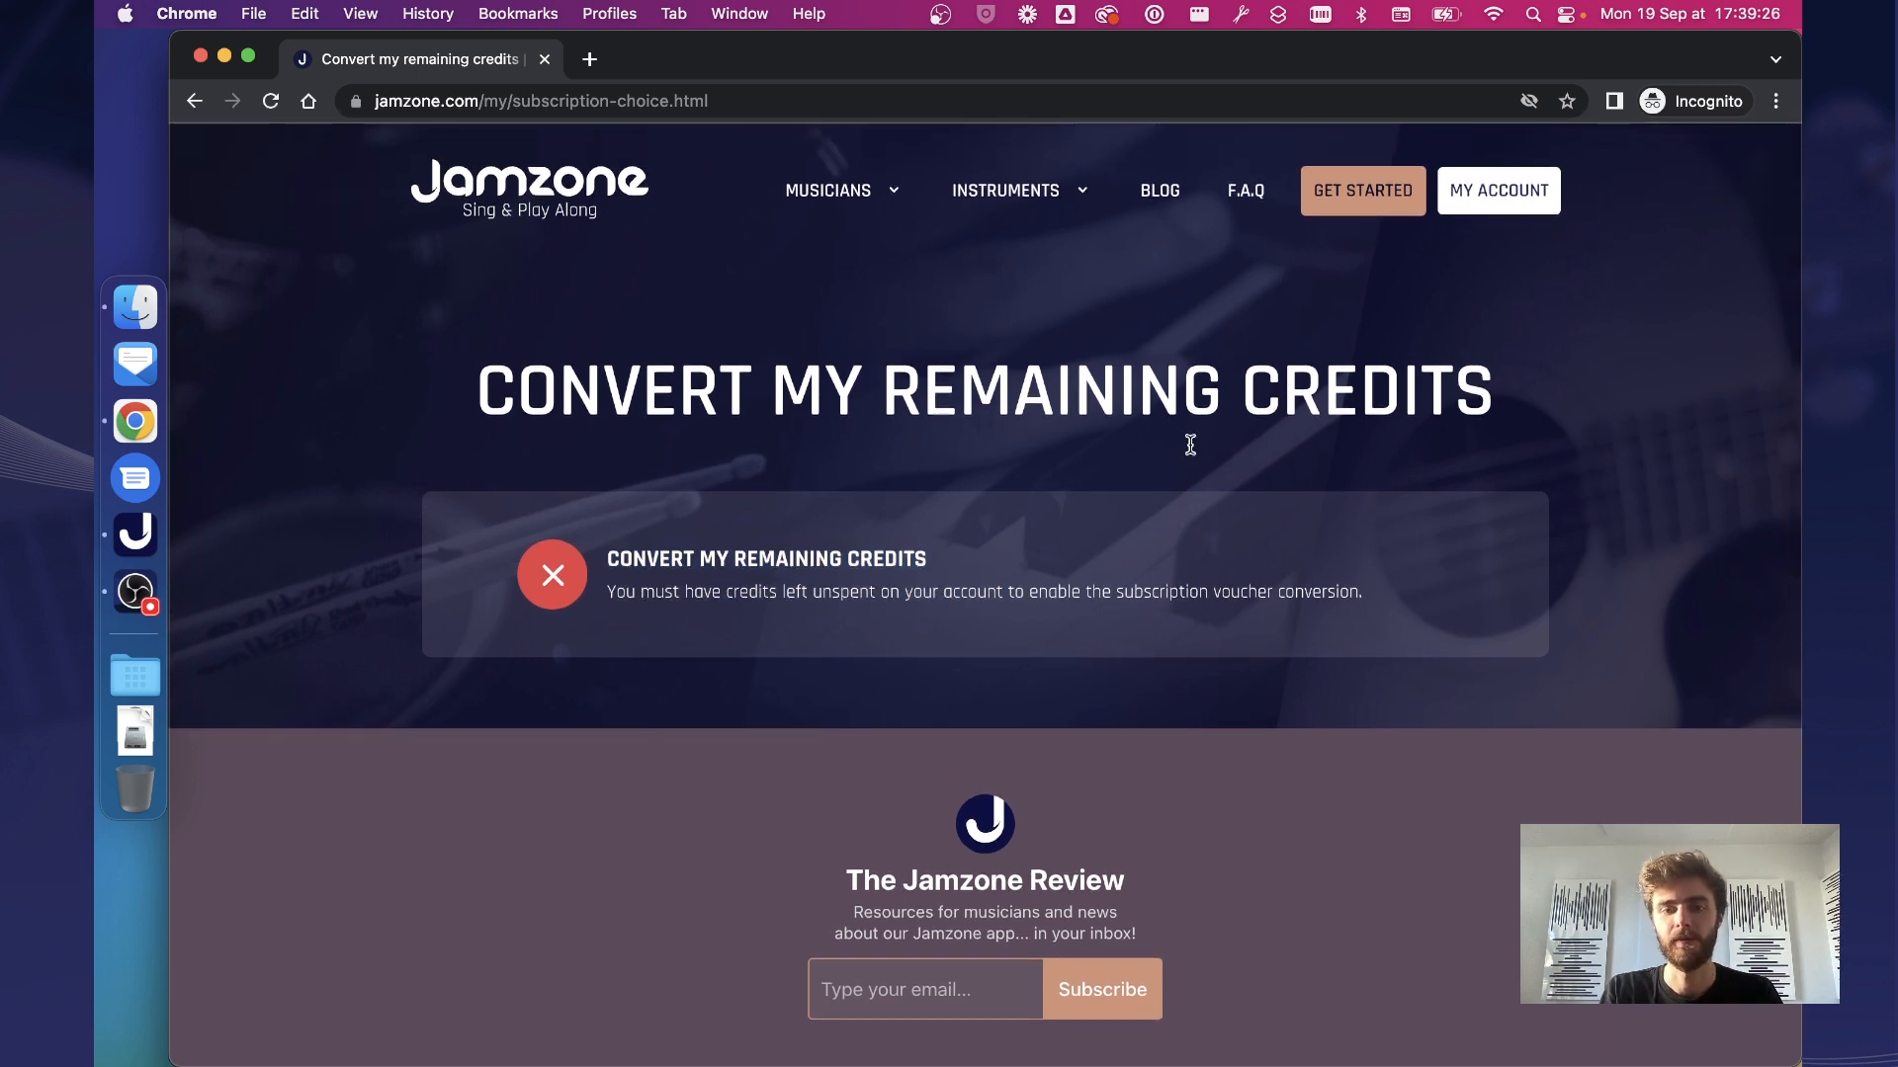
pyautogui.moveTo(1574, 288)
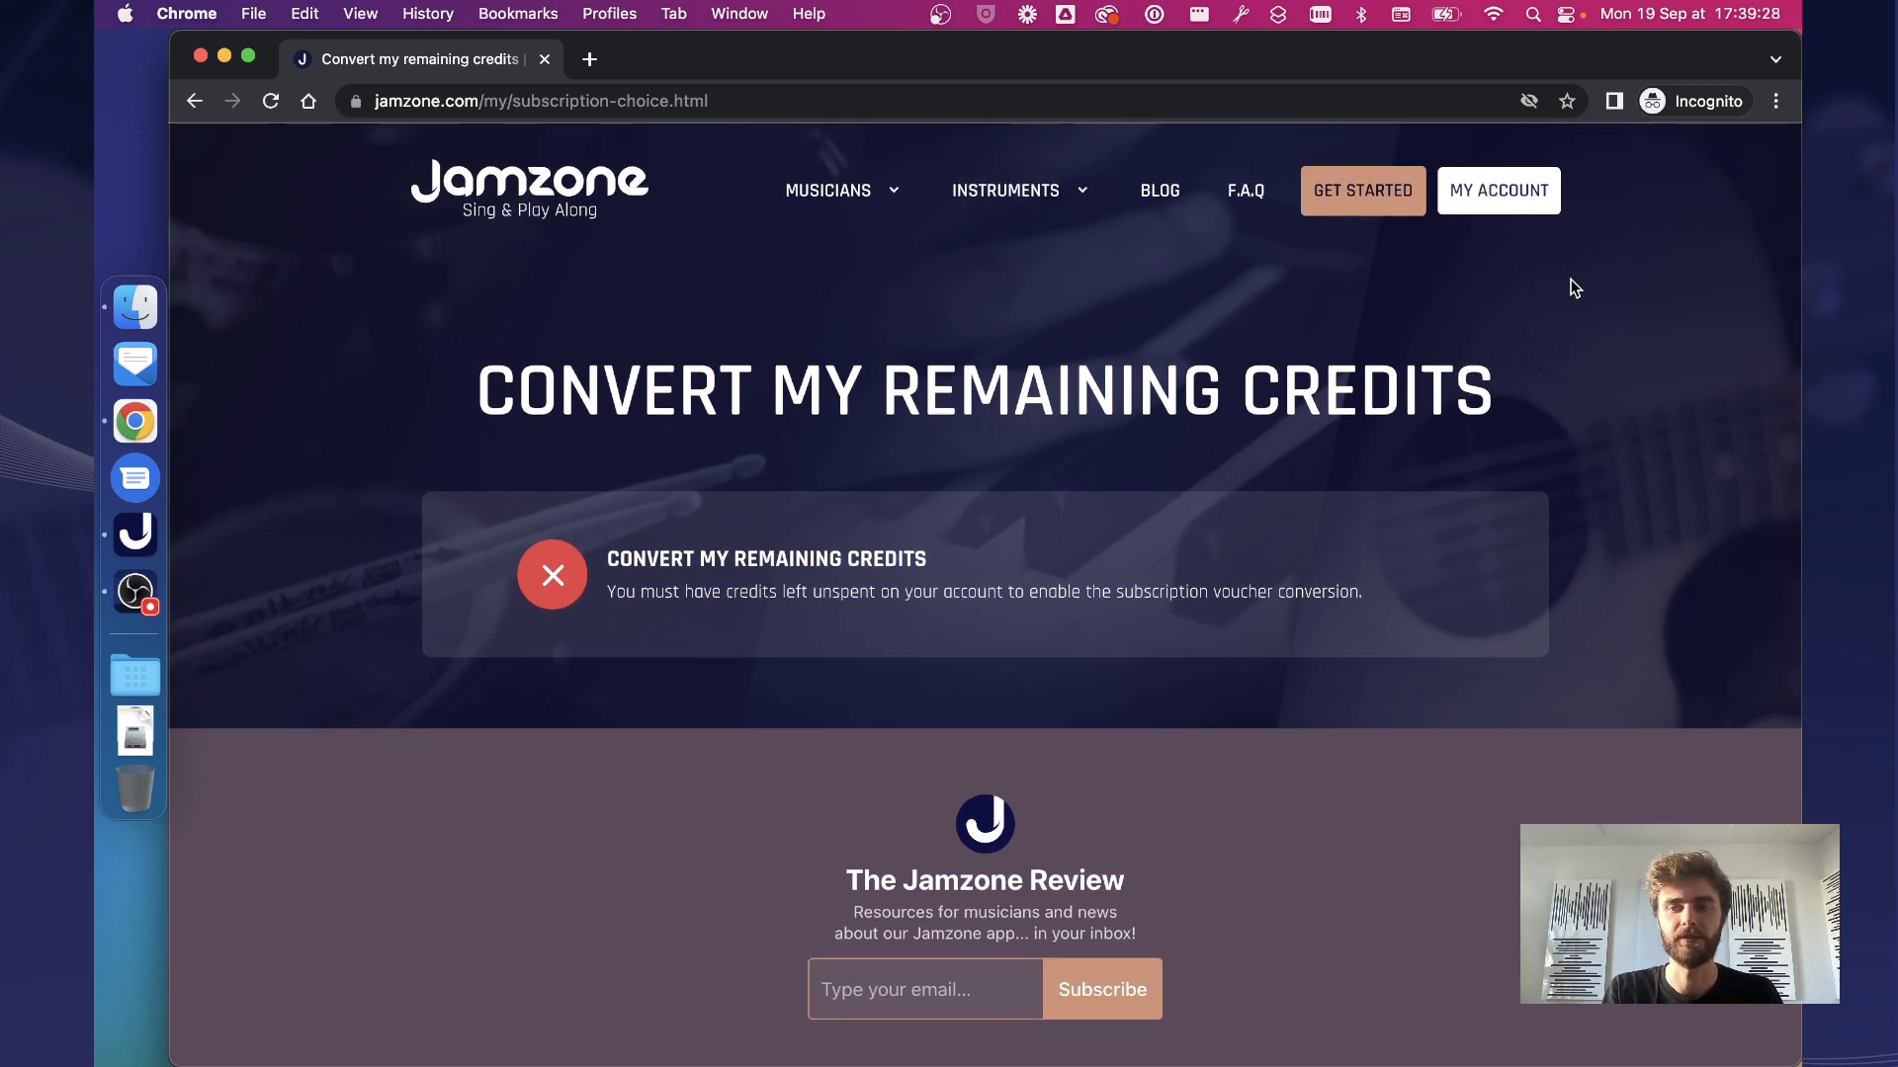
pyautogui.click(1498, 190)
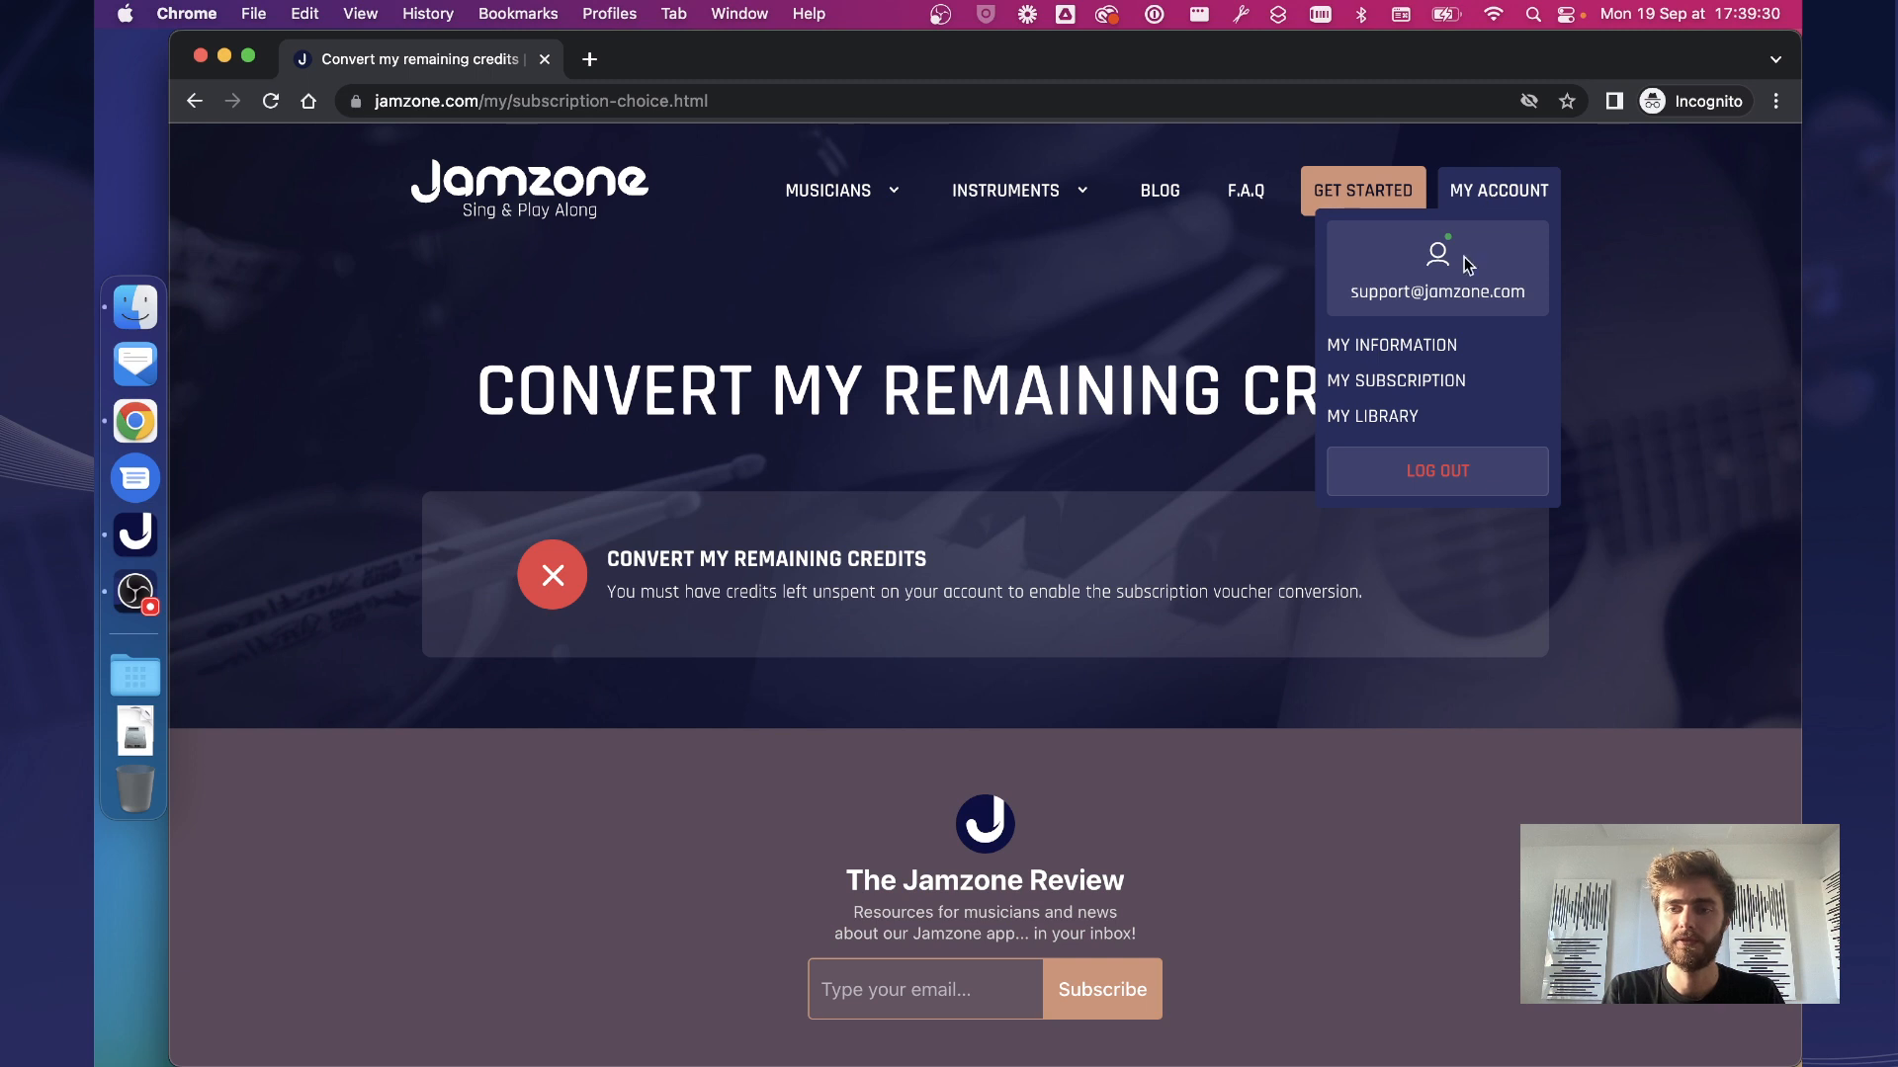
pyautogui.moveTo(1373, 415)
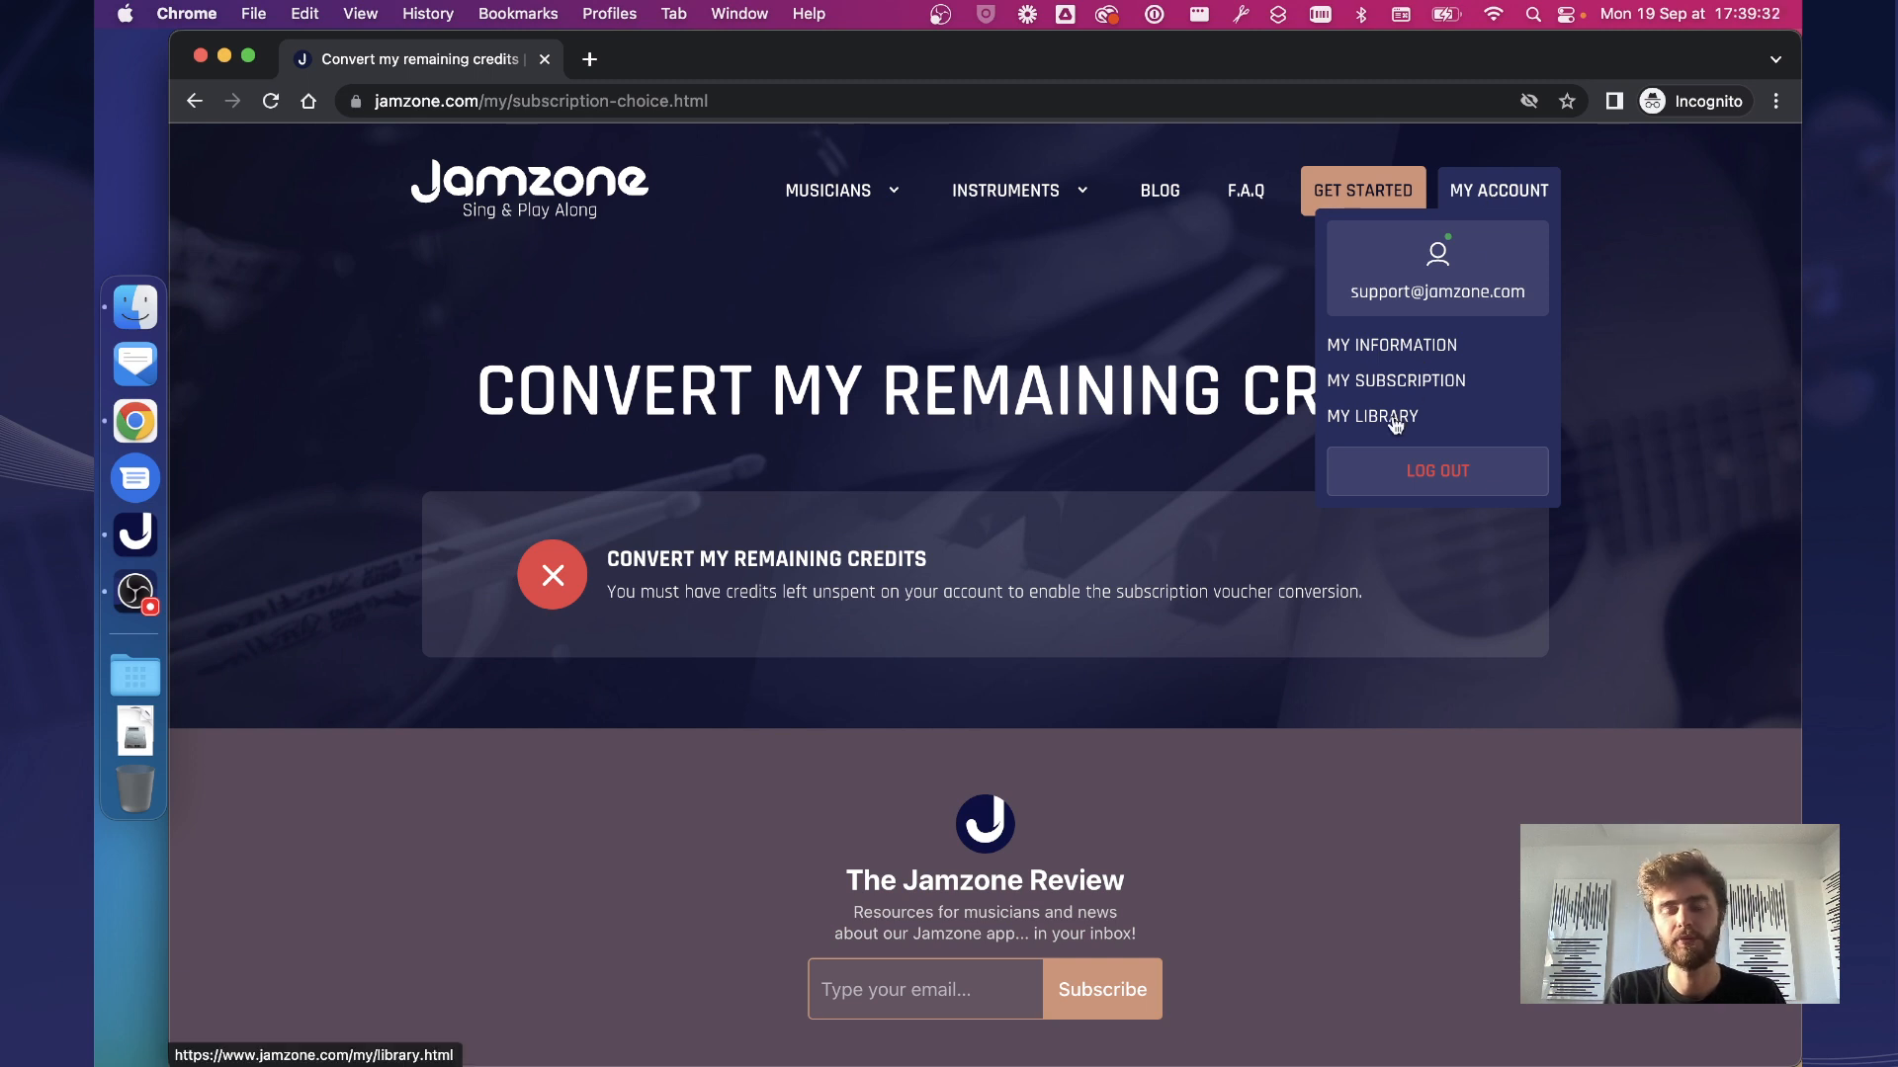
pyautogui.click(1373, 415)
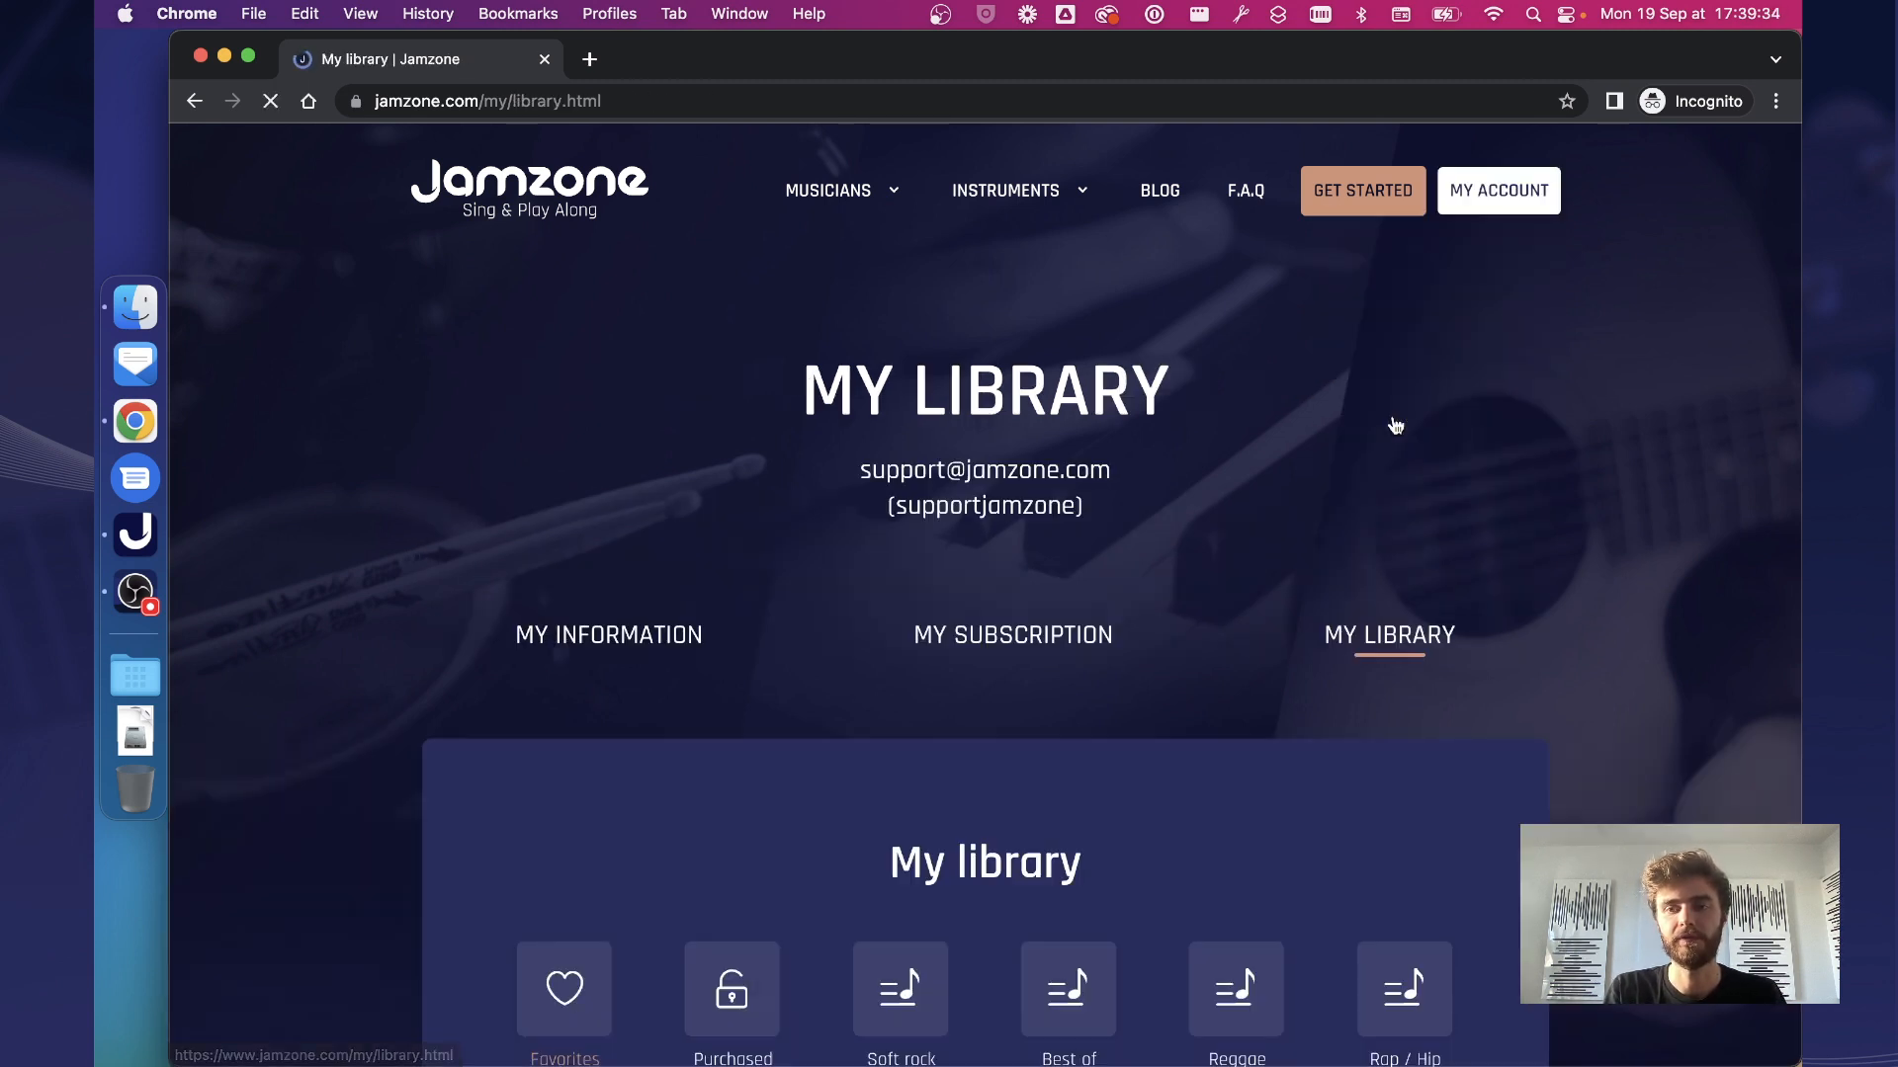
pyautogui.scroll(-3)
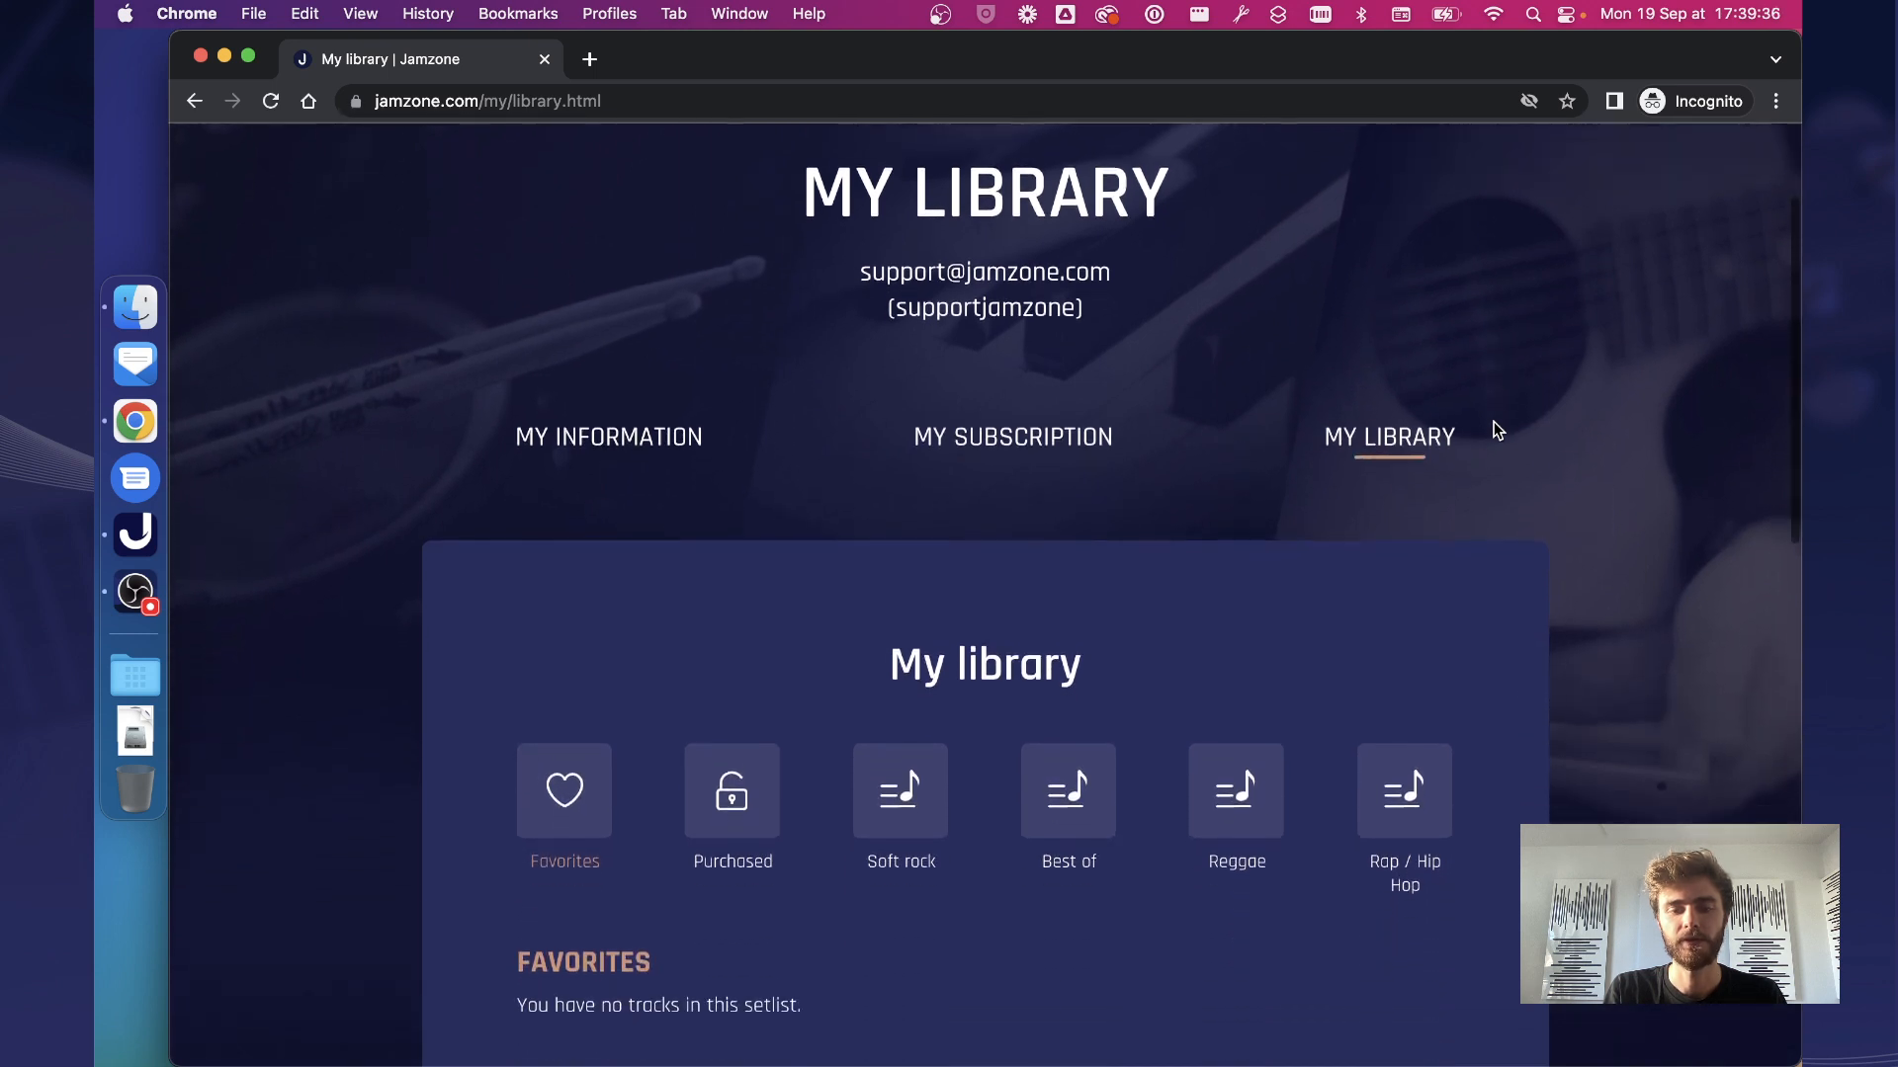
pyautogui.scroll(-3)
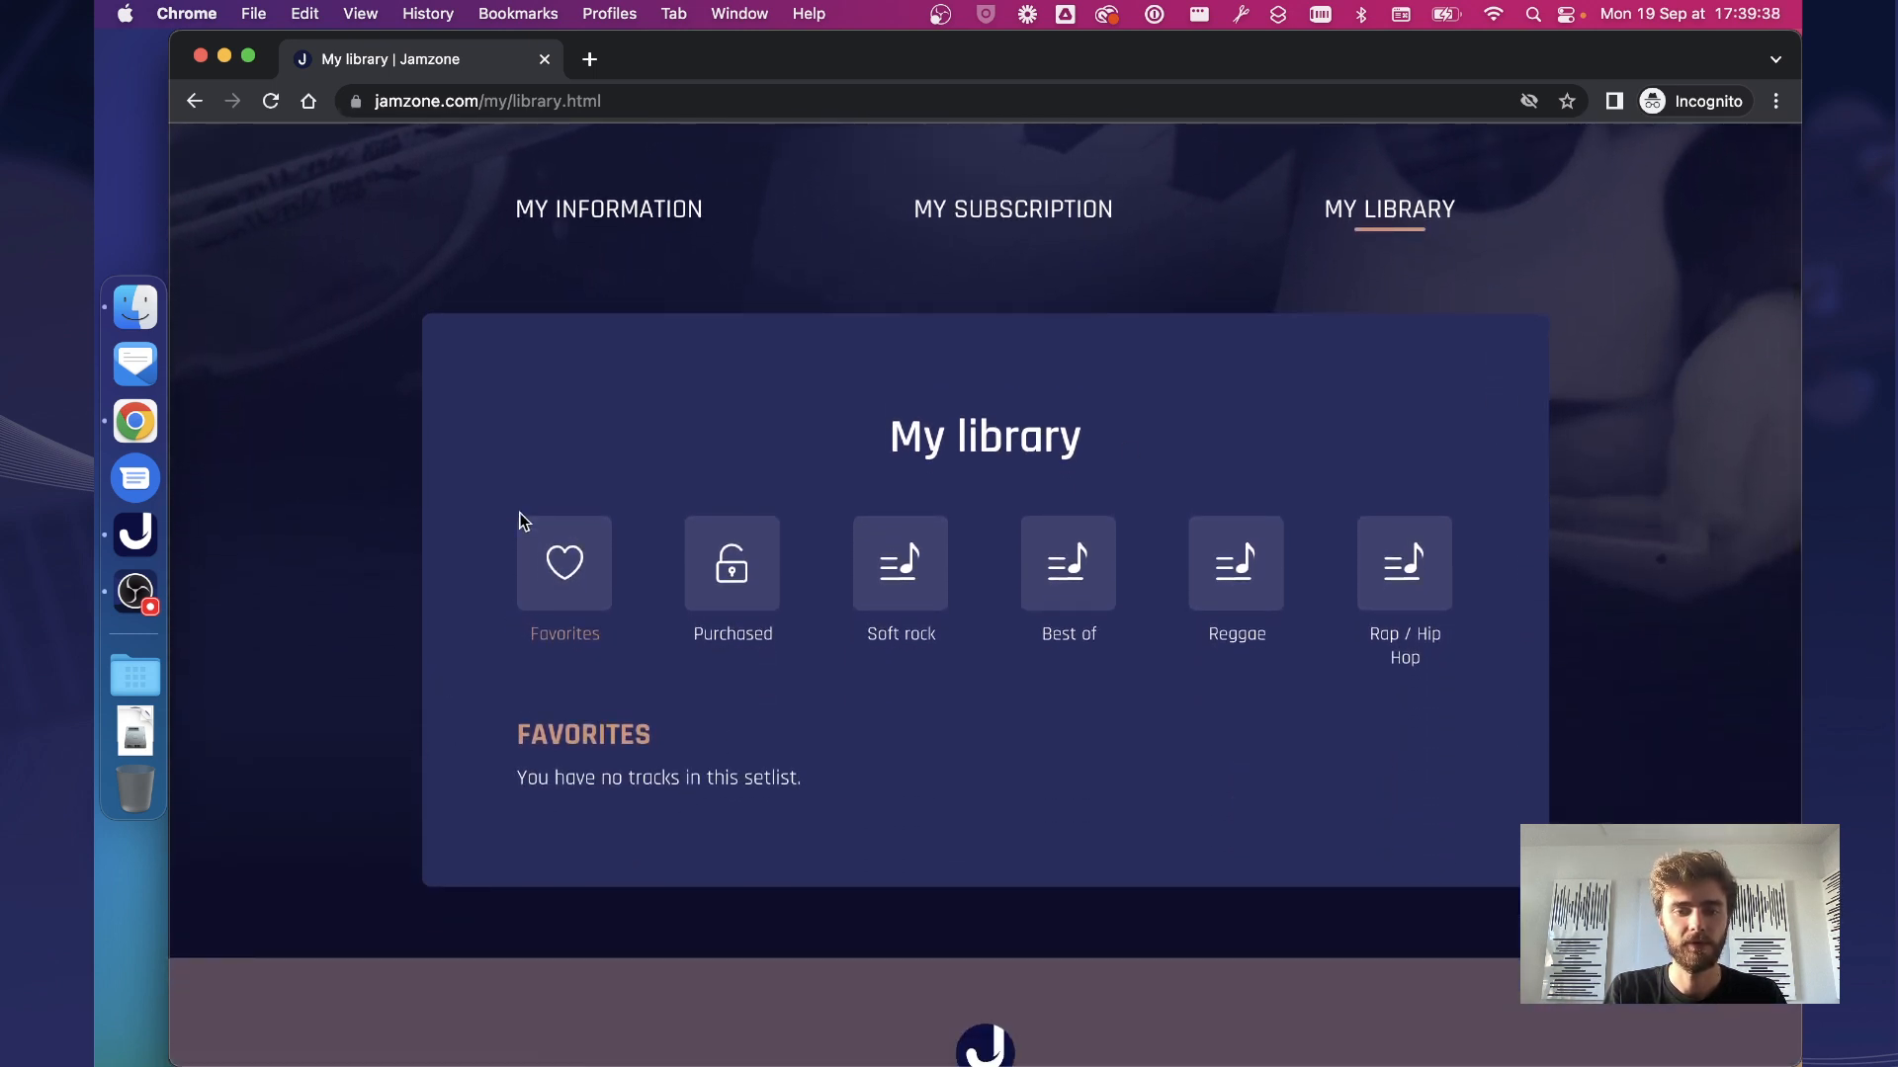
pyautogui.moveTo(1106, 801)
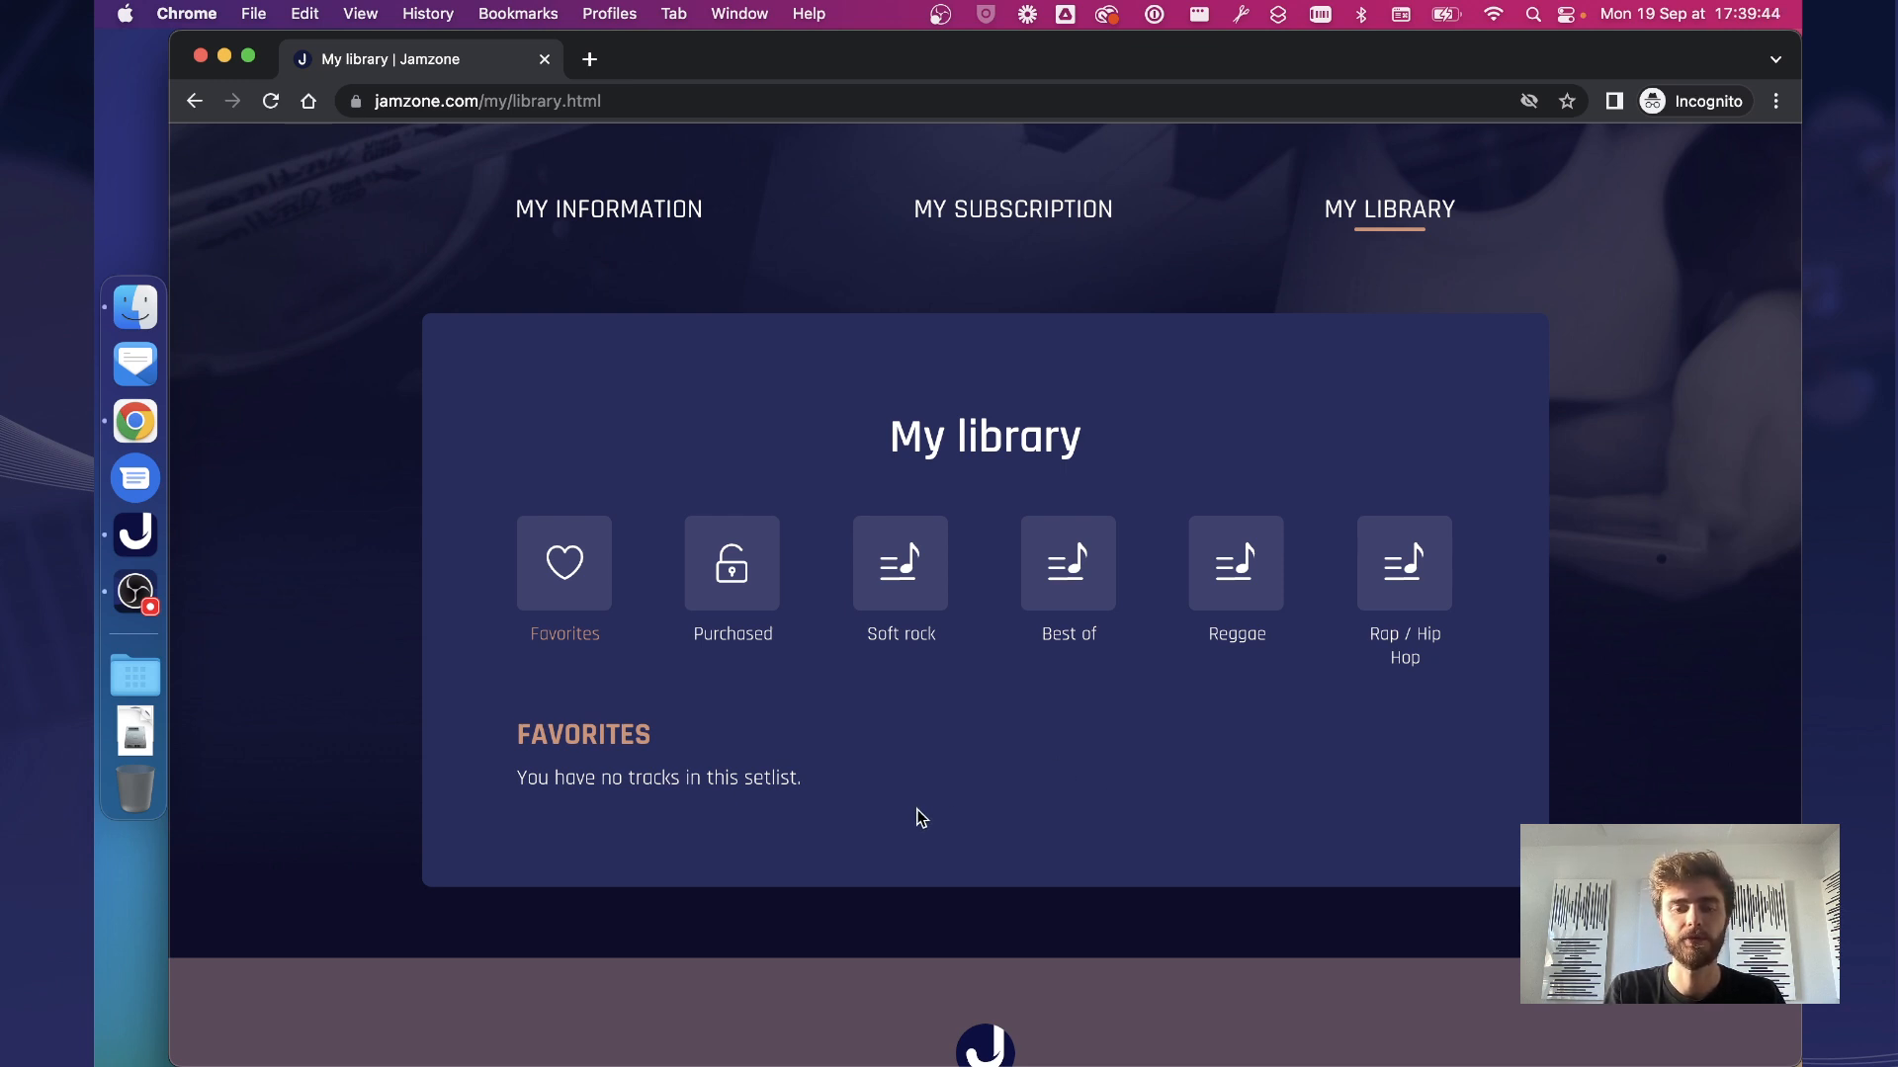
pyautogui.moveTo(882, 820)
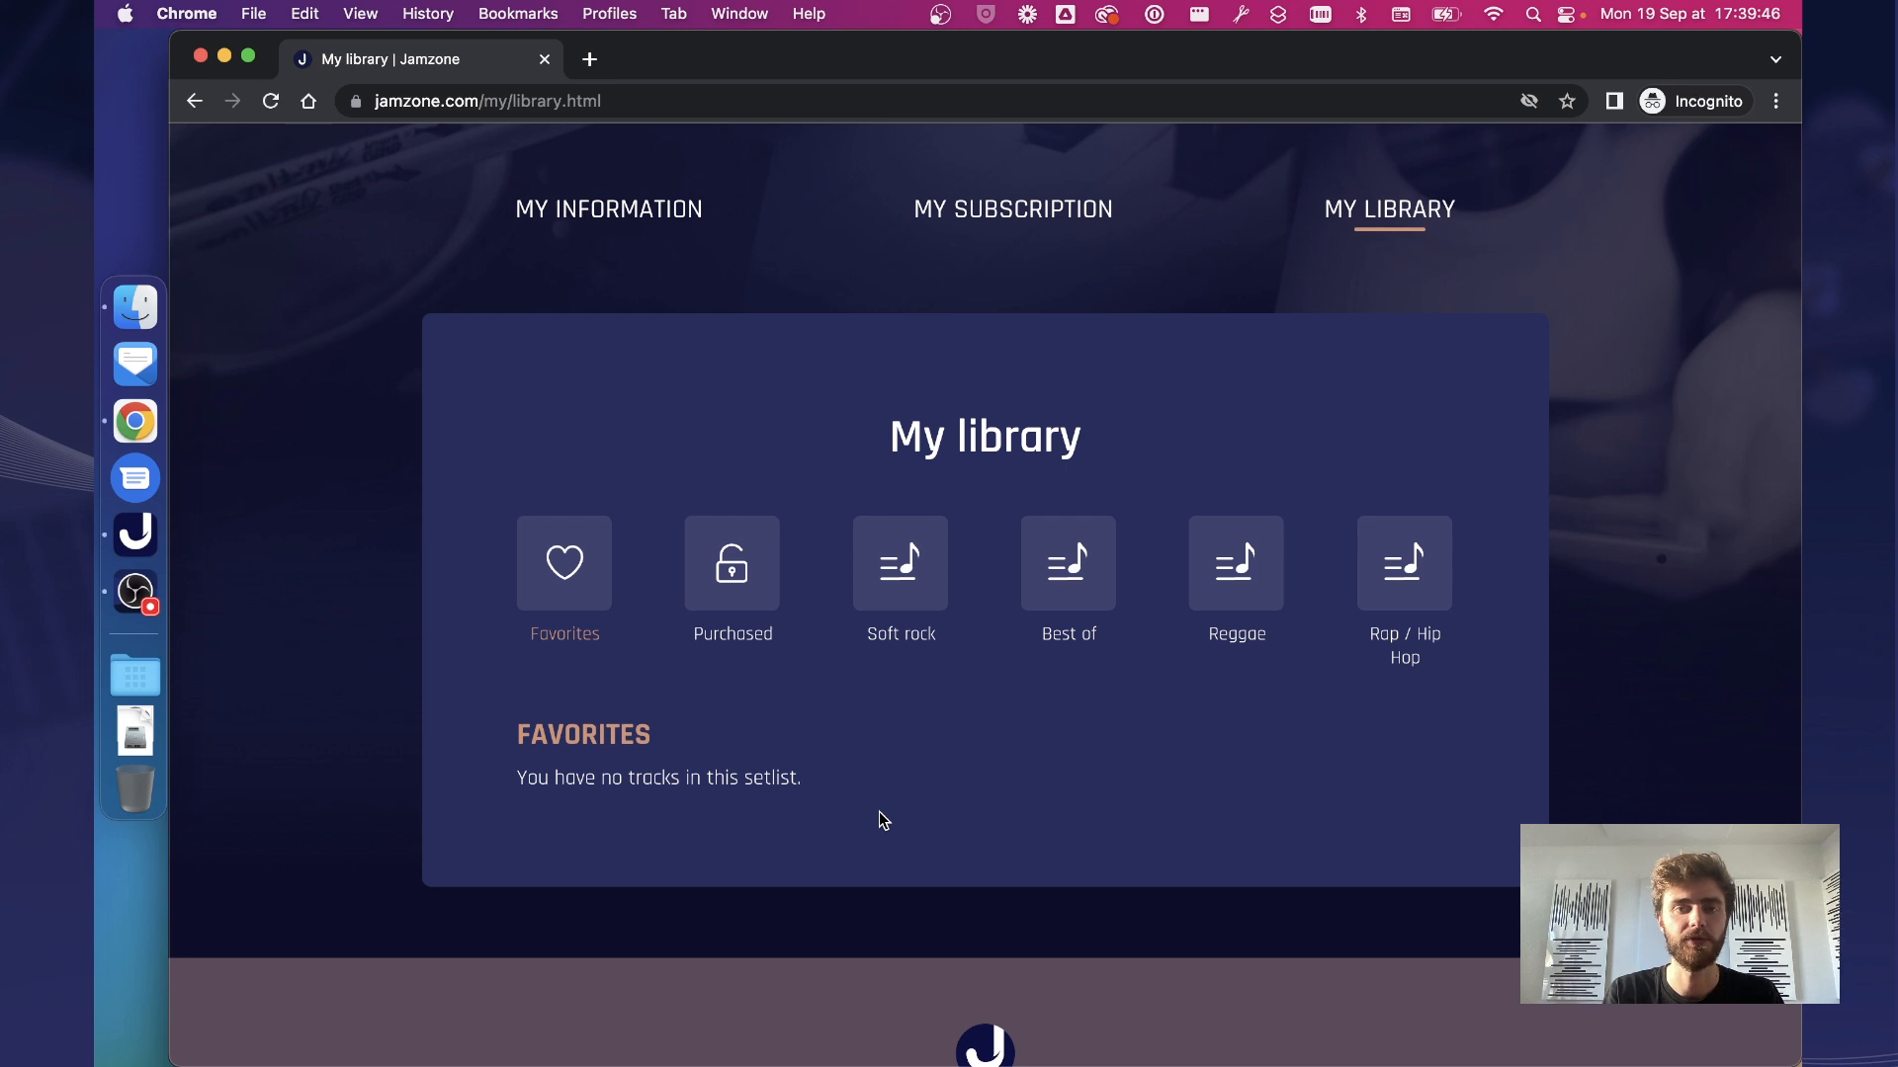
pyautogui.moveTo(807, 724)
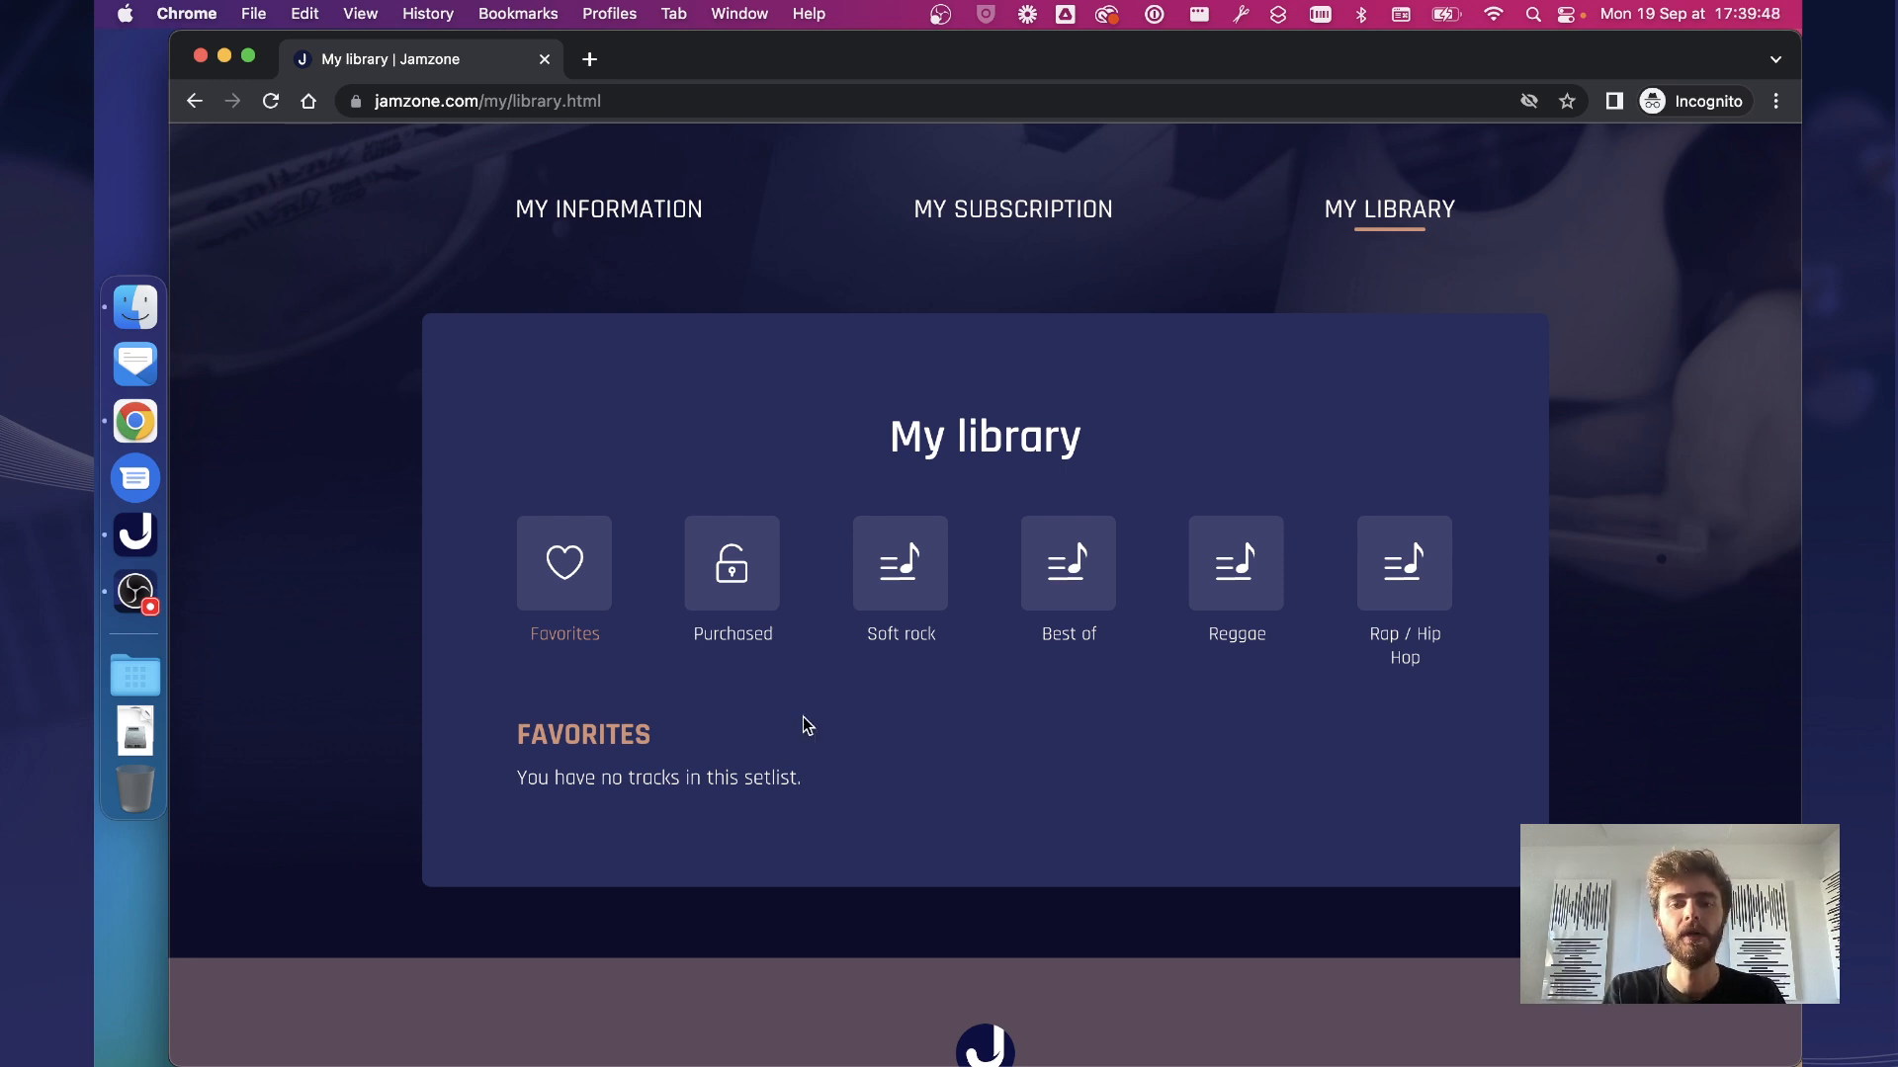
pyautogui.moveTo(602, 750)
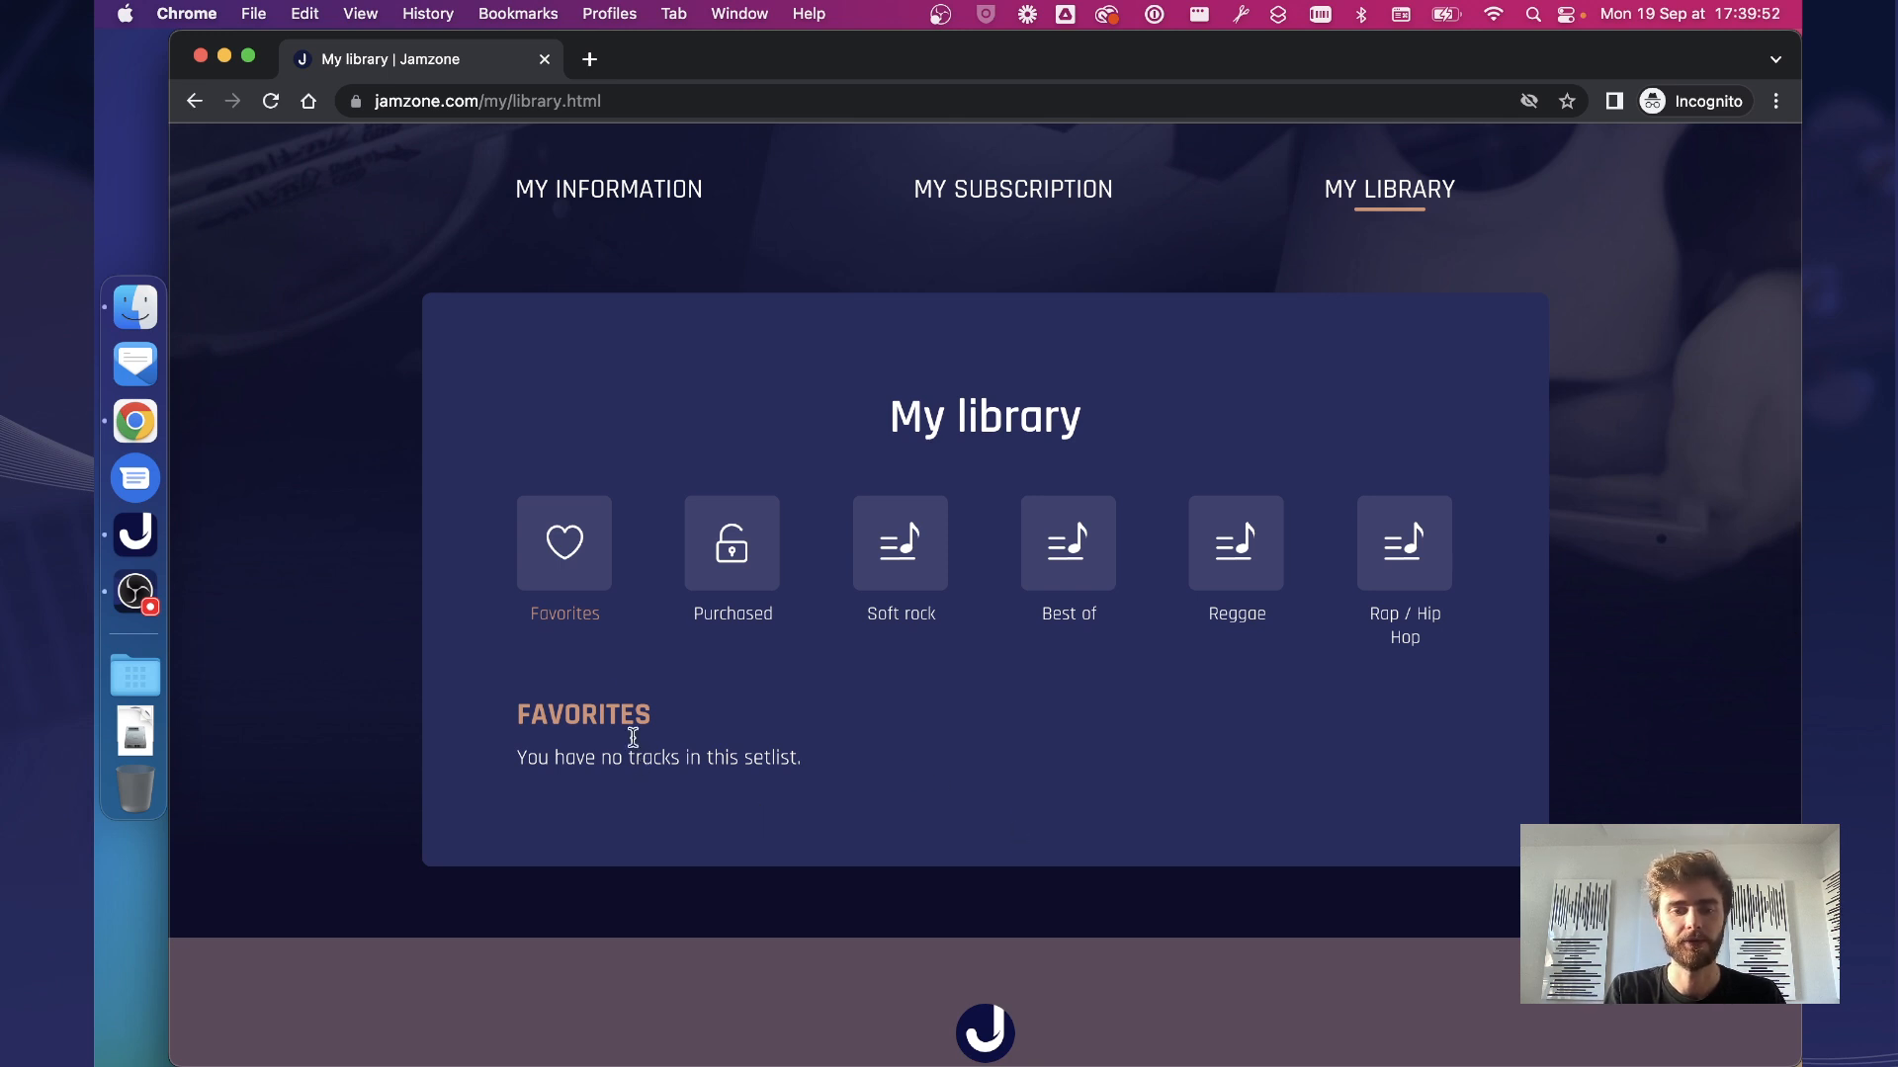
pyautogui.scroll(-3)
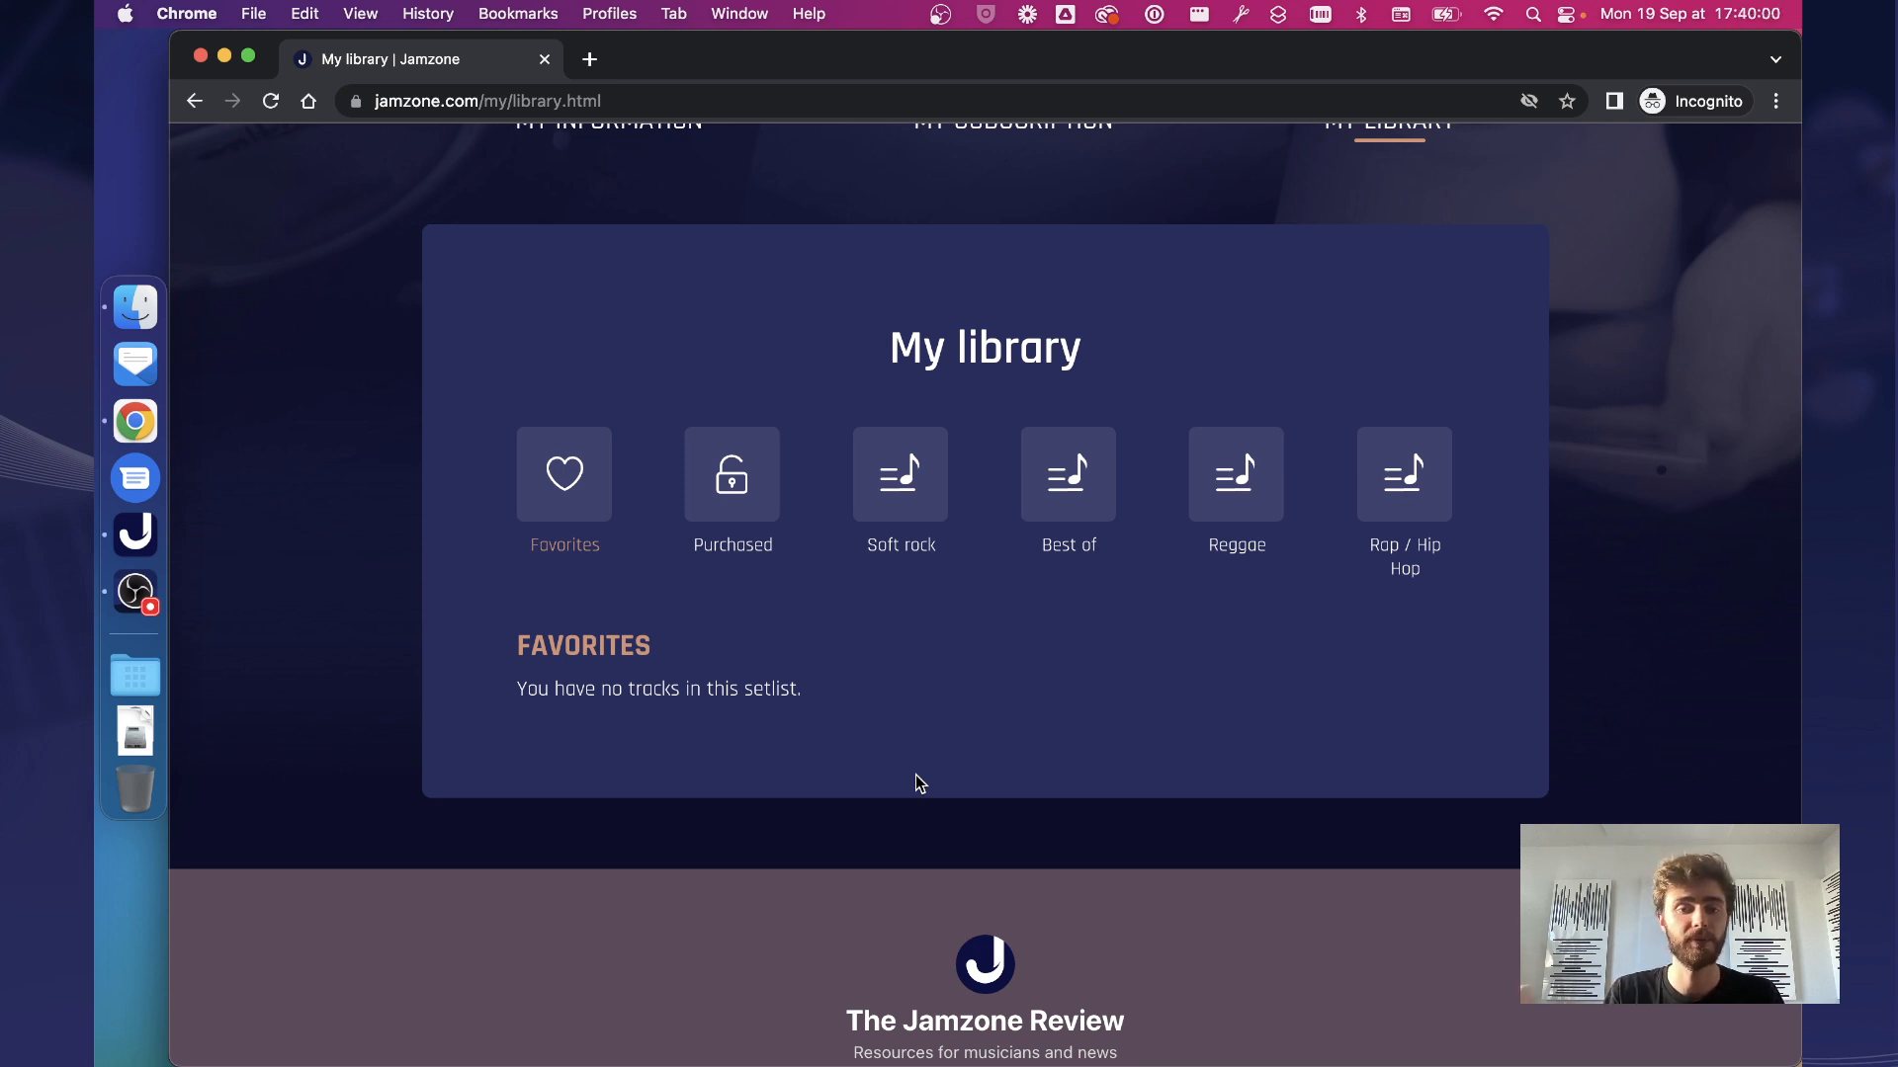
pyautogui.moveTo(732, 484)
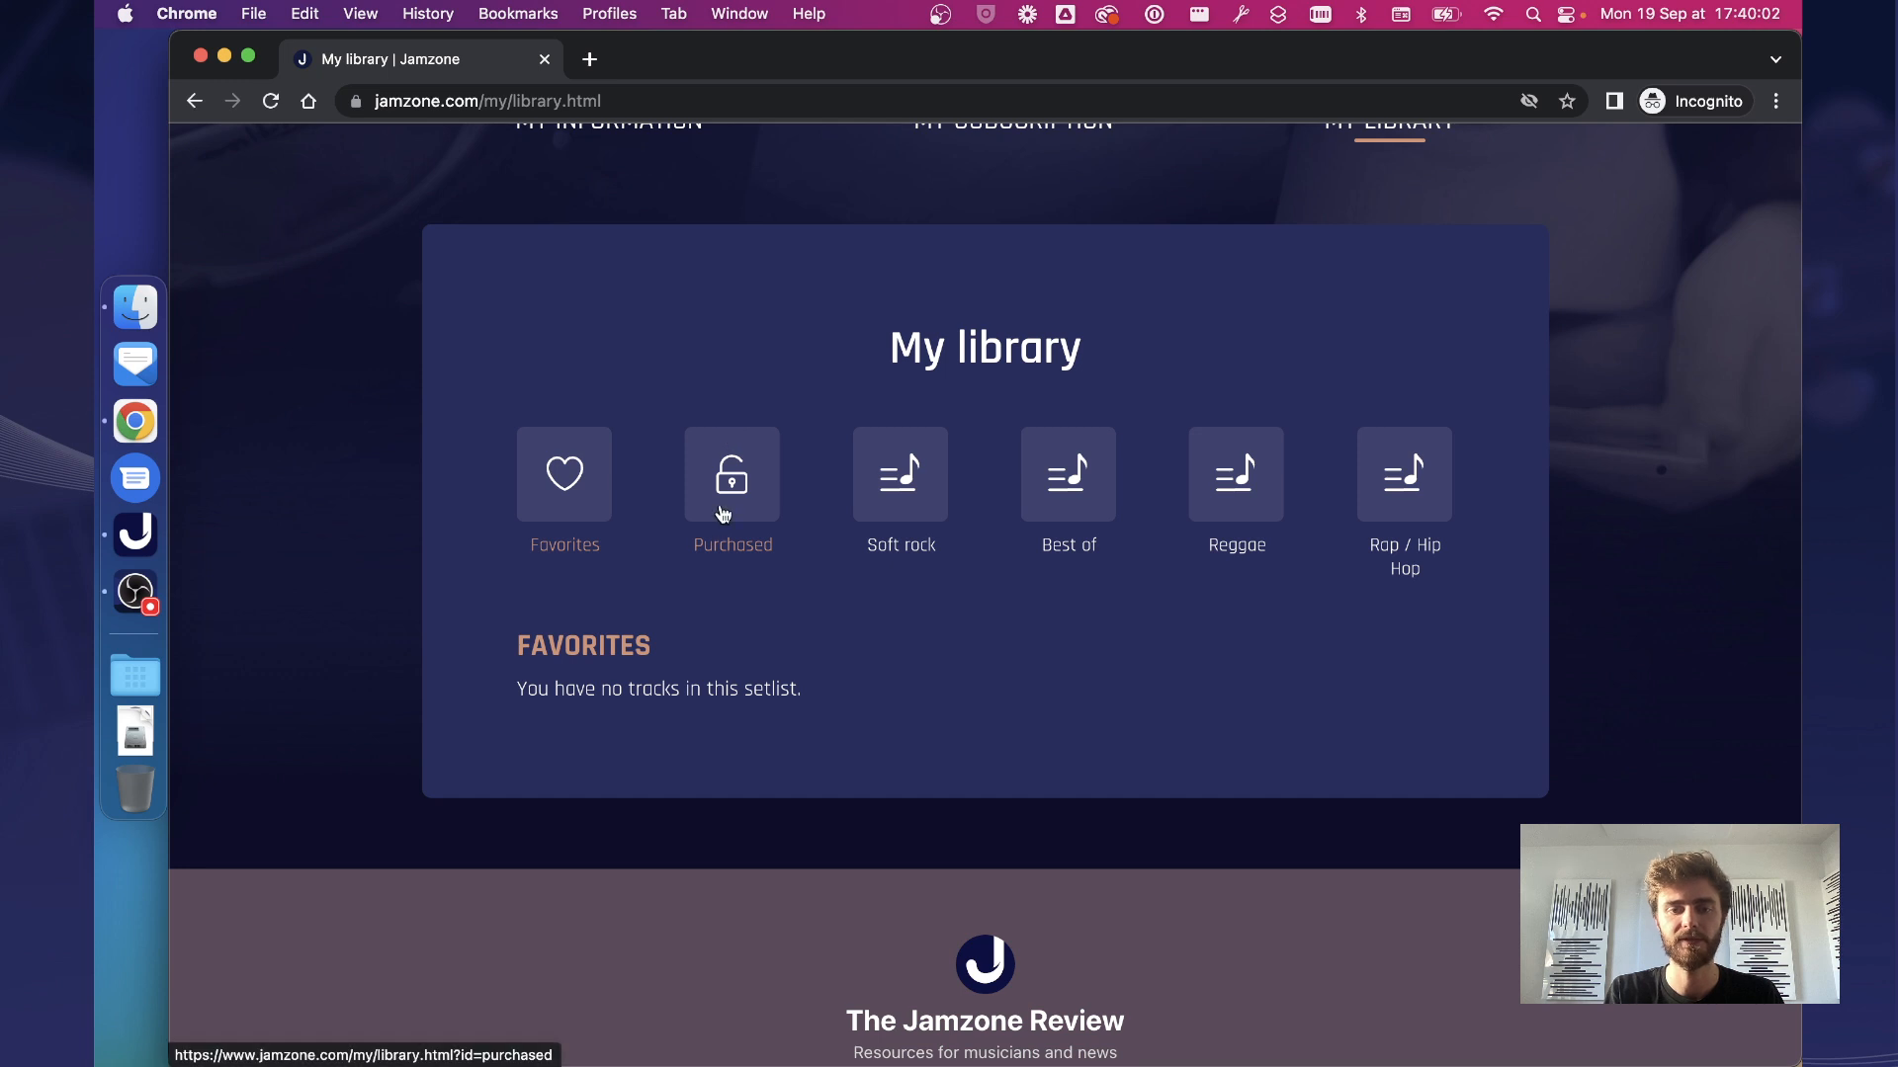
# Step: Open the Purchased setlist in My library and scroll through its 47 songs
pyautogui.click(732, 474)
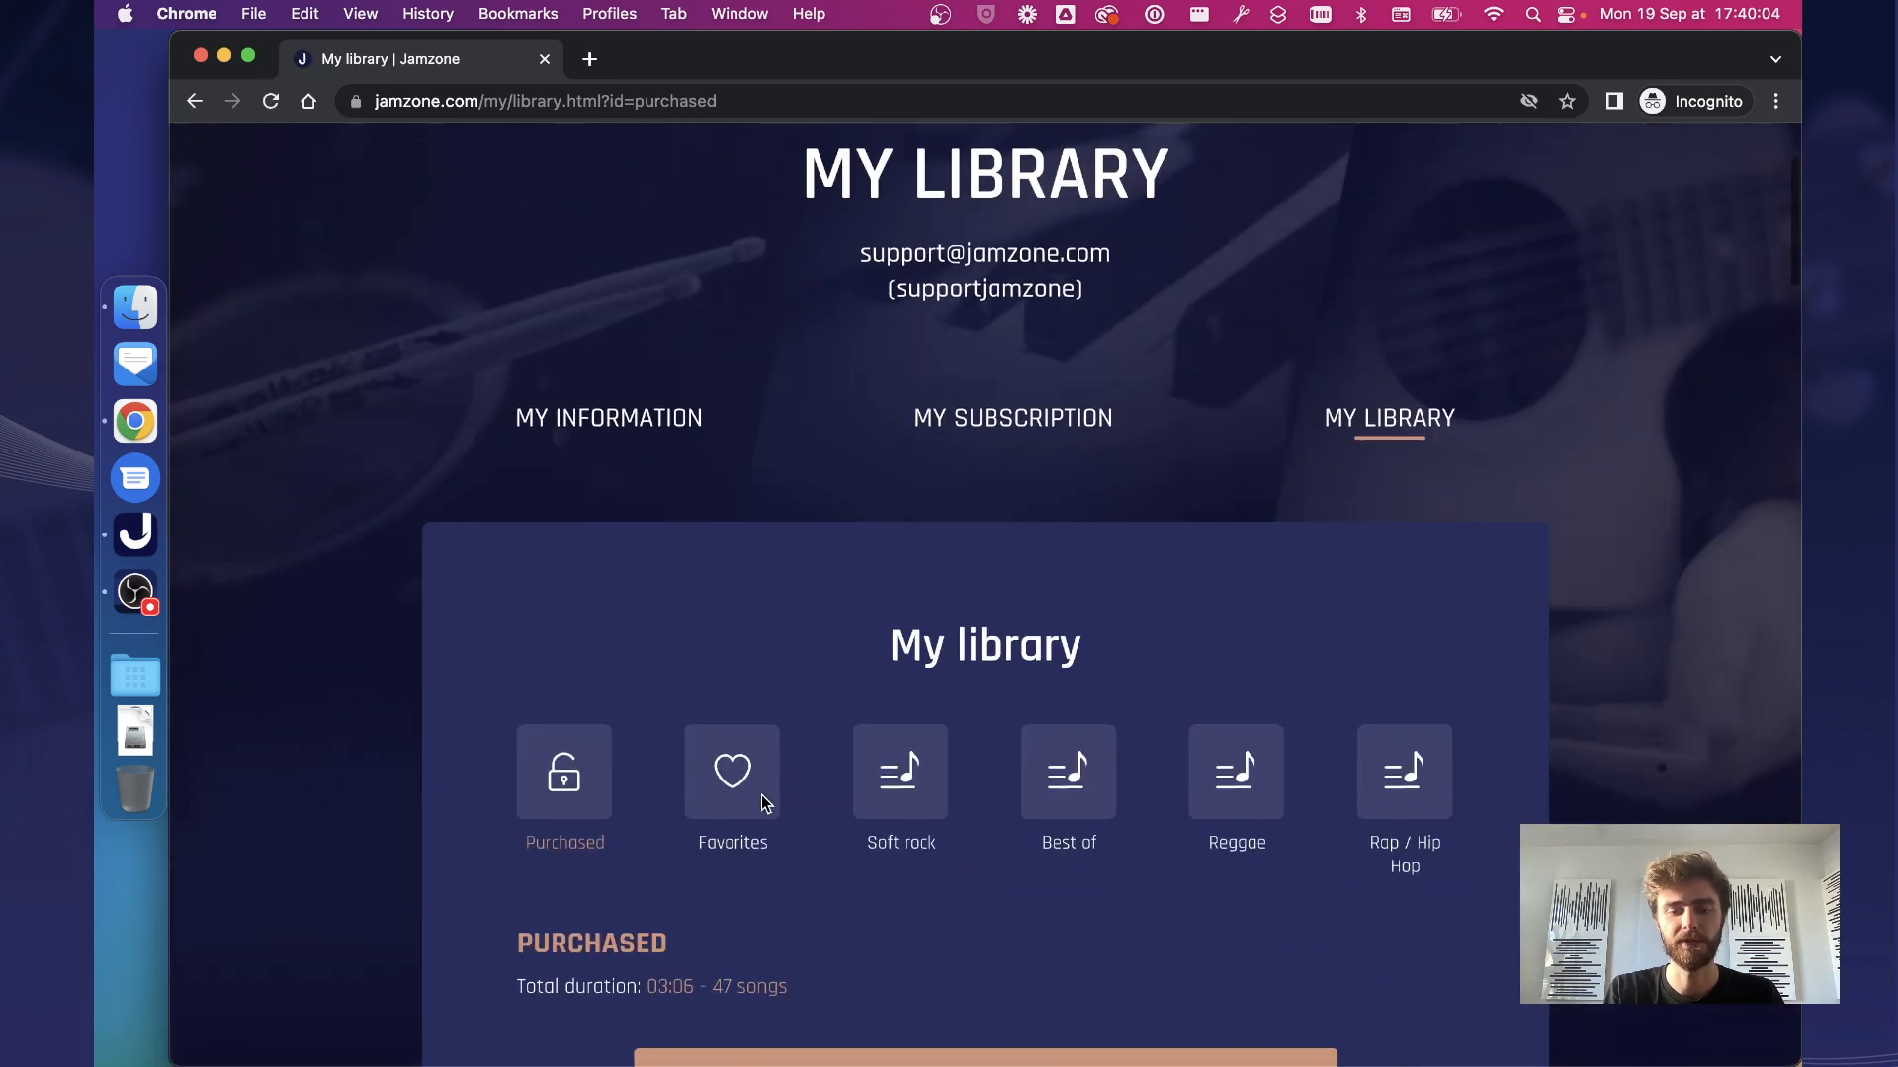
pyautogui.scroll(-3)
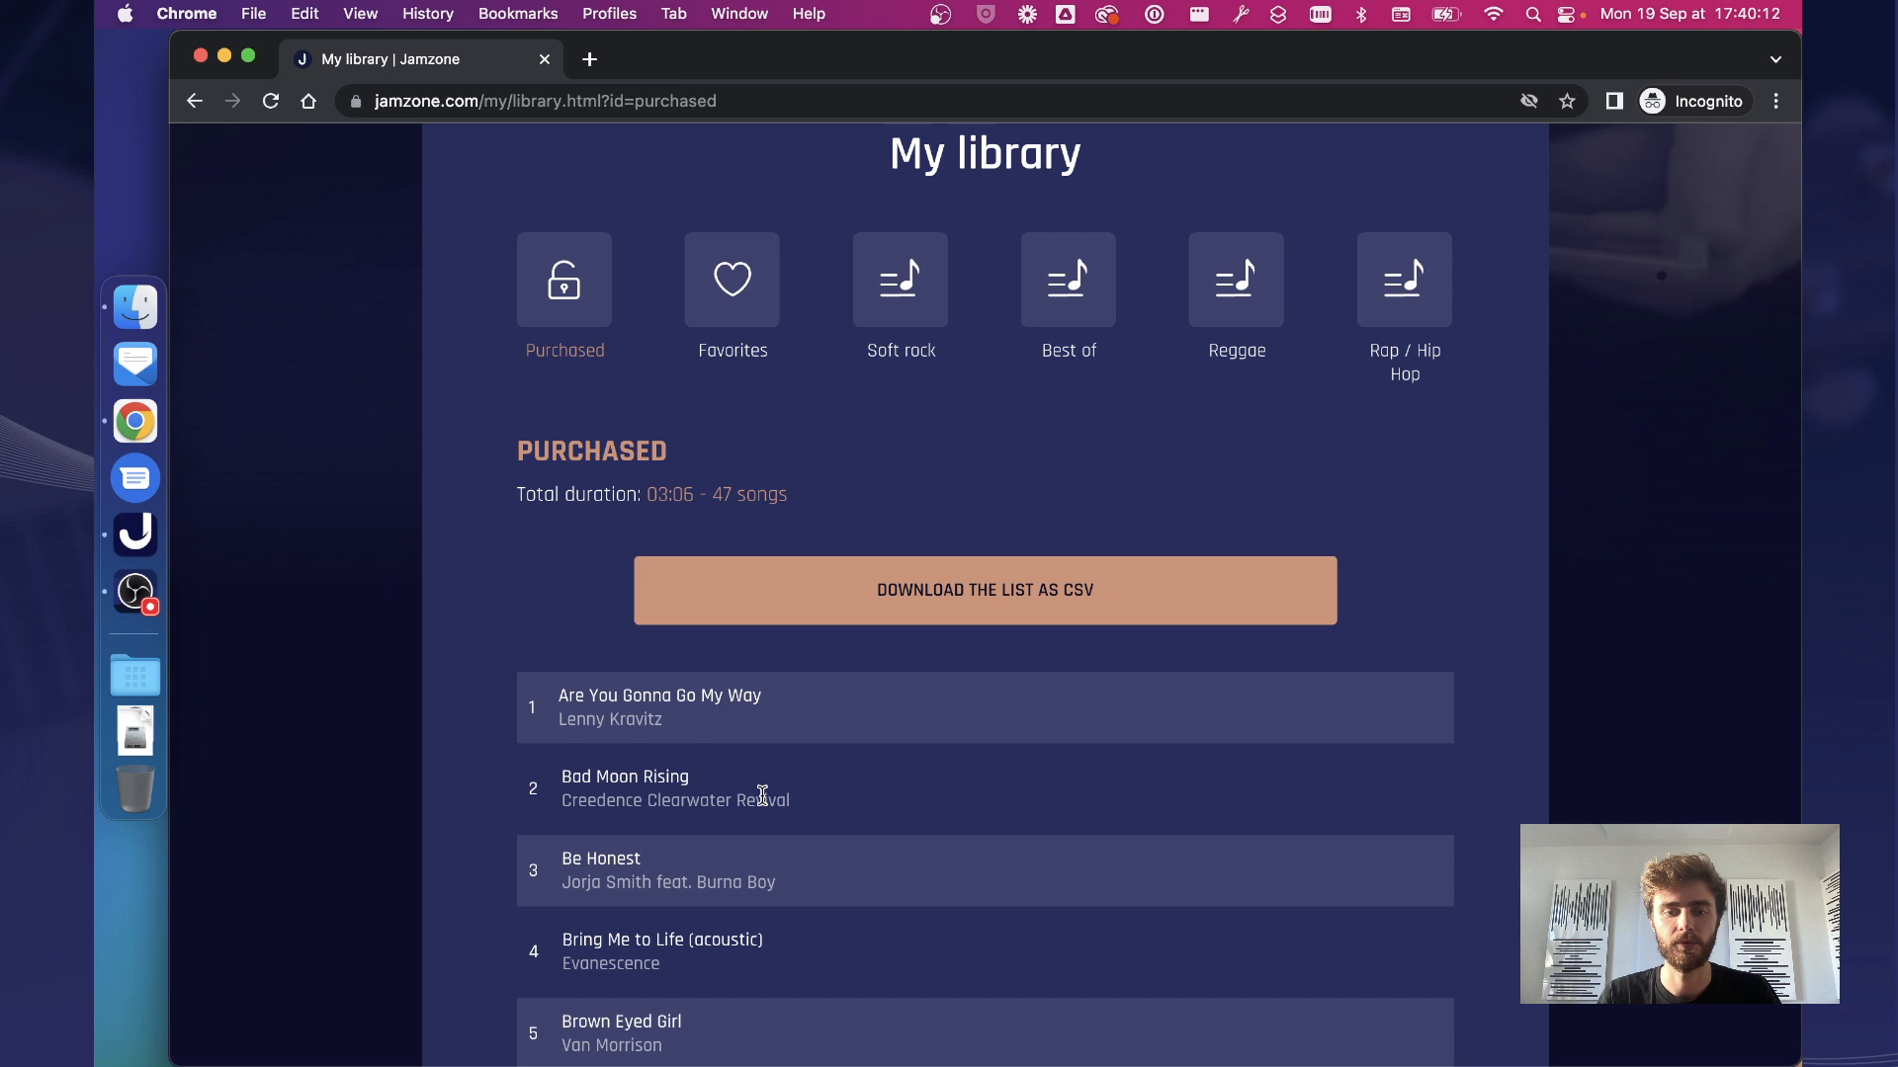
pyautogui.moveTo(668, 211)
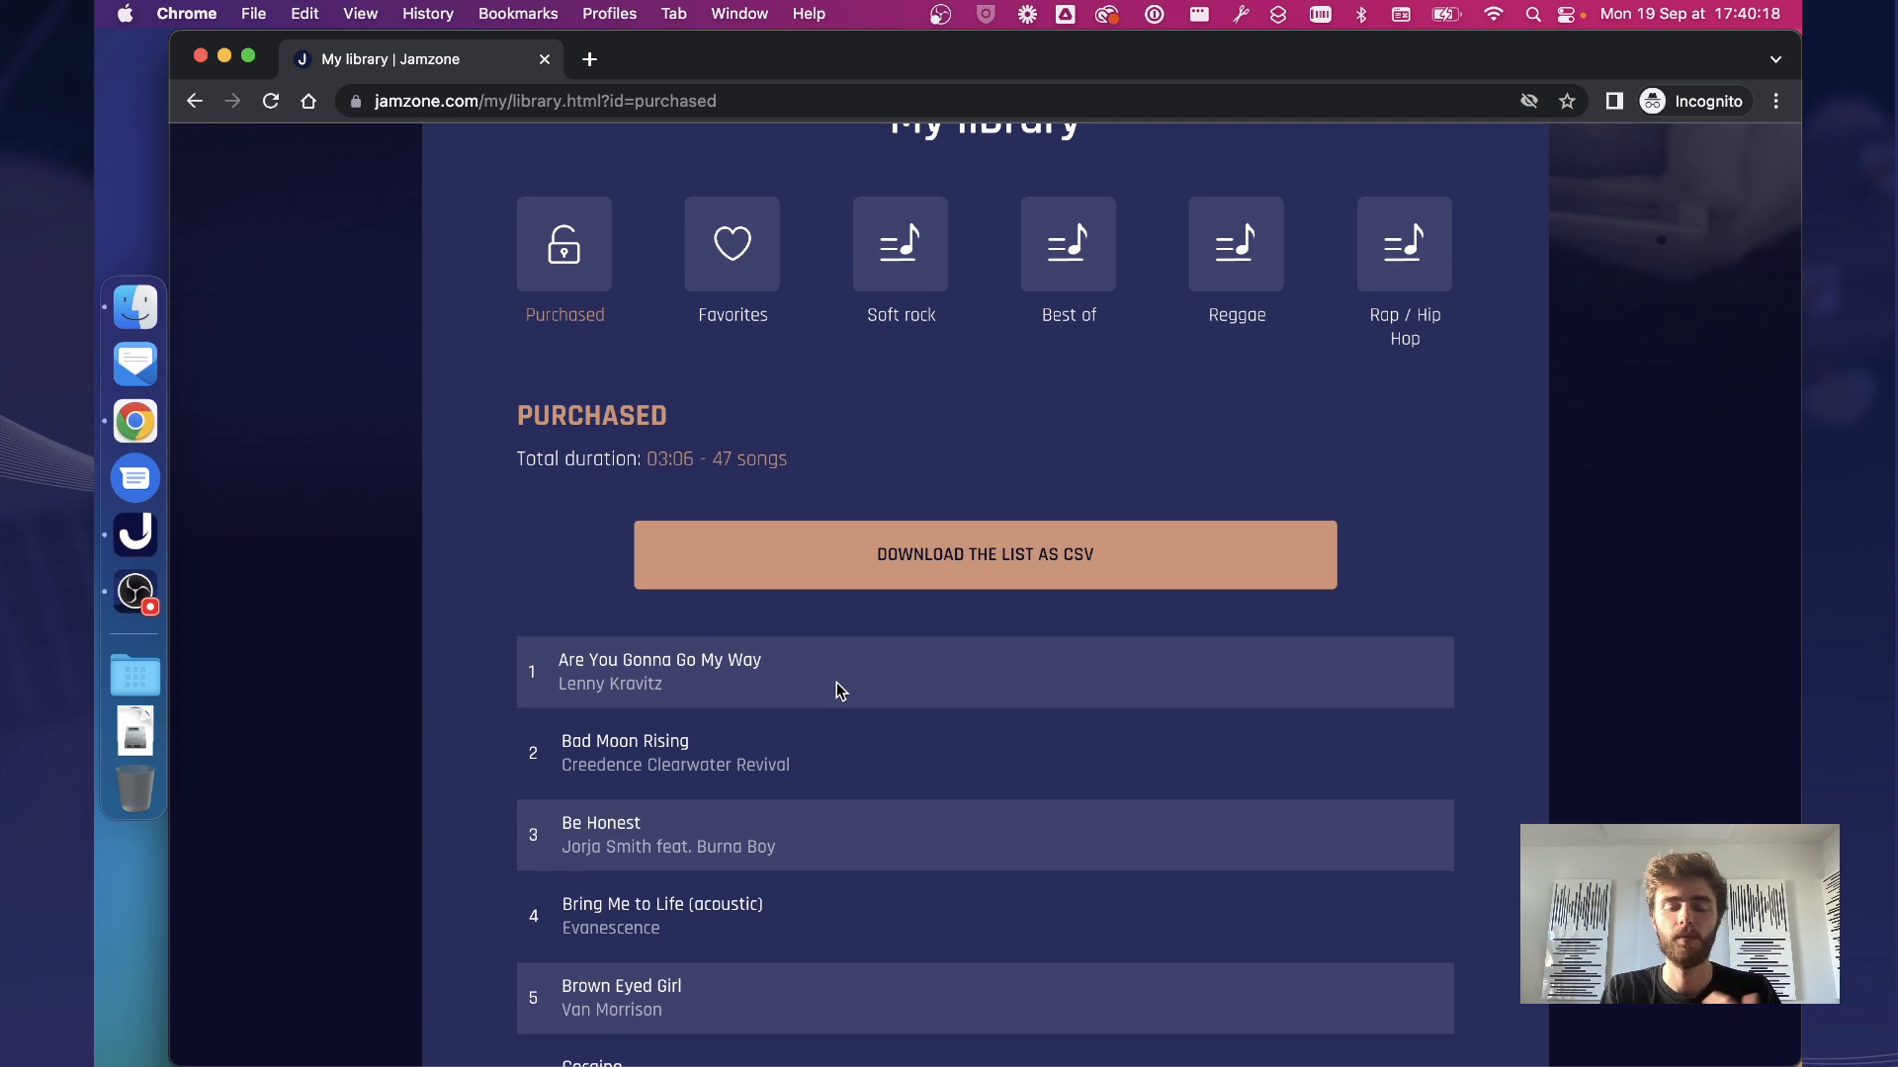
pyautogui.moveTo(958, 779)
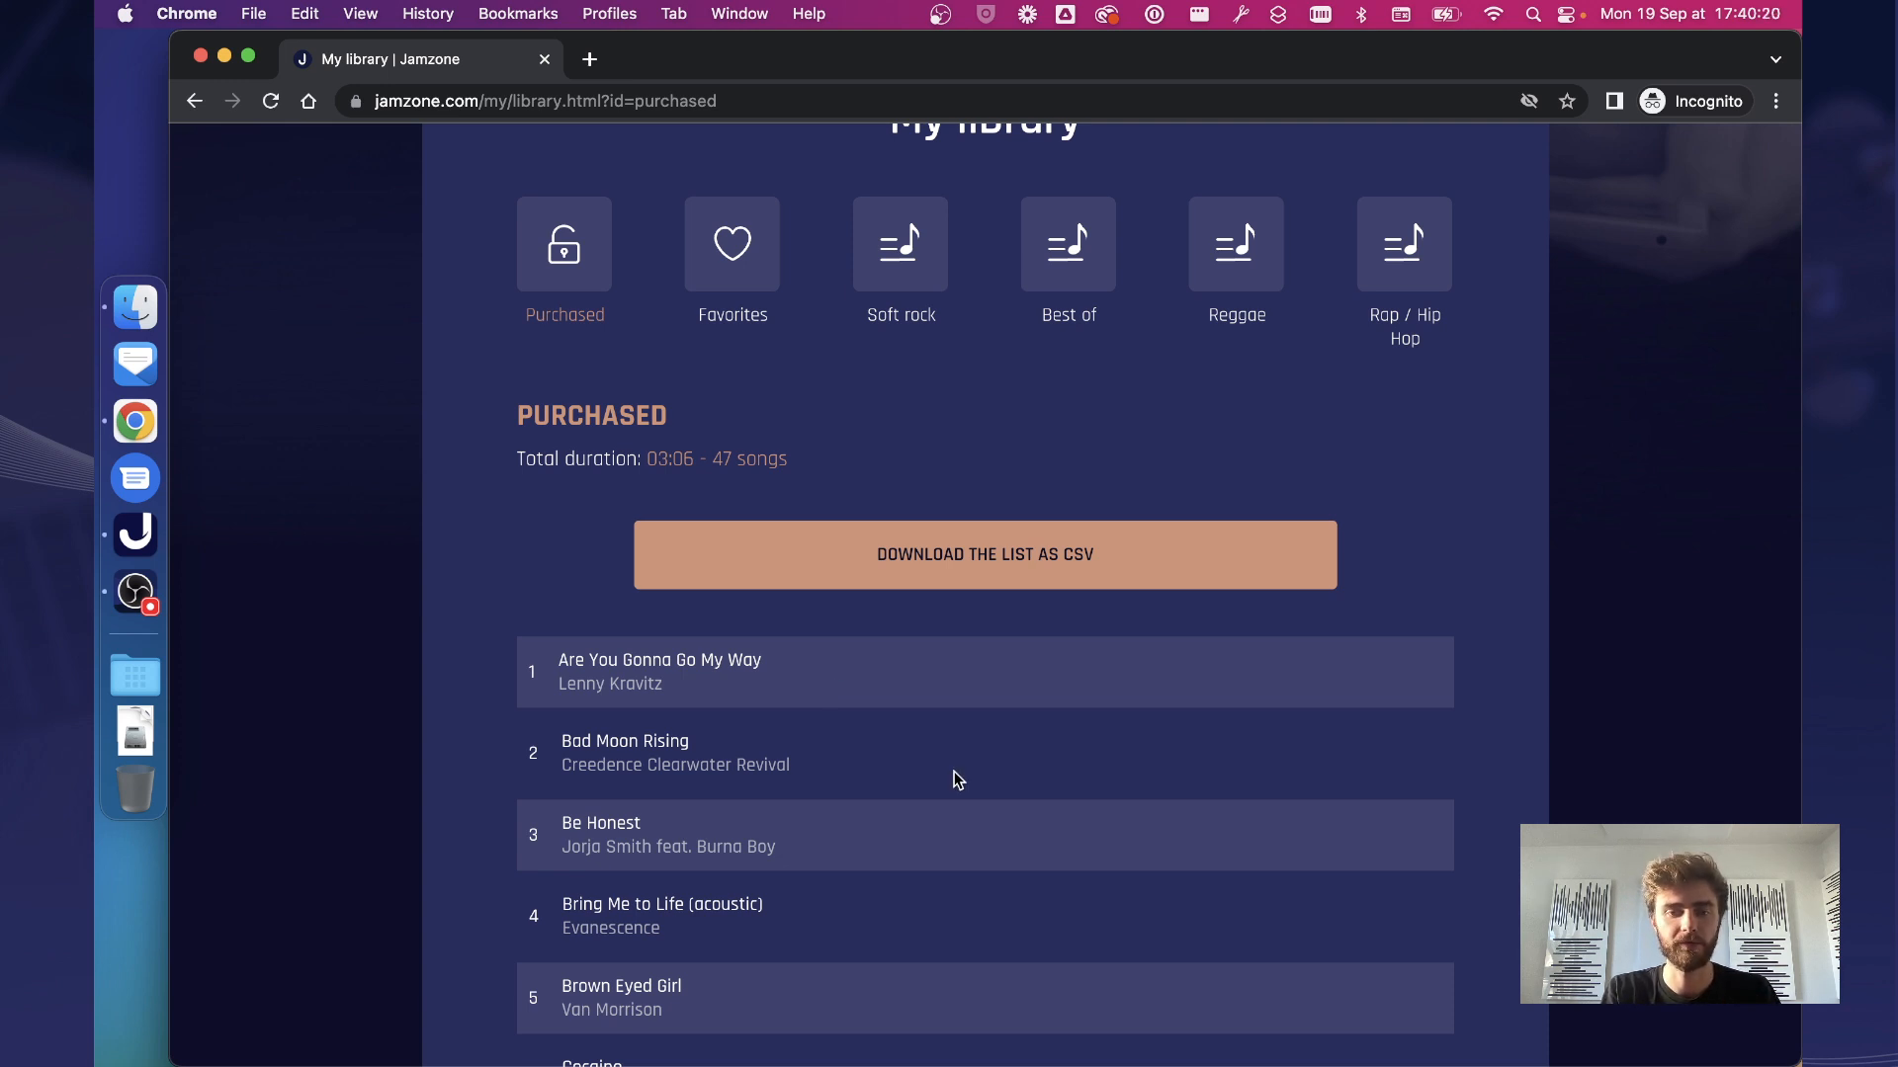
pyautogui.scroll(3)
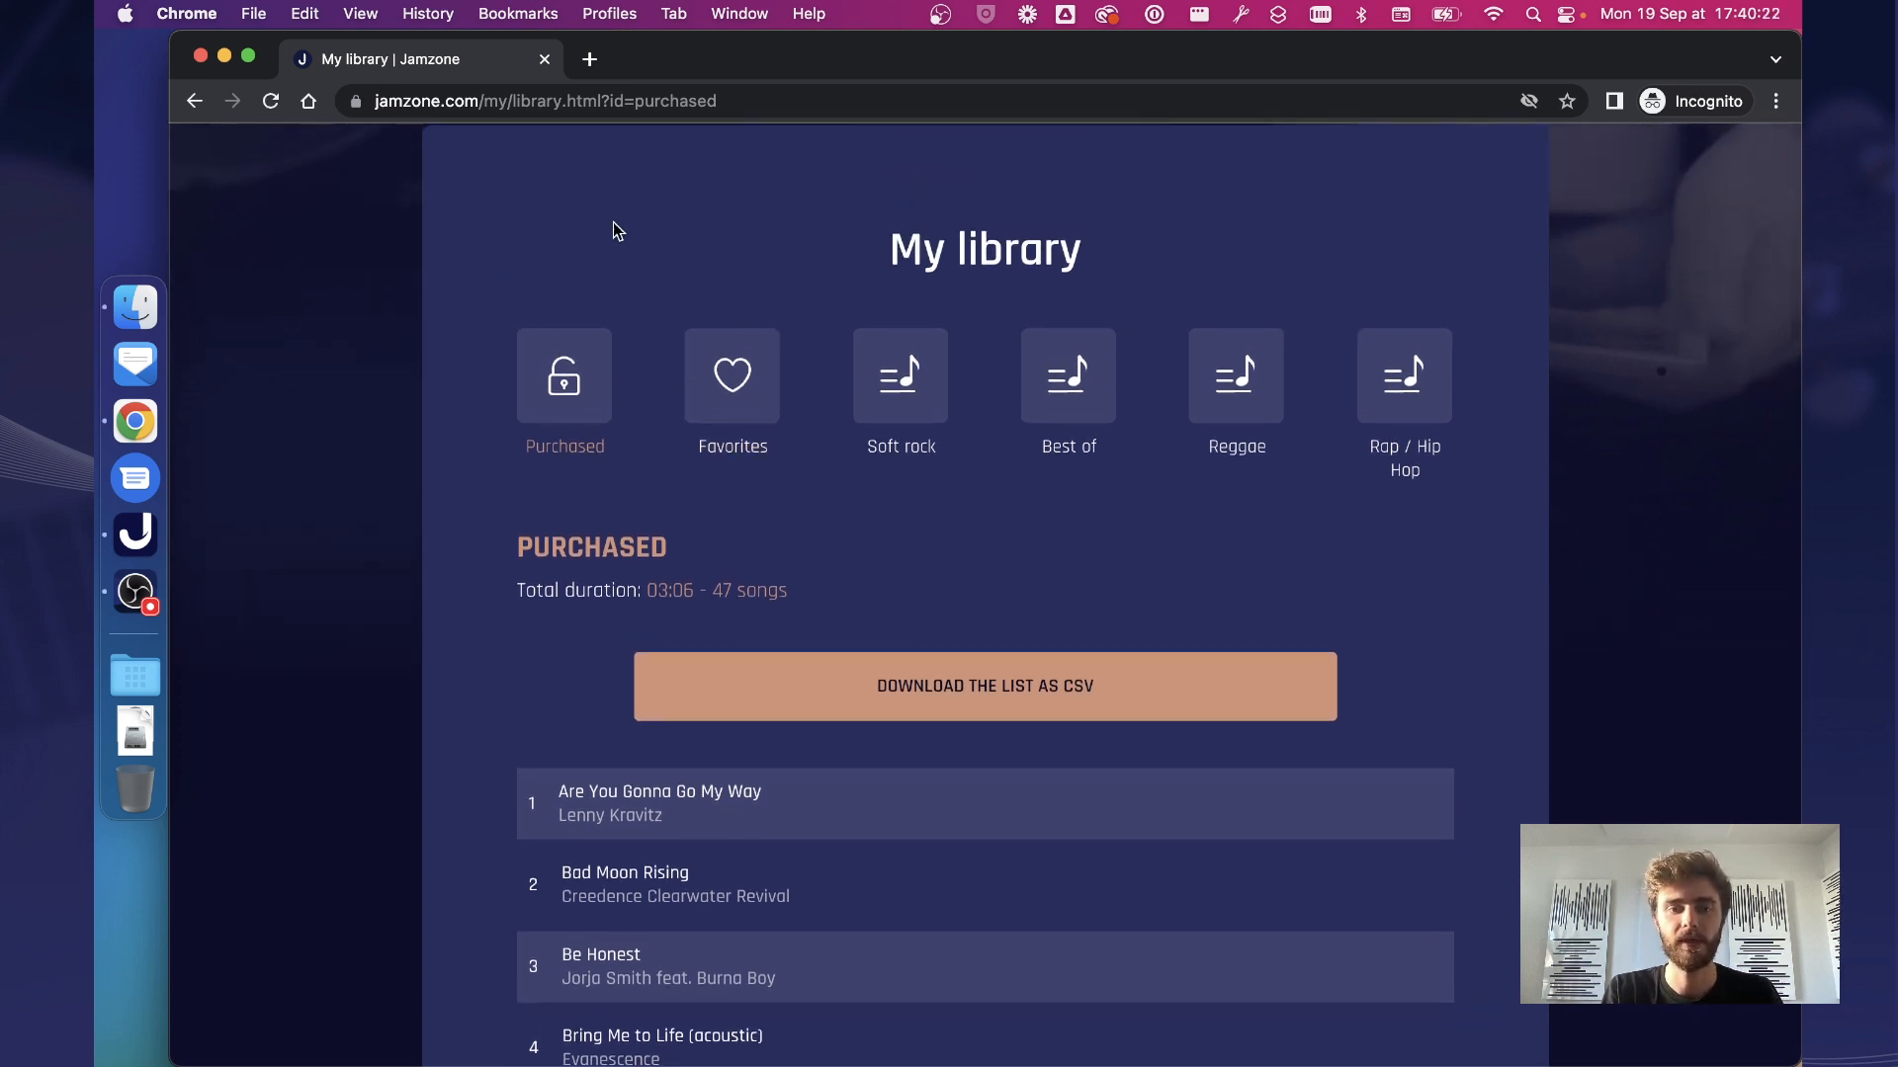
pyautogui.moveTo(745, 566)
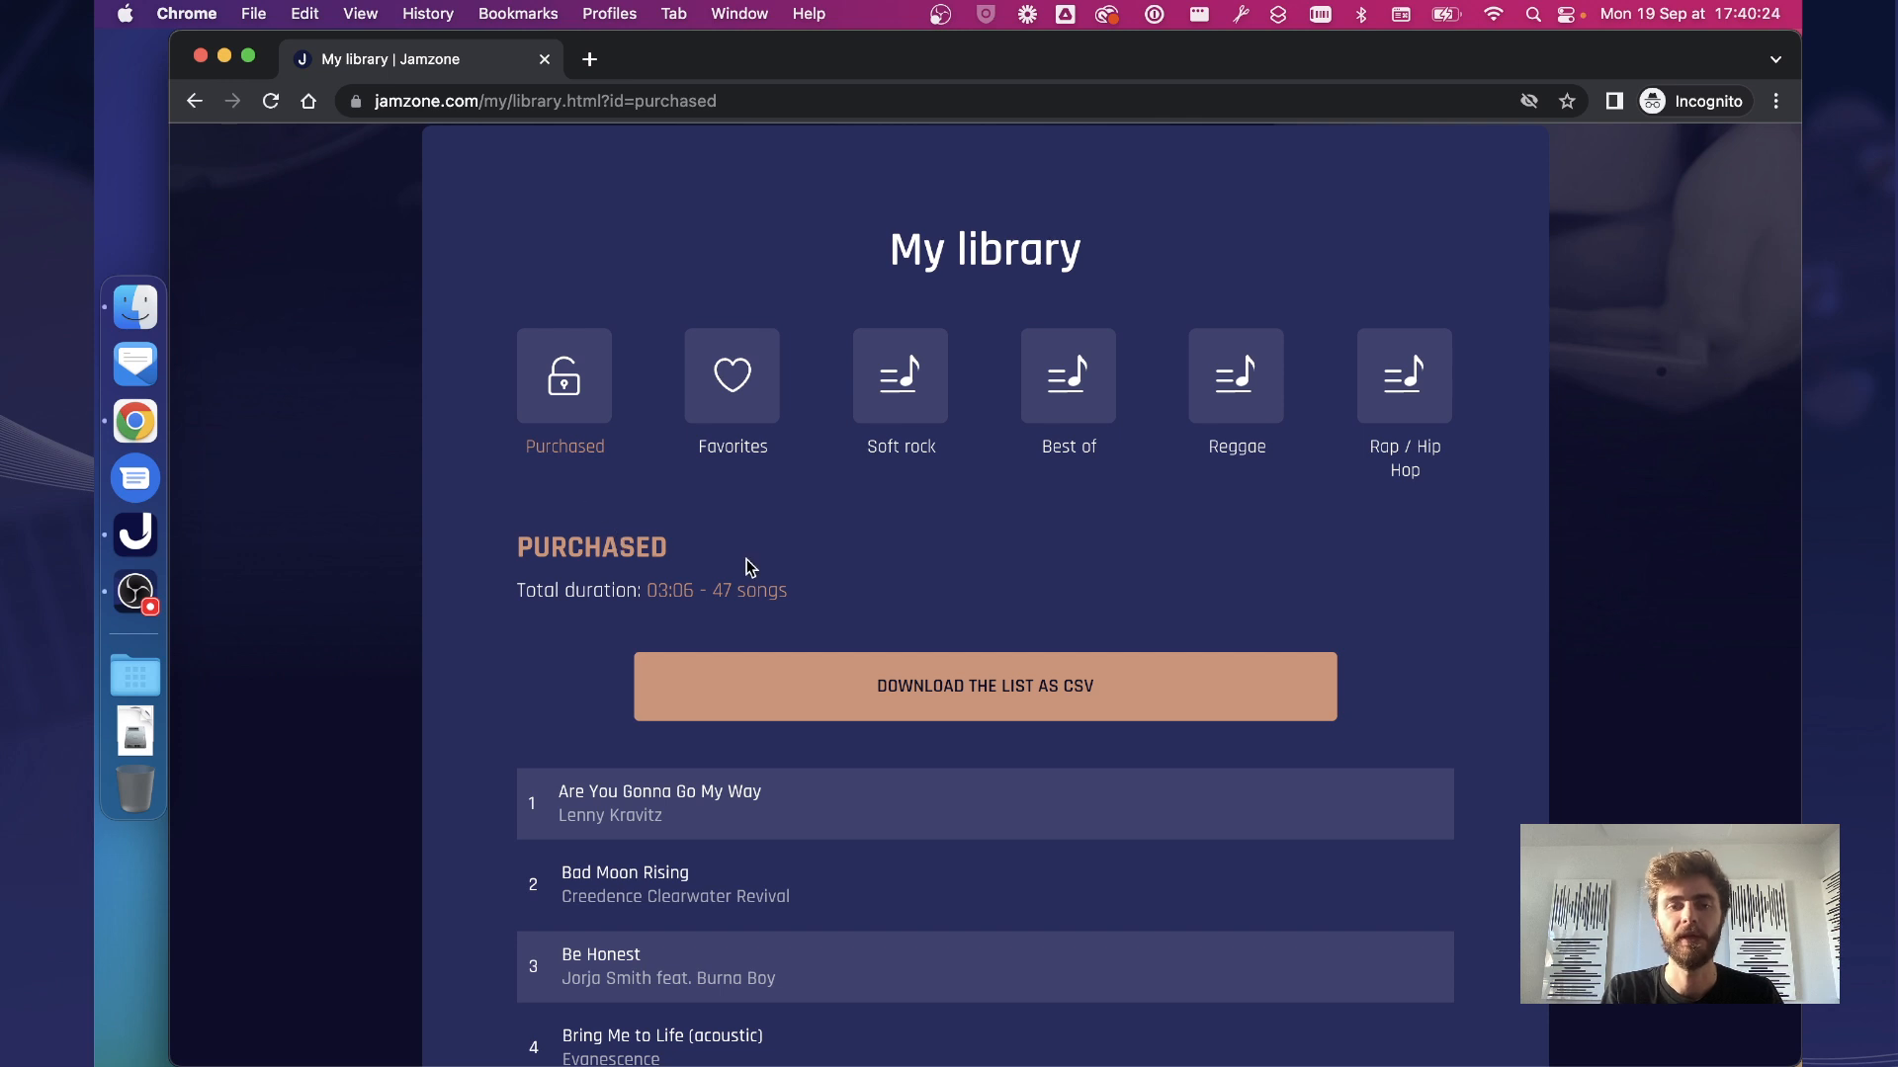
pyautogui.scroll(3)
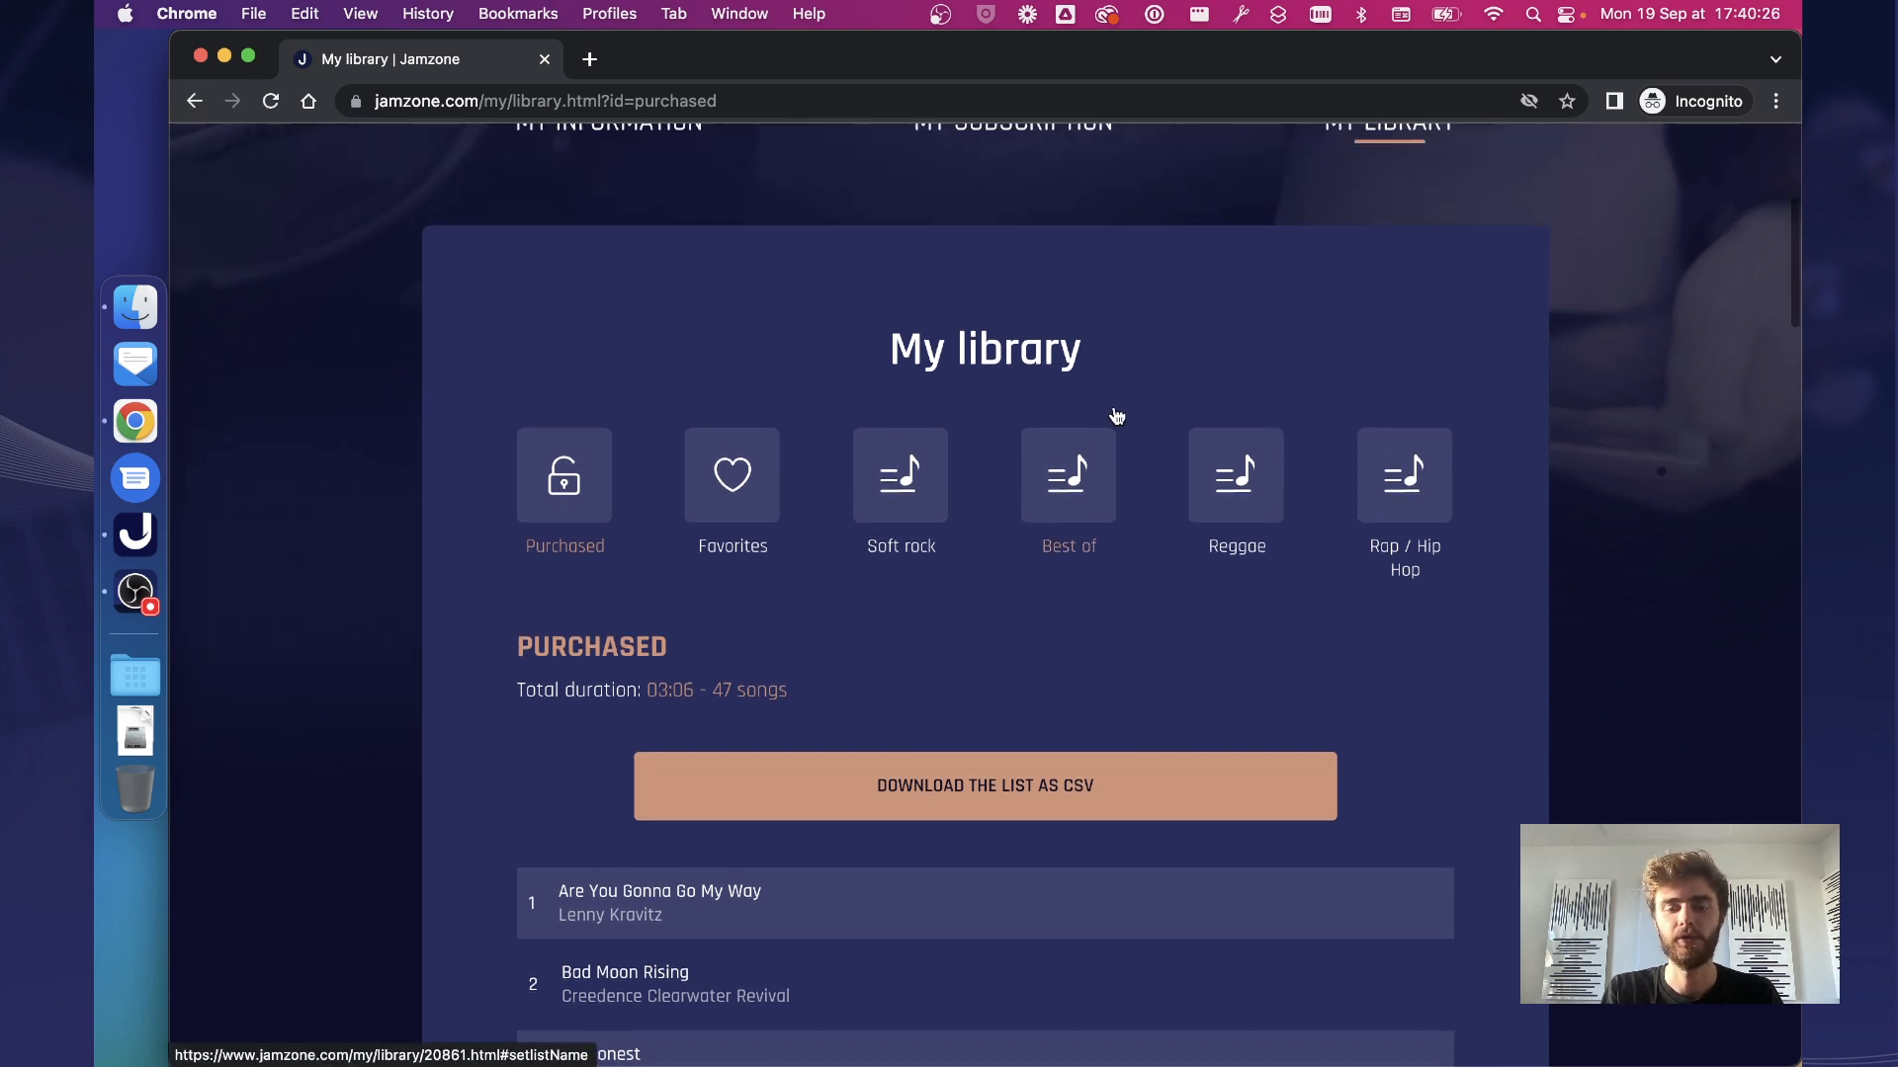
pyautogui.scroll(-3)
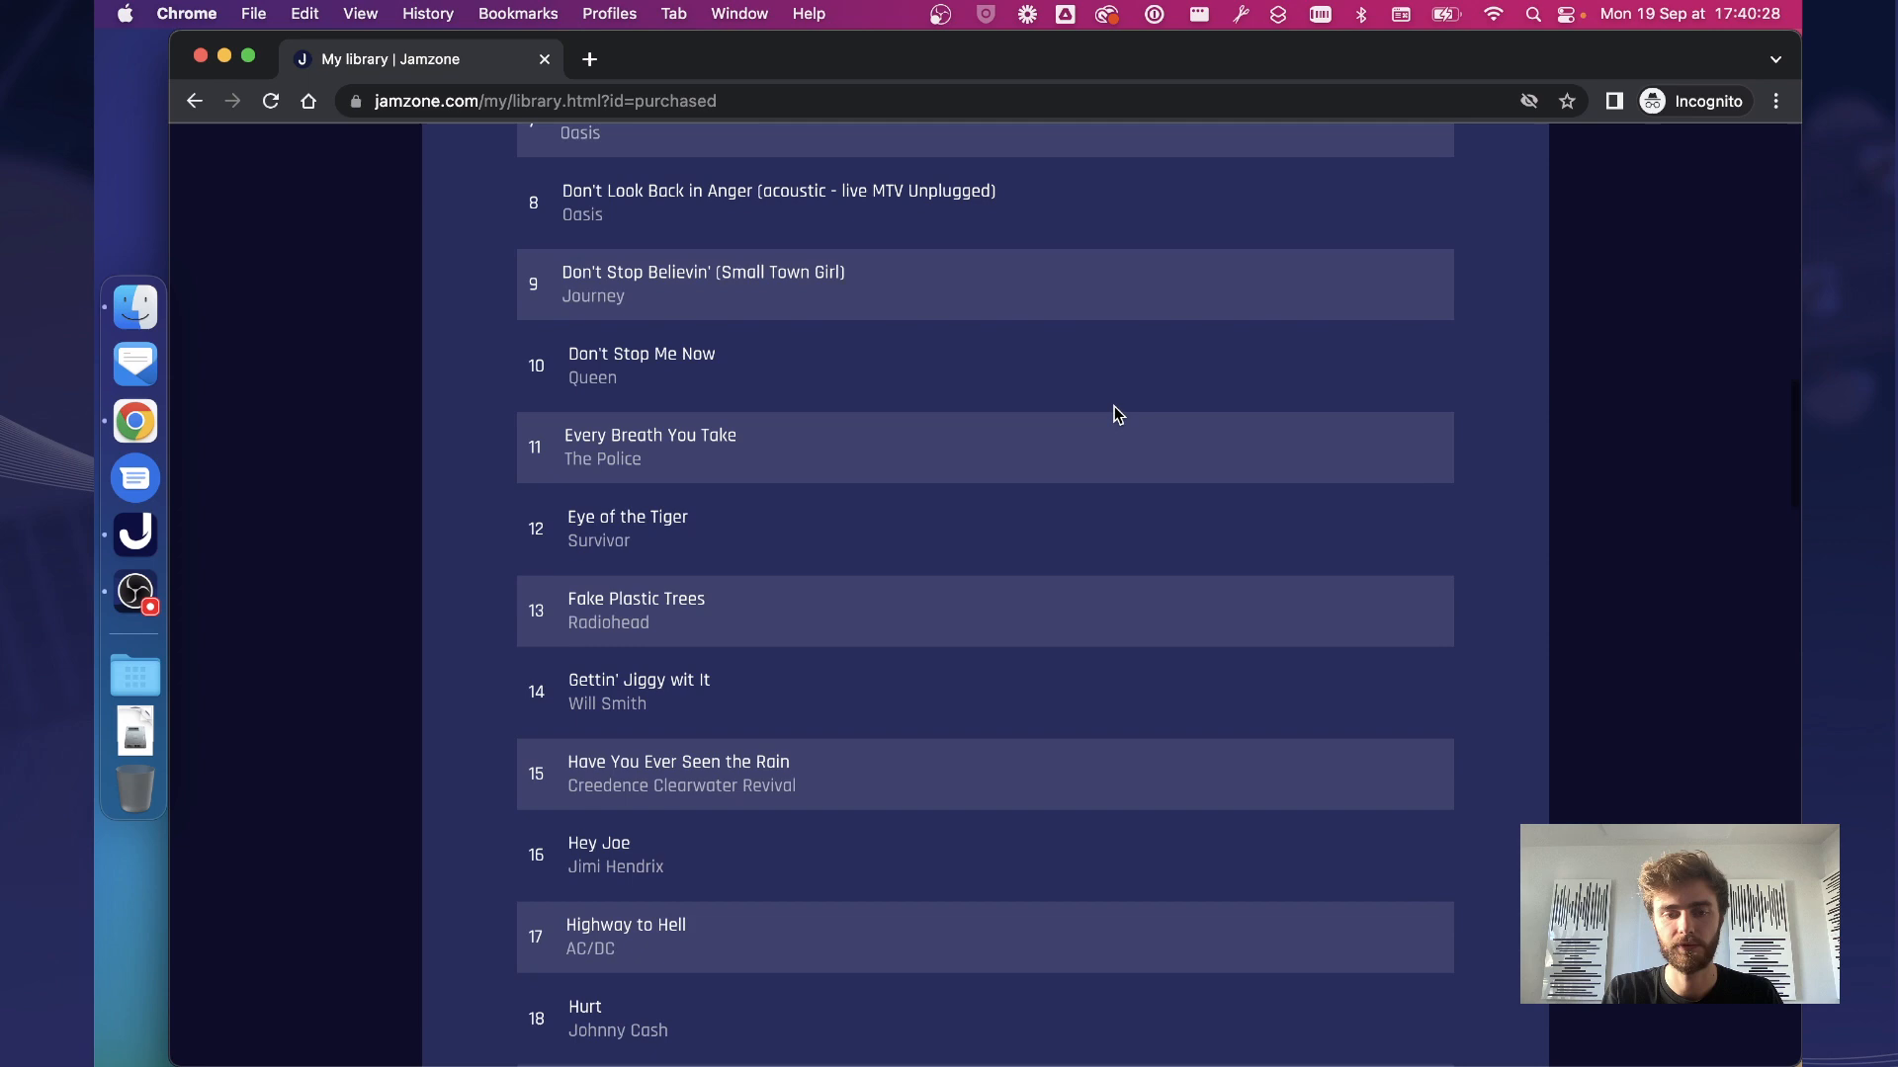
pyautogui.scroll(-3)
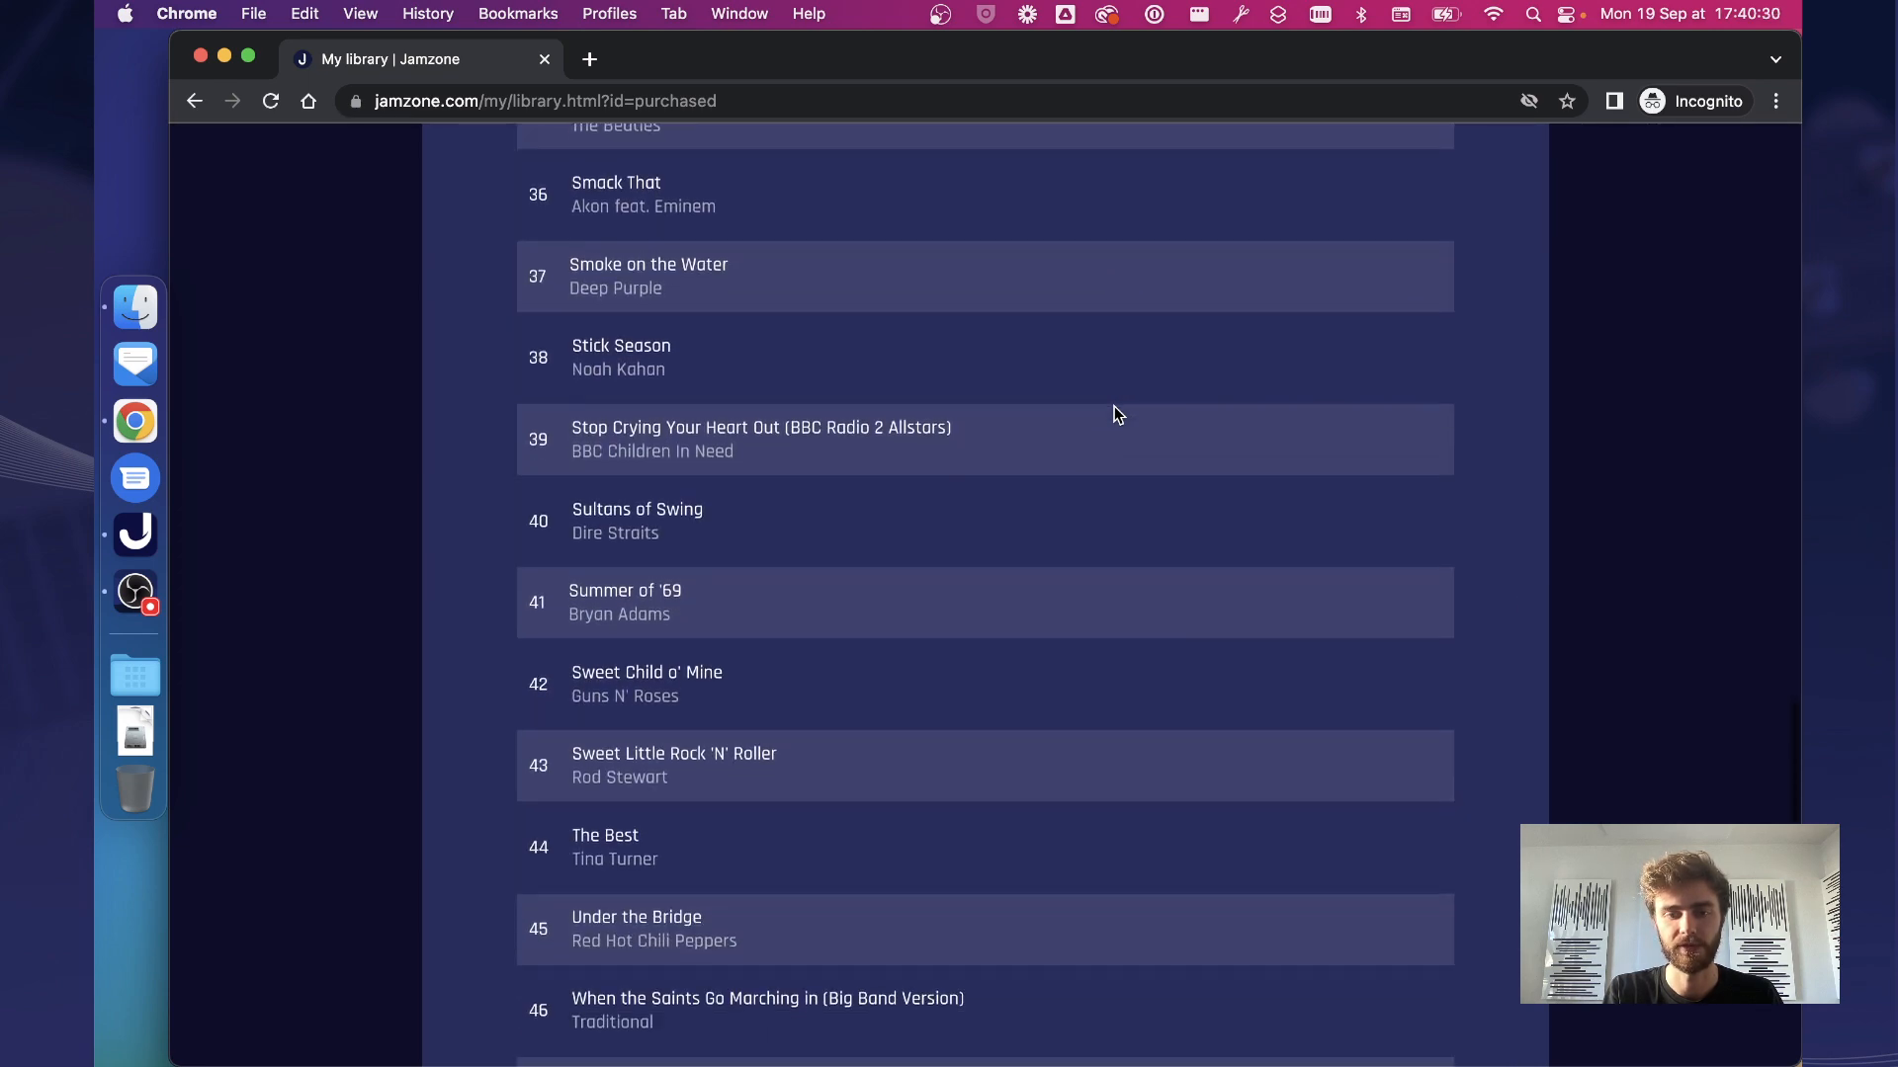
pyautogui.scroll(3)
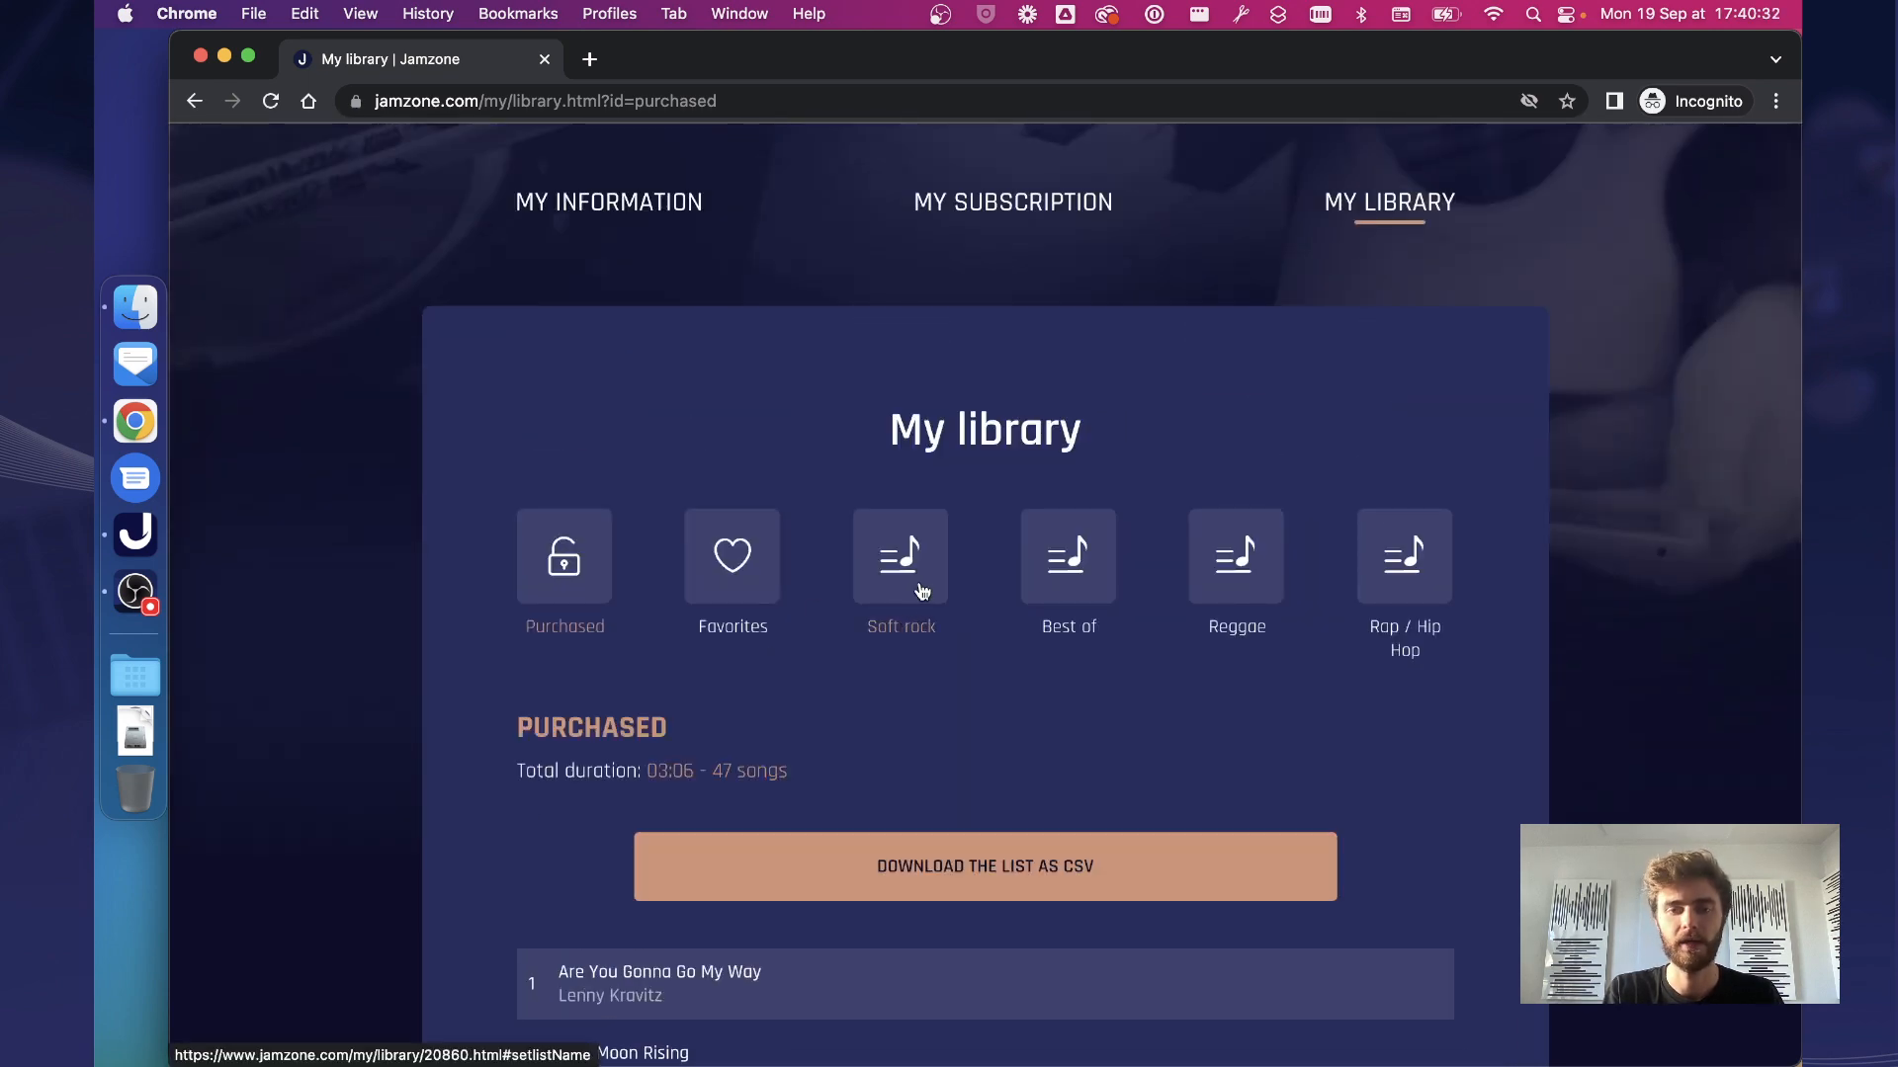
# Step: Open the Best of setlist, export its seven songs as CSV, and open the download
pyautogui.click(899, 569)
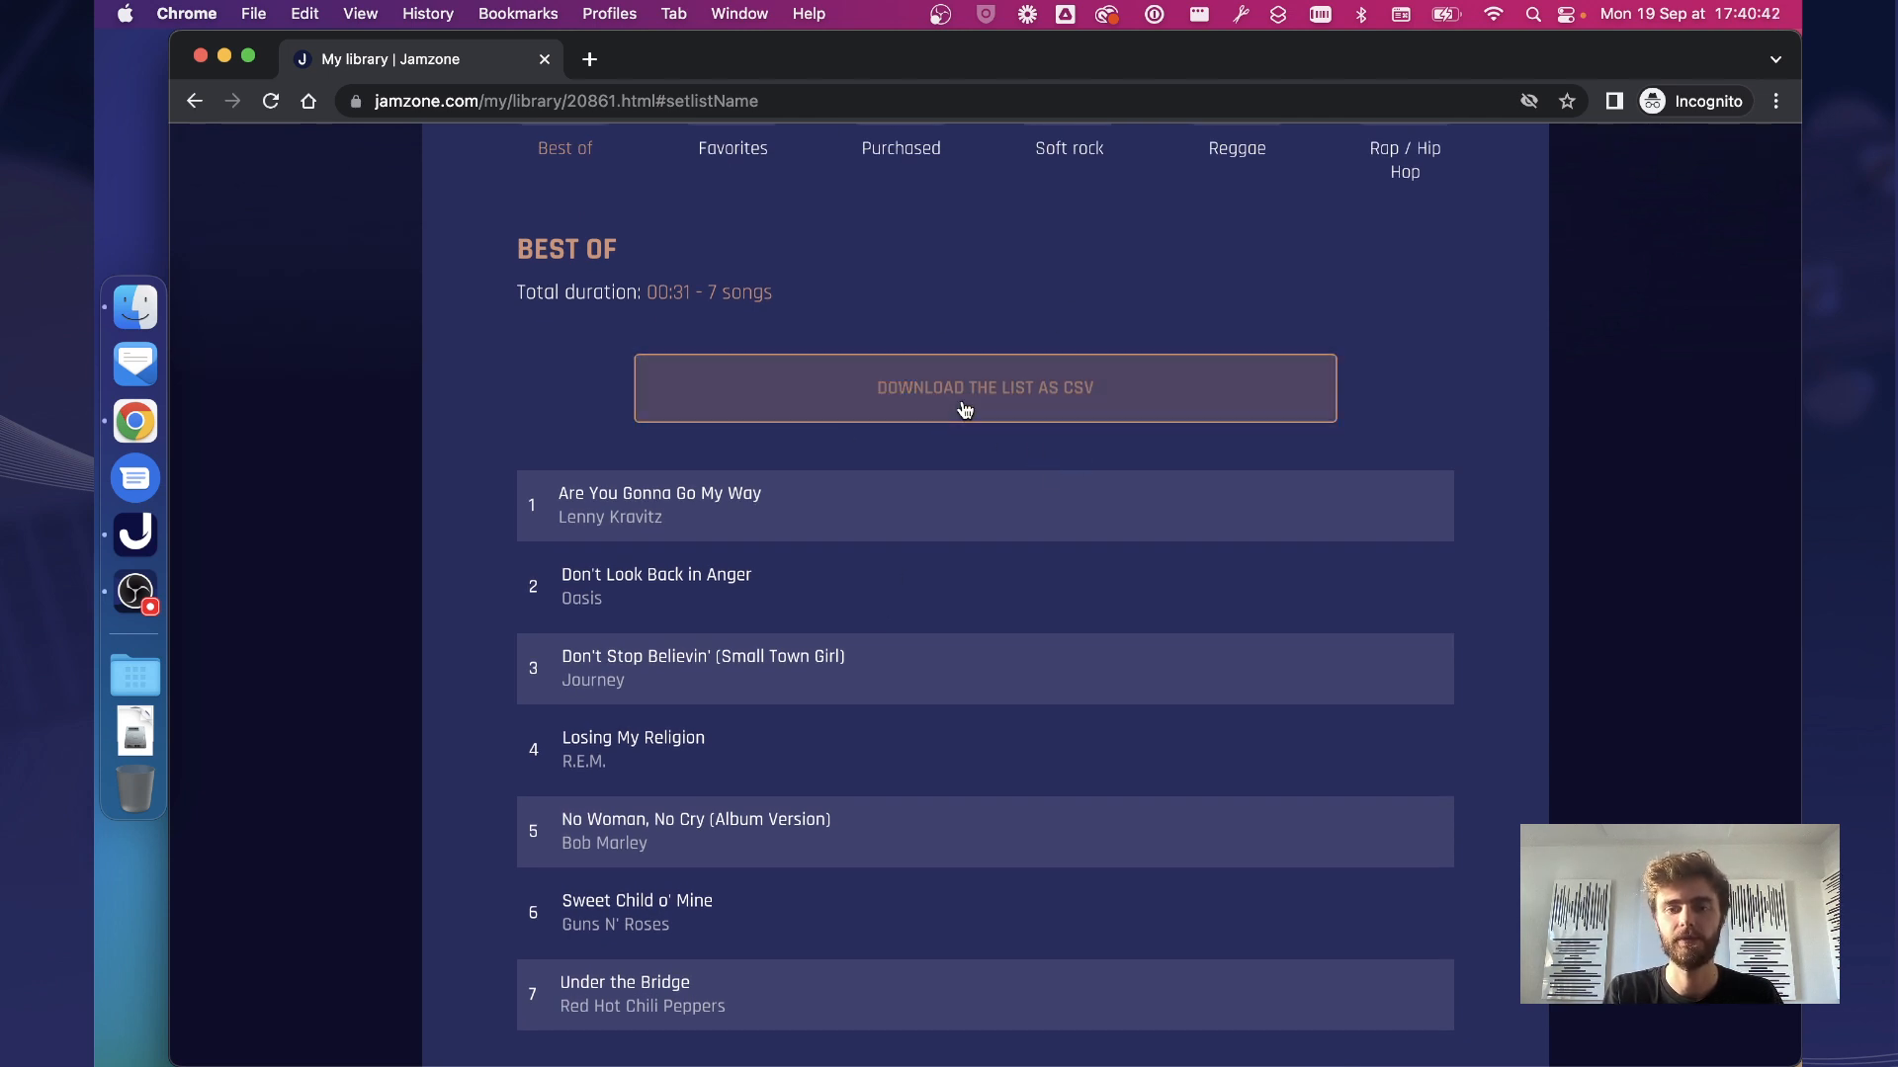
pyautogui.moveTo(984, 387)
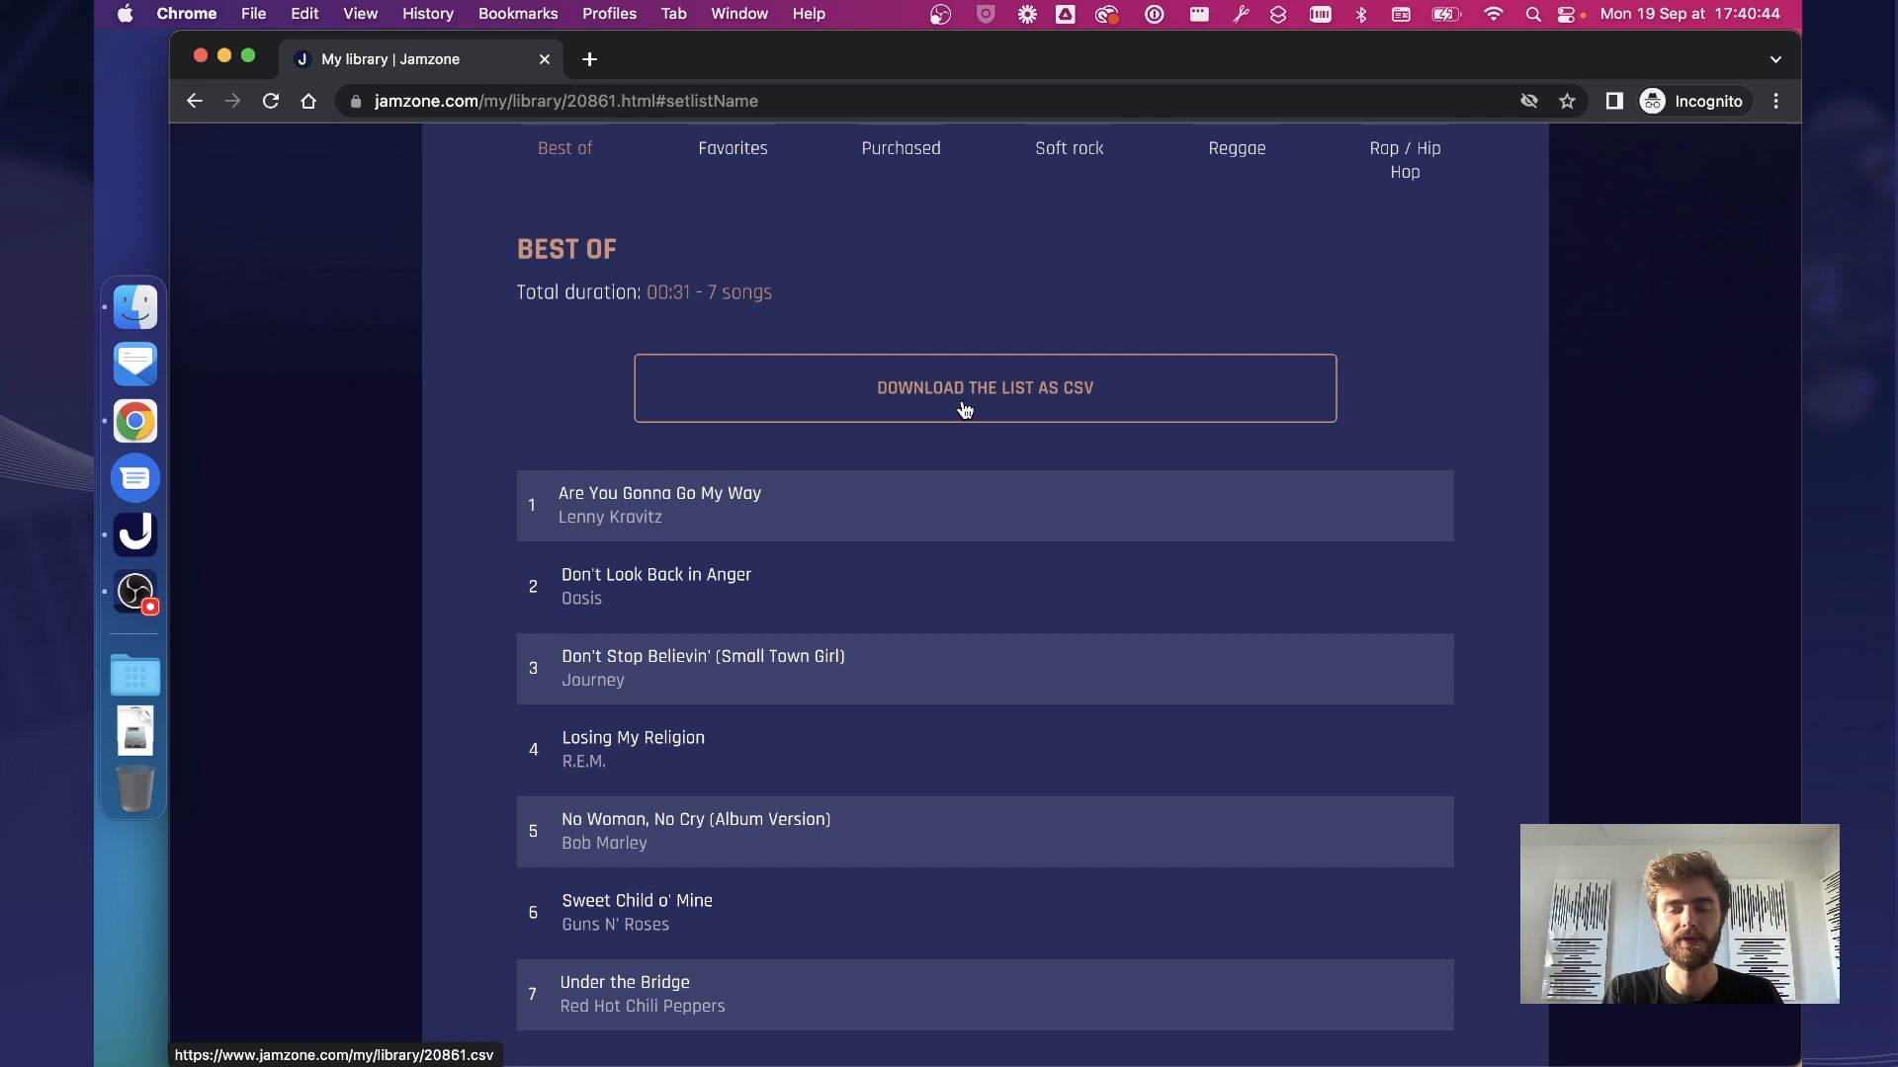
pyautogui.click(985, 389)
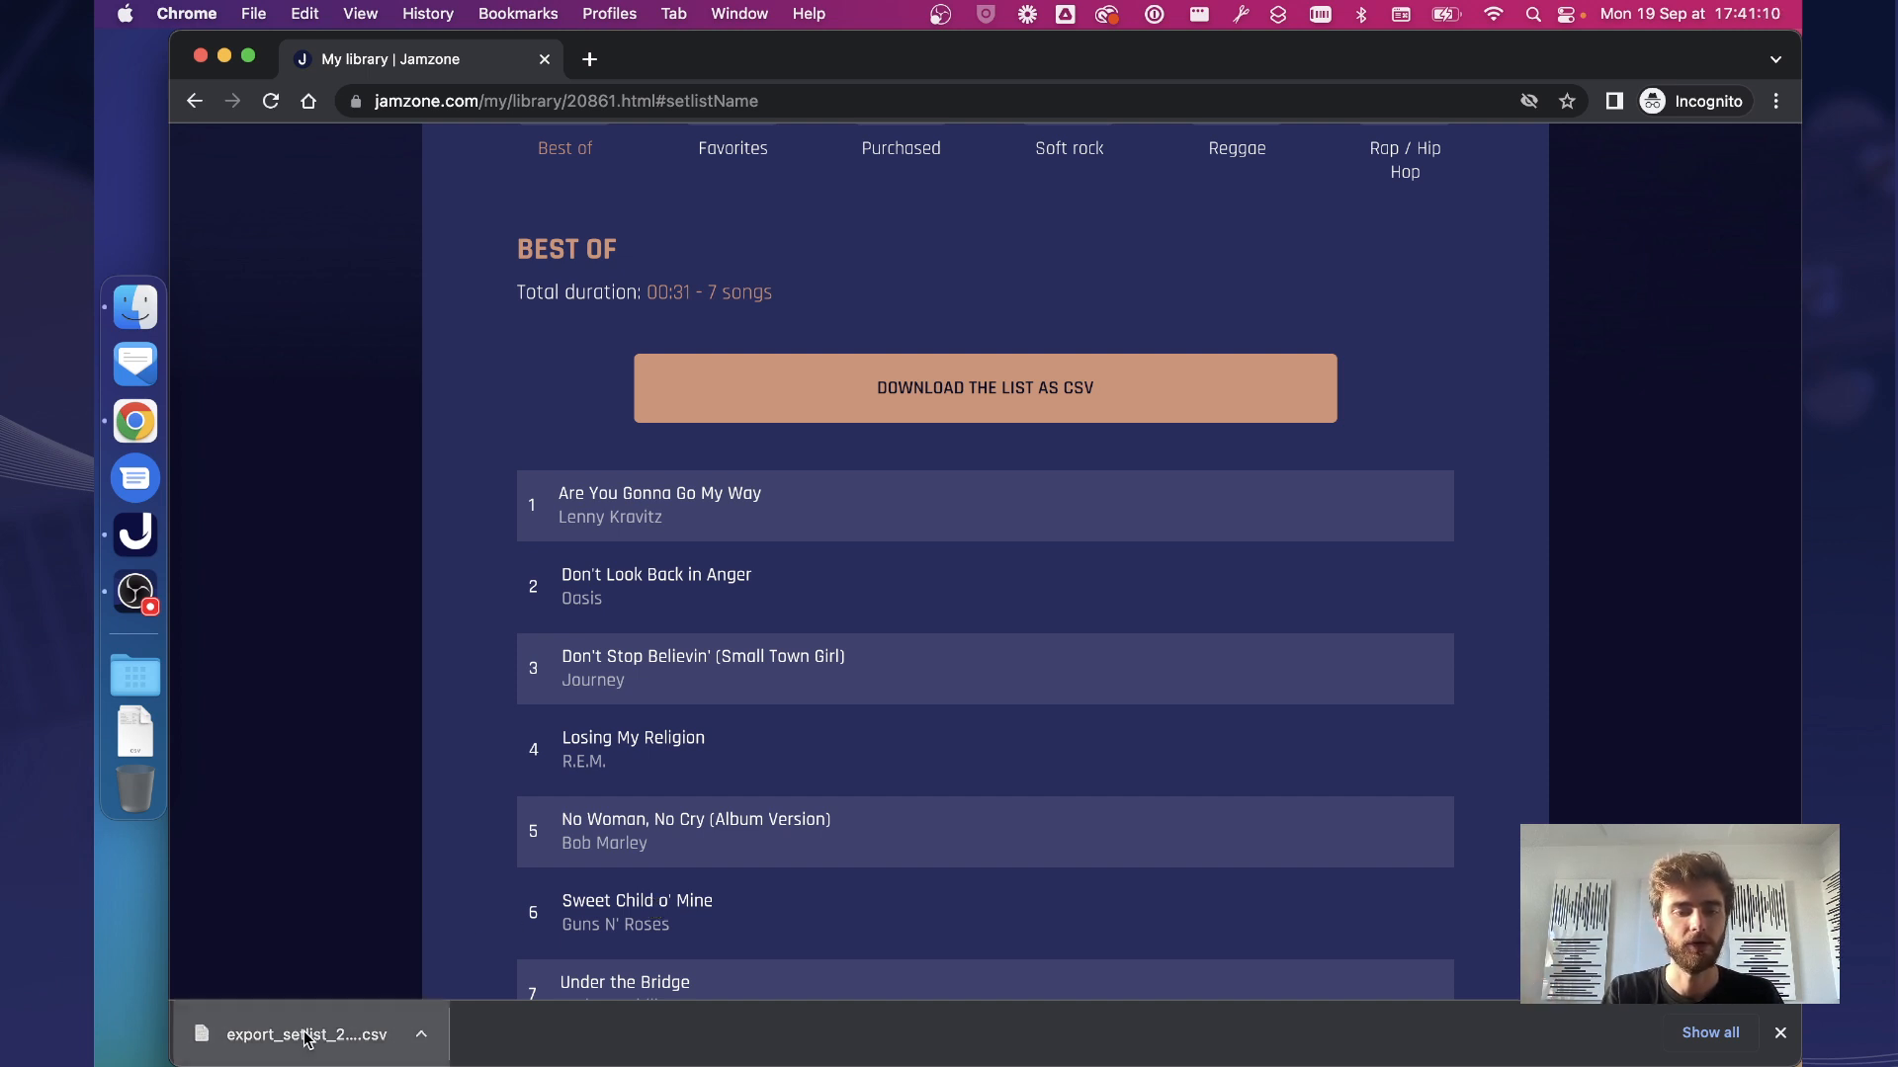
pyautogui.click(308, 1034)
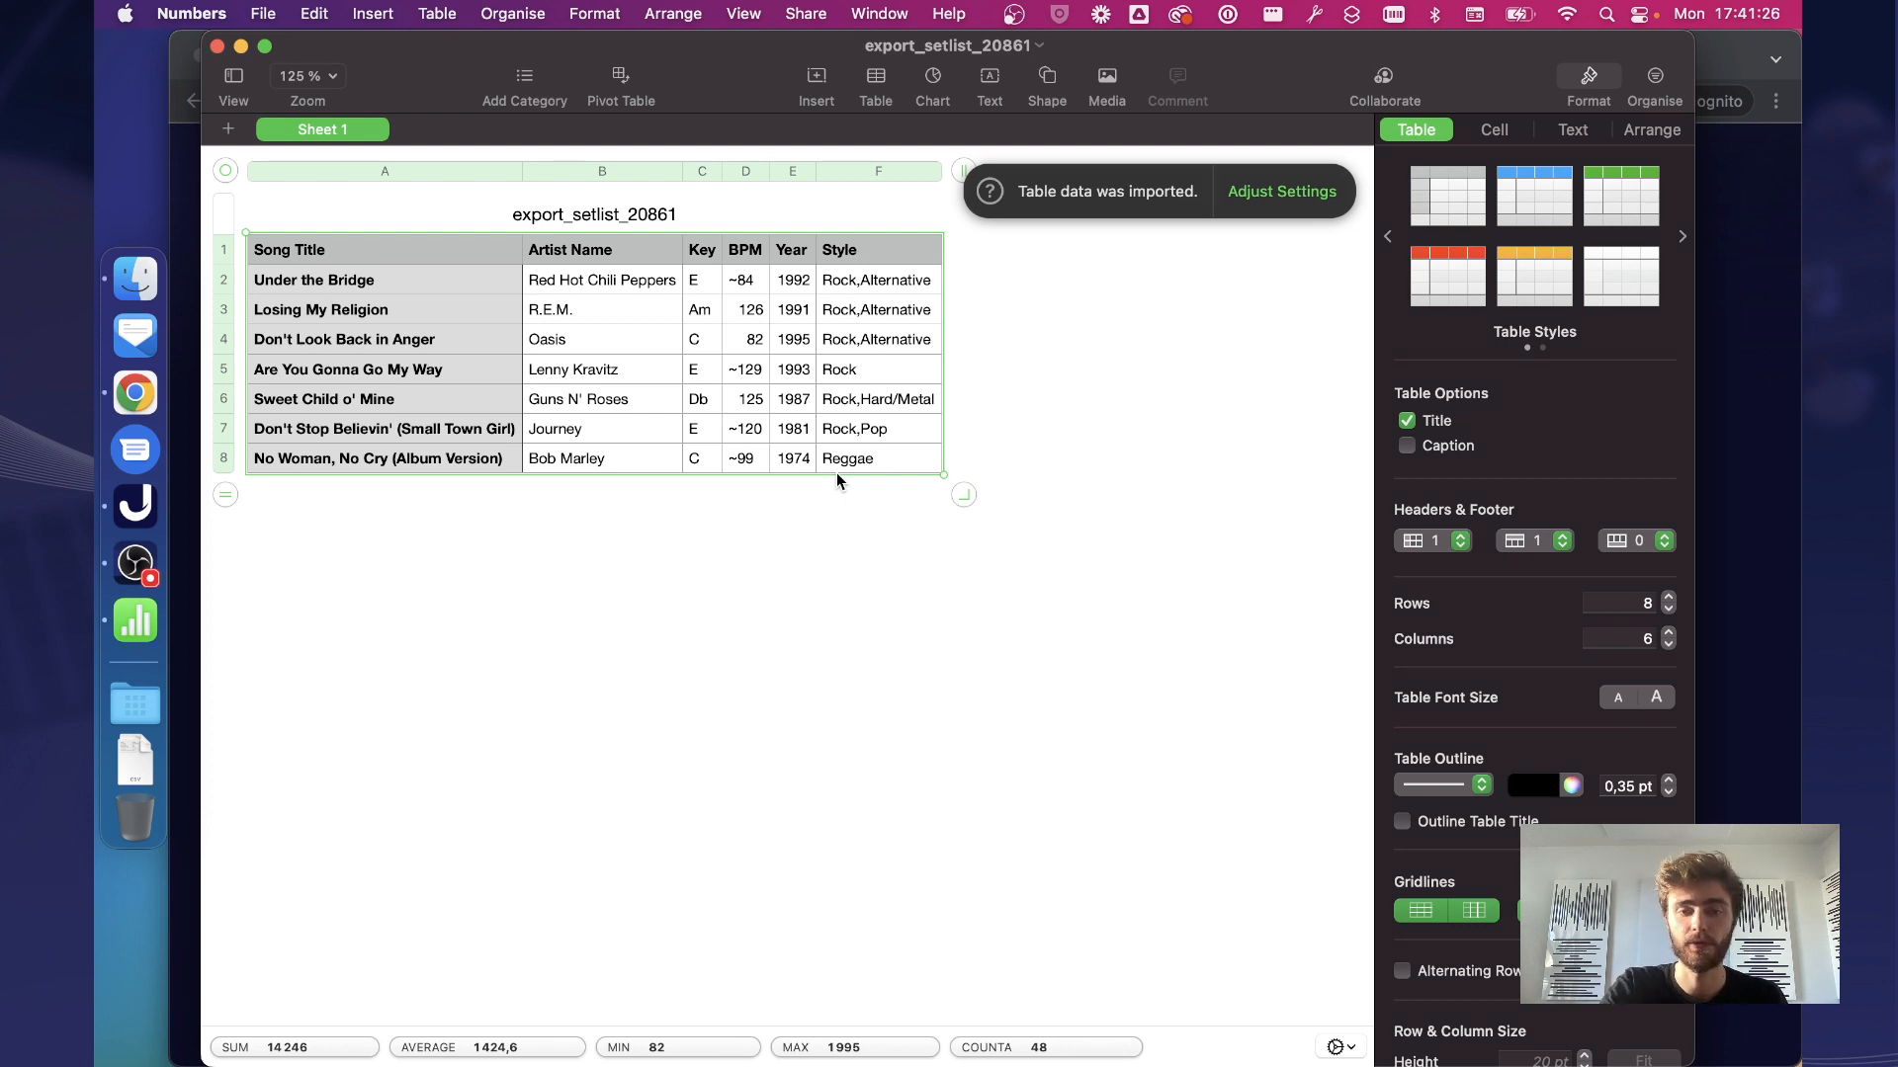
# Step: View the seven Best of songs in Numbers with keys, BPM, years and styles
pyautogui.click(135, 393)
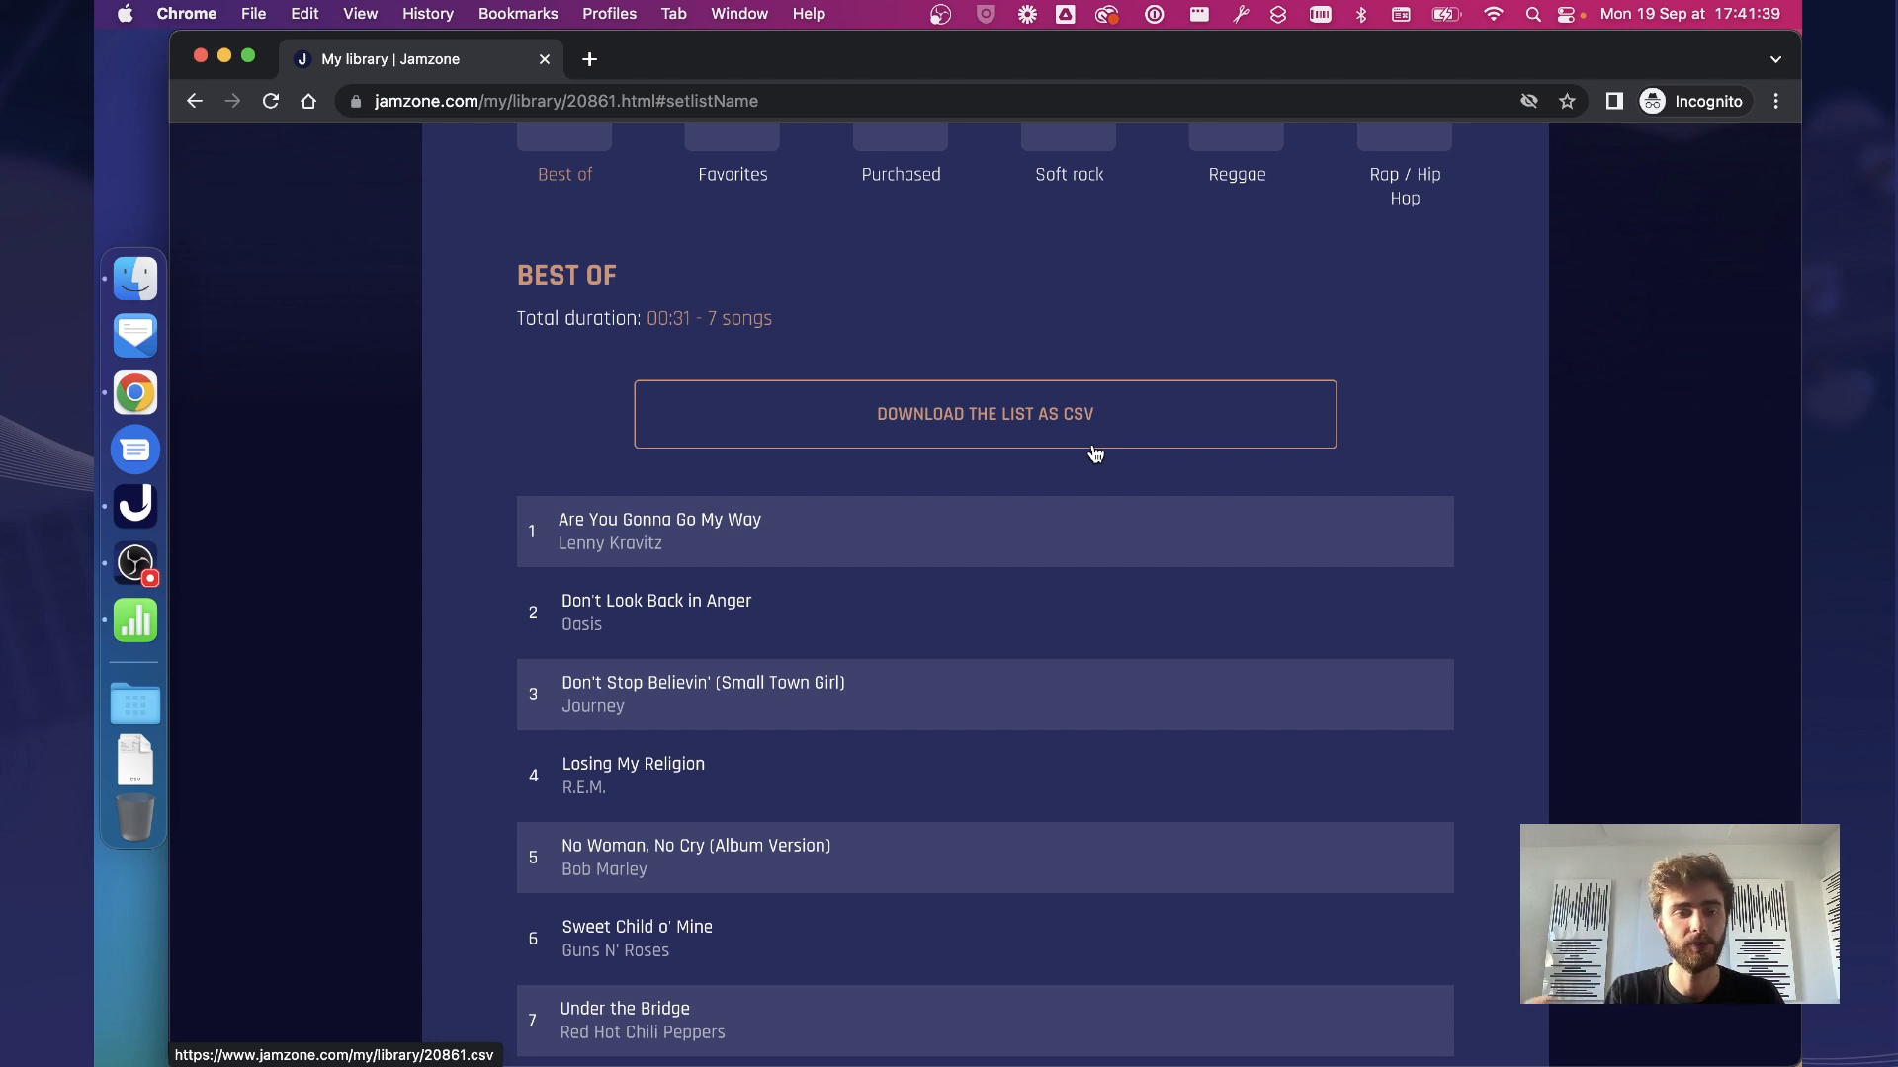
pyautogui.moveTo(1209, 425)
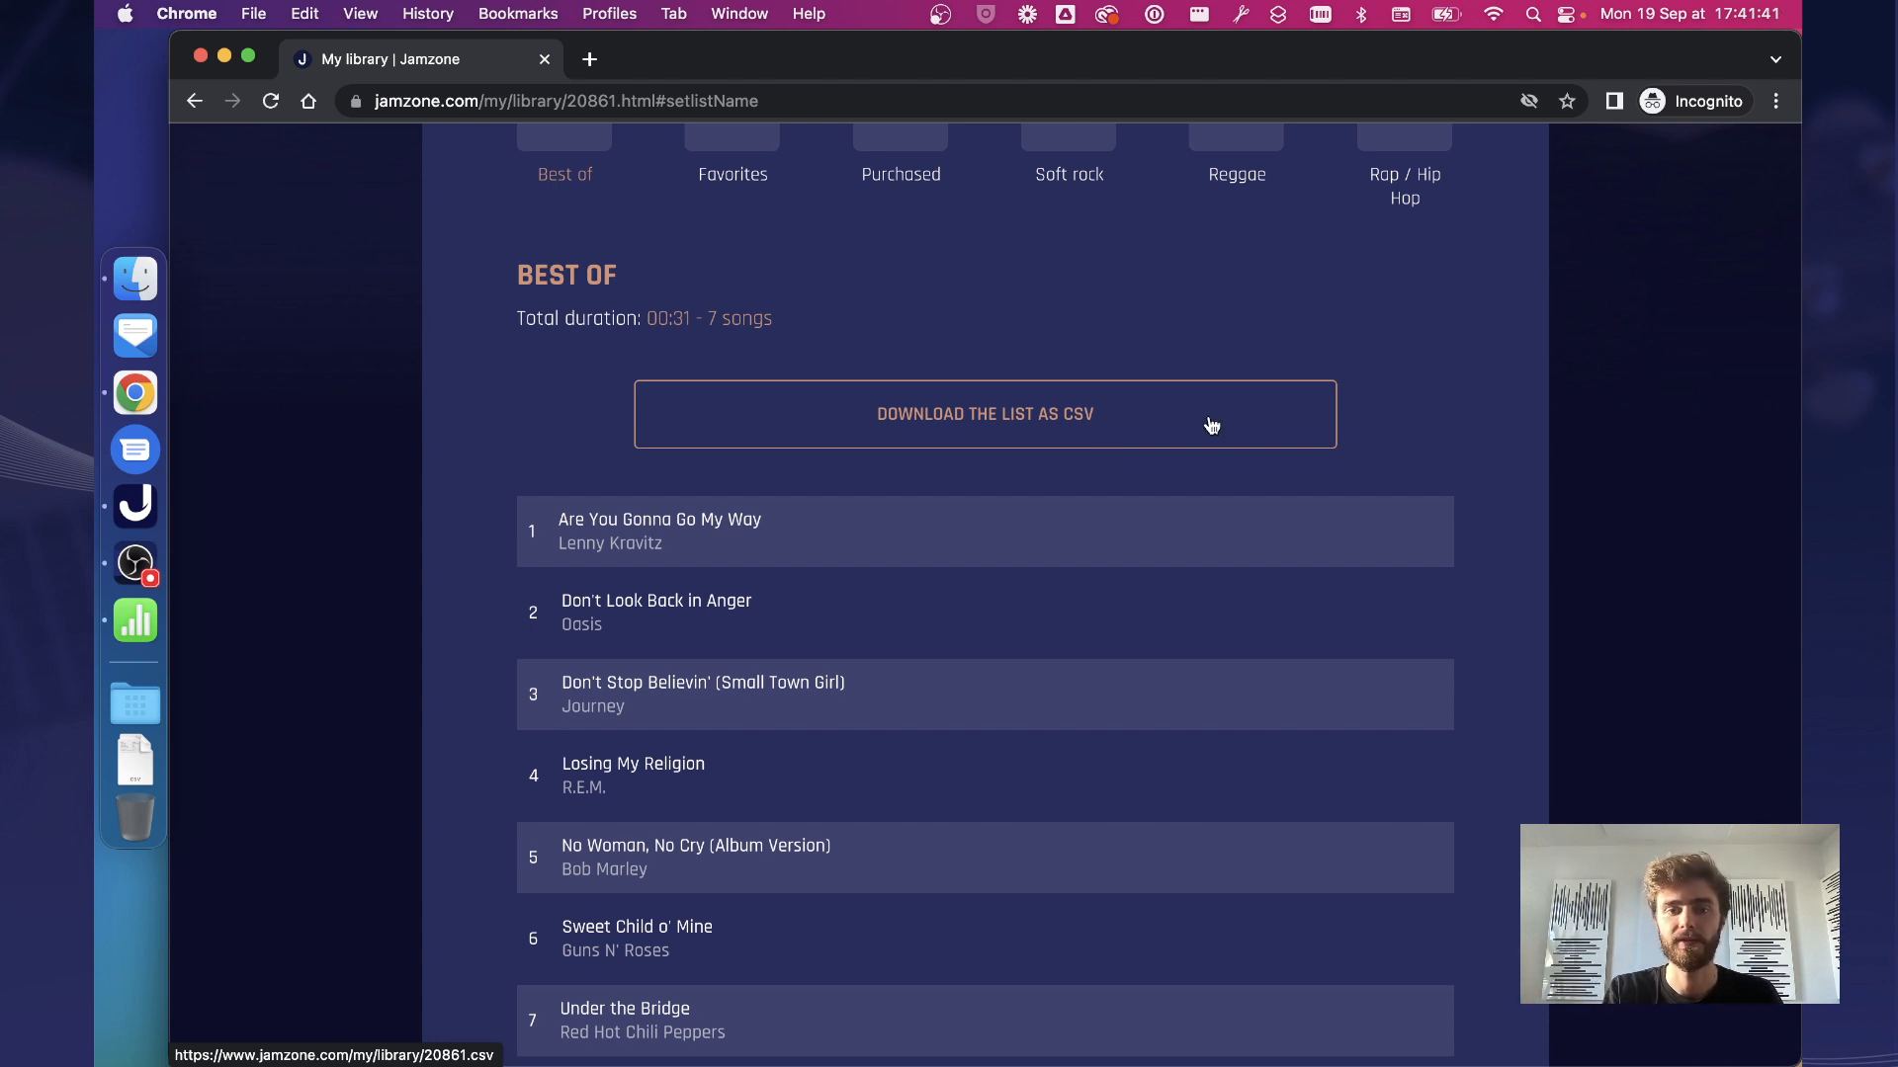
pyautogui.scroll(3)
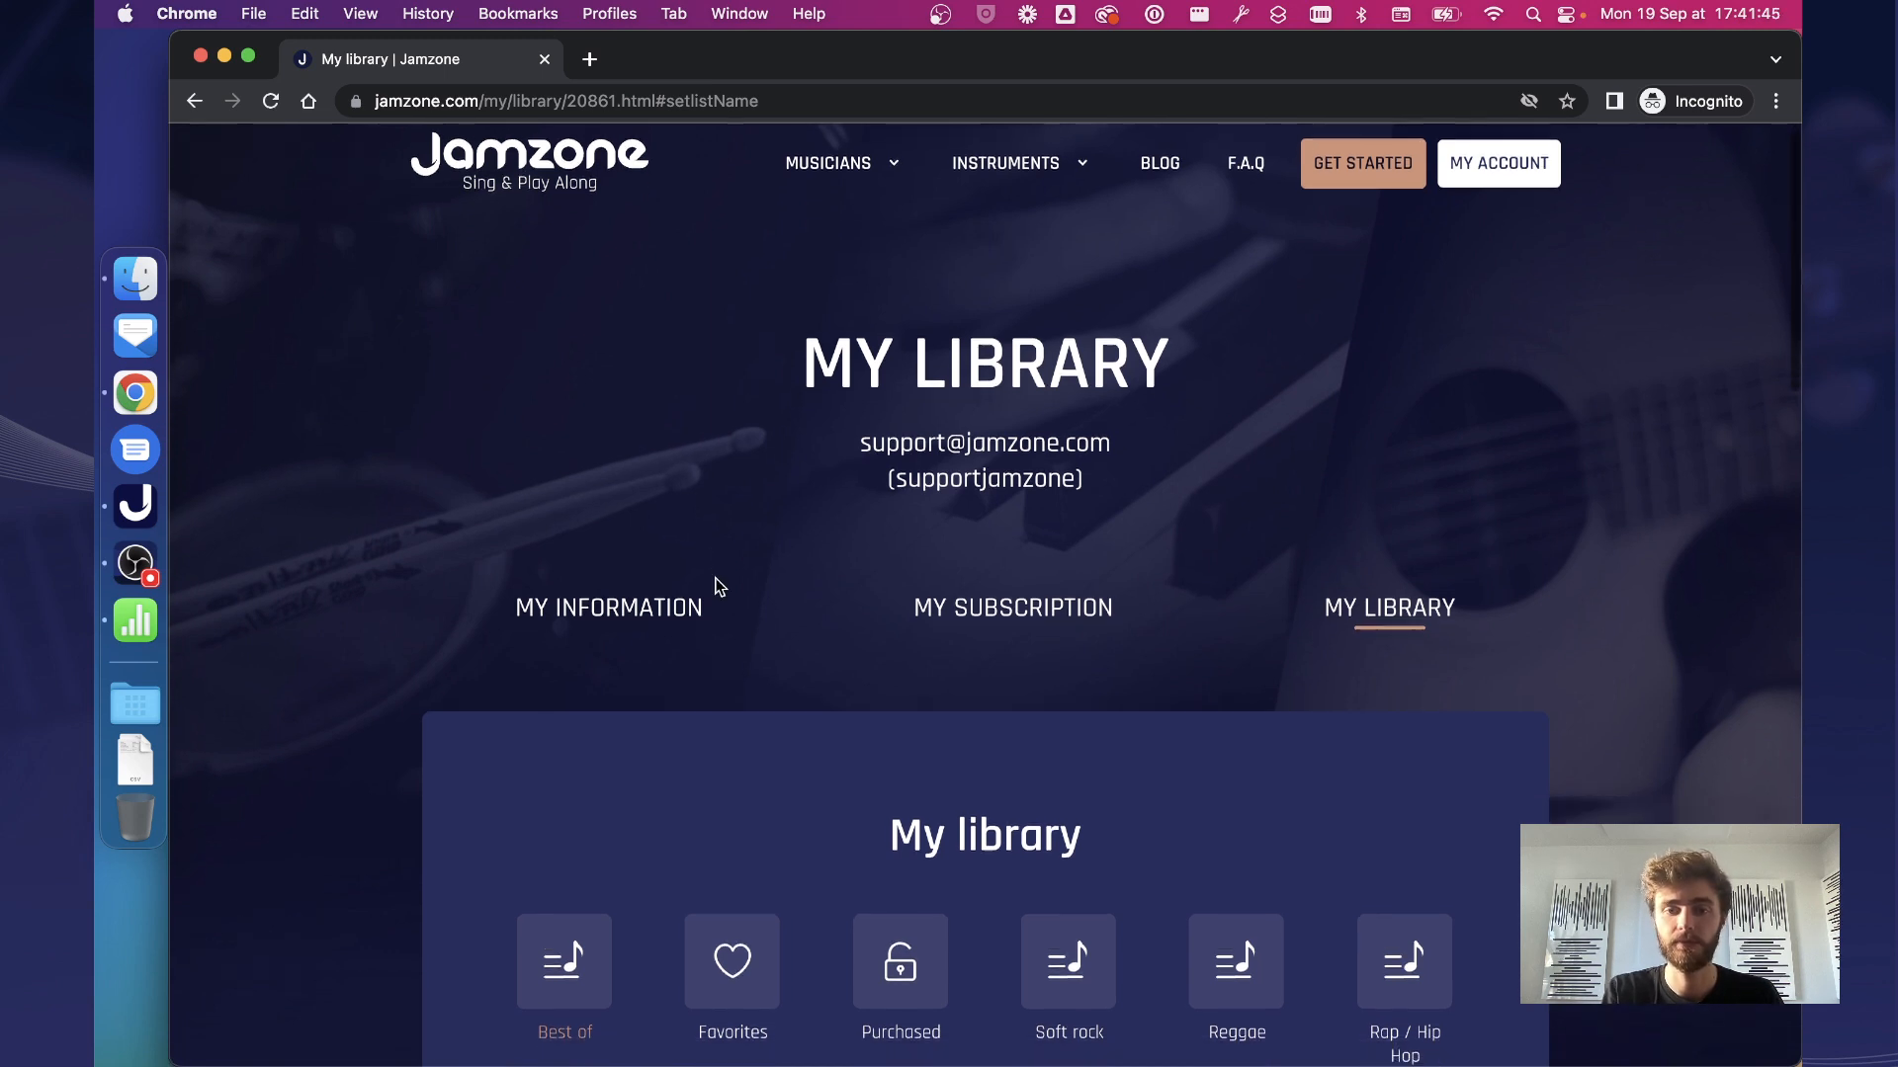
pyautogui.scroll(-3)
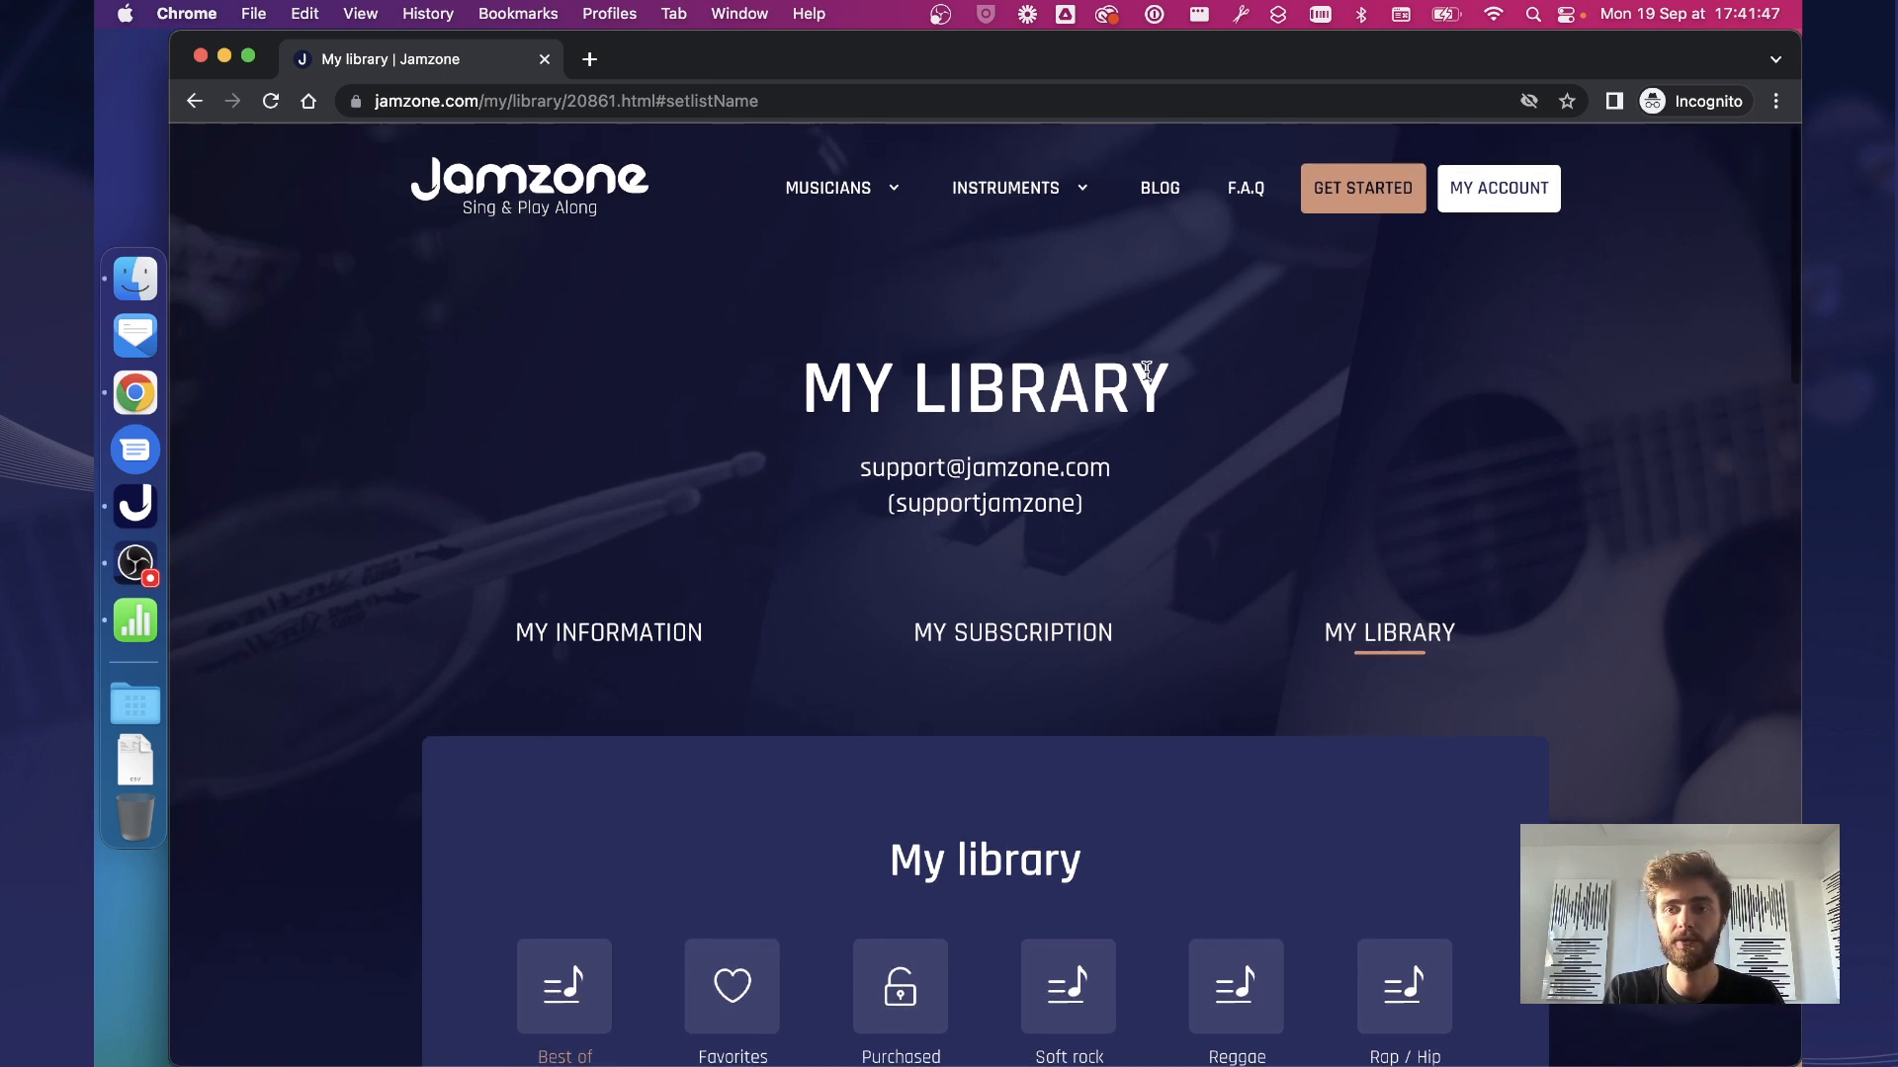
pyautogui.moveTo(1640, 456)
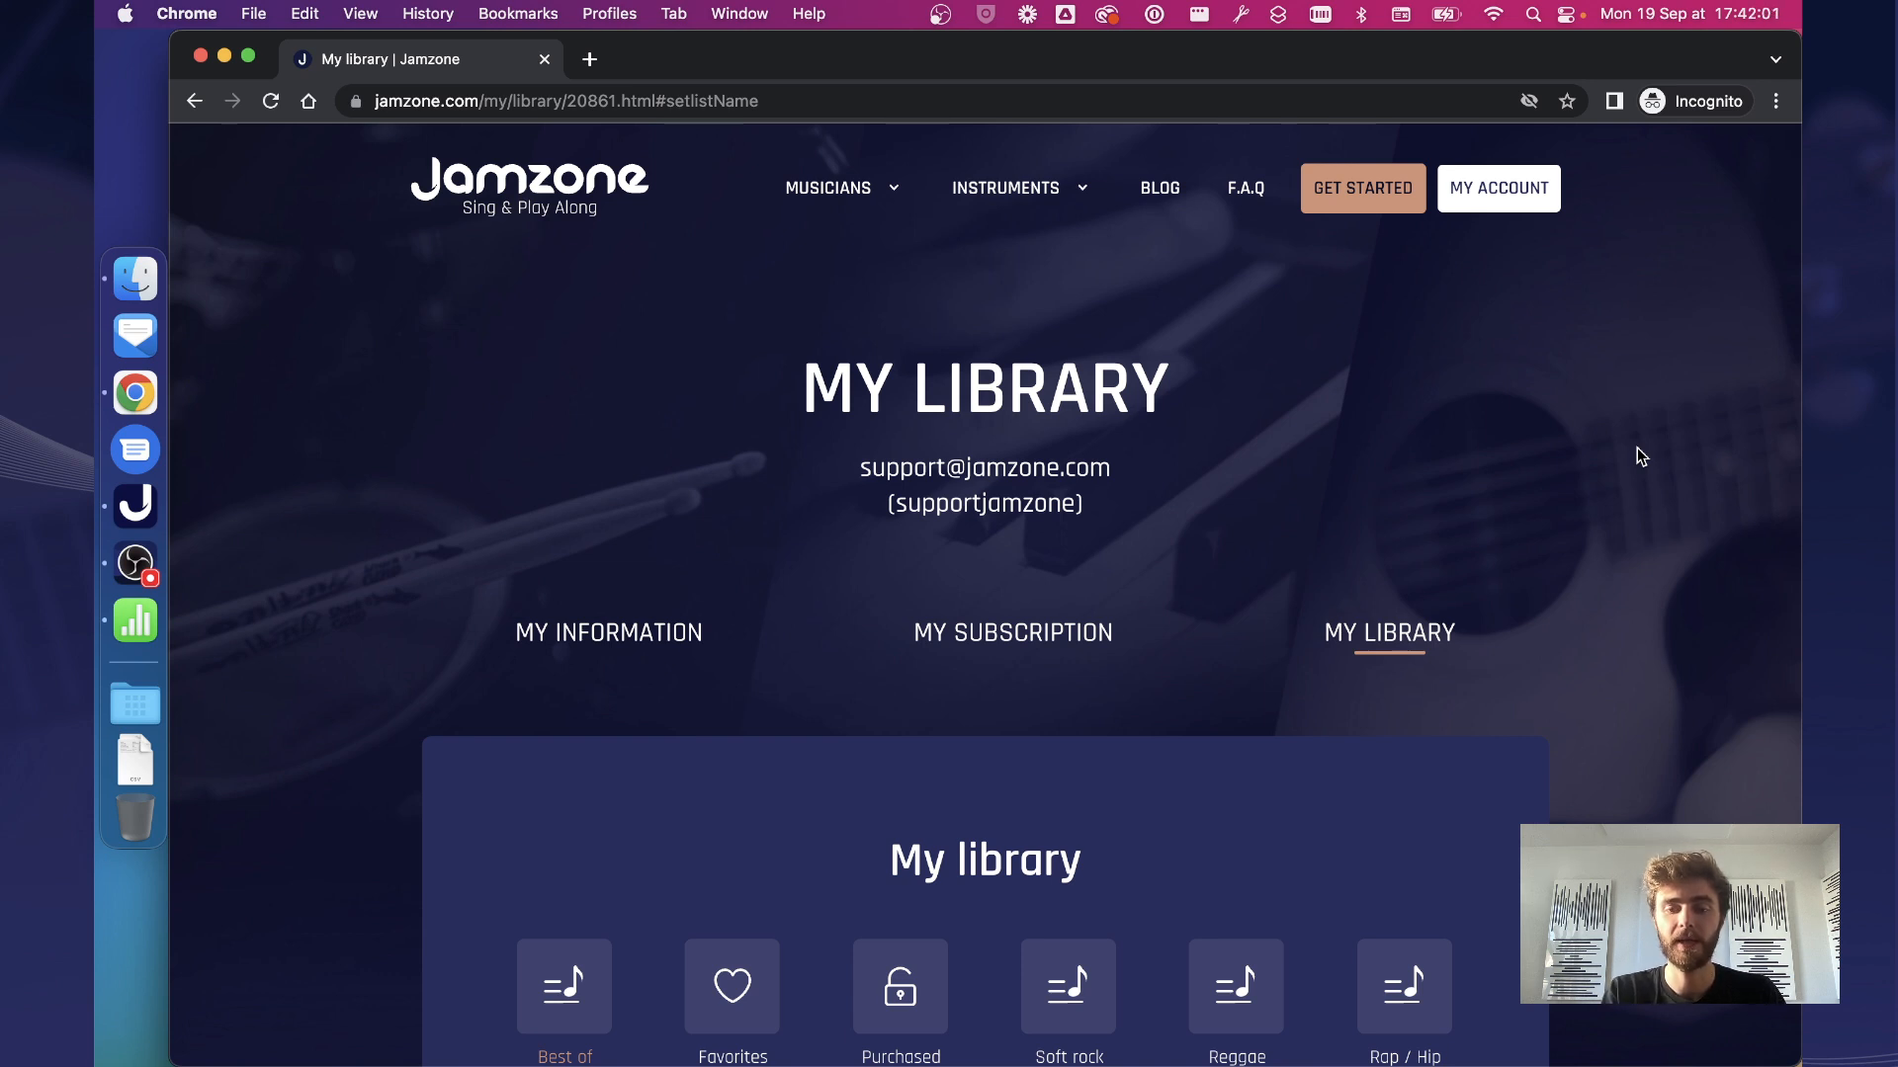
pyautogui.moveTo(1547, 529)
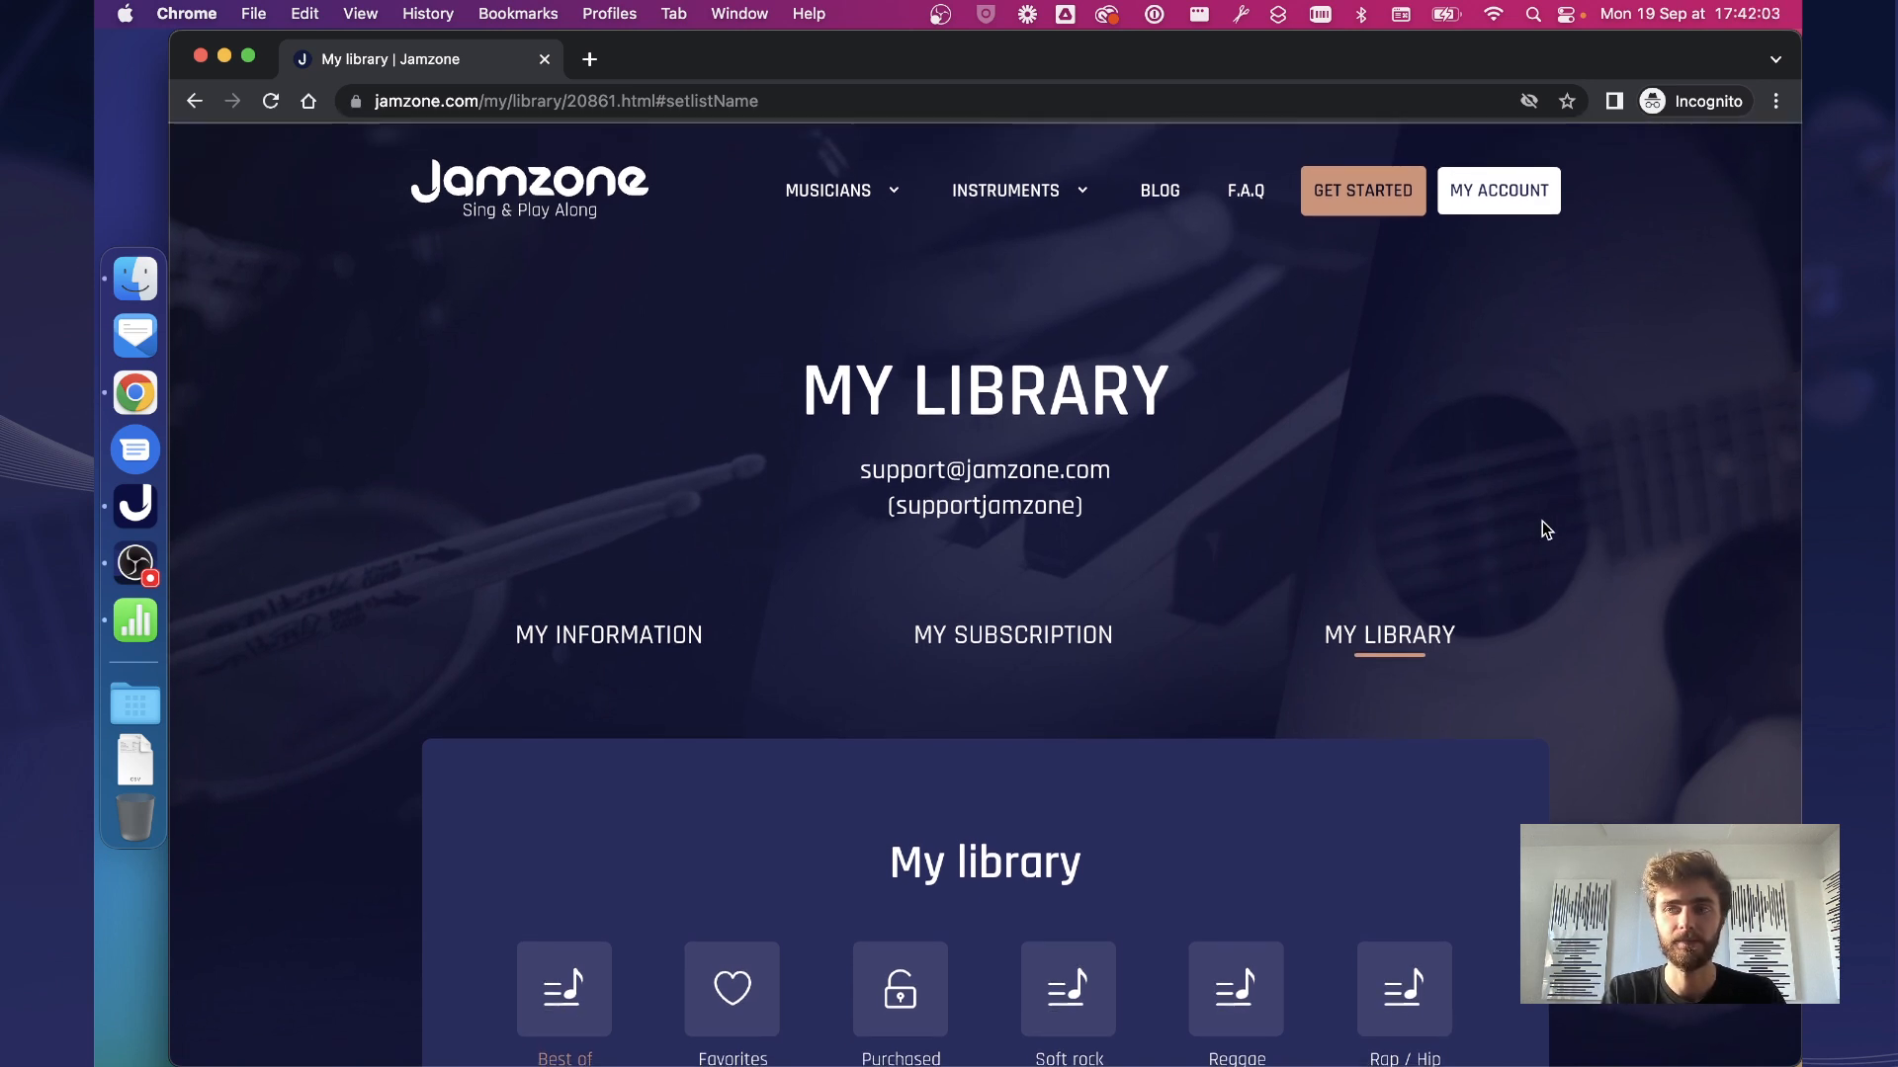